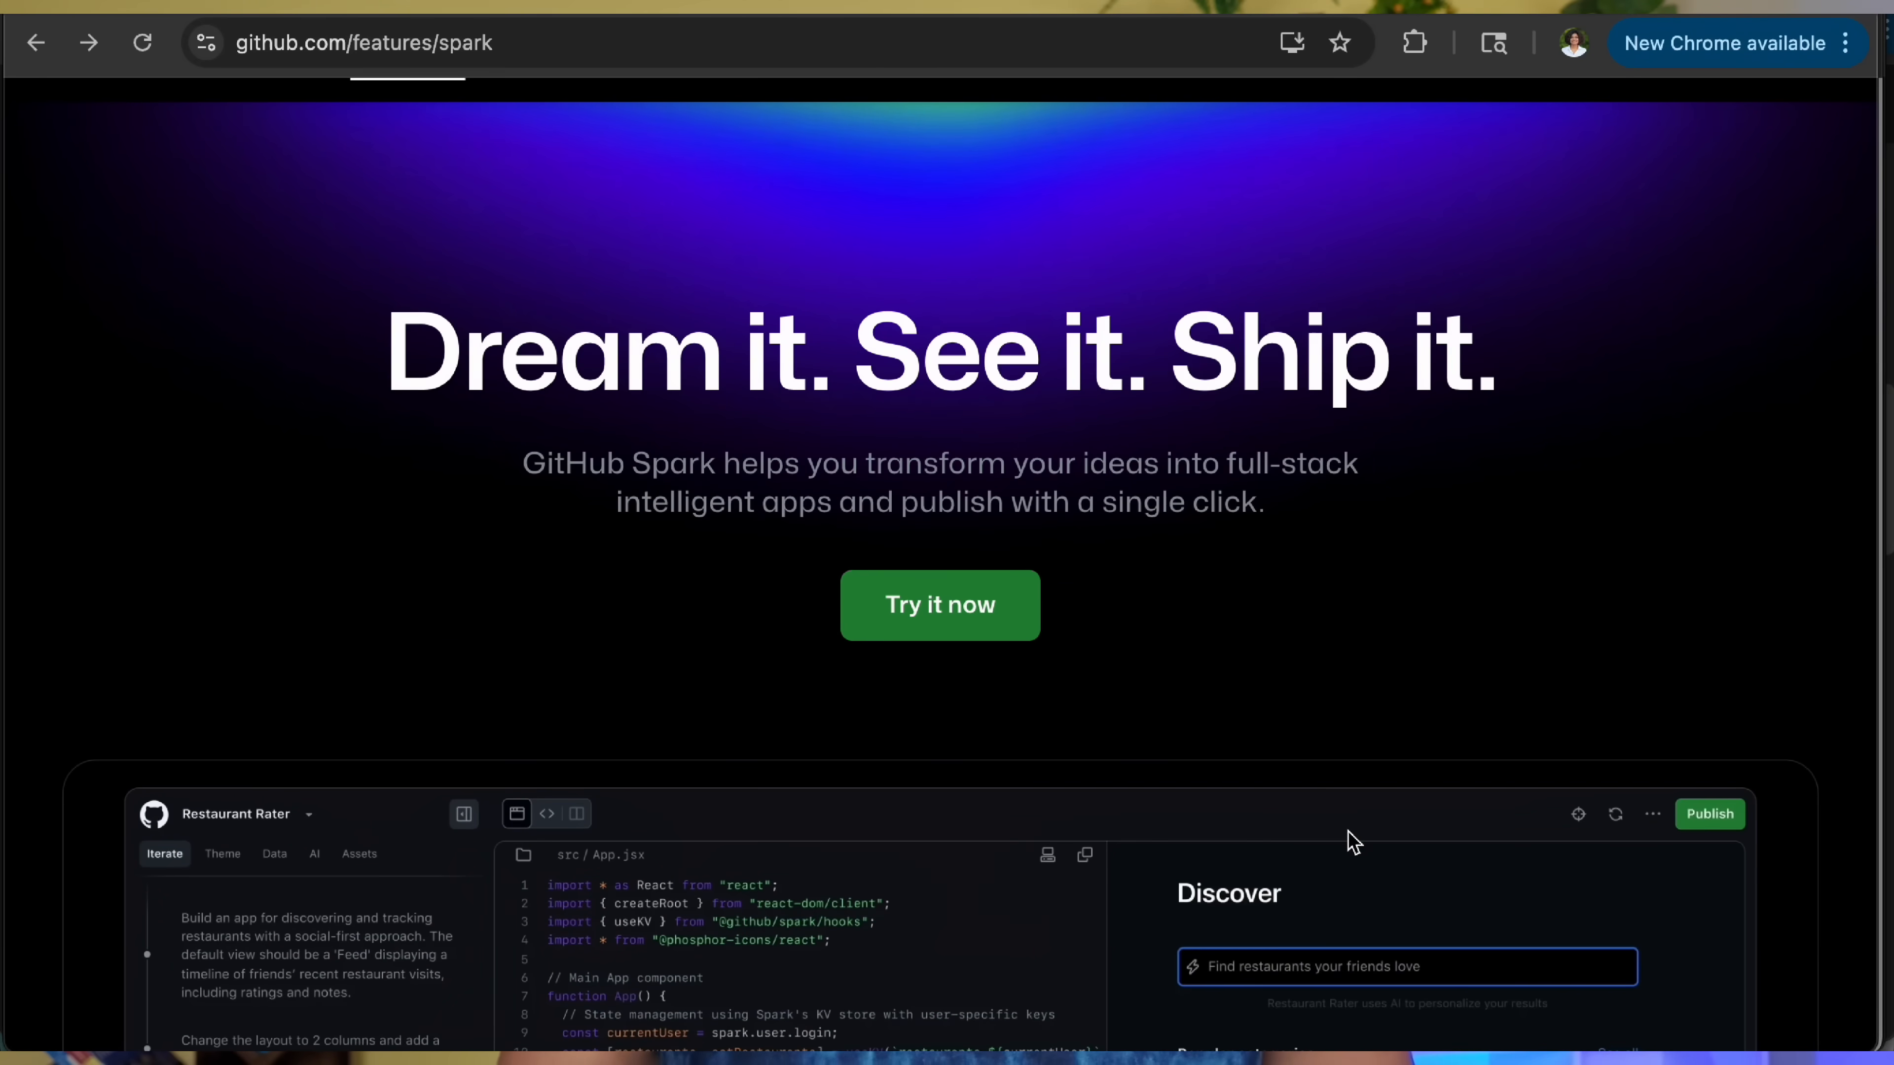
# Scroll through the Spark start page before moving to the Claude tab with the drafted PRD request
pyautogui.scroll(-3)
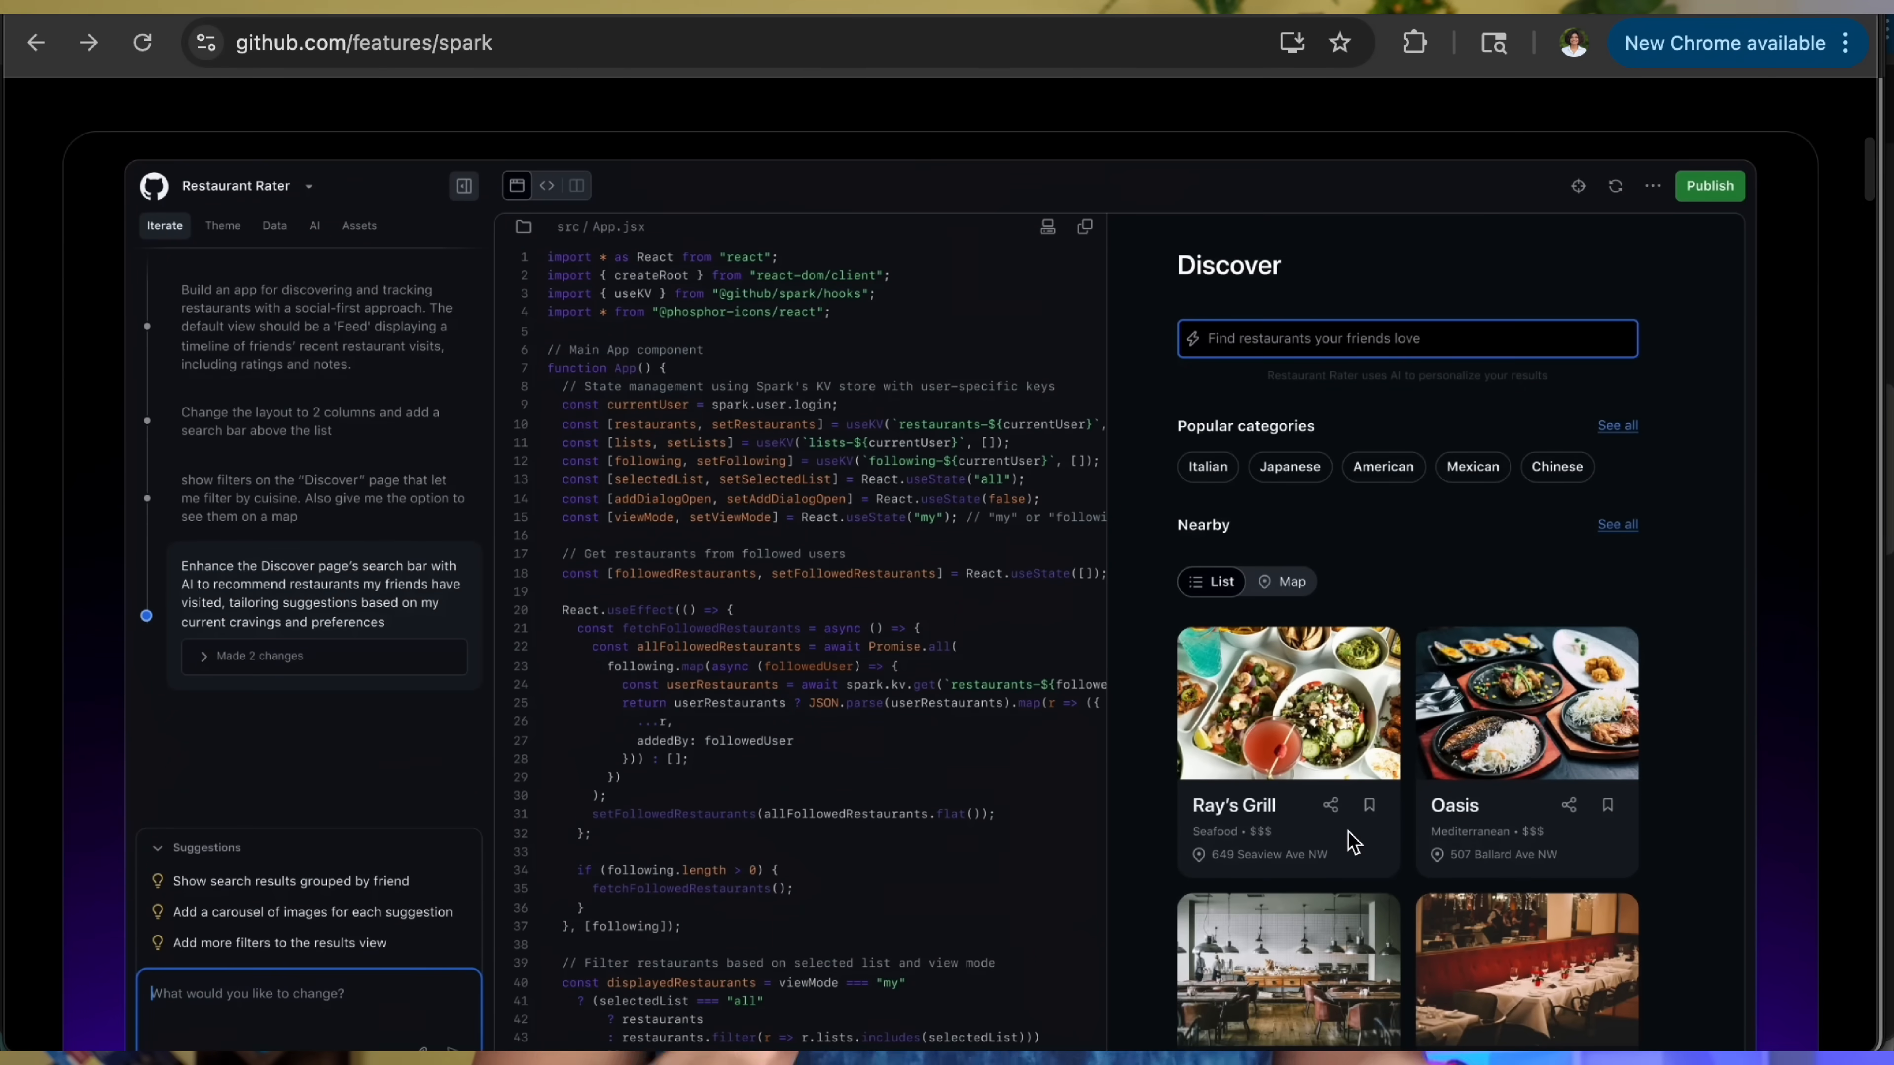
pyautogui.scroll(-3)
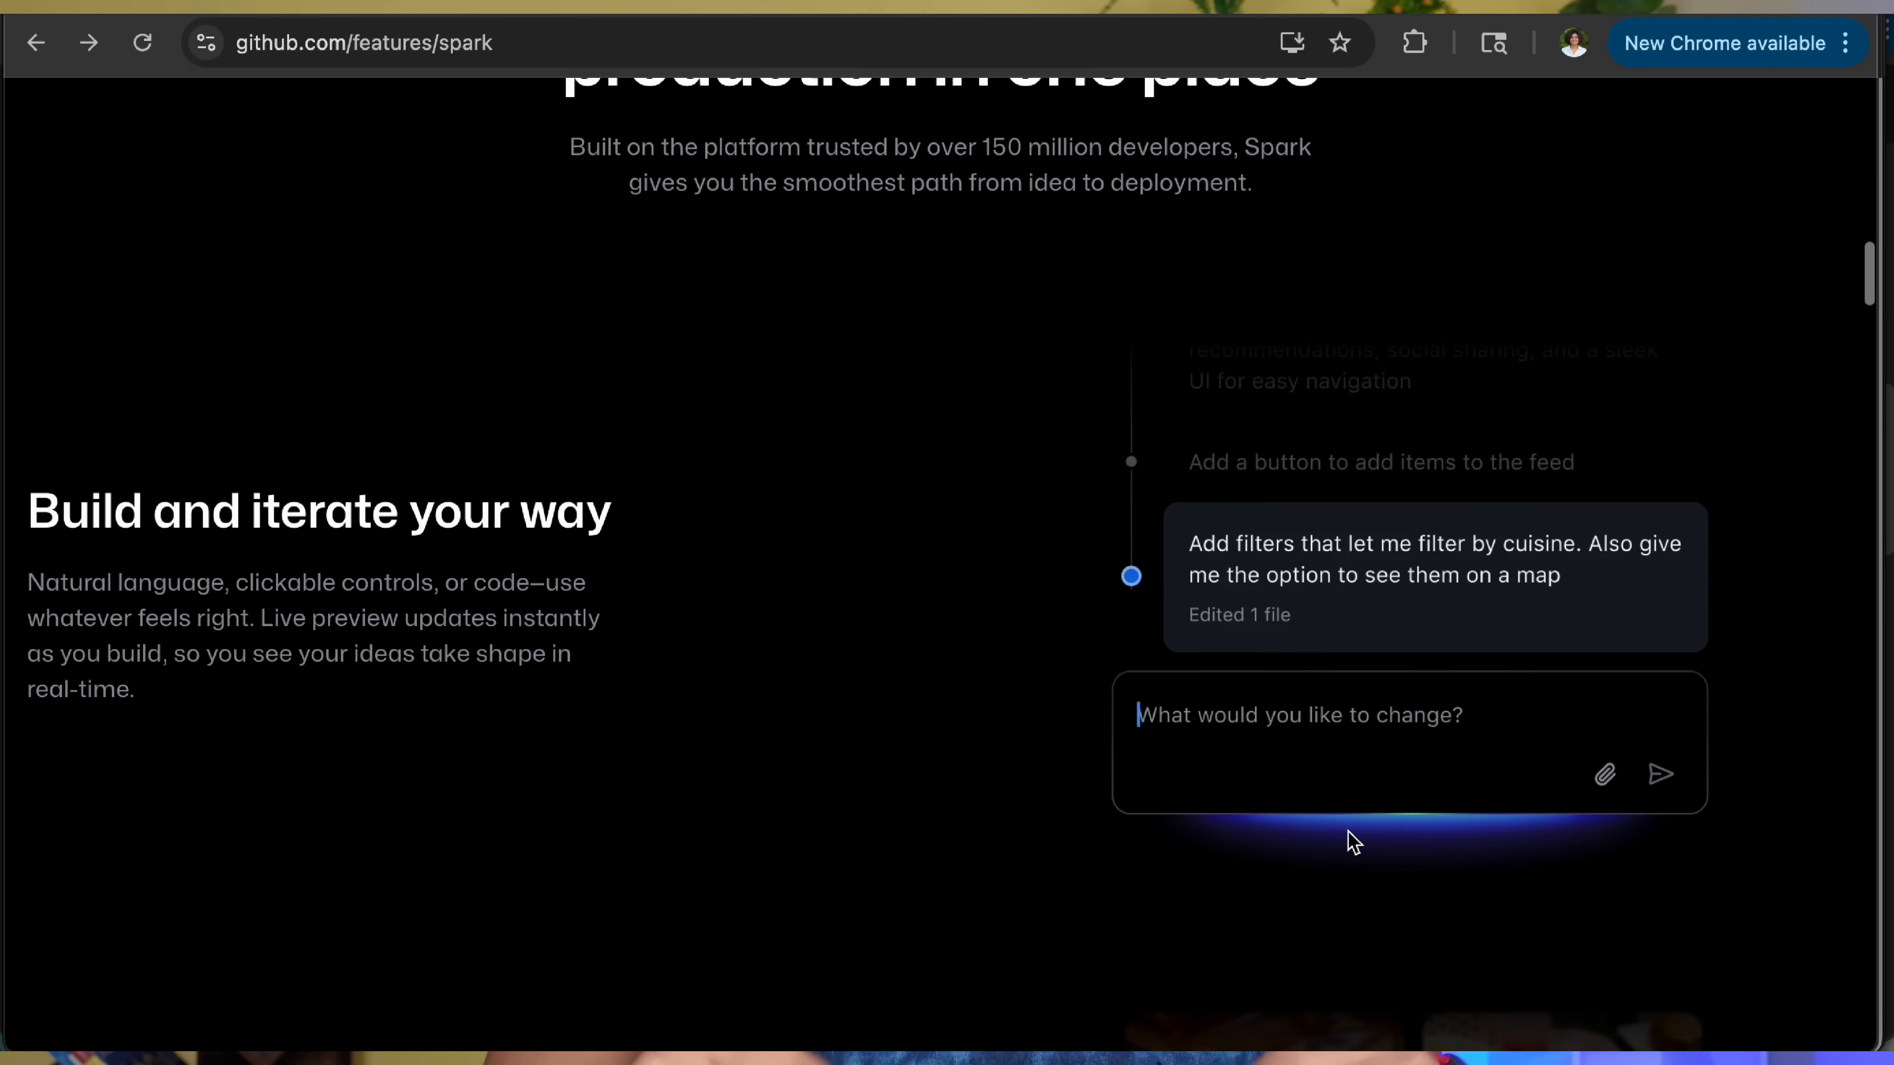
pyautogui.scroll(-3)
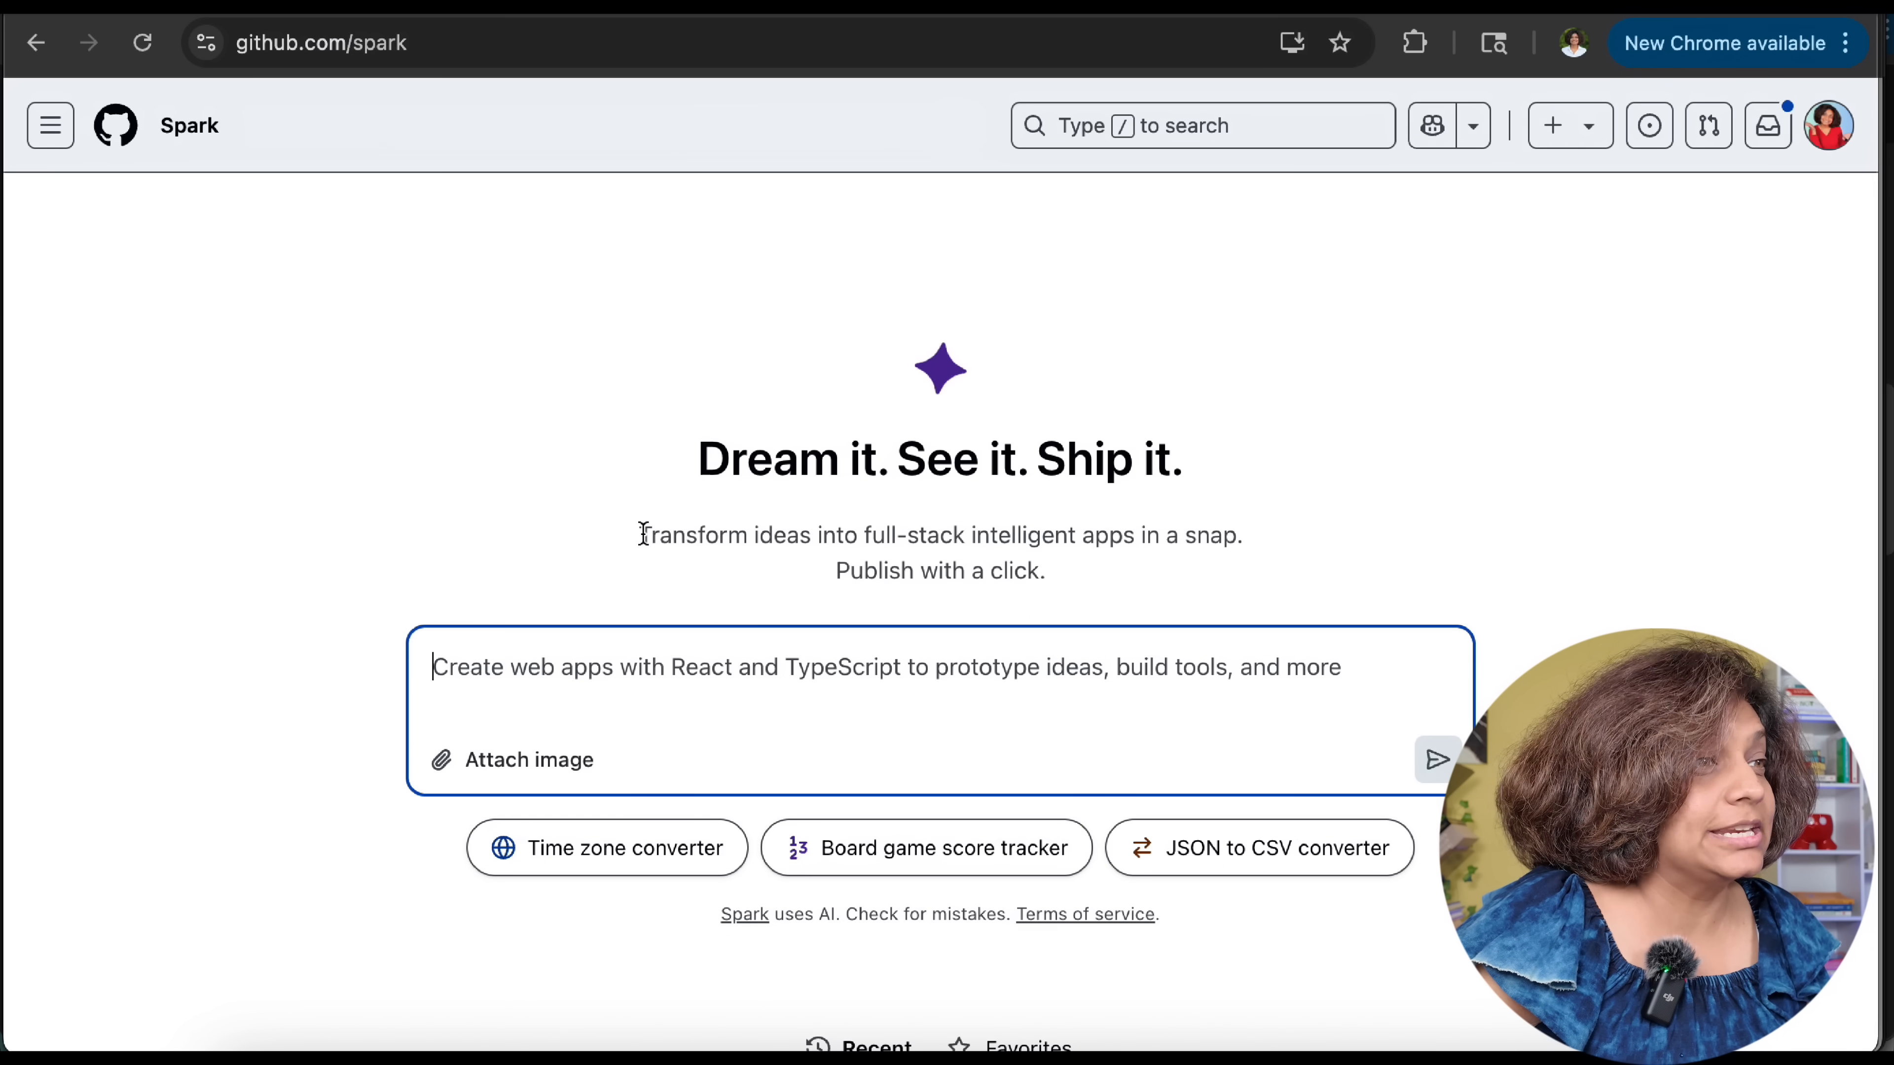
pyautogui.moveTo(1244, 763)
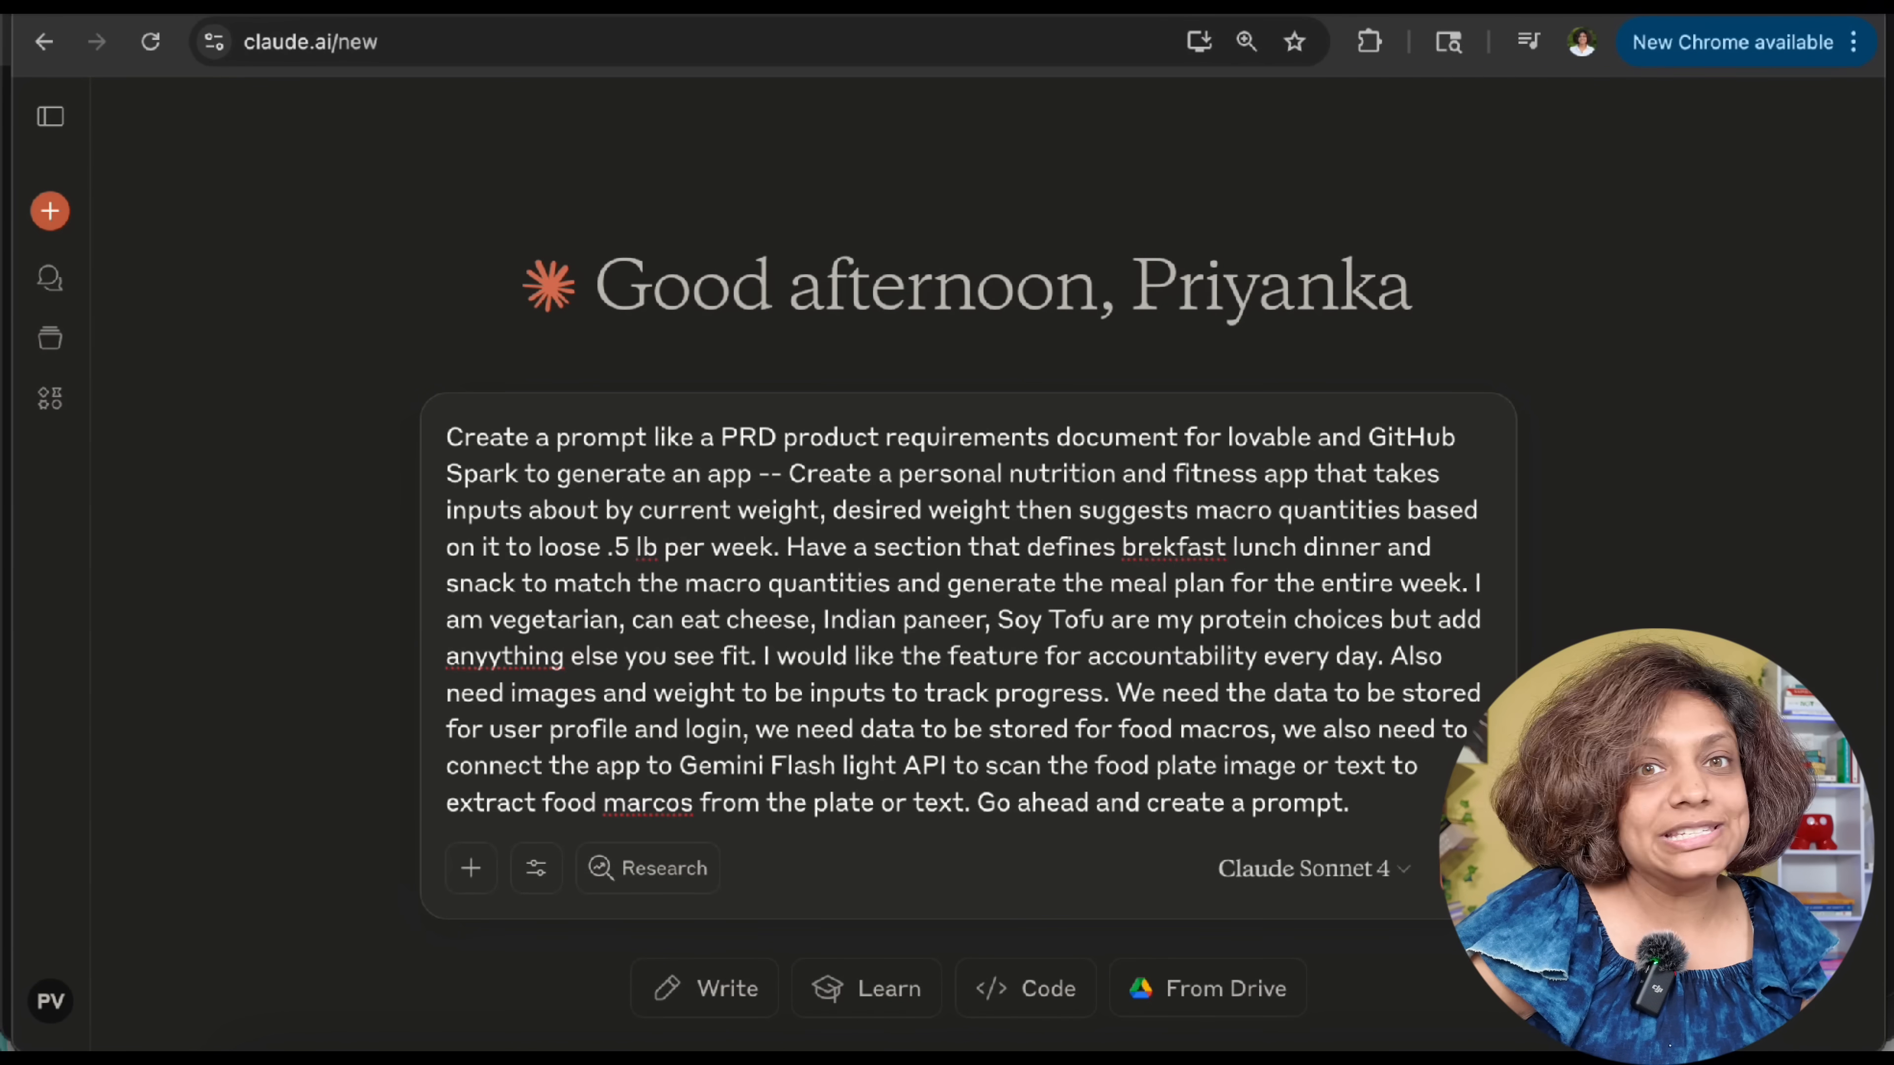
# Review the drafted request, highlighting 'GitHub Spark', 'personal nutrition and fitness app' and the data-storage sentence
pyautogui.moveTo(445, 437); pyautogui.dragTo(852, 437)
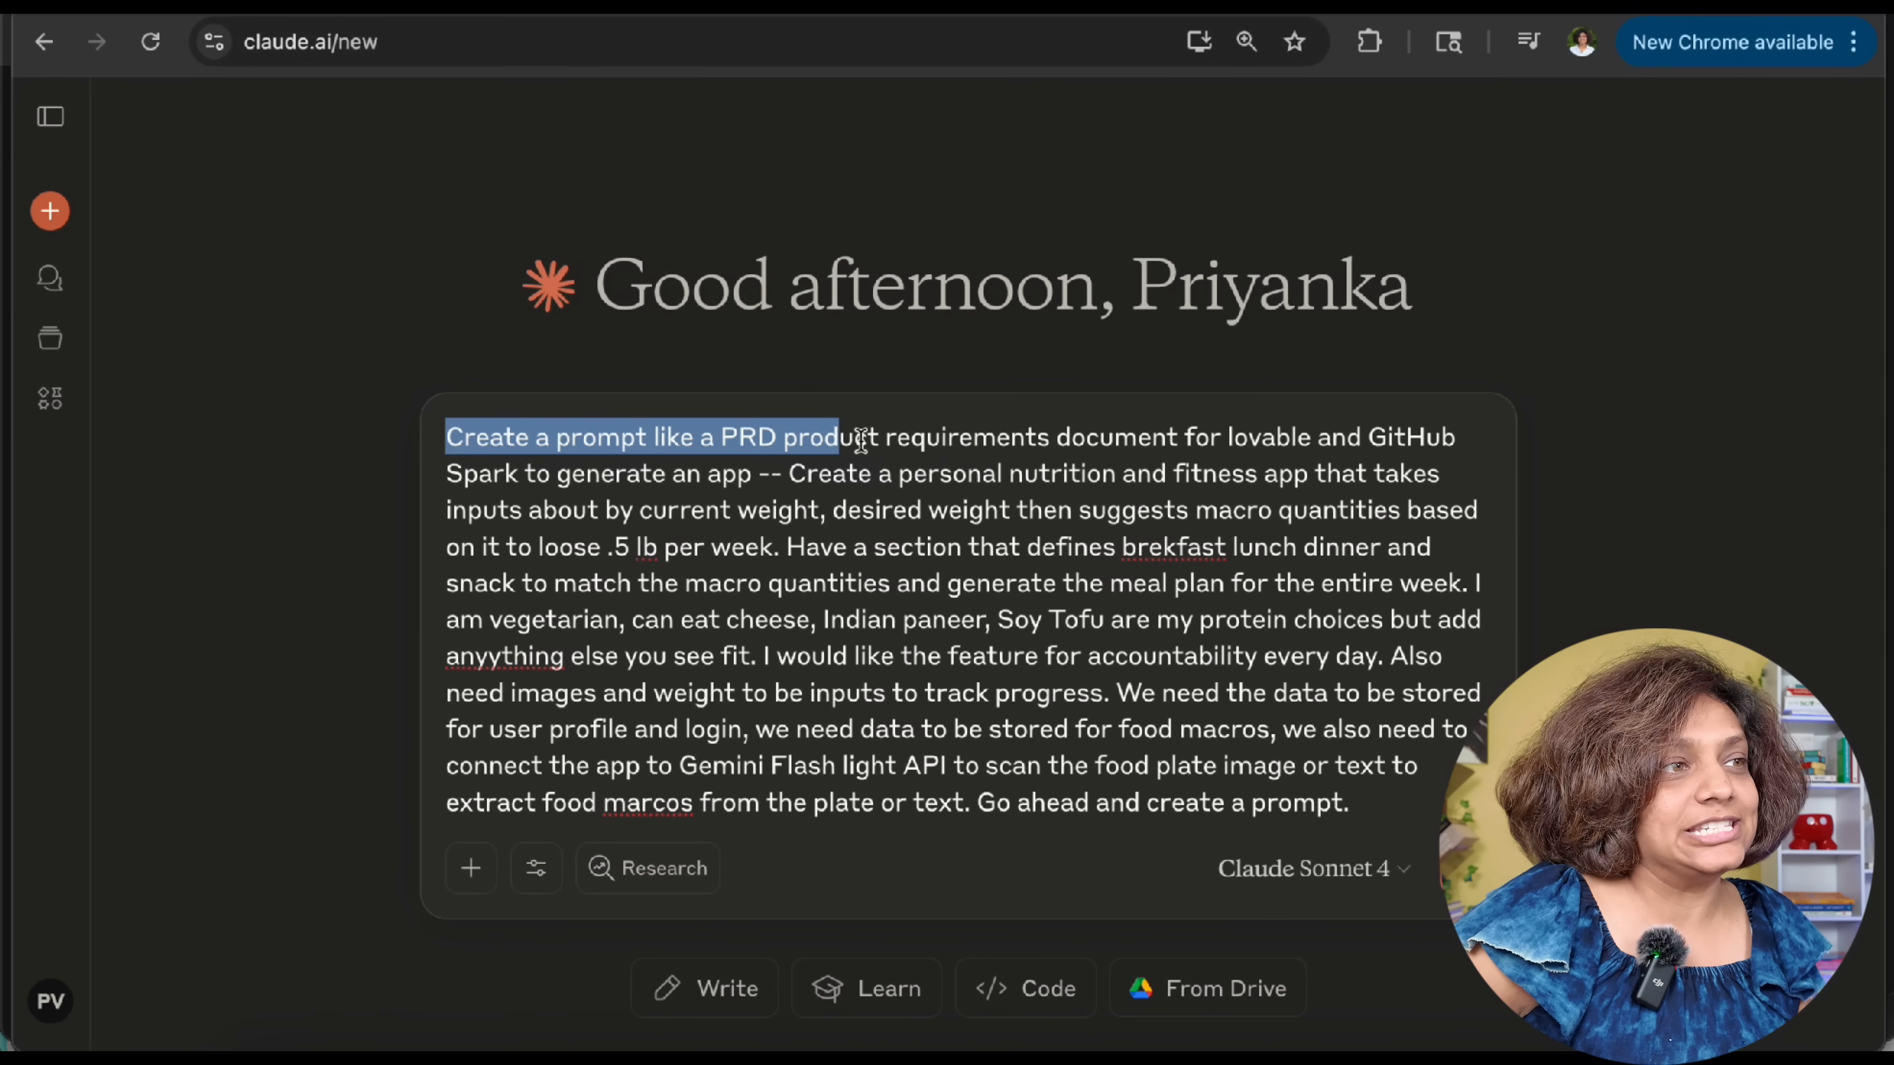
pyautogui.moveTo(845, 436); pyautogui.dragTo(1166, 436)
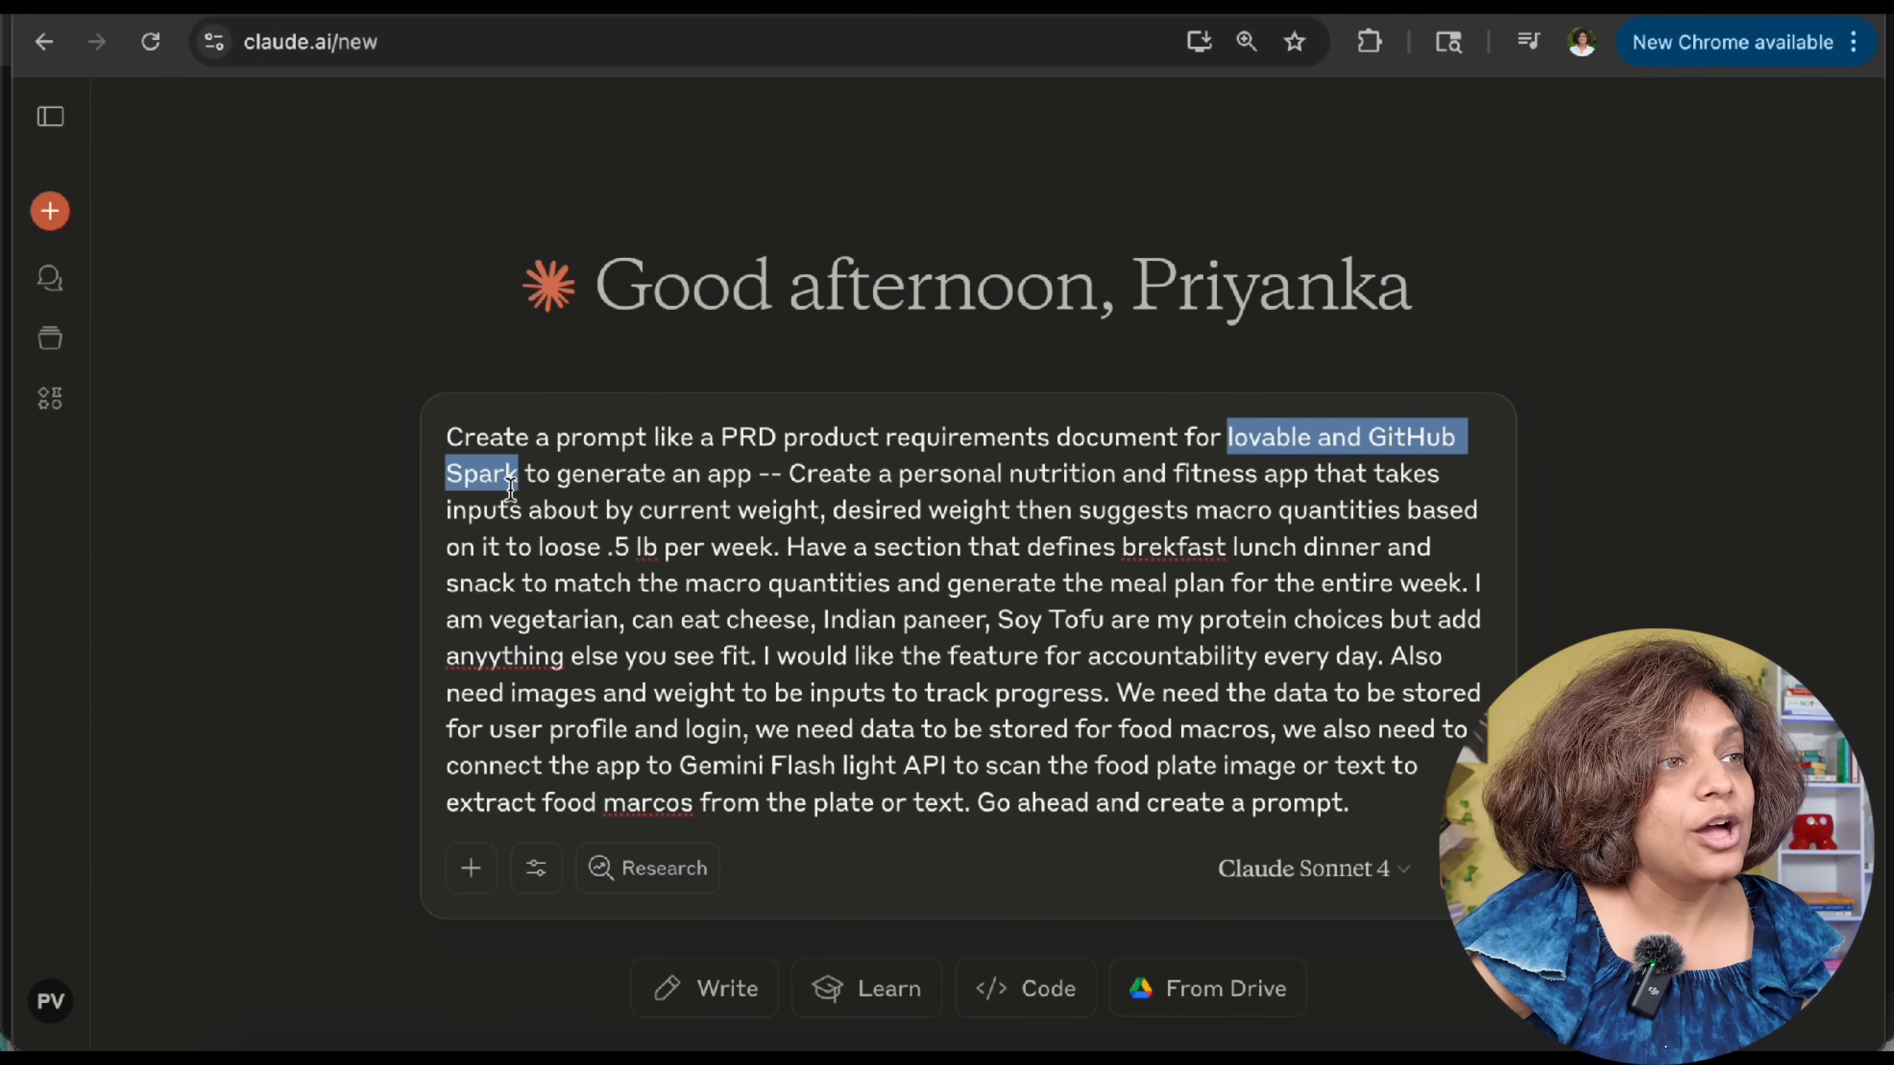
pyautogui.click(960, 582)
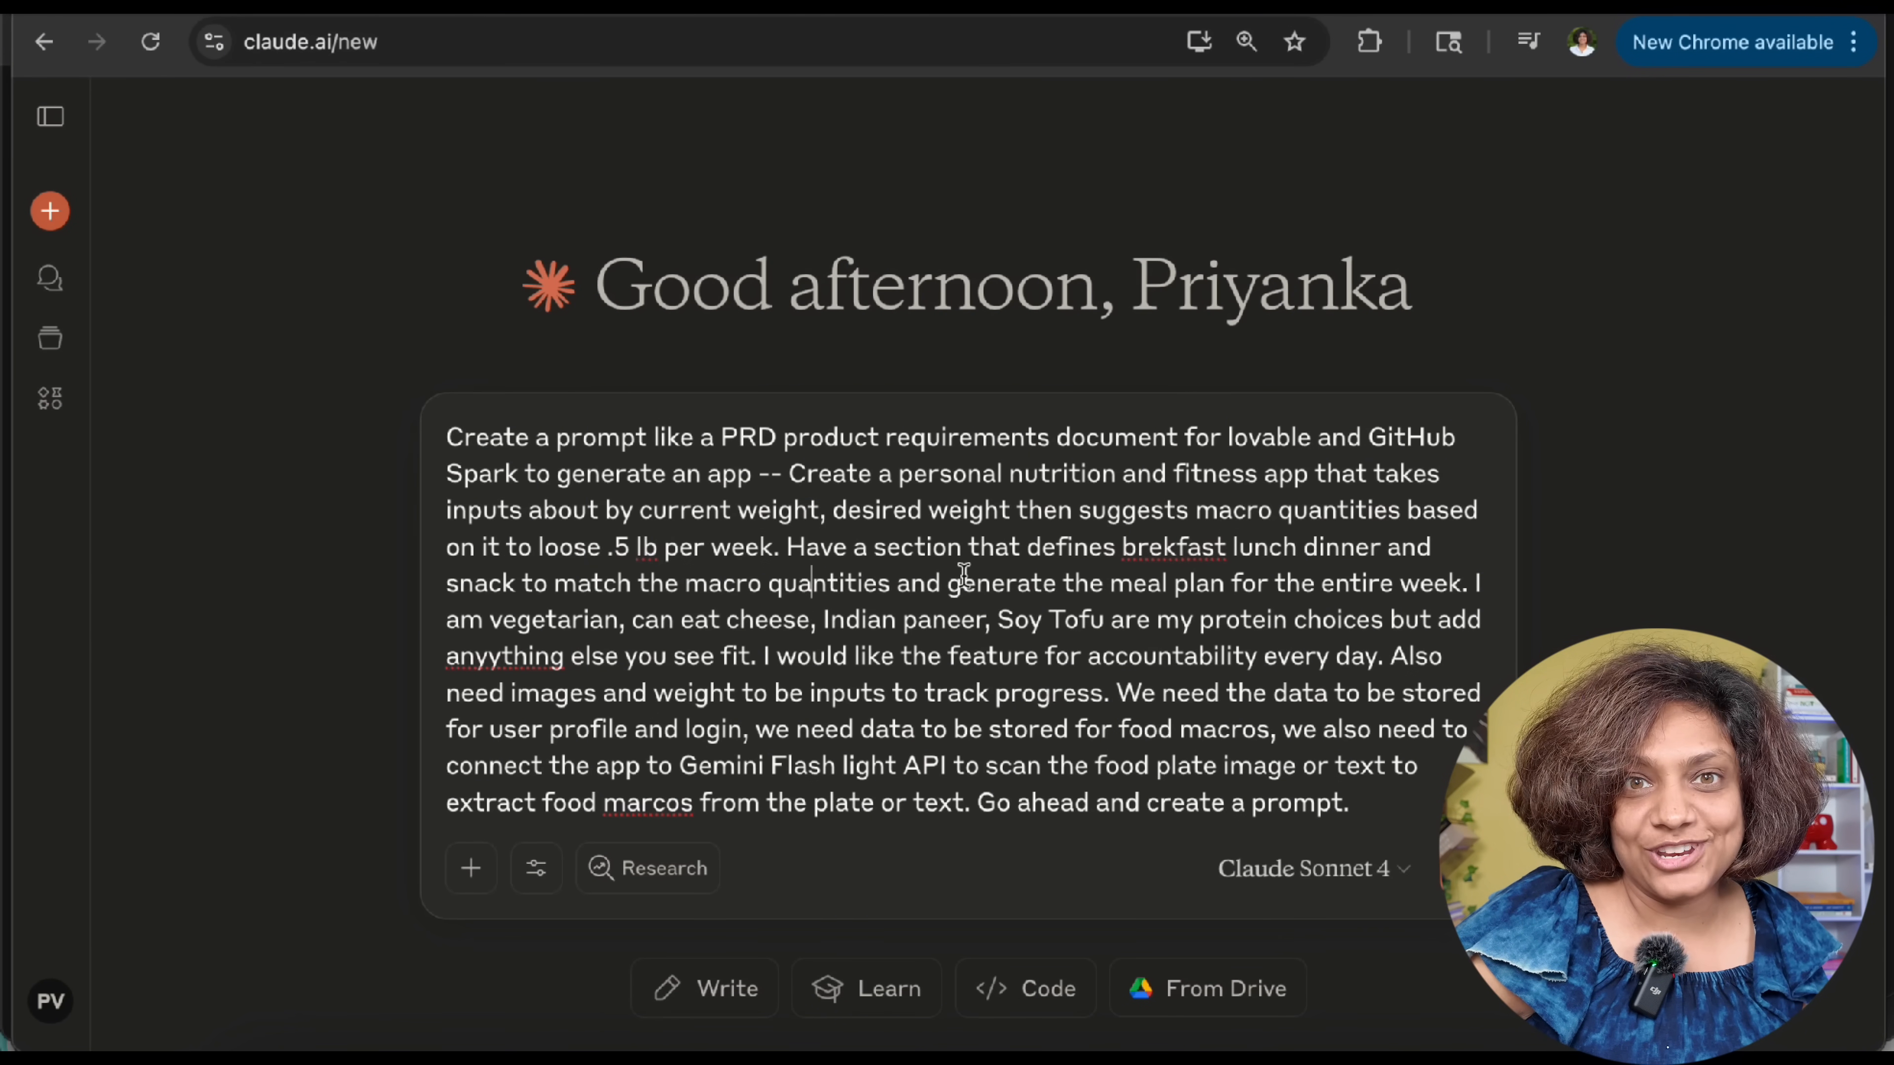
pyautogui.moveTo(915, 473); pyautogui.dragTo(1307, 473)
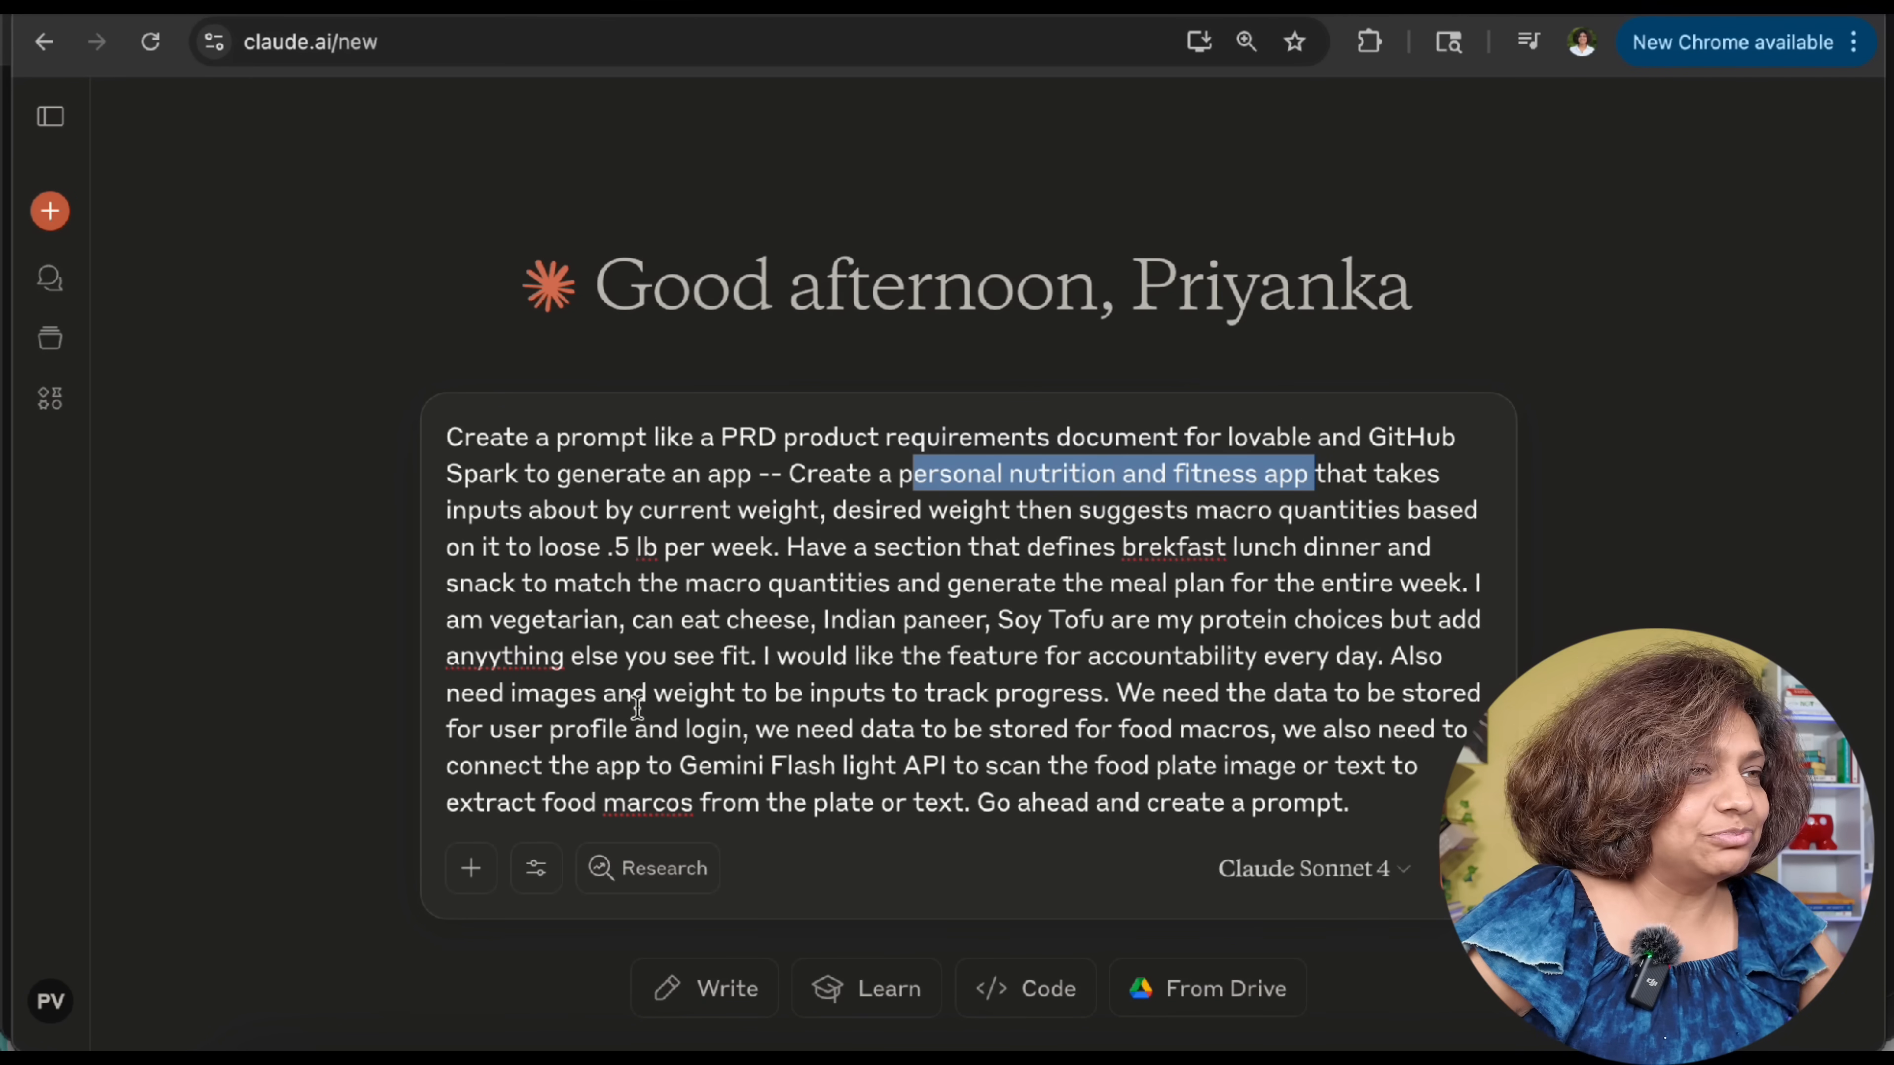
pyautogui.moveTo(911, 473); pyautogui.dragTo(1317, 692)
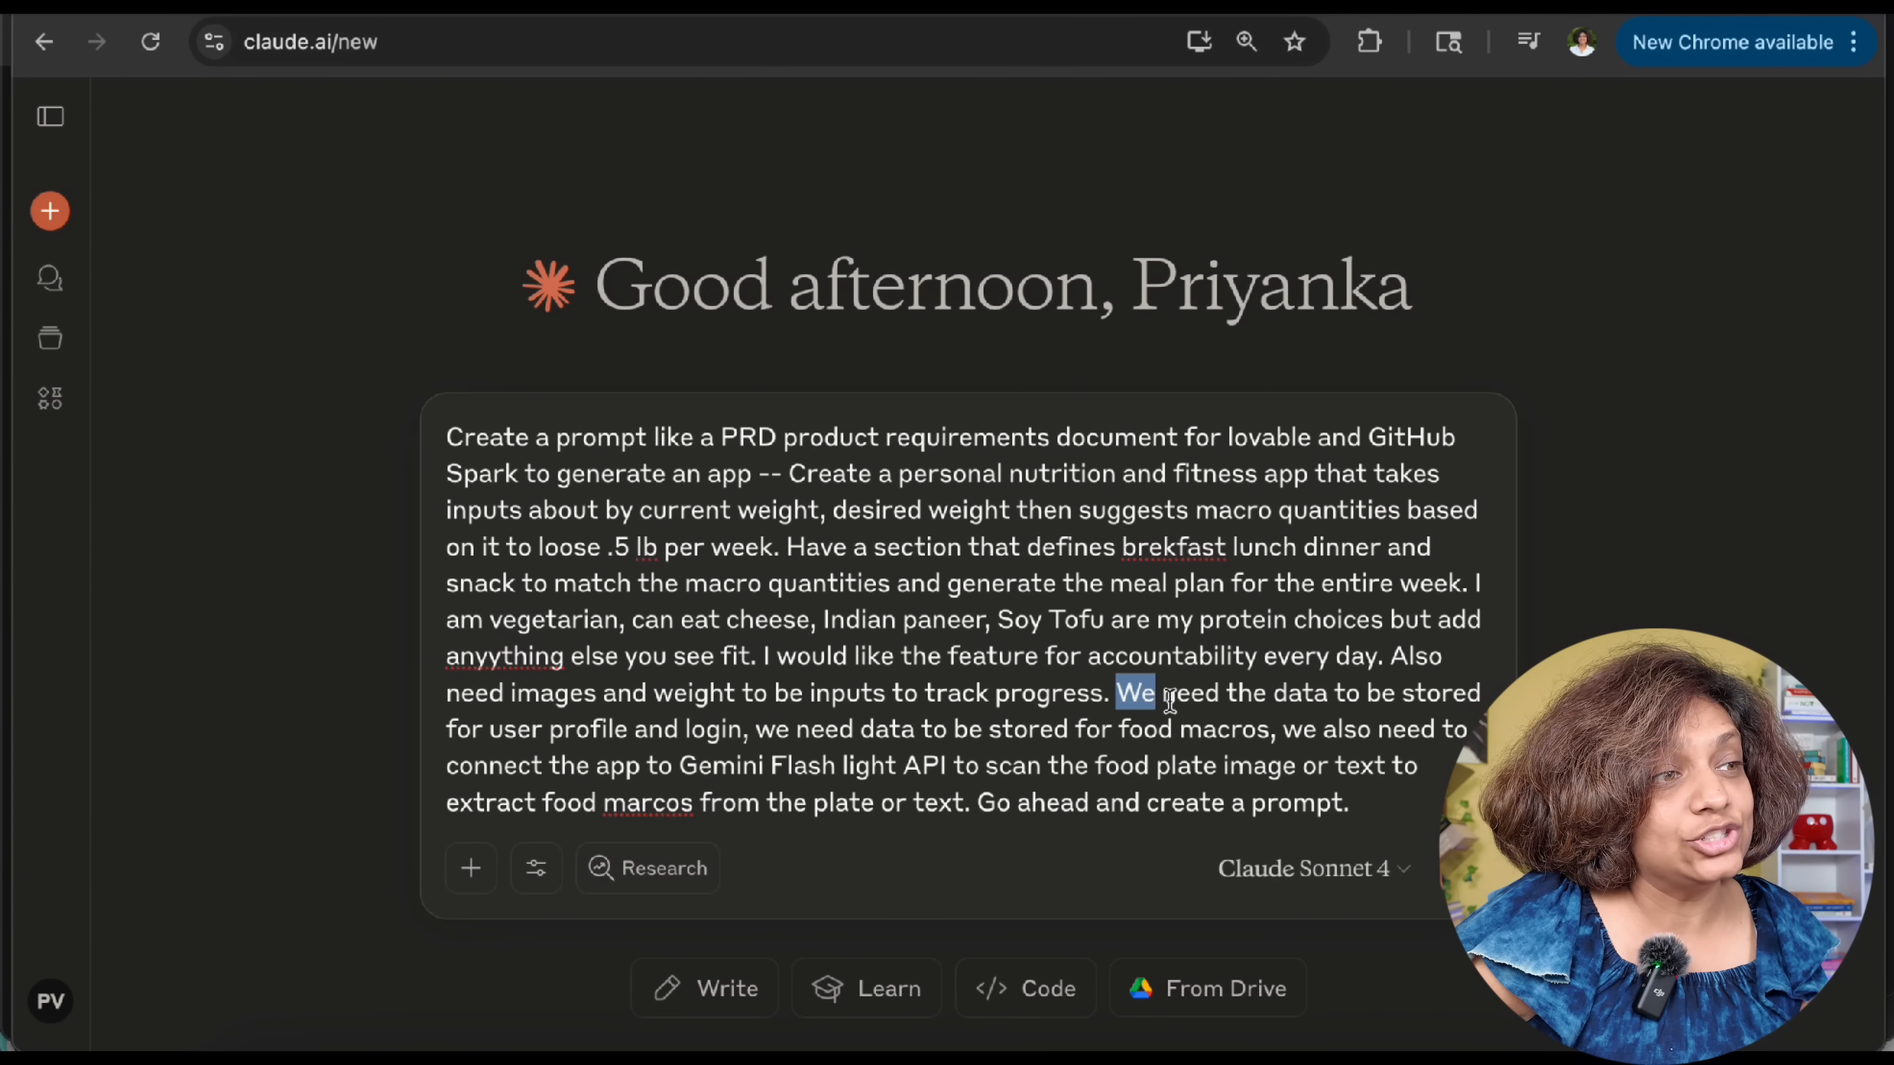
pyautogui.moveTo(1120, 692); pyautogui.dragTo(1348, 802)
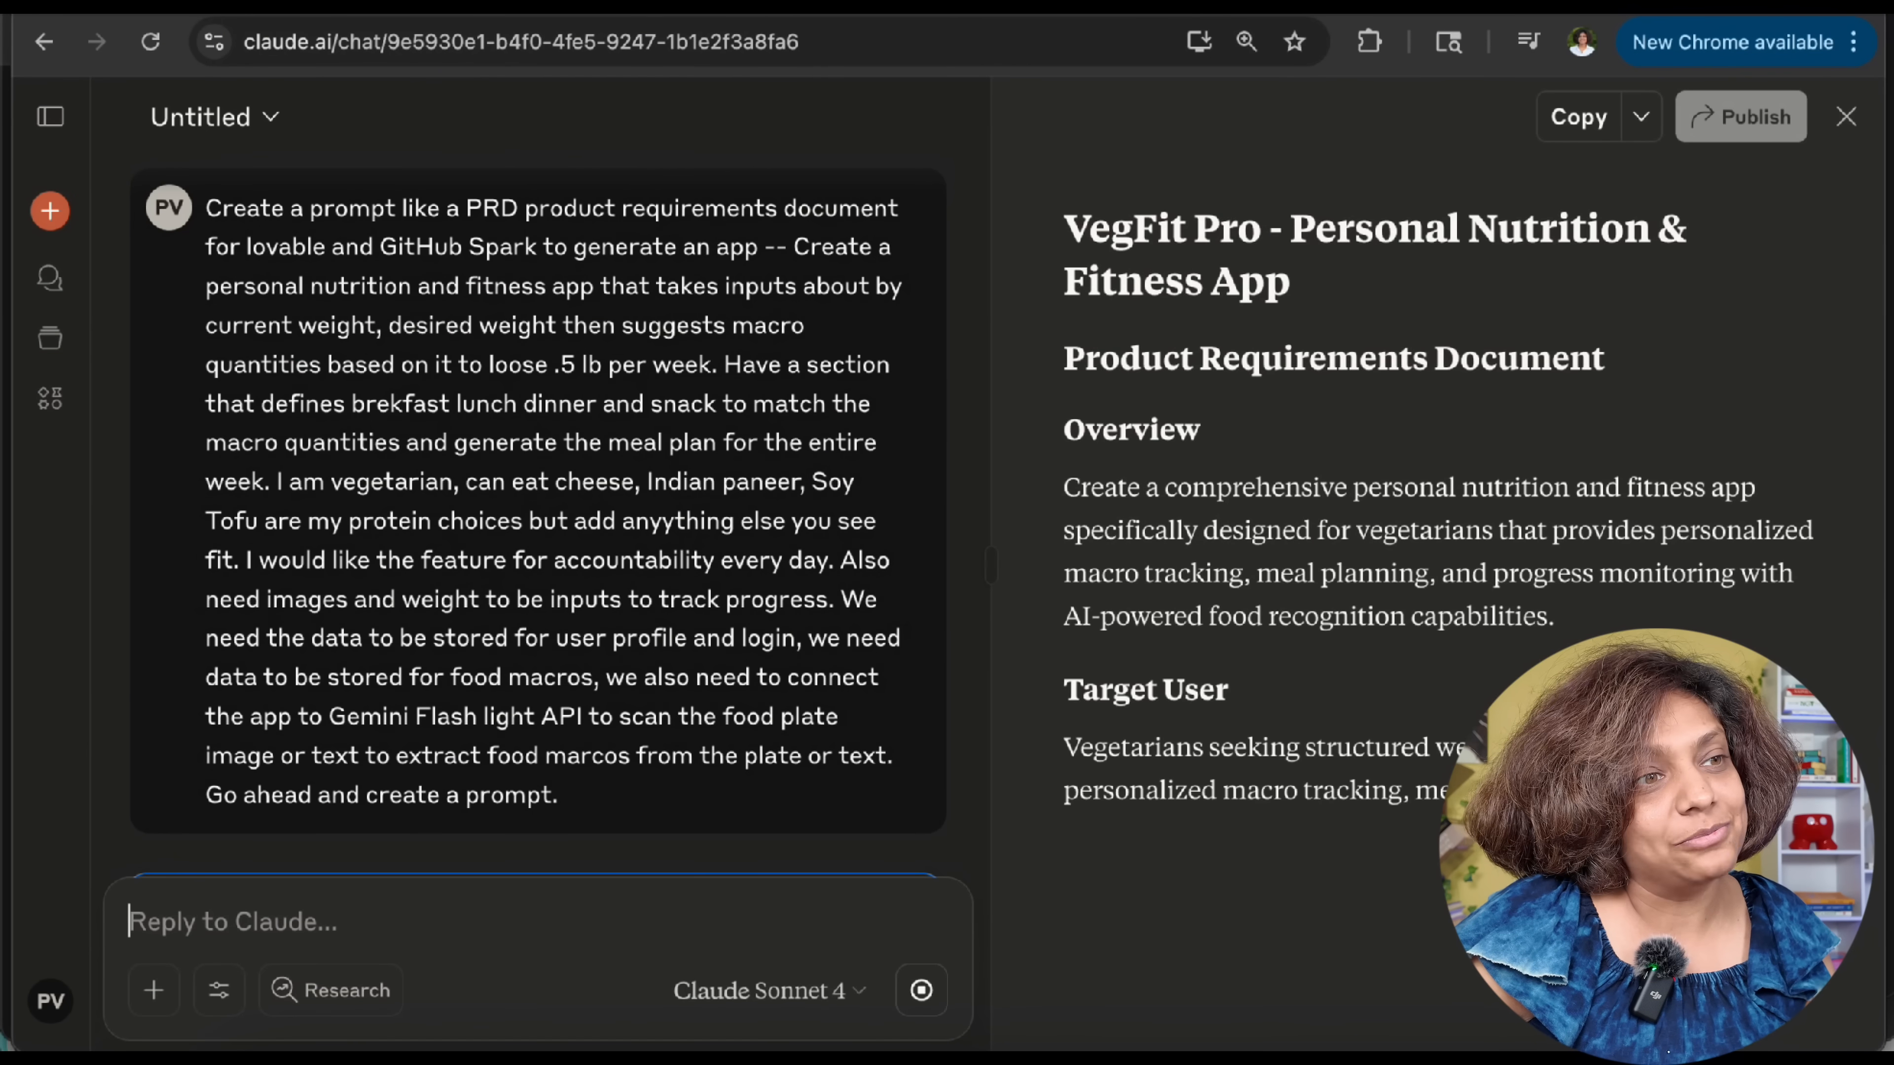
# Read through the generated VegFit Pro PRD artifact and search it for 'data'
pyautogui.scroll(-3)
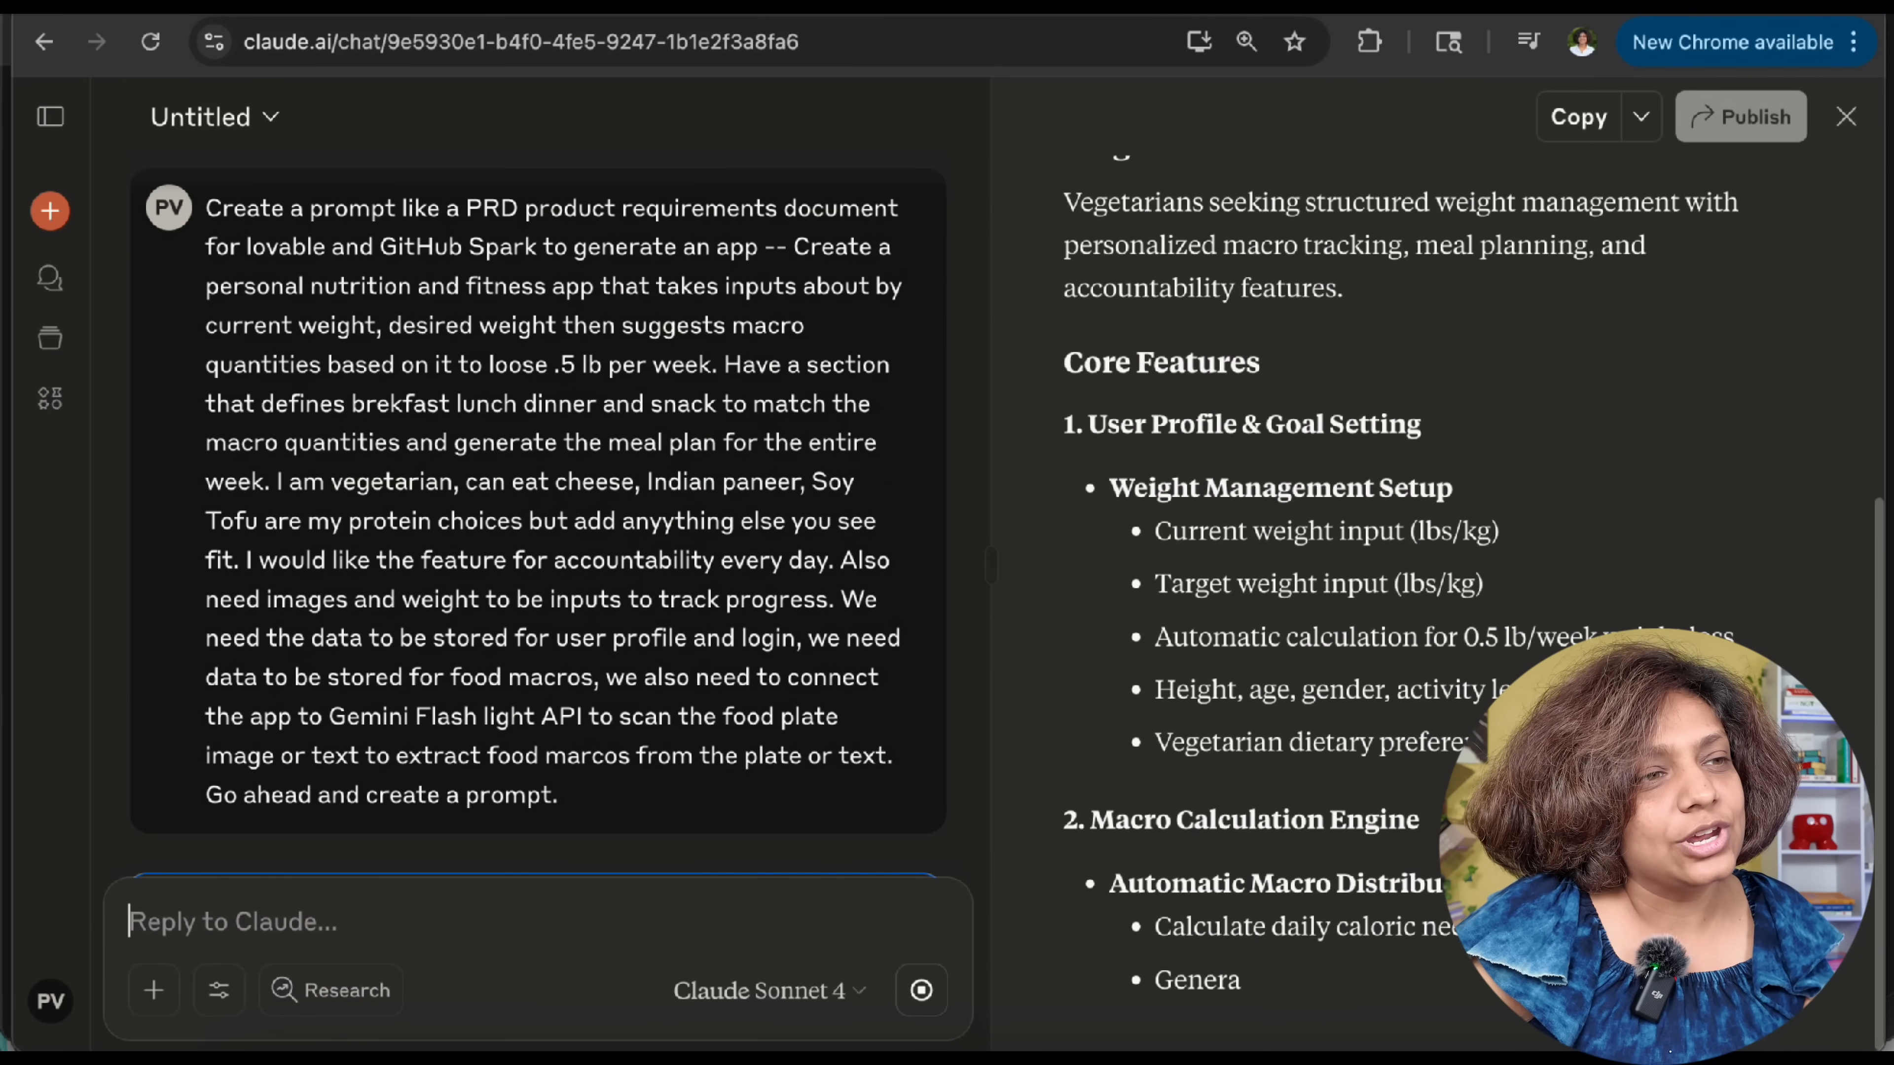
pyautogui.scroll(-3)
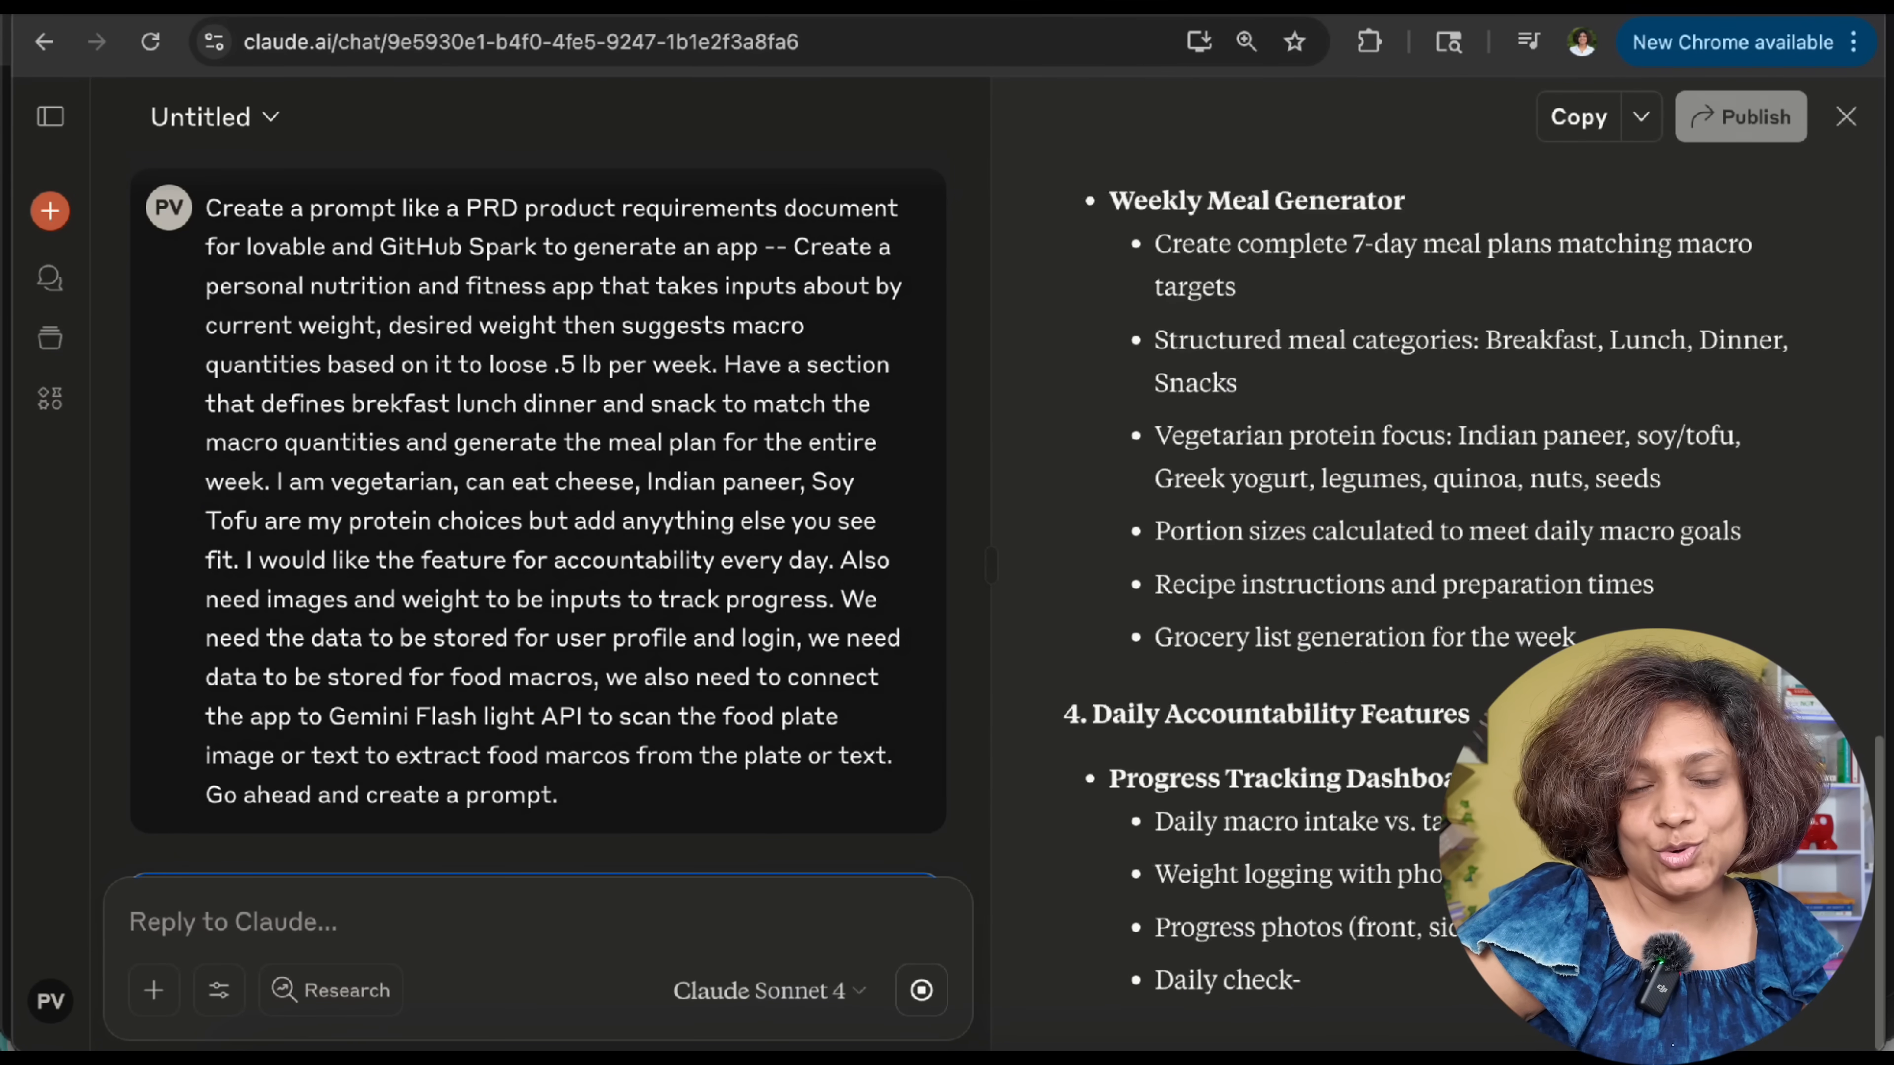
pyautogui.scroll(-3)
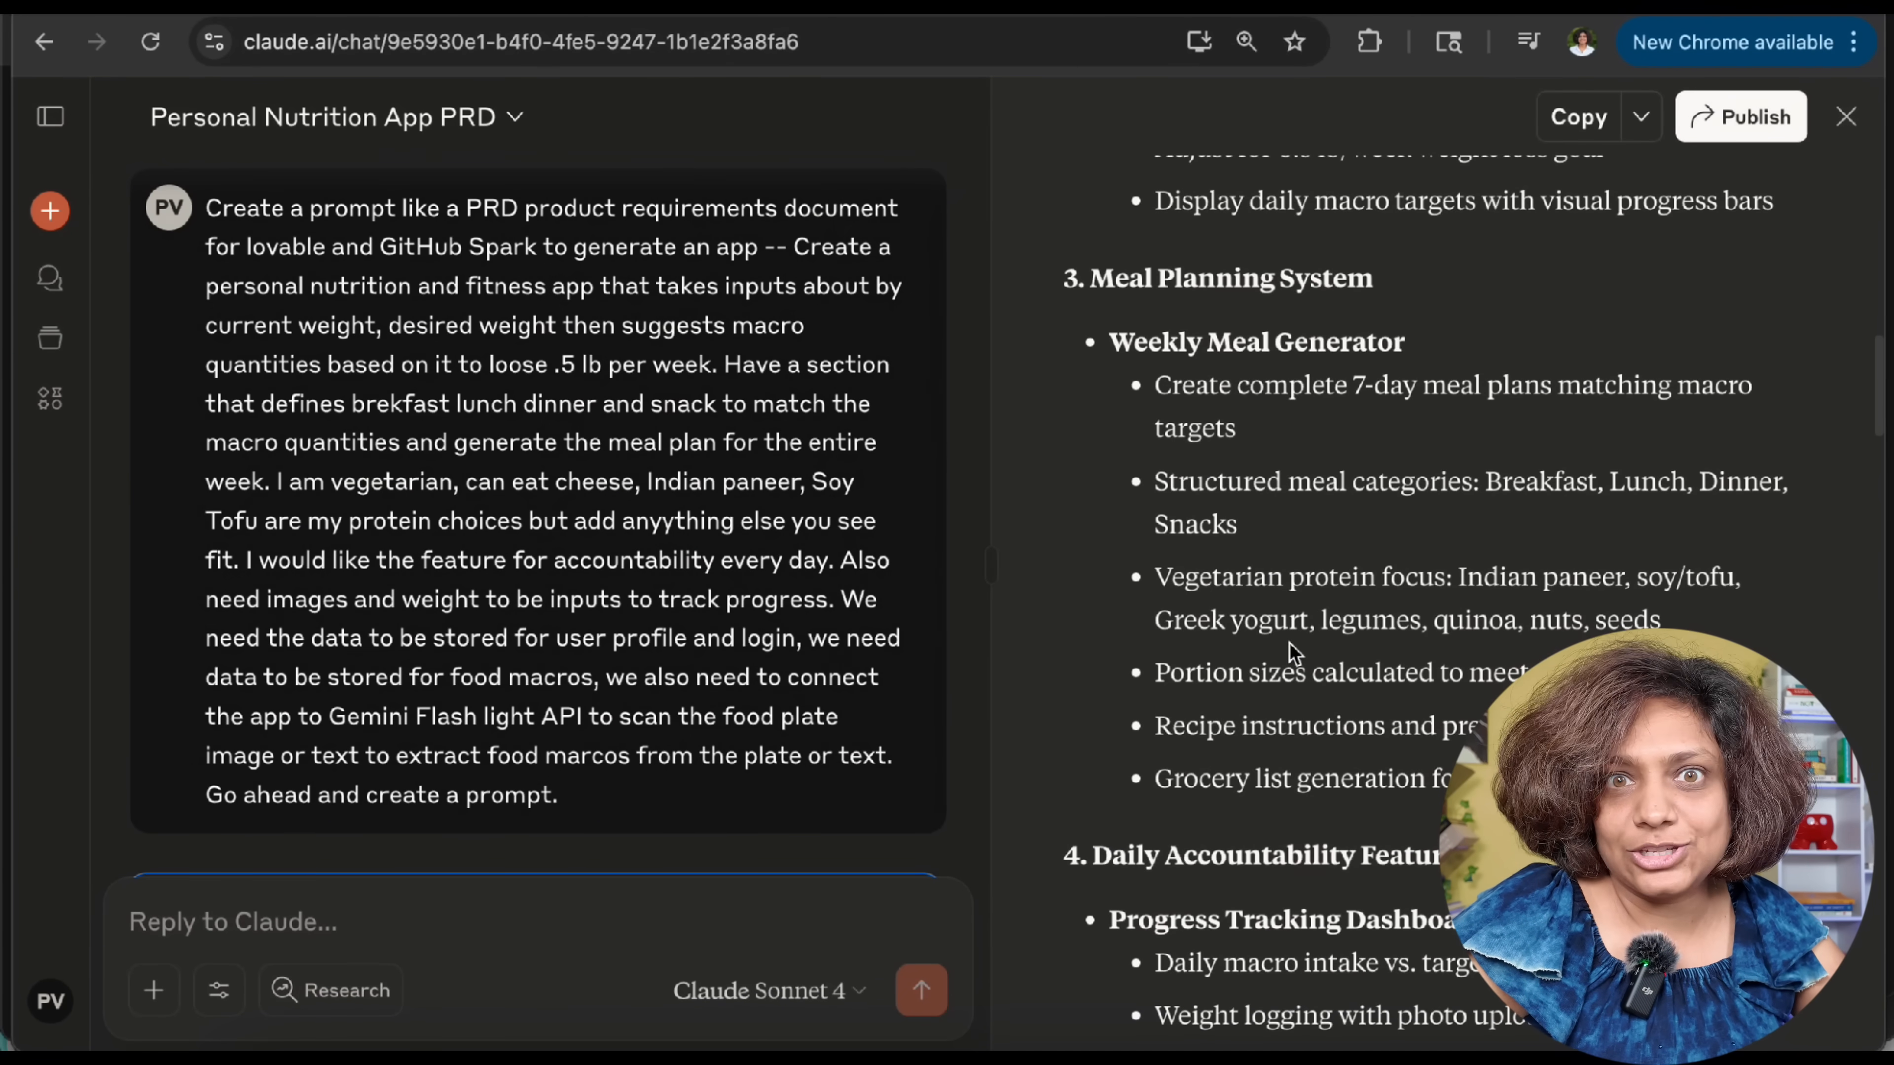
pyautogui.press('Ctrl+f')
pyautogui.write('data')
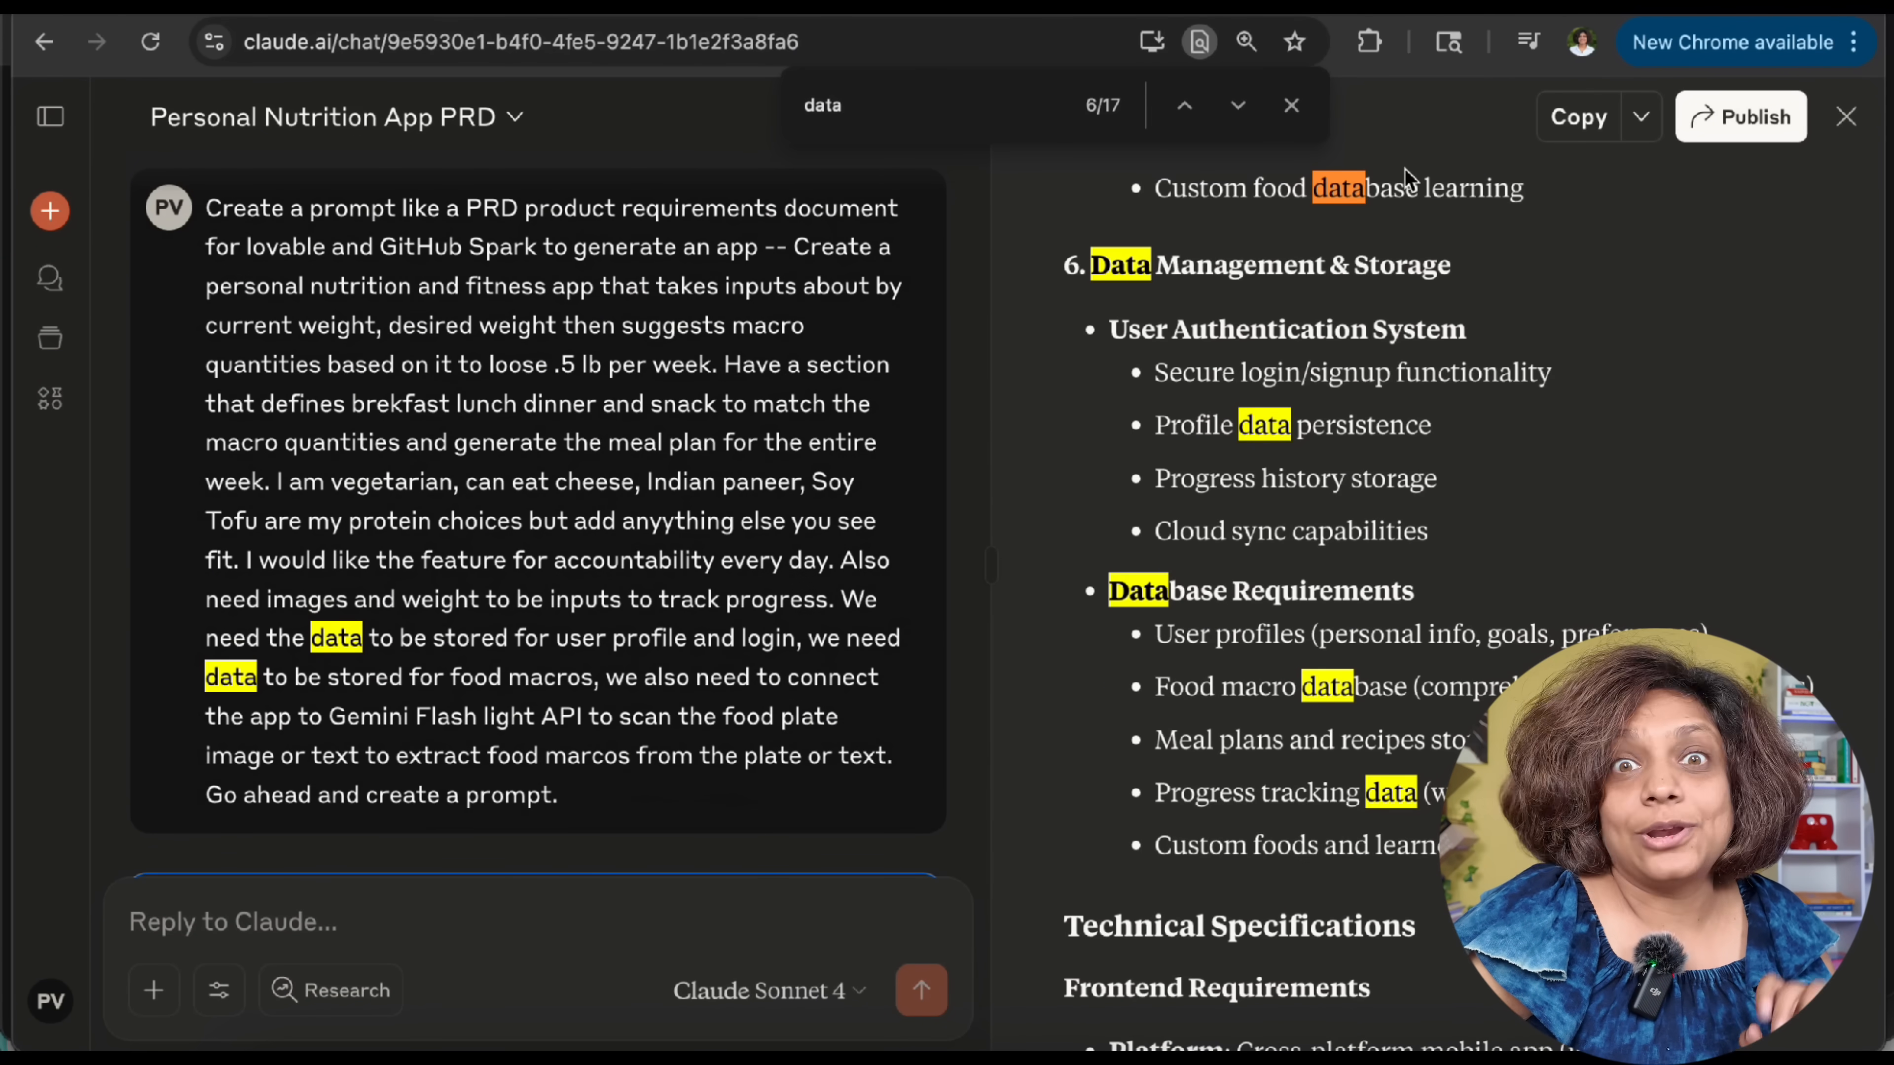
# Return to the Spark tab so the VegFit Pro PRD fills the new-app prompt
pyautogui.click(1290, 105)
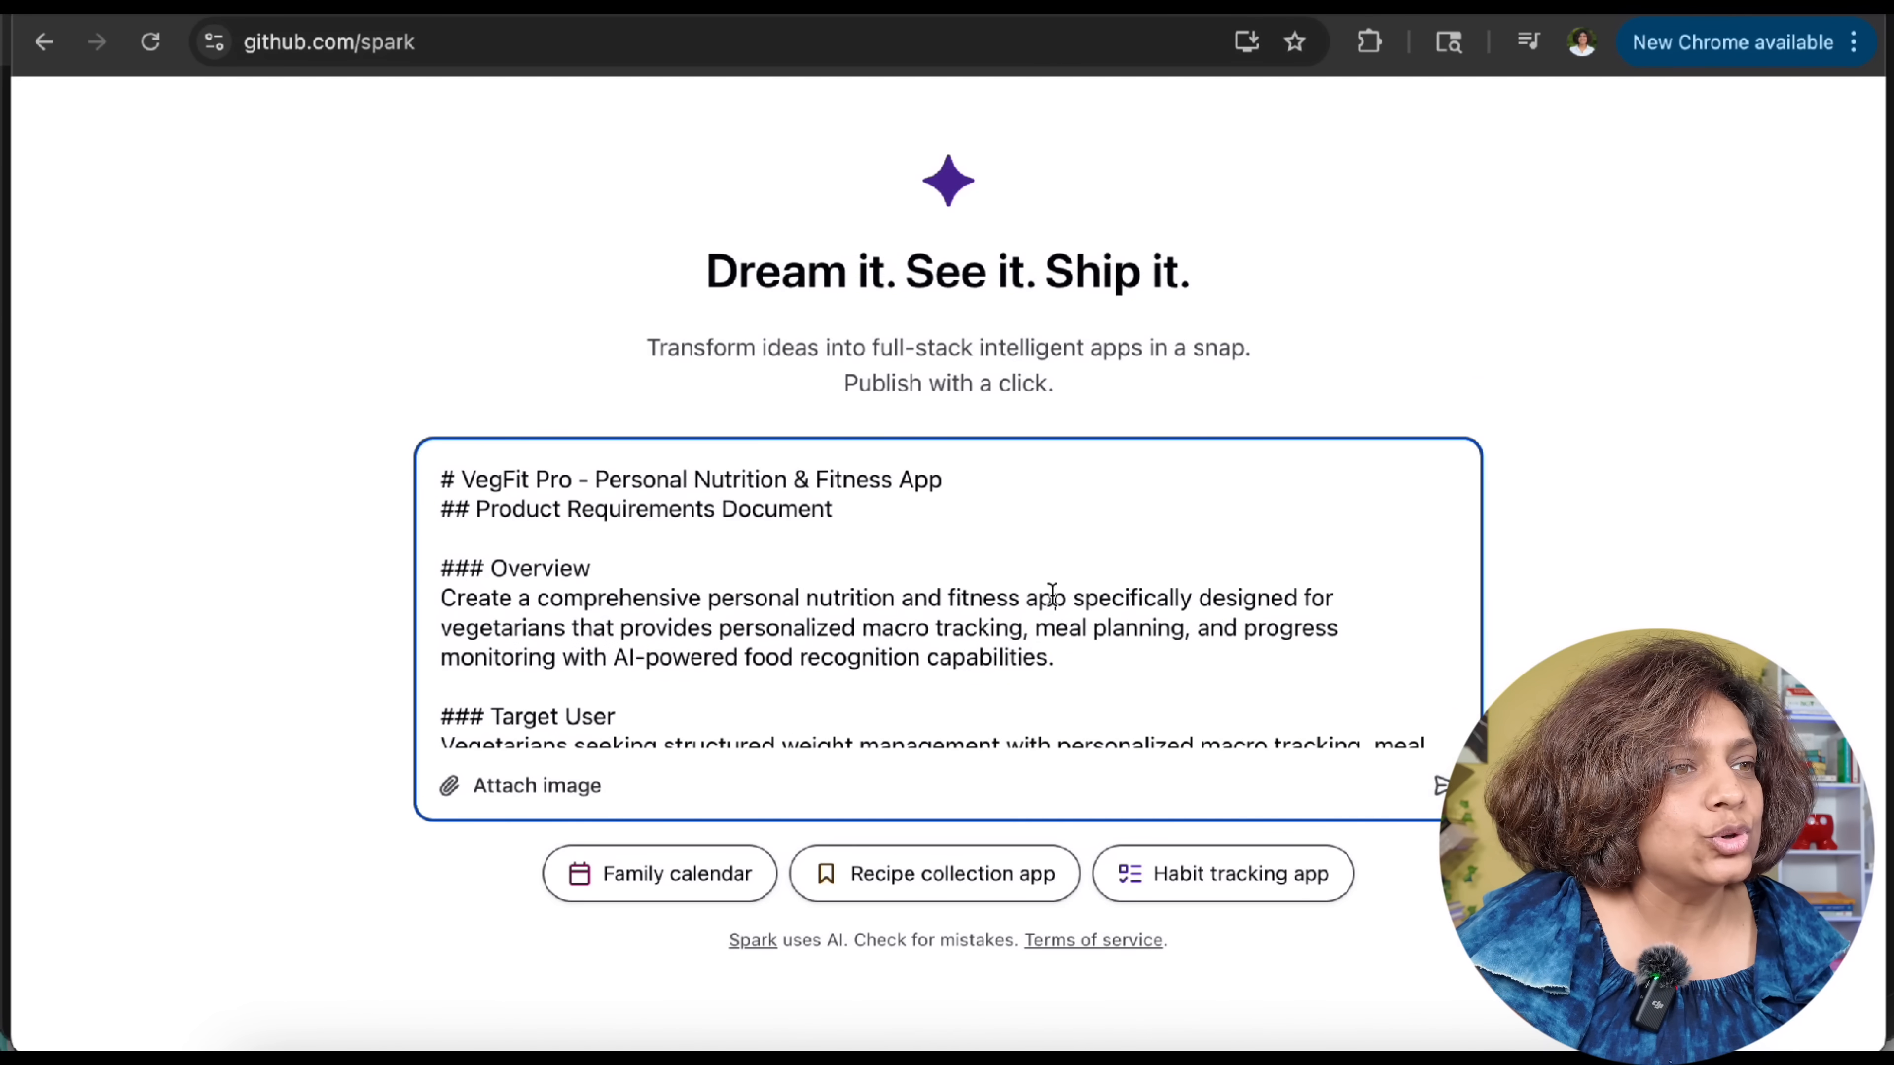
pyautogui.moveTo(1441, 785)
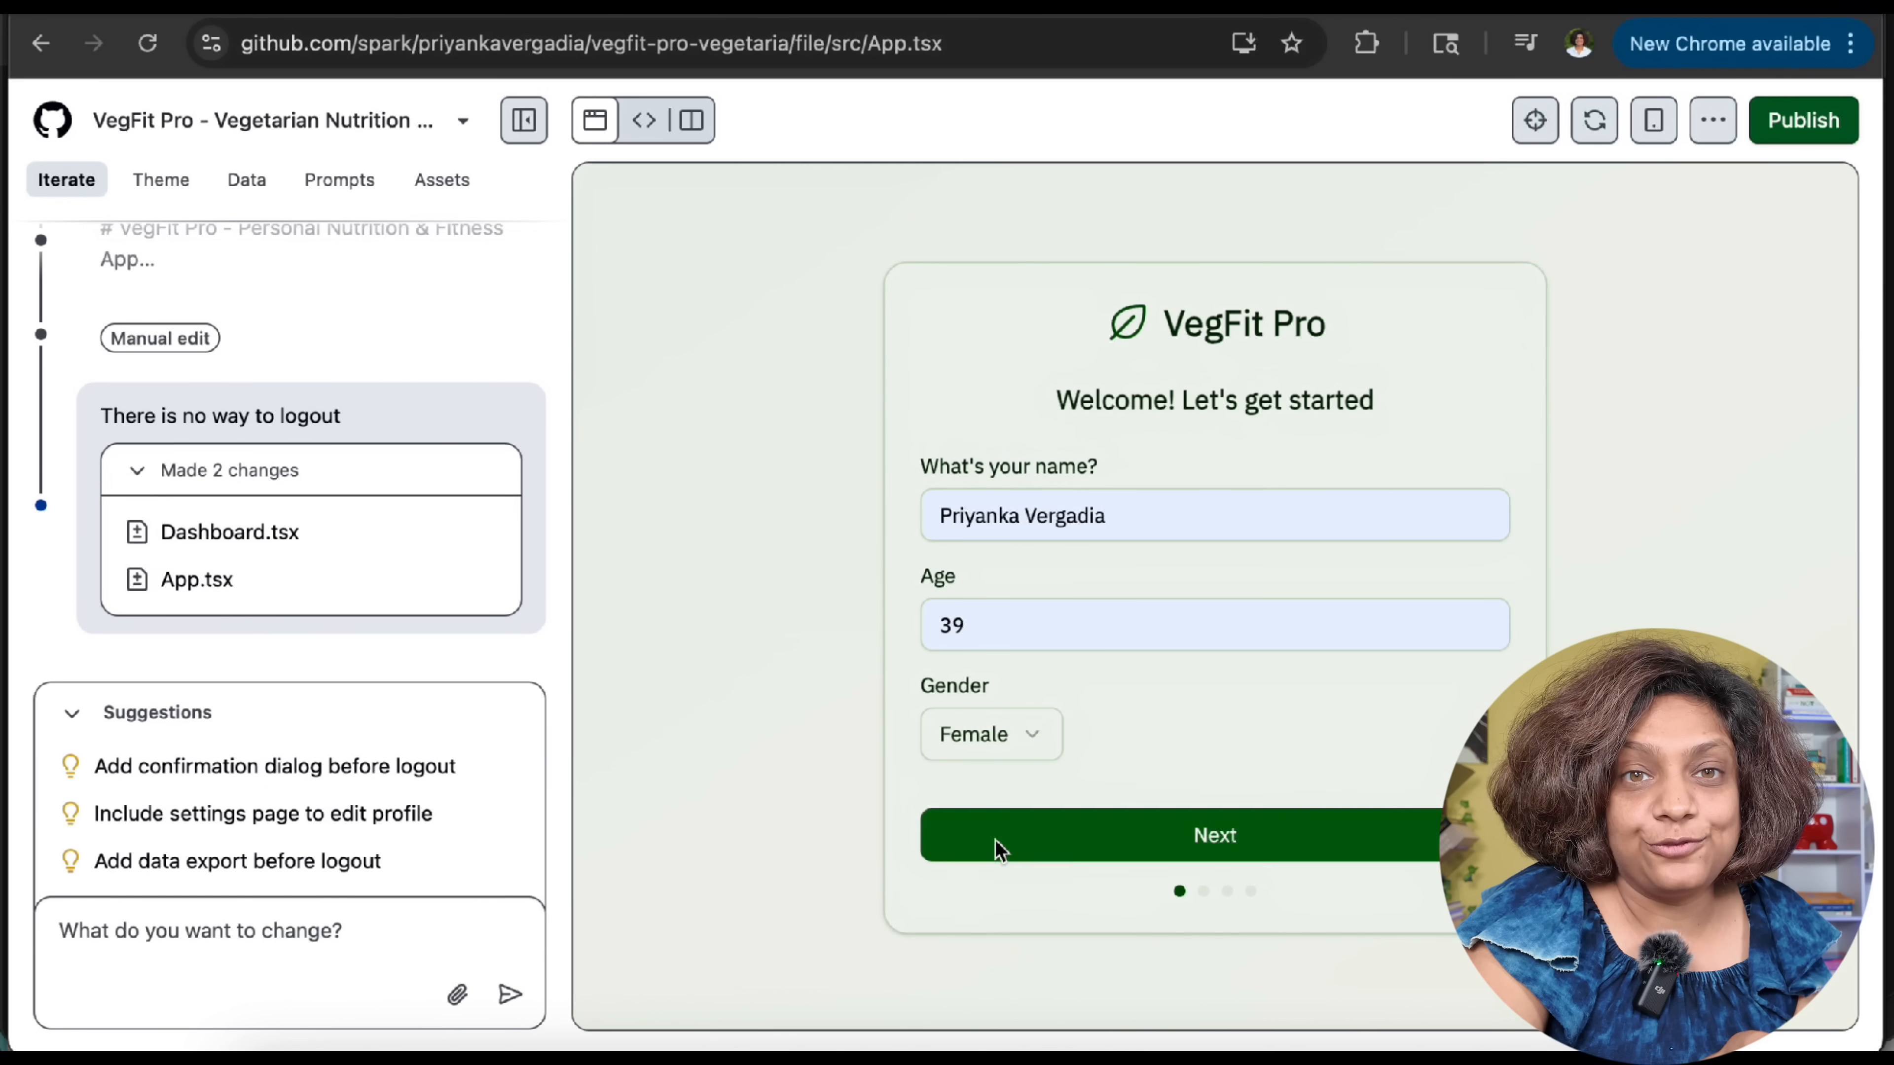
# Finish onboarding, then try Log Food with a manual 'apple' entry and close the Add Food dialog
pyautogui.click(1214, 834)
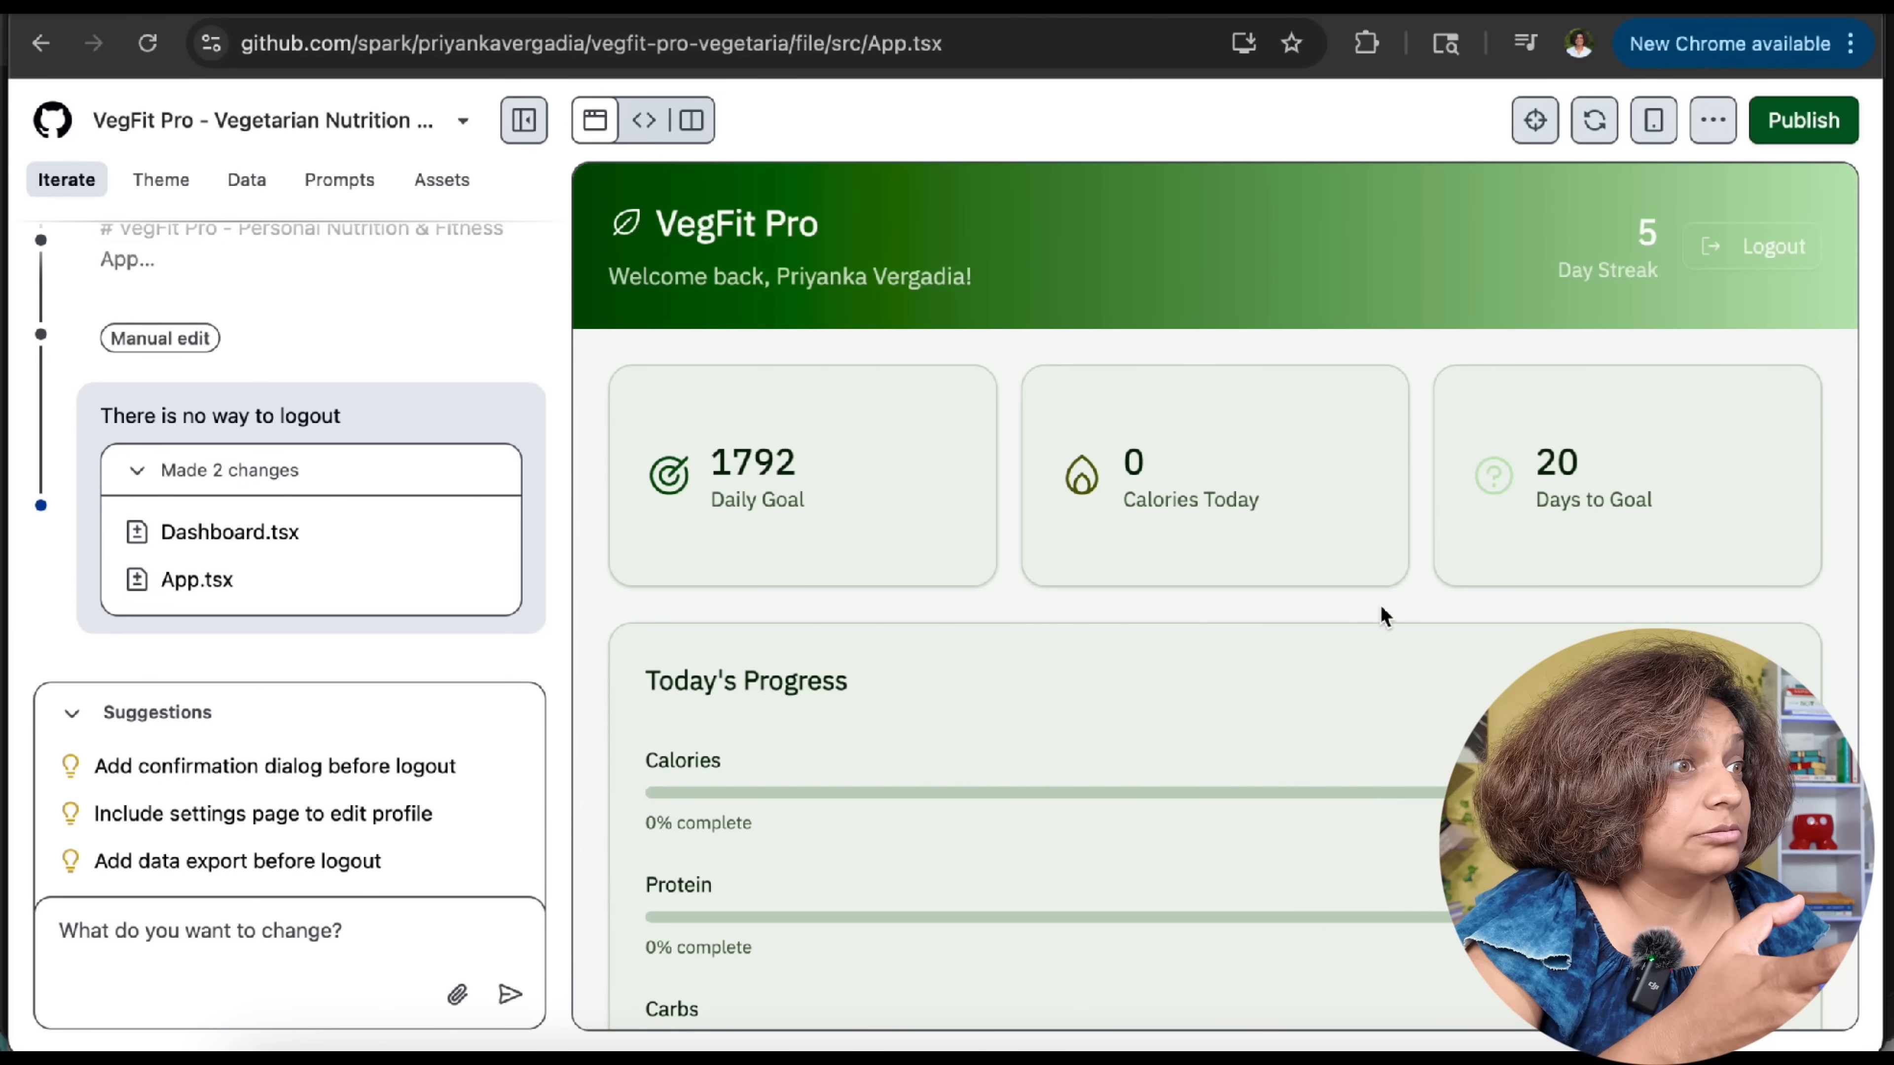
pyautogui.scroll(-3)
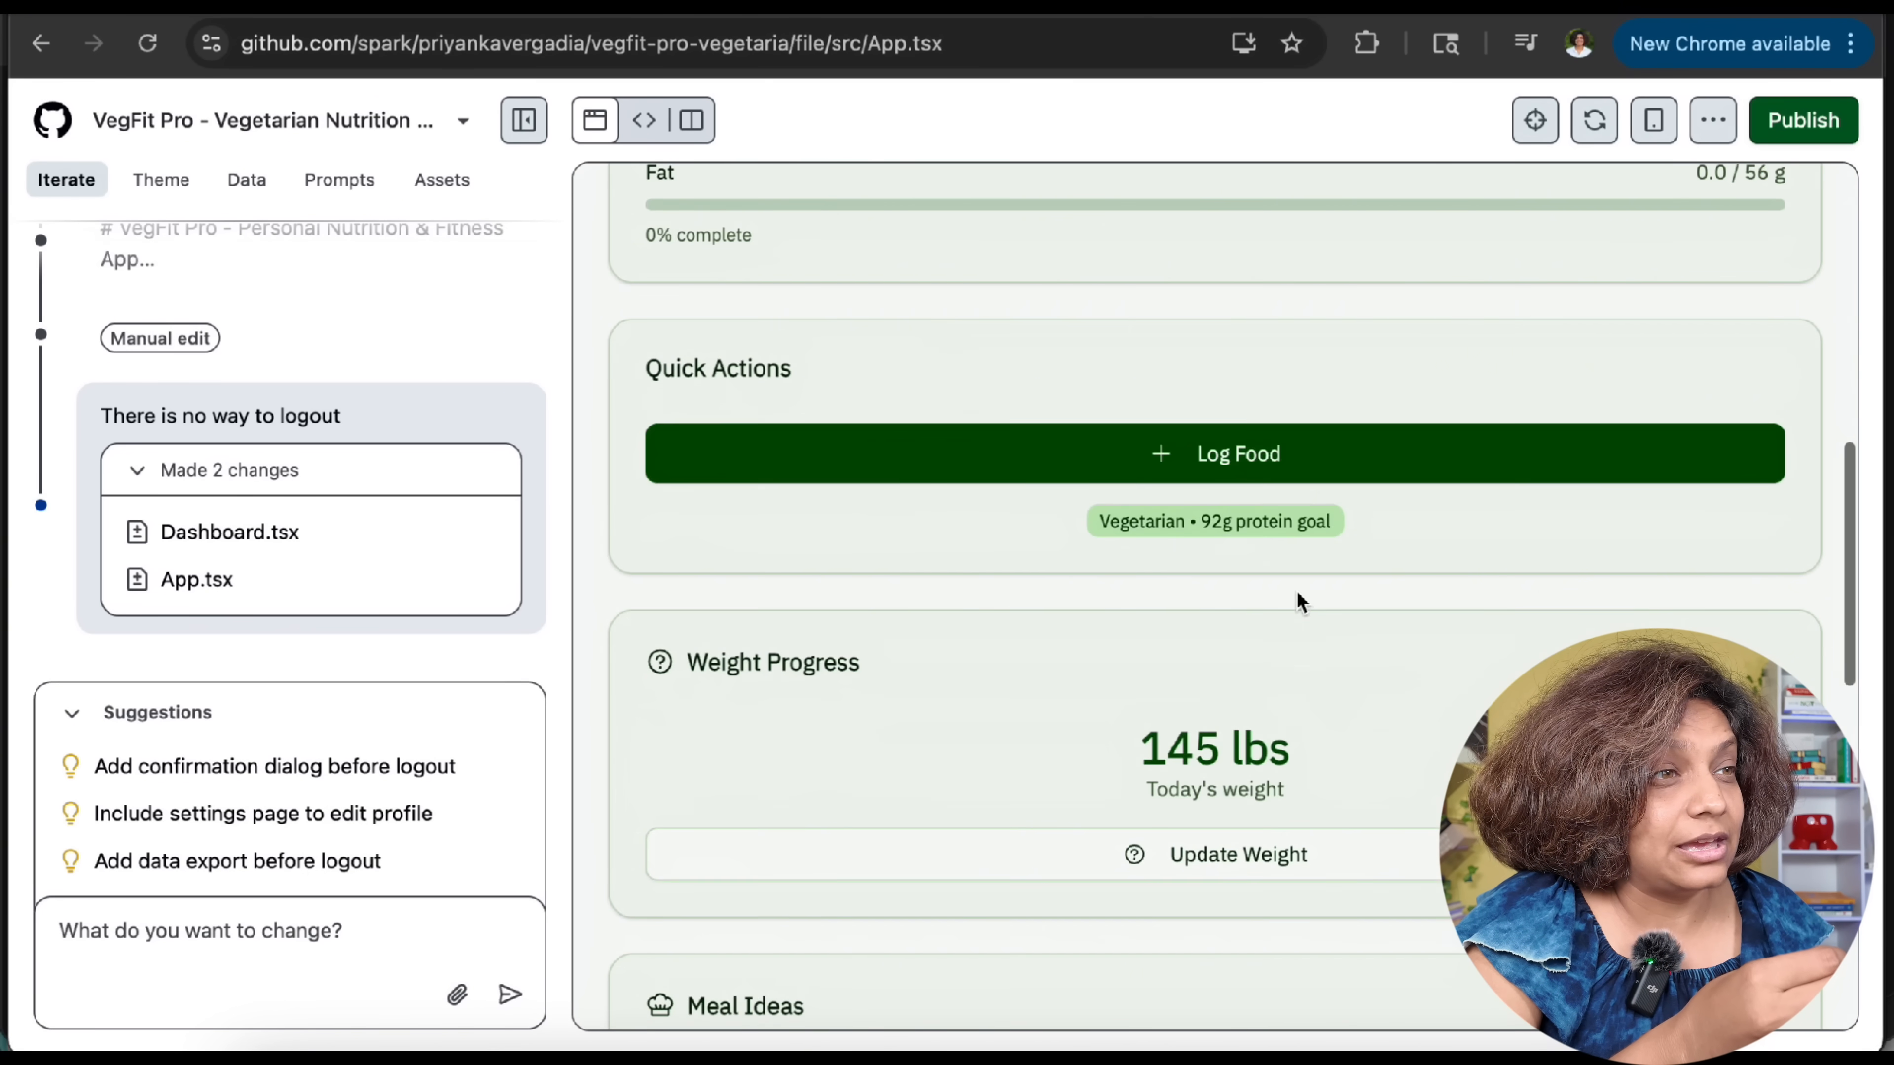
pyautogui.click(1214, 453)
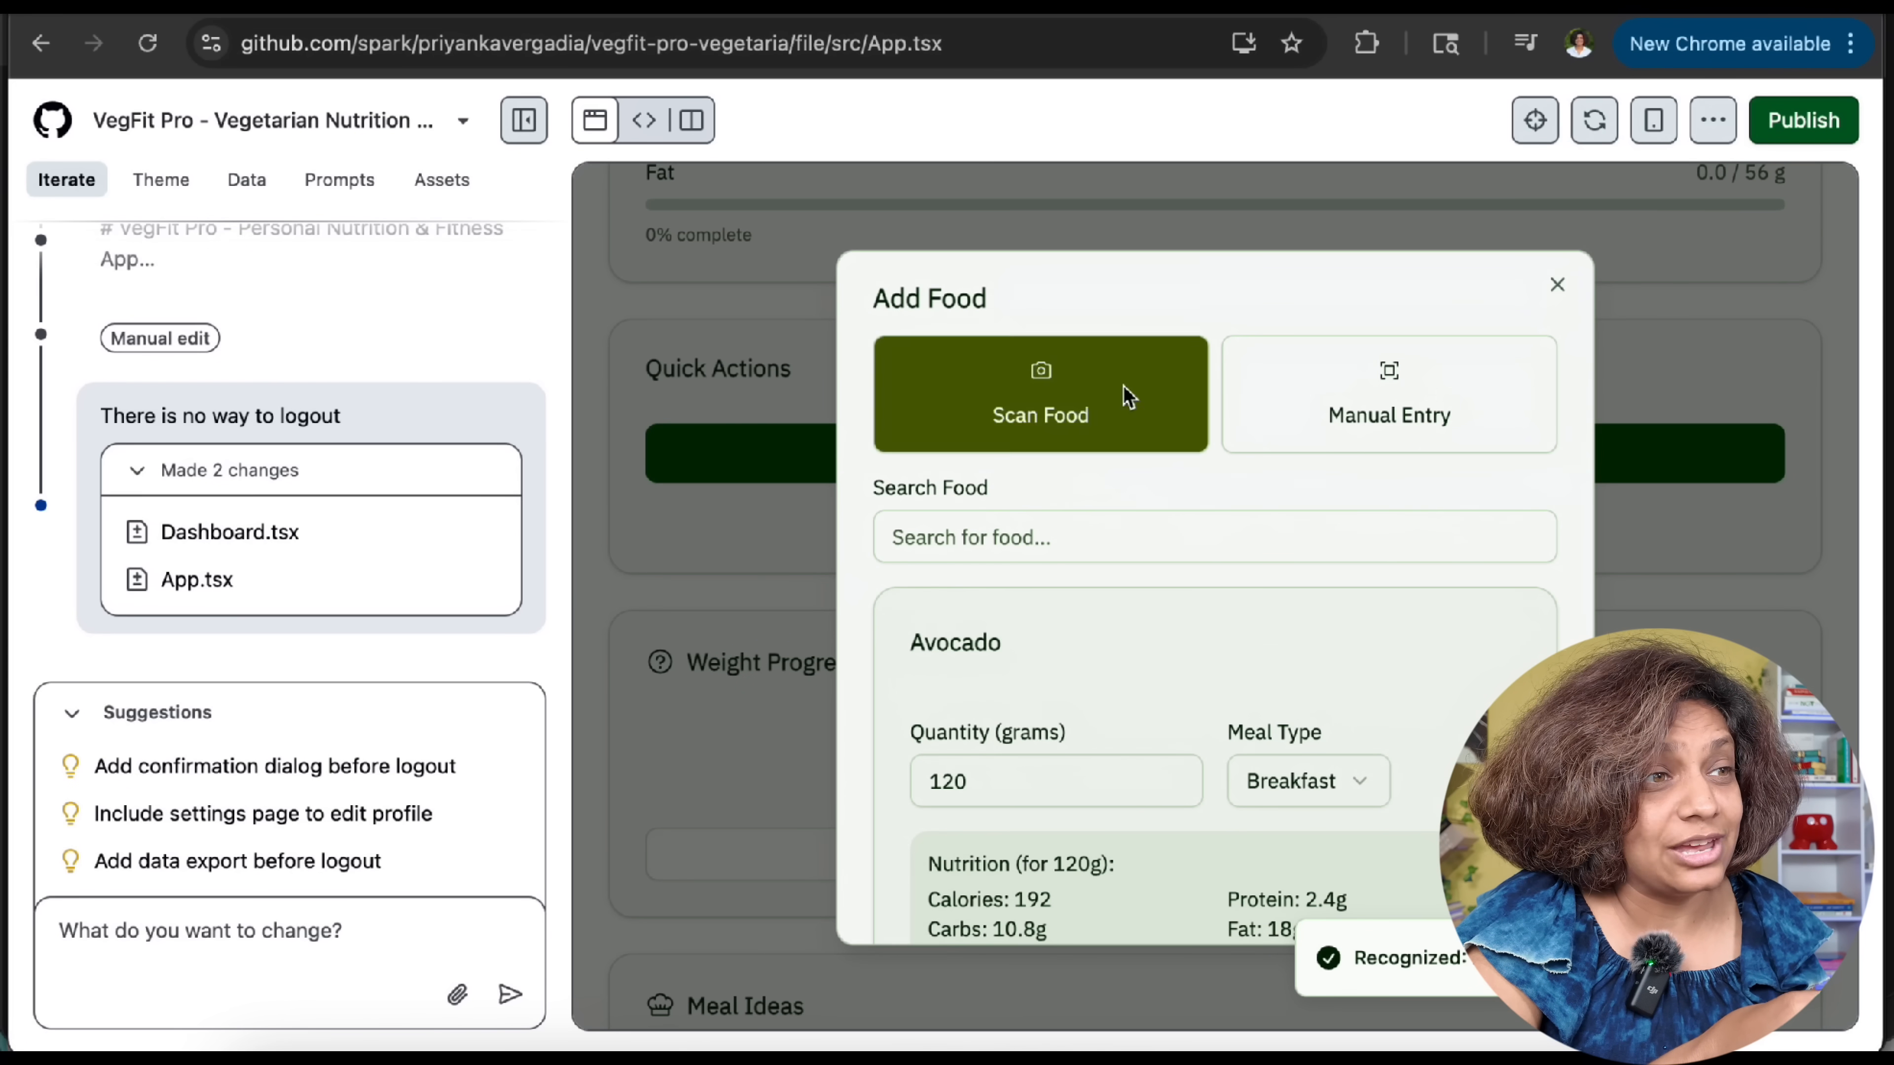
pyautogui.click(1387, 394)
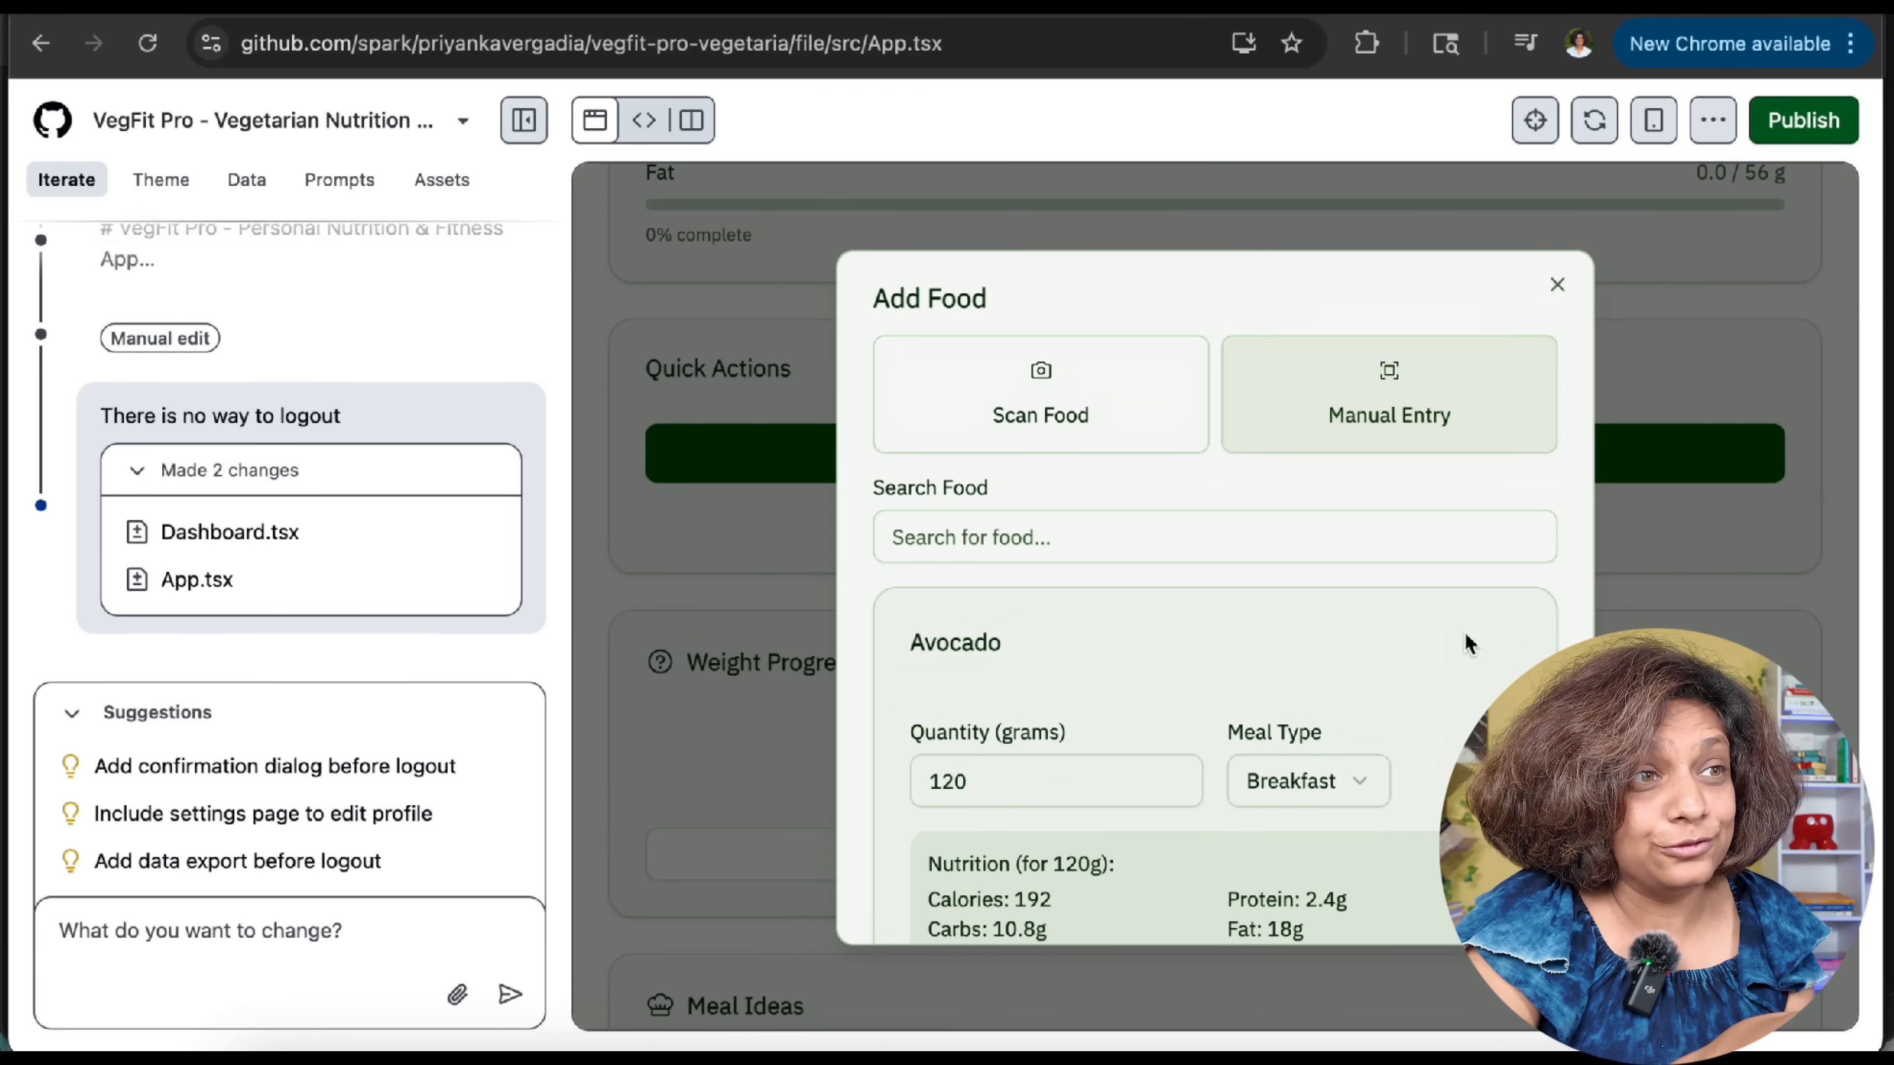
pyautogui.write('apple')
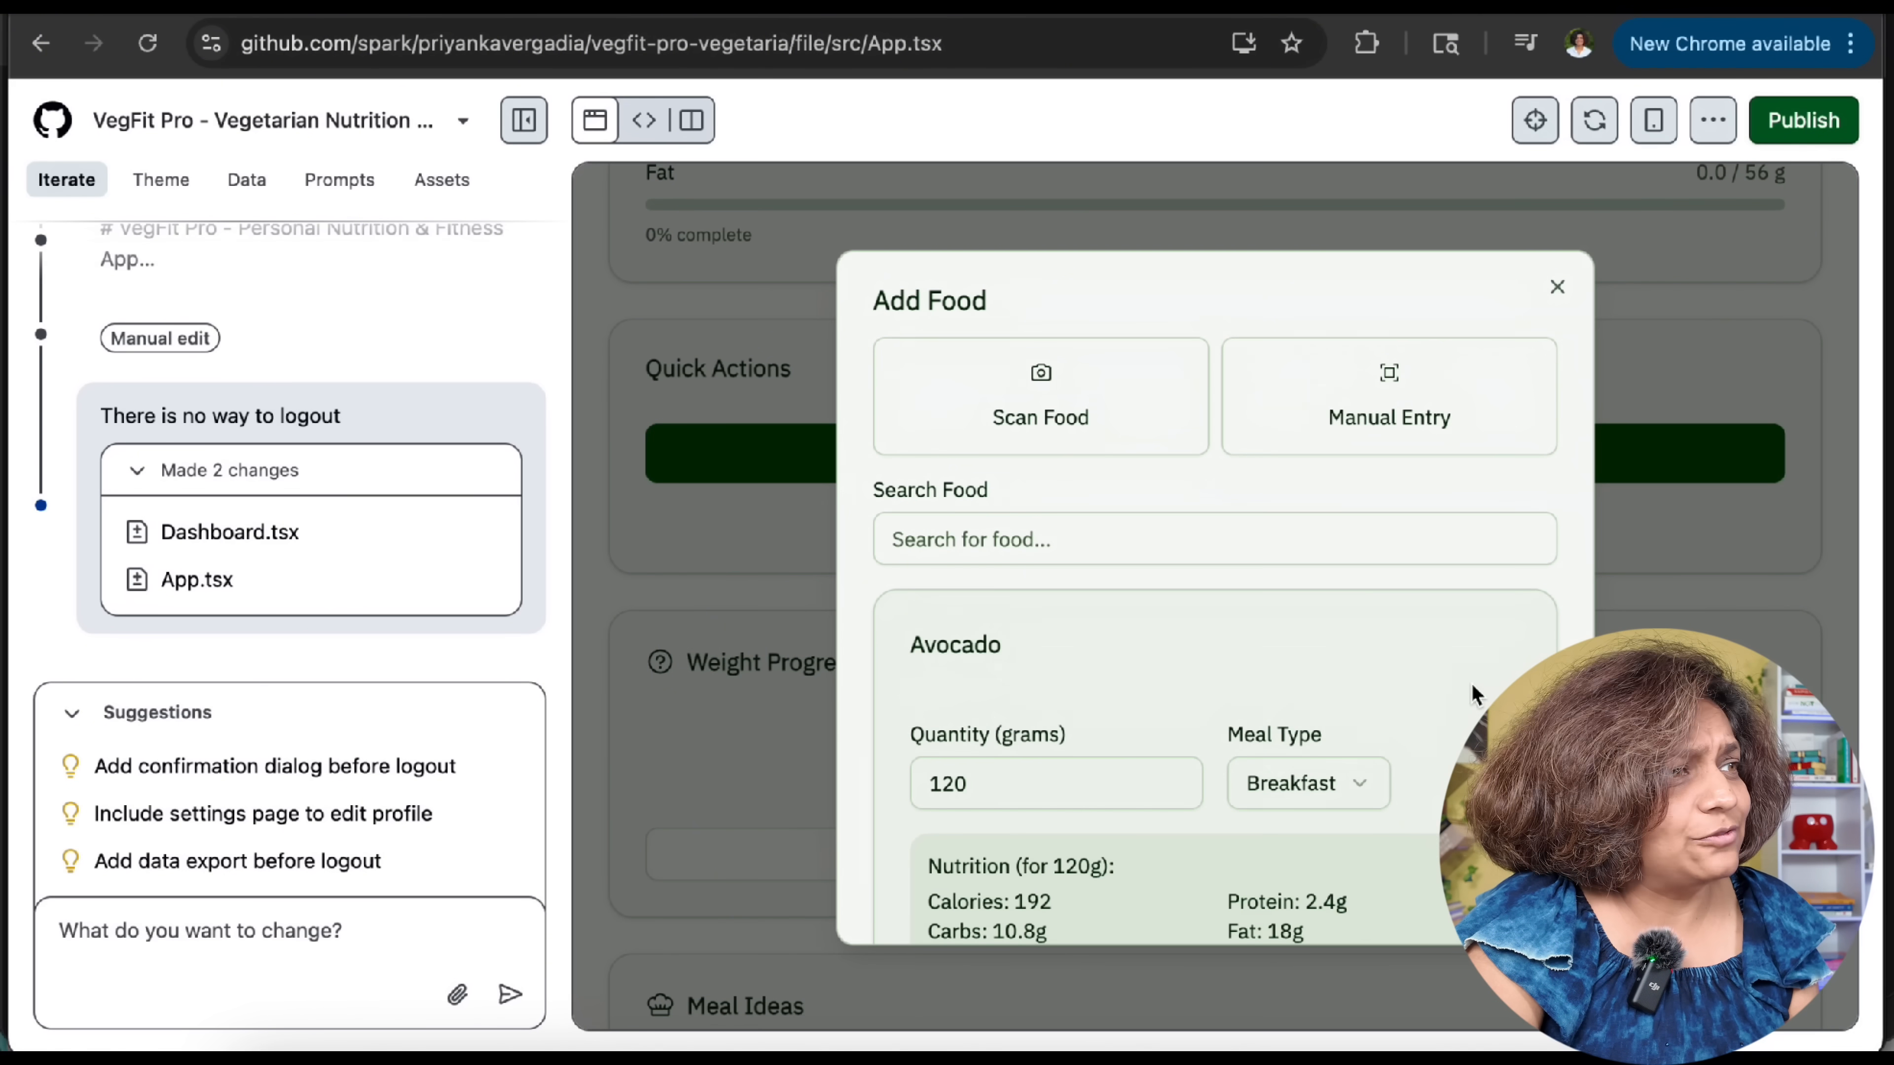
pyautogui.click(1557, 287)
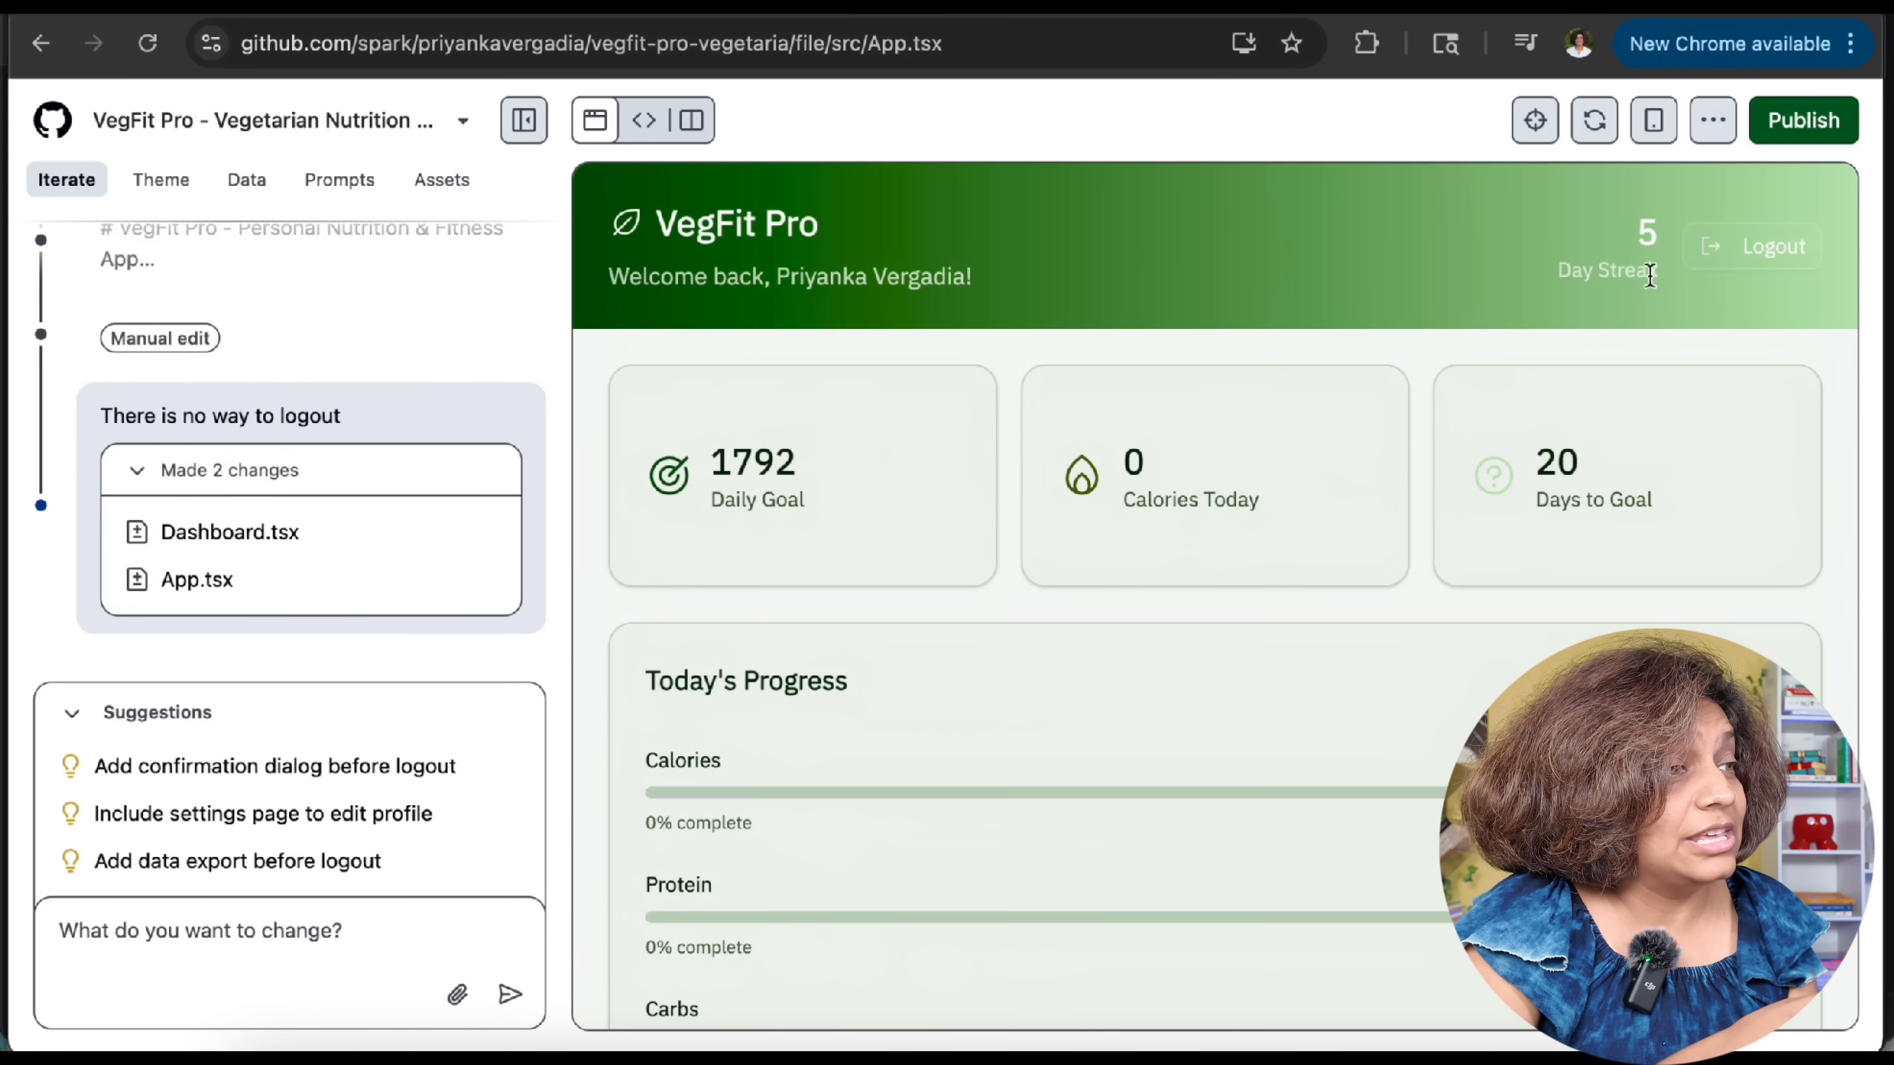
# Inspect the Themes list, the stored daily-logs and user-profile data, and the saved prompts
pyautogui.click(159, 178)
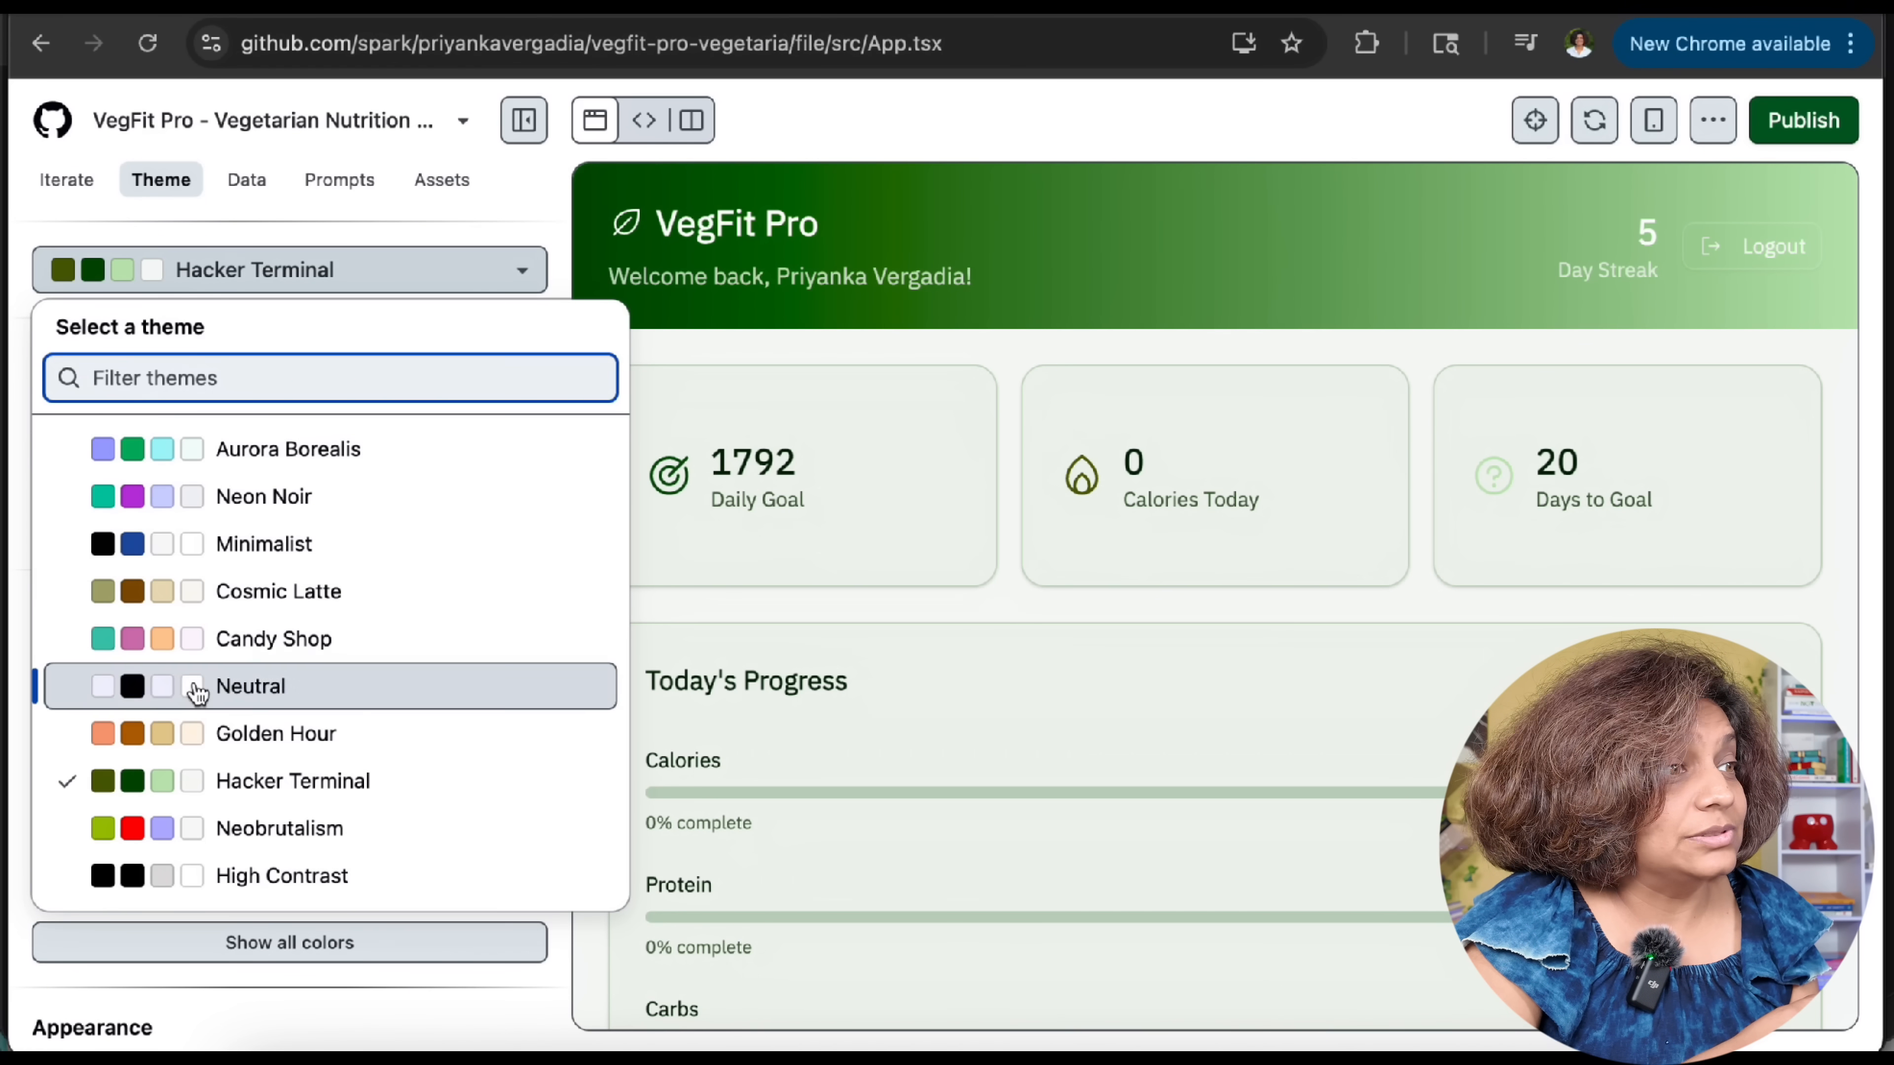
pyautogui.moveTo(250, 733)
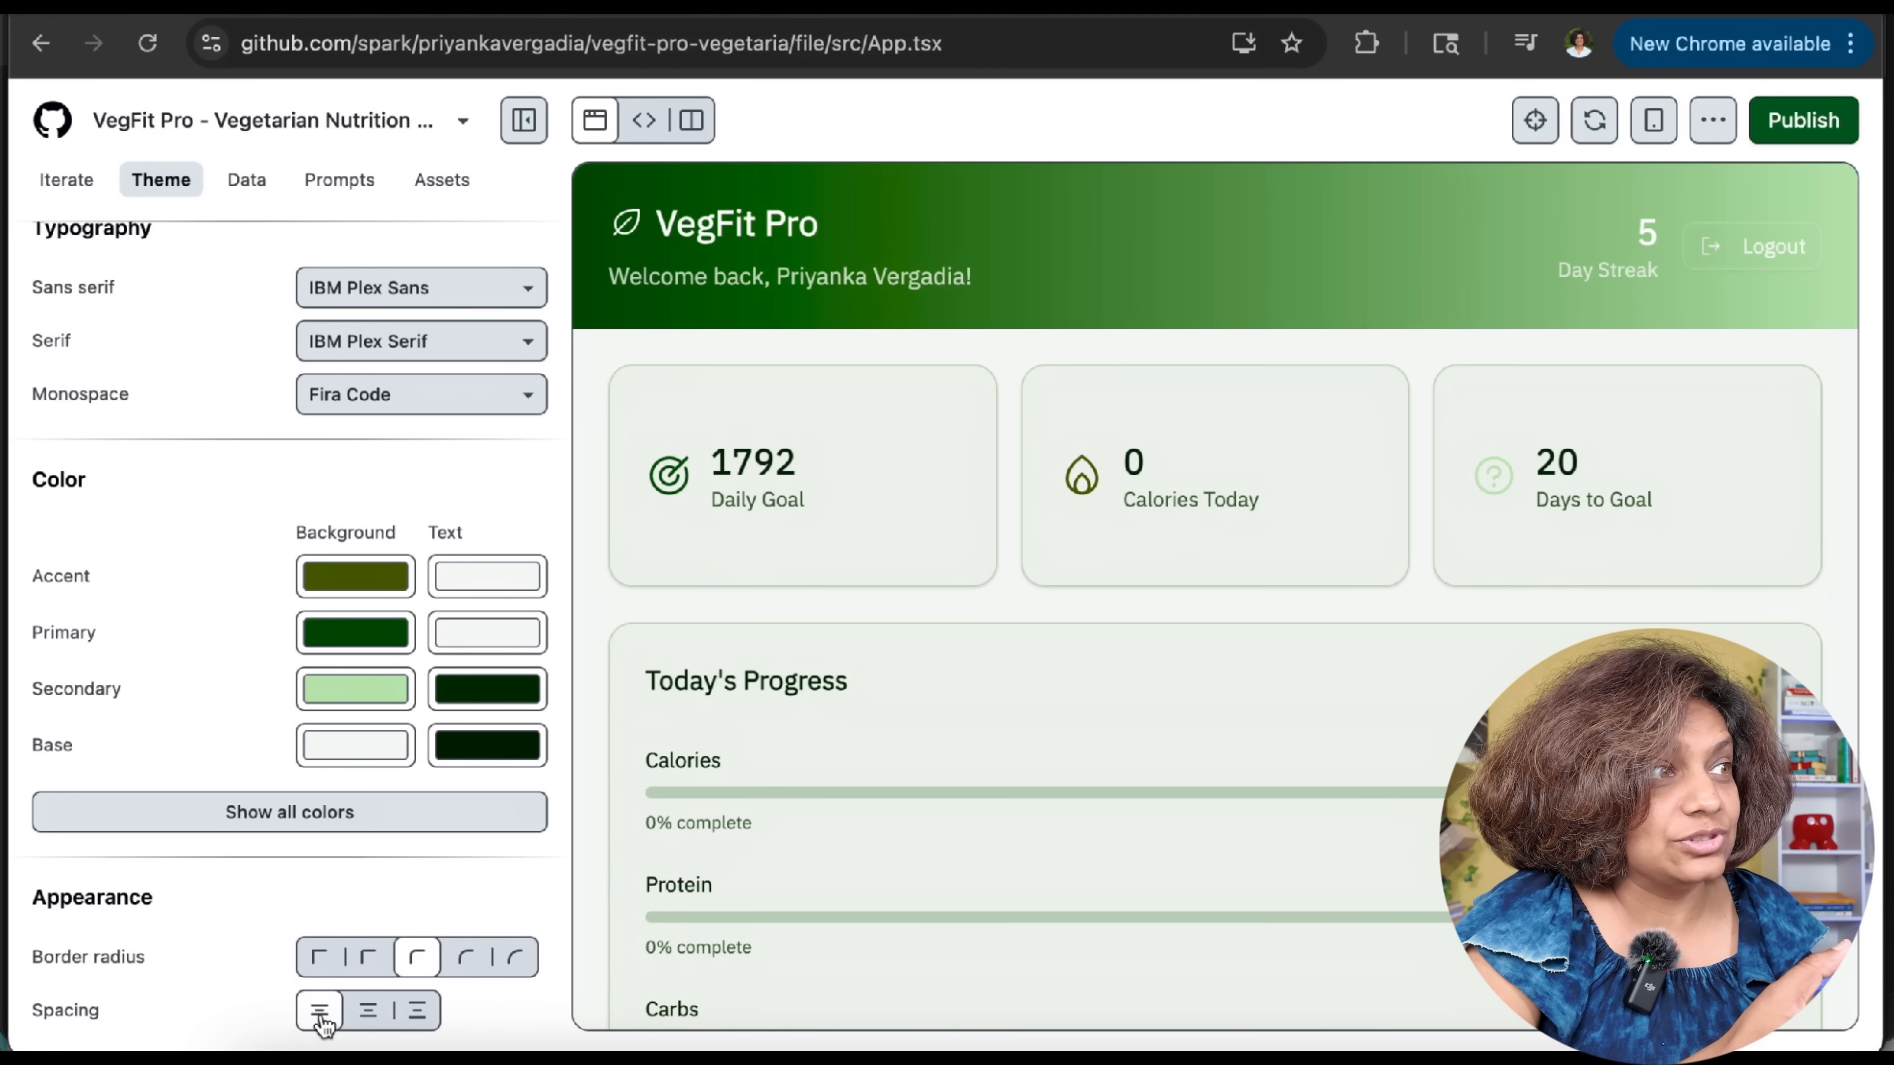
pyautogui.click(245, 178)
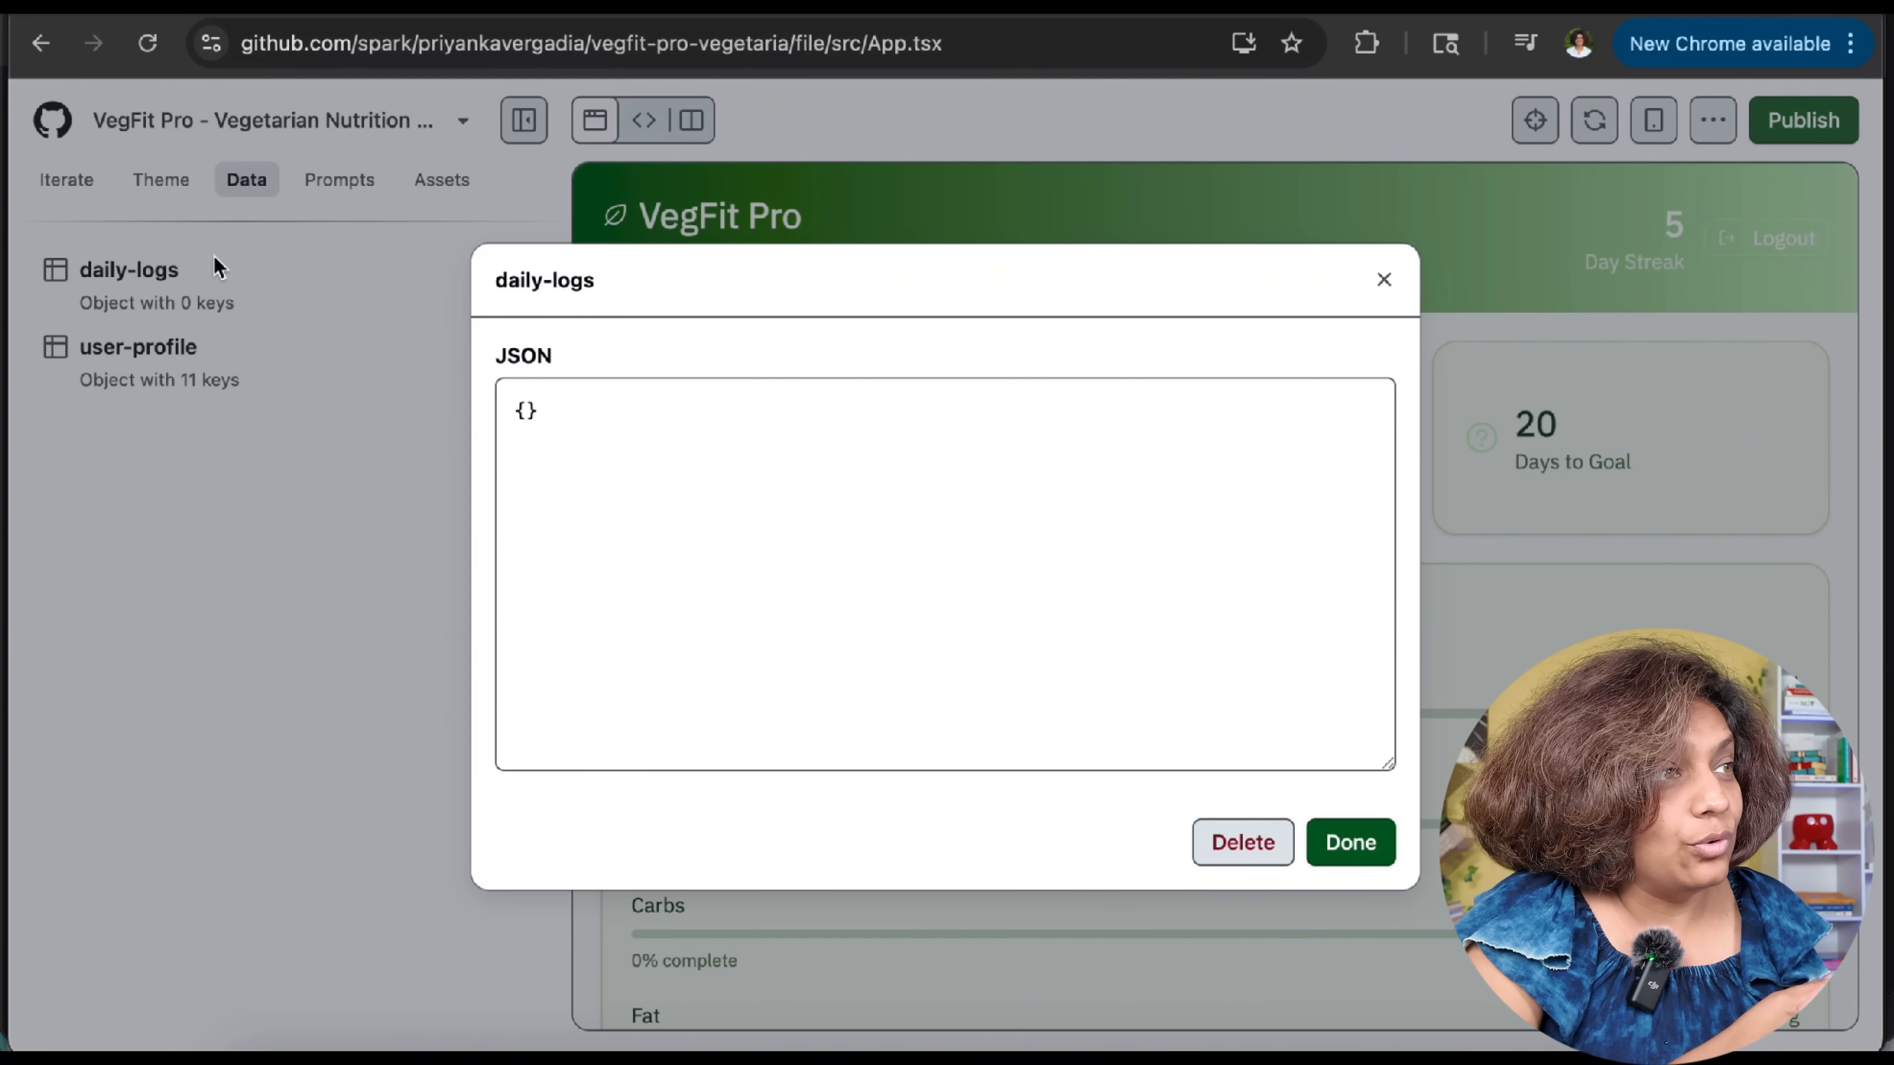
pyautogui.click(138, 347)
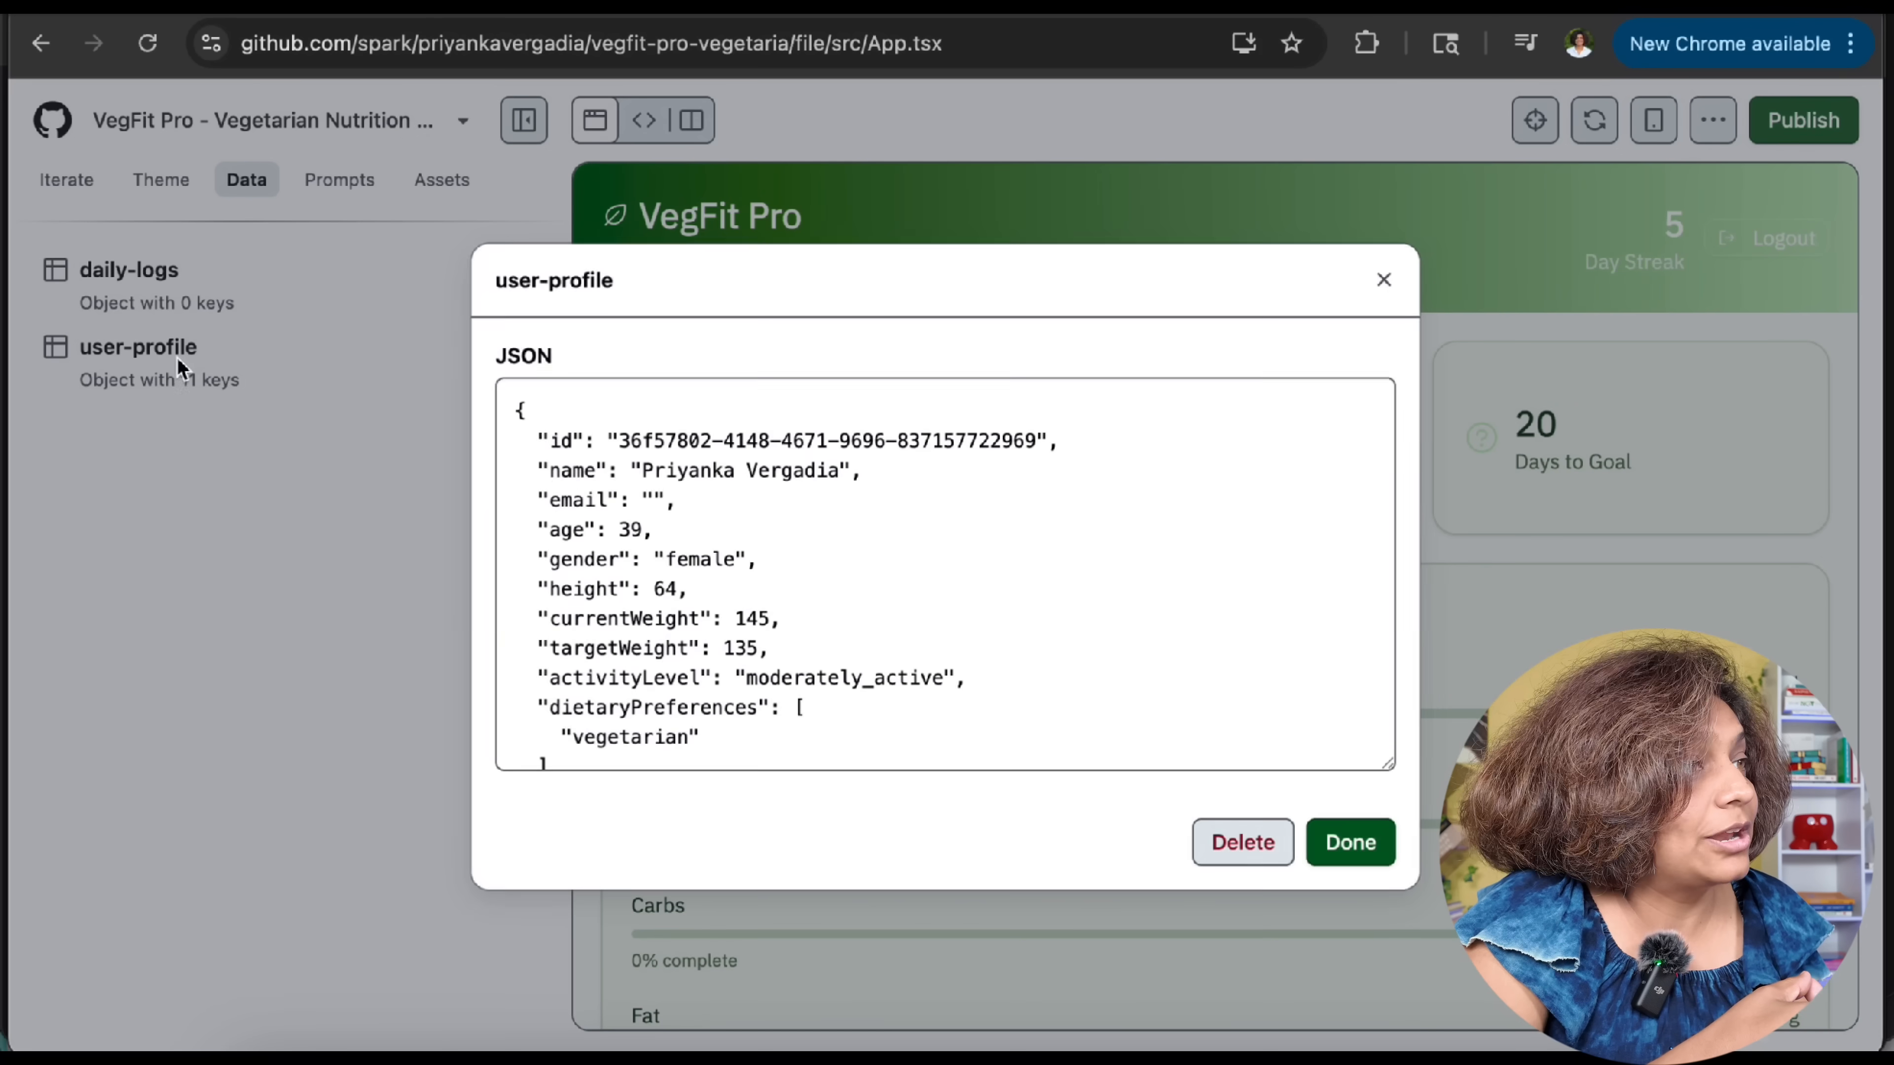
pyautogui.click(339, 179)
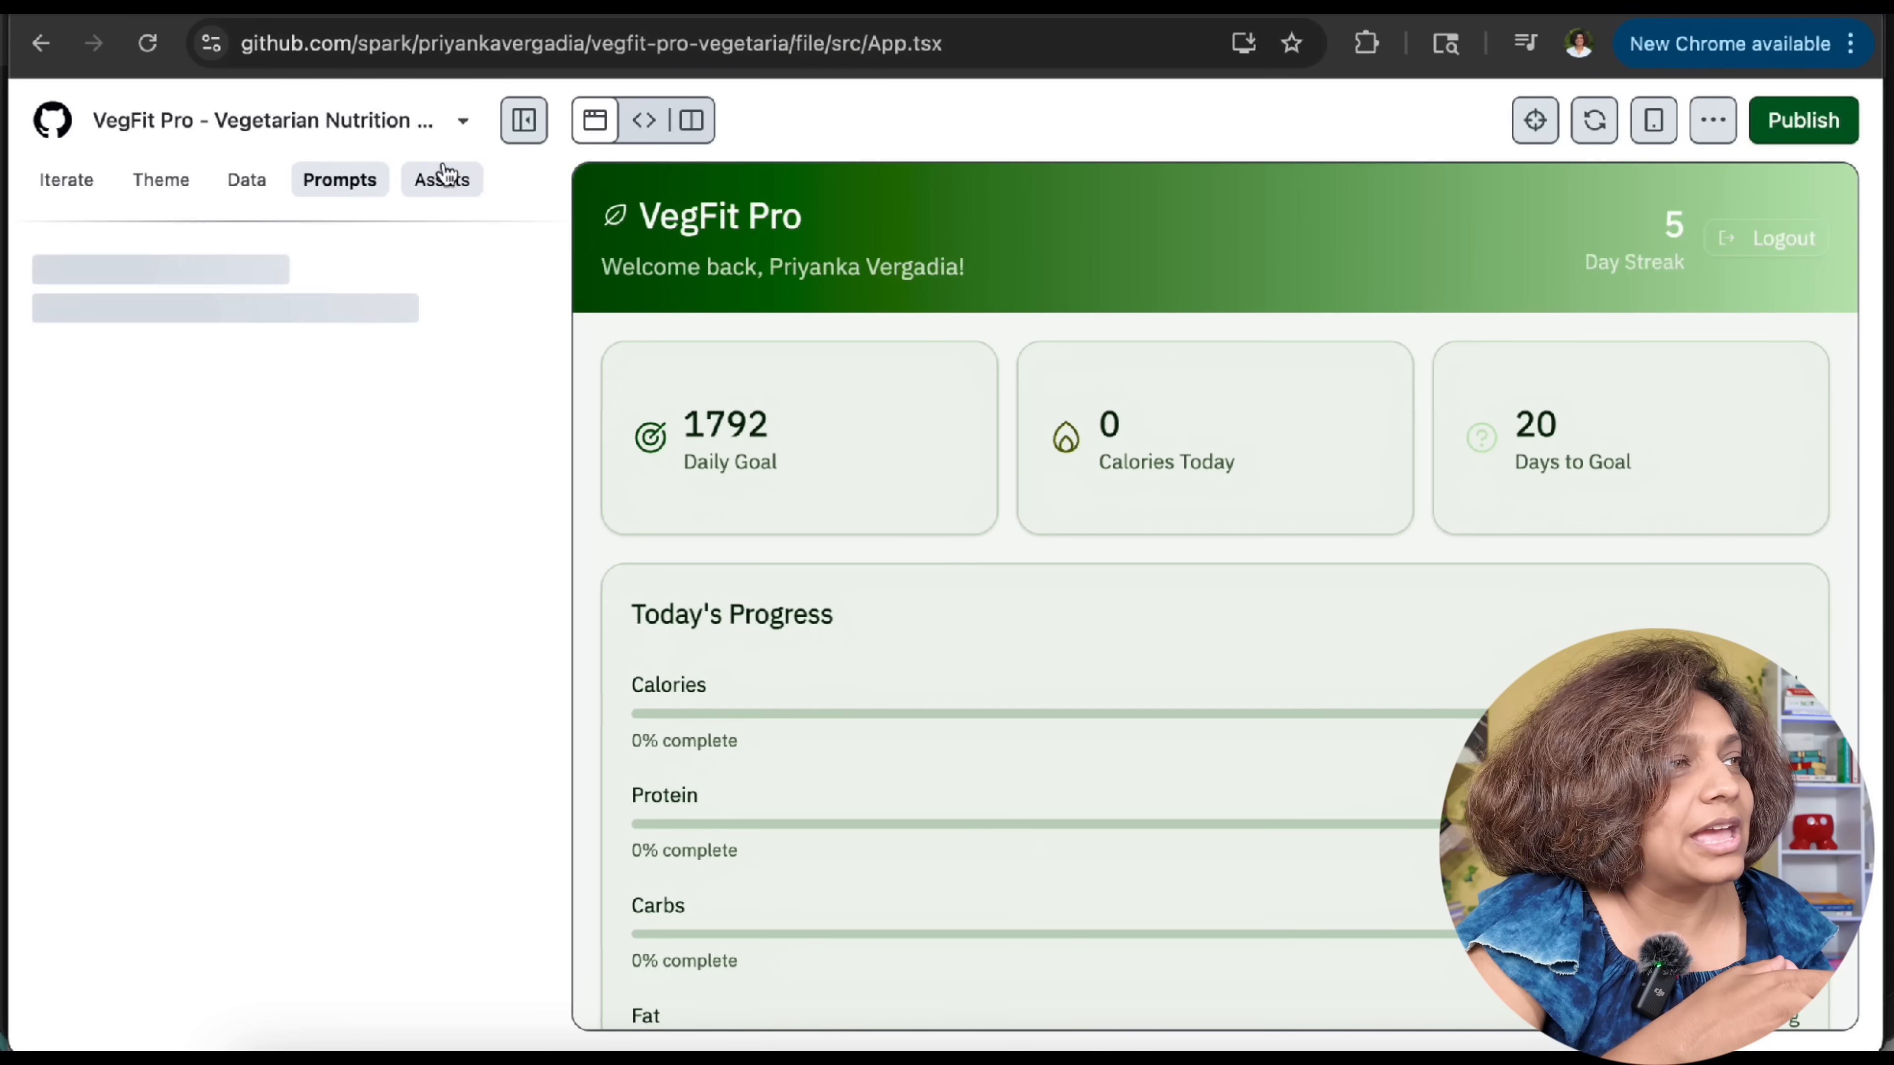
pyautogui.click(65, 178)
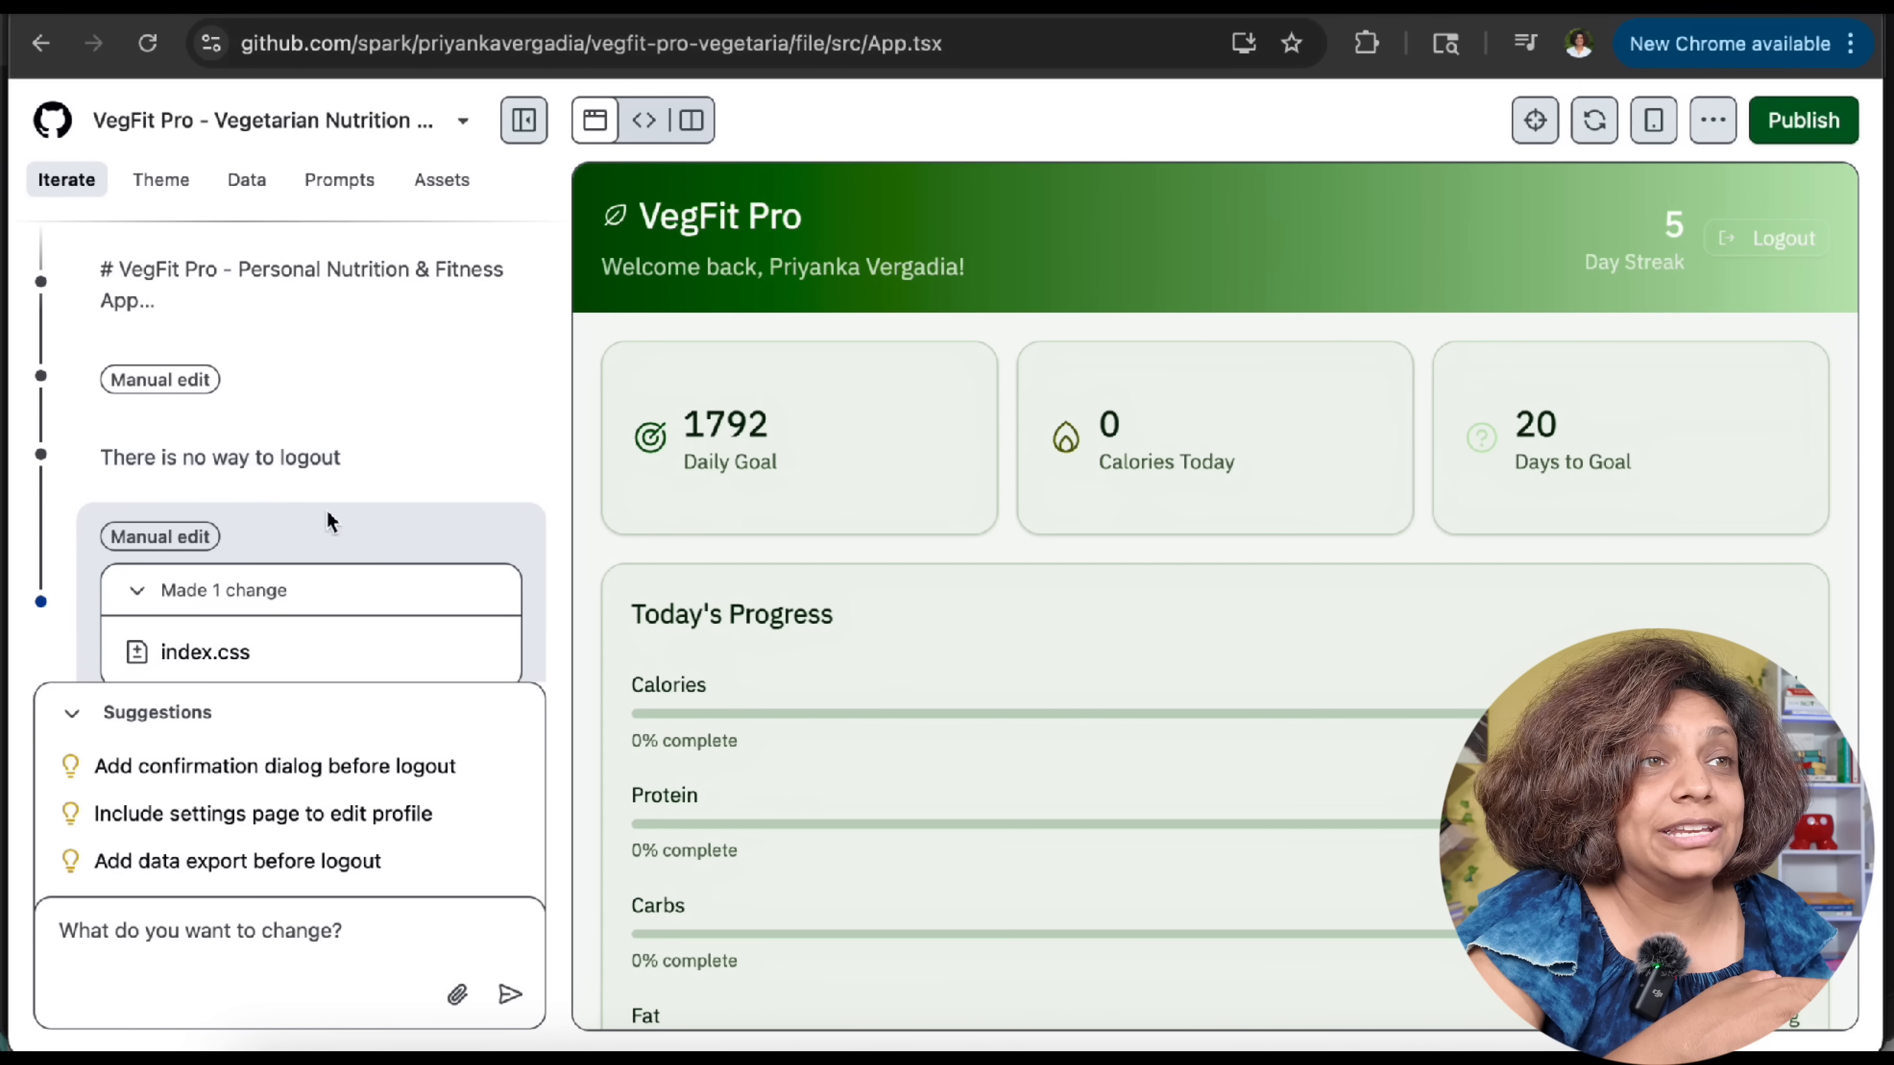
pyautogui.moveTo(1653, 119)
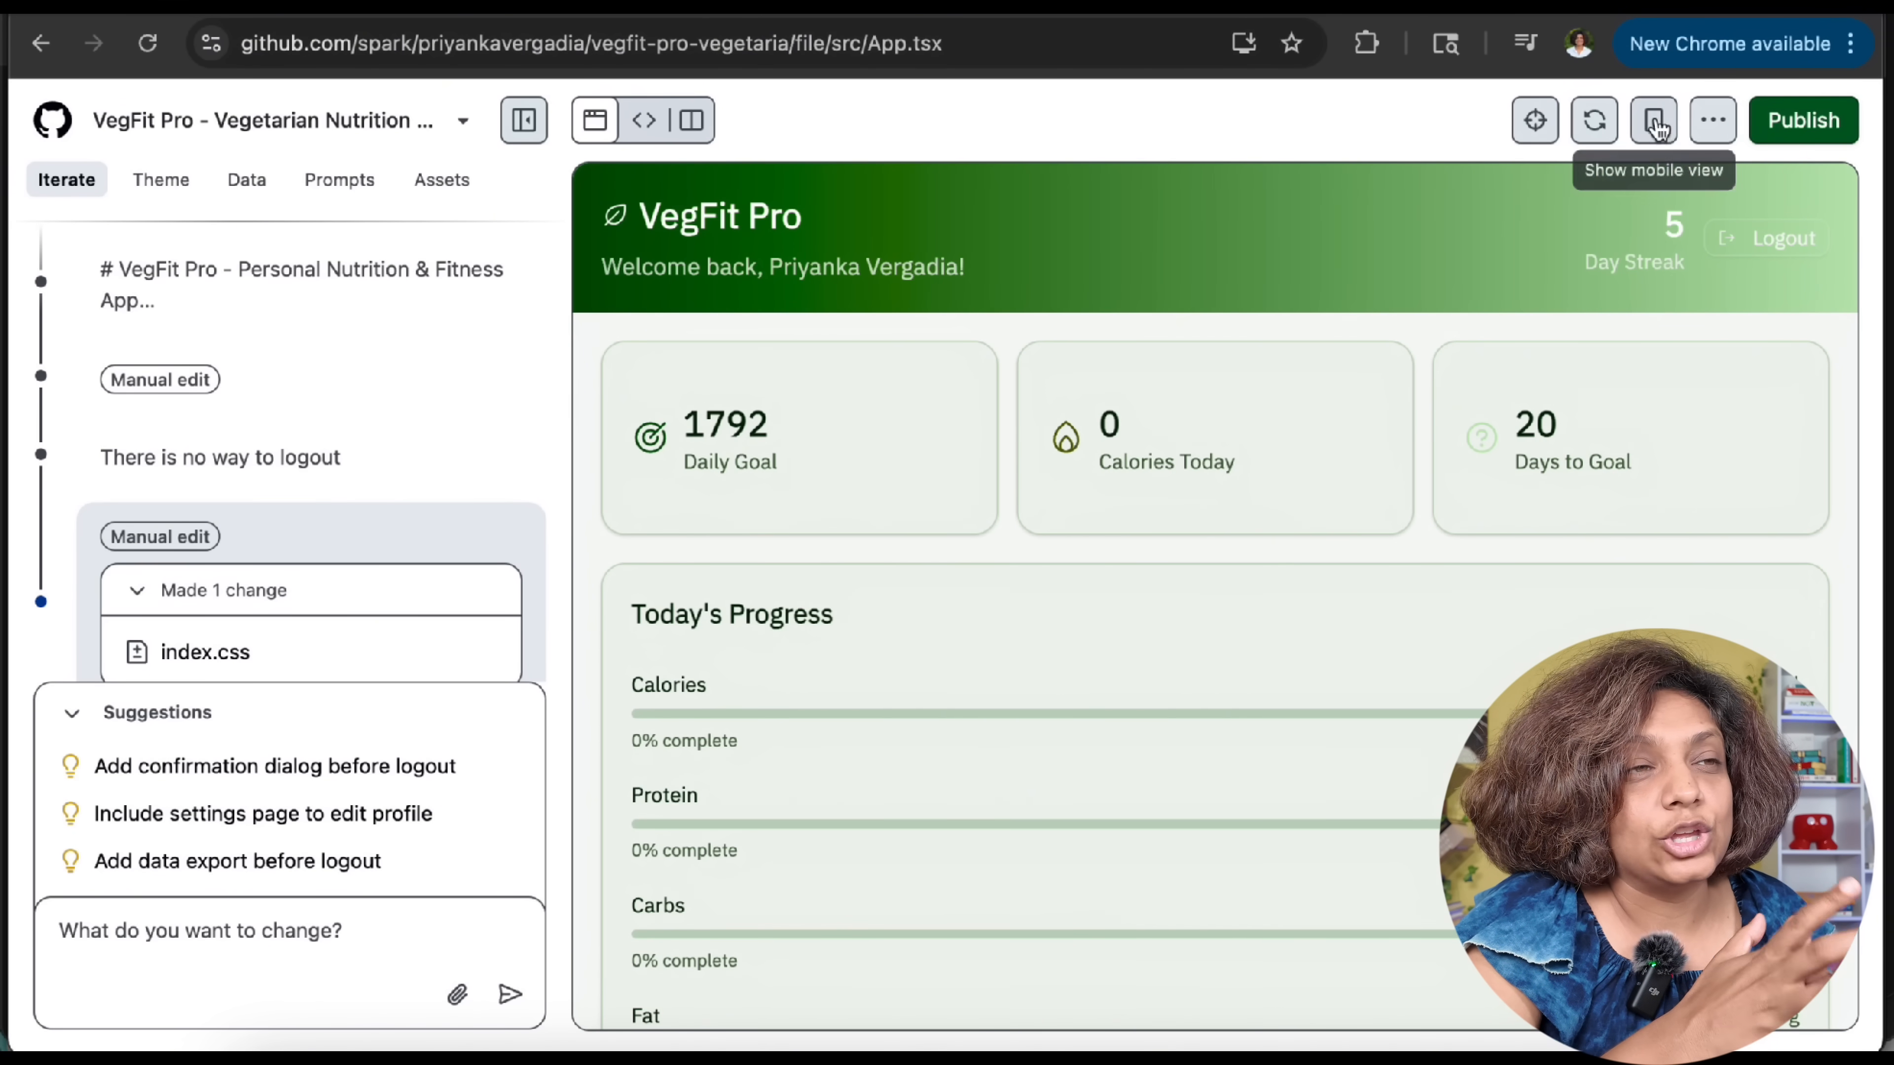
# Check the dashboard in phone-sized layout, then restore the full-width preview
pyautogui.click(1652, 119)
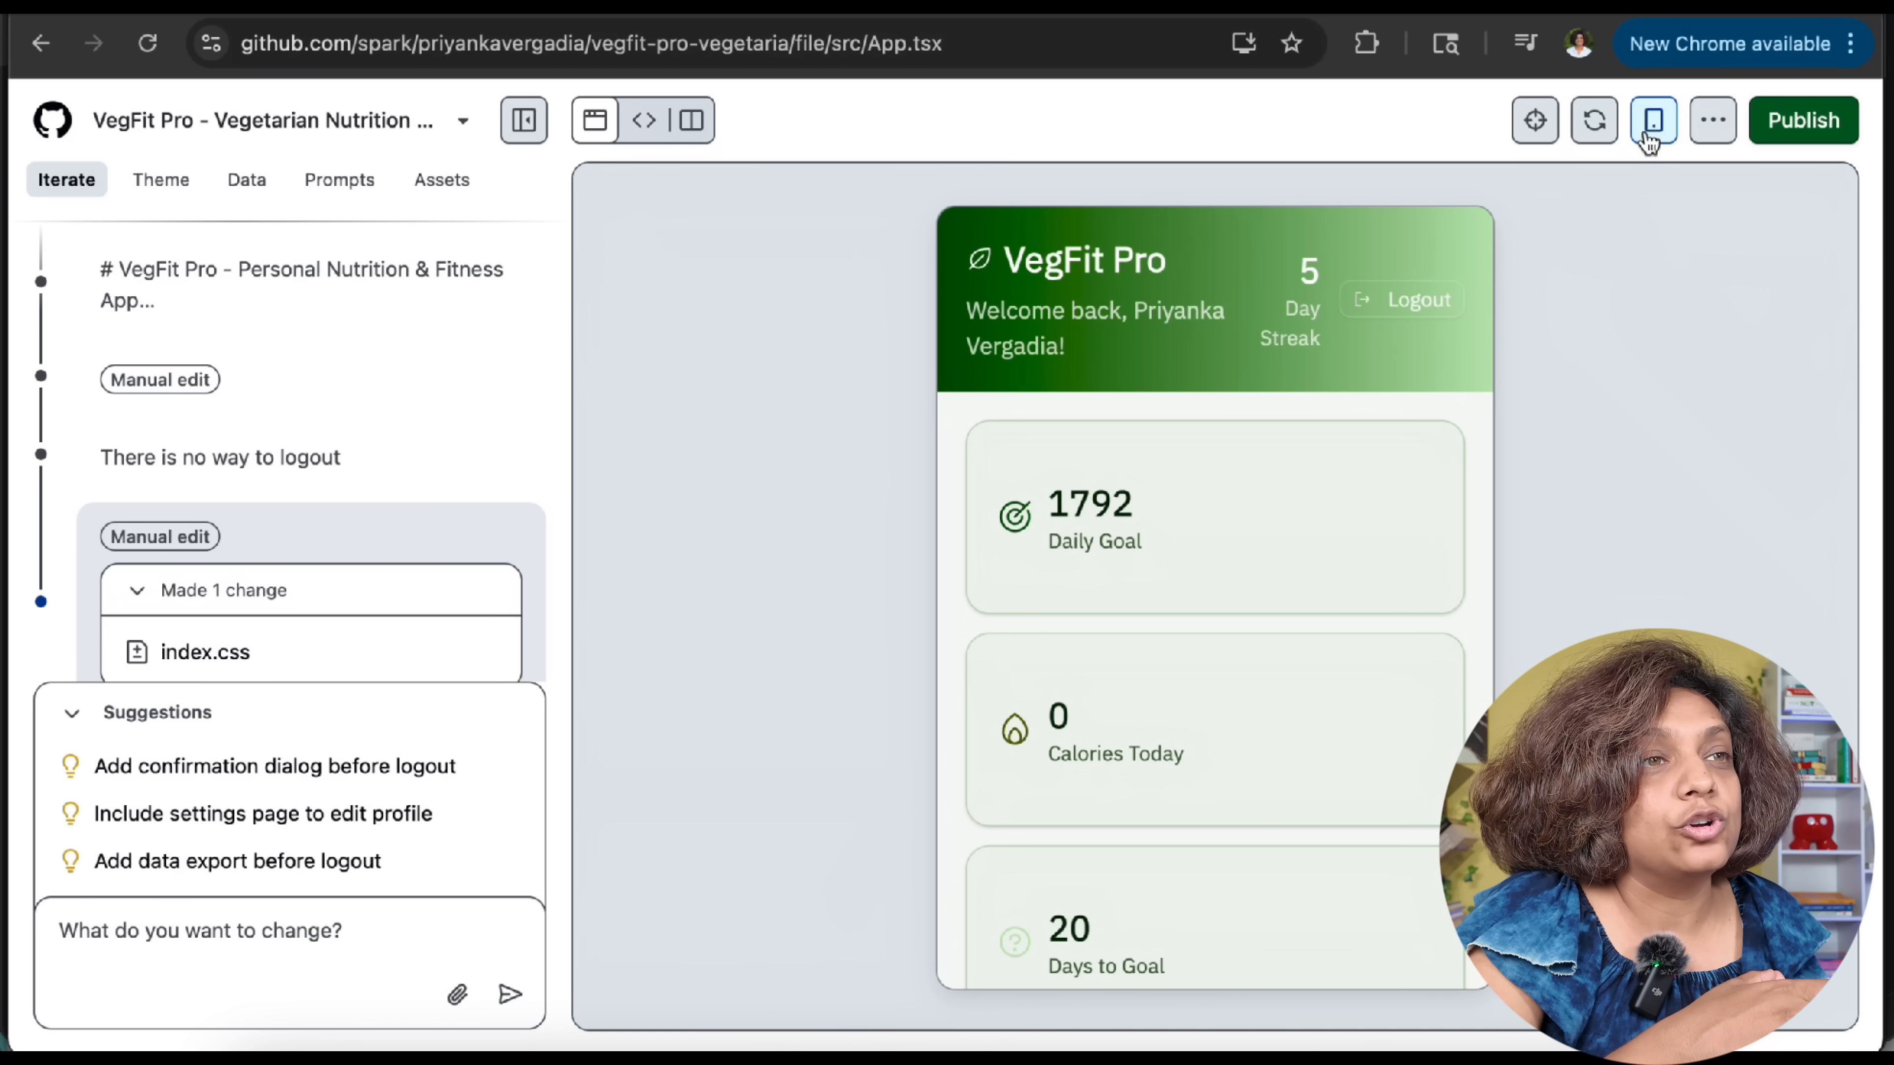
pyautogui.click(1593, 119)
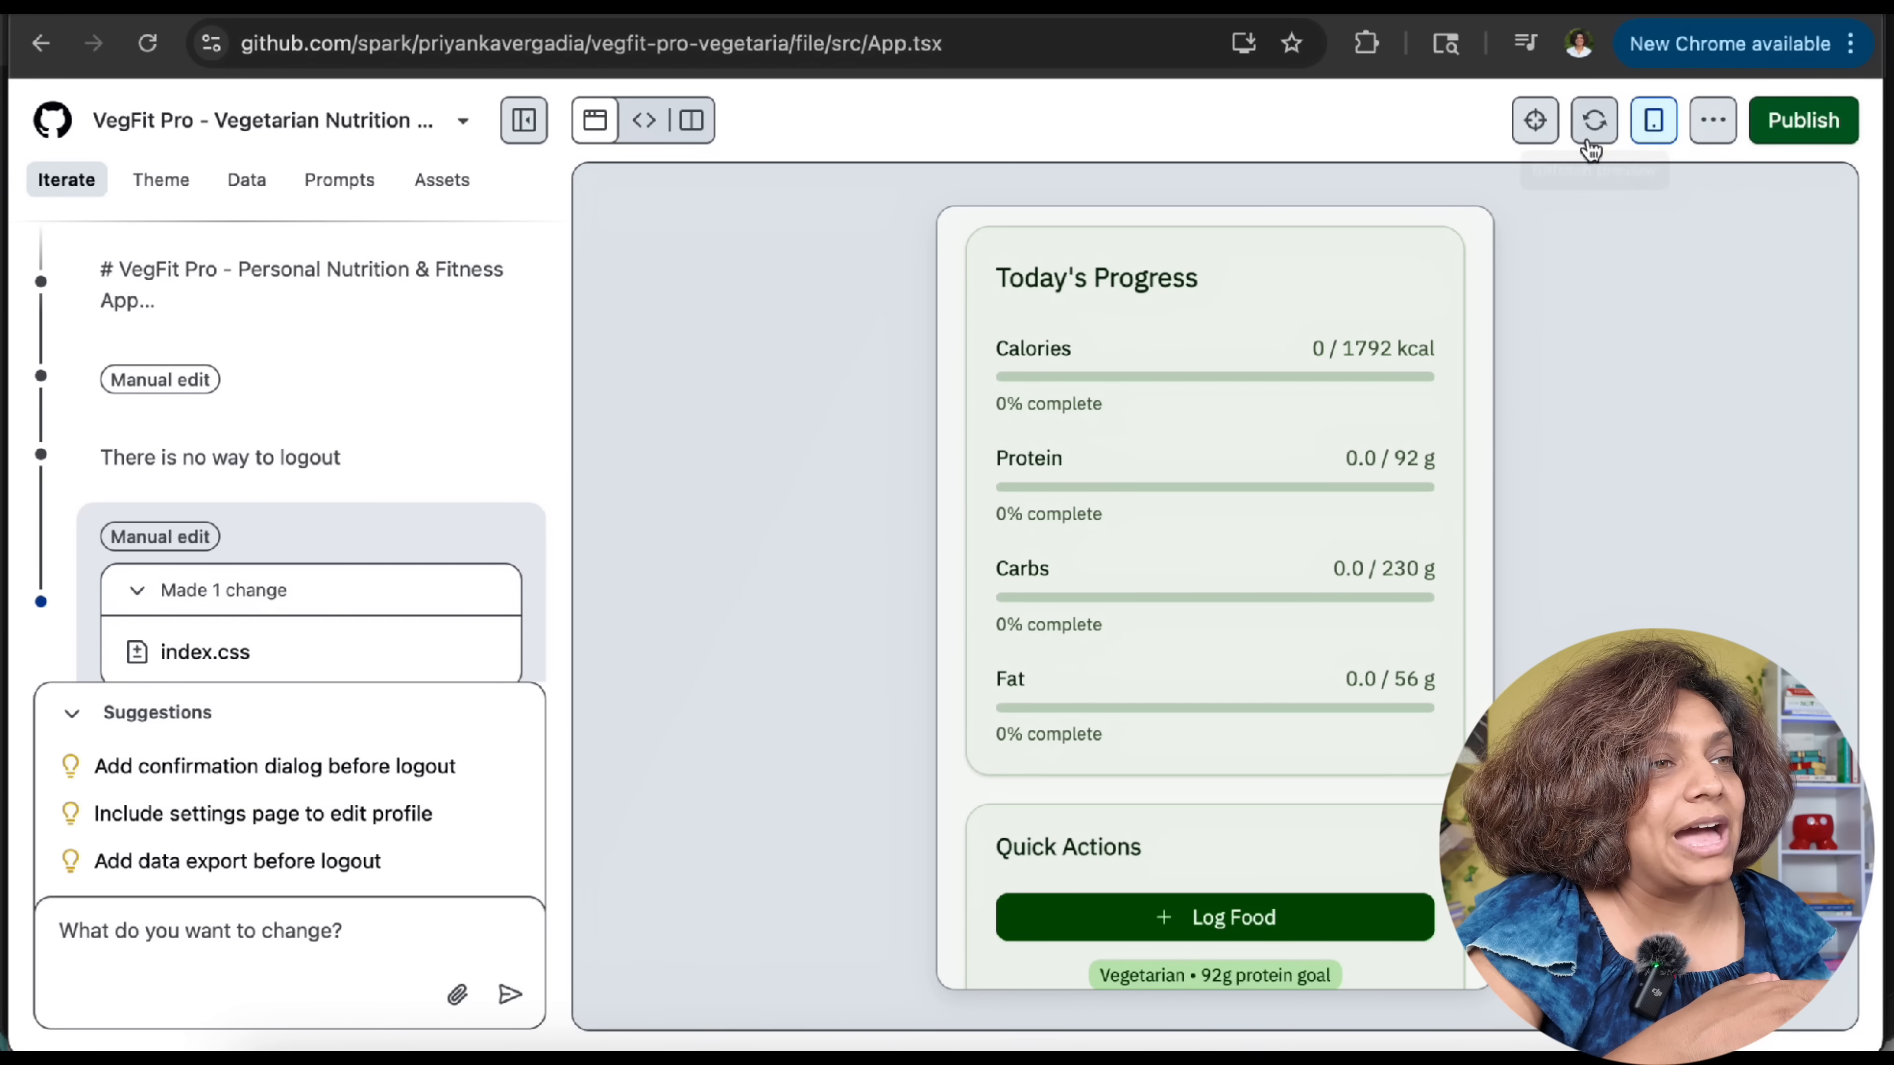
pyautogui.click(1591, 119)
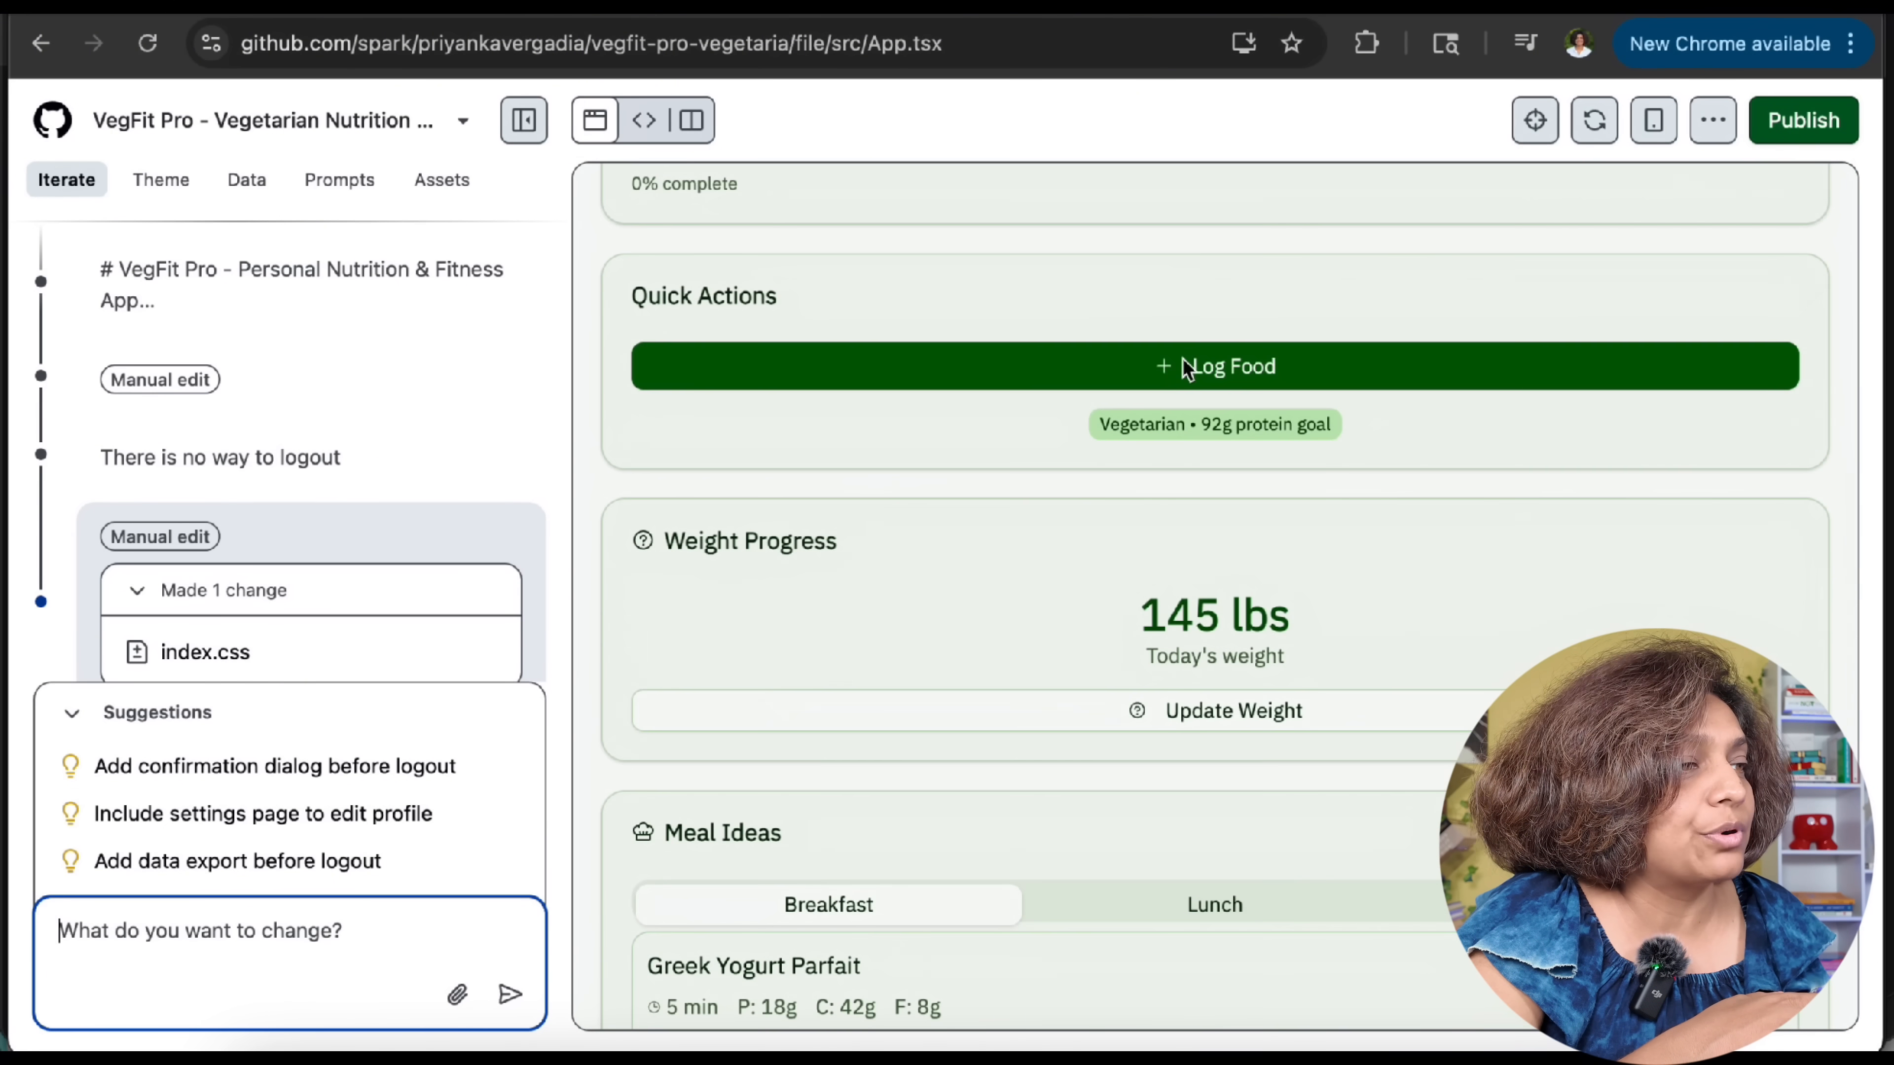
# Ask the assistant to fix Log Food to recognise food photos with Gemini Flash Lite, then return to the preview
pyautogui.write('The log food feature does not ask me to add an image, it is not quite right becuase it taking automatic food without me adding a manual entry or scanning any good item. The feature is broken. Also make sure it is calling Gemini Flash Lite, you might need my API key for it.')
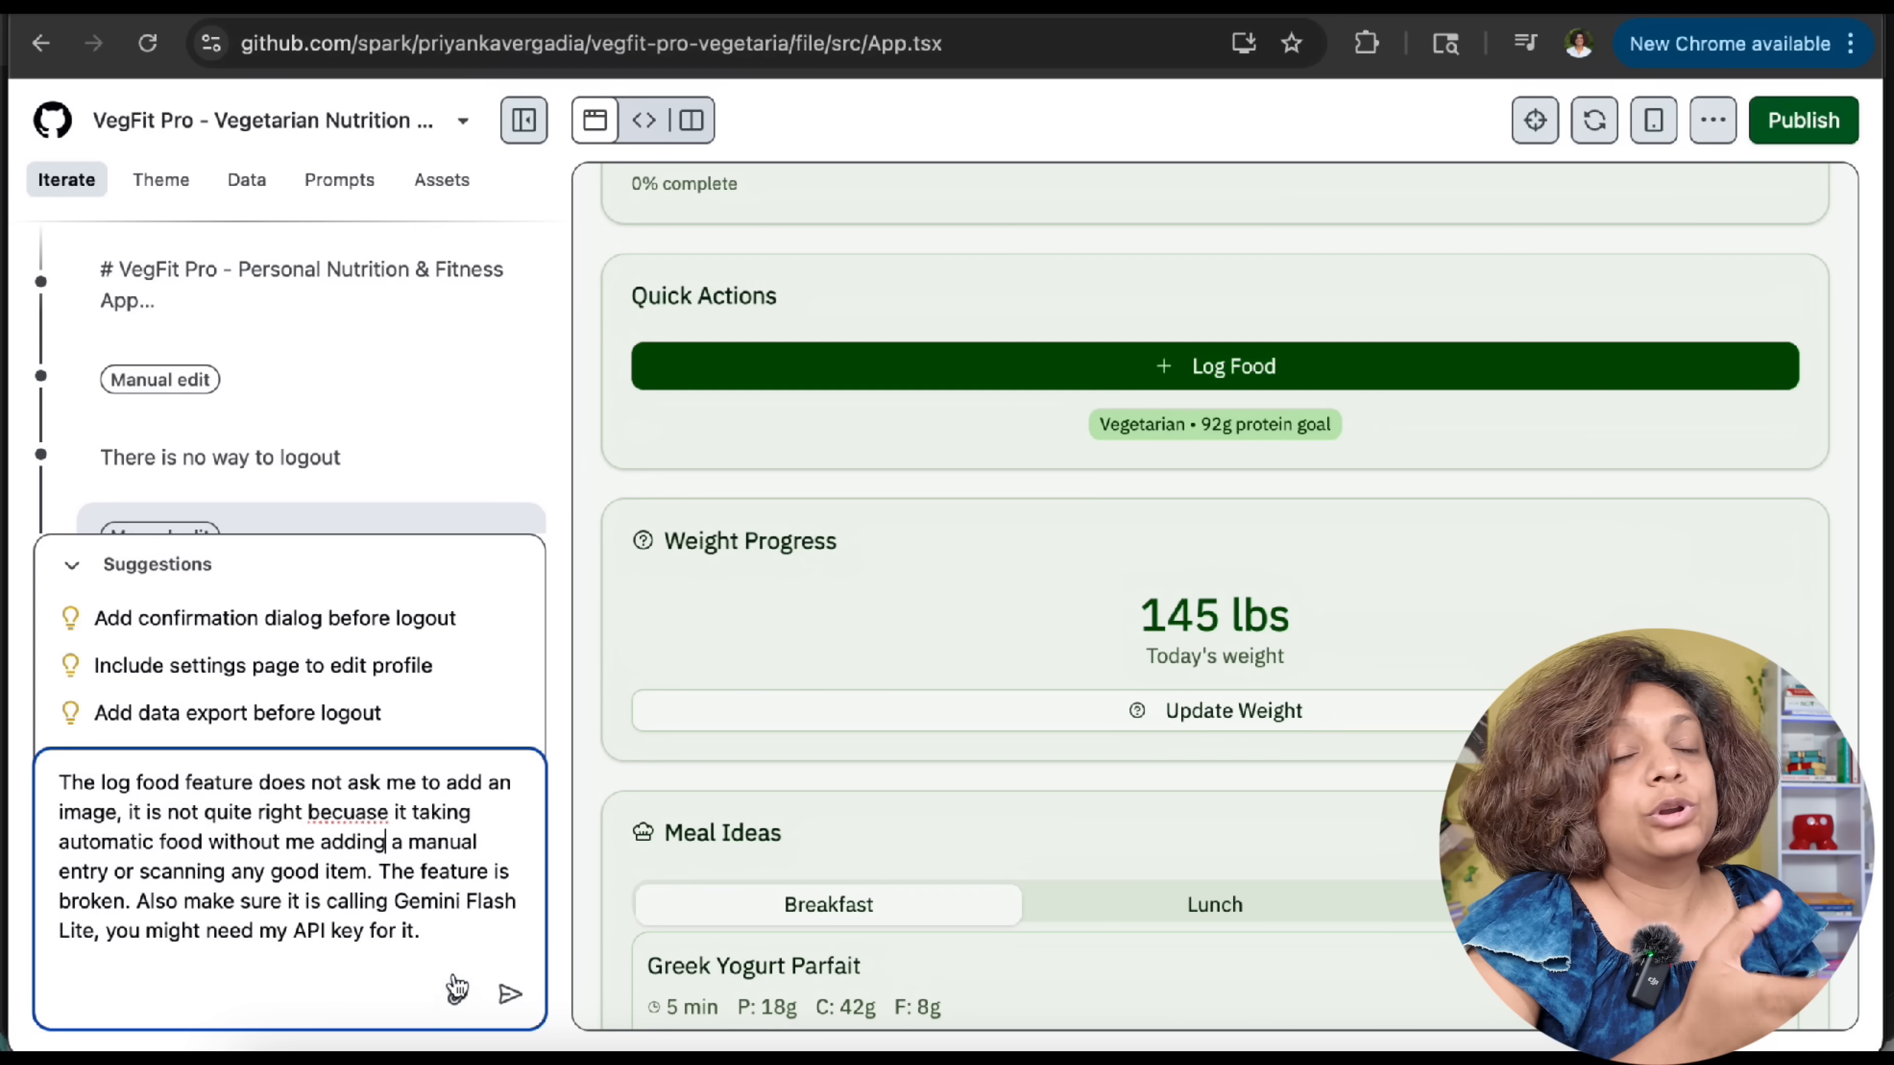
pyautogui.click(509, 994)
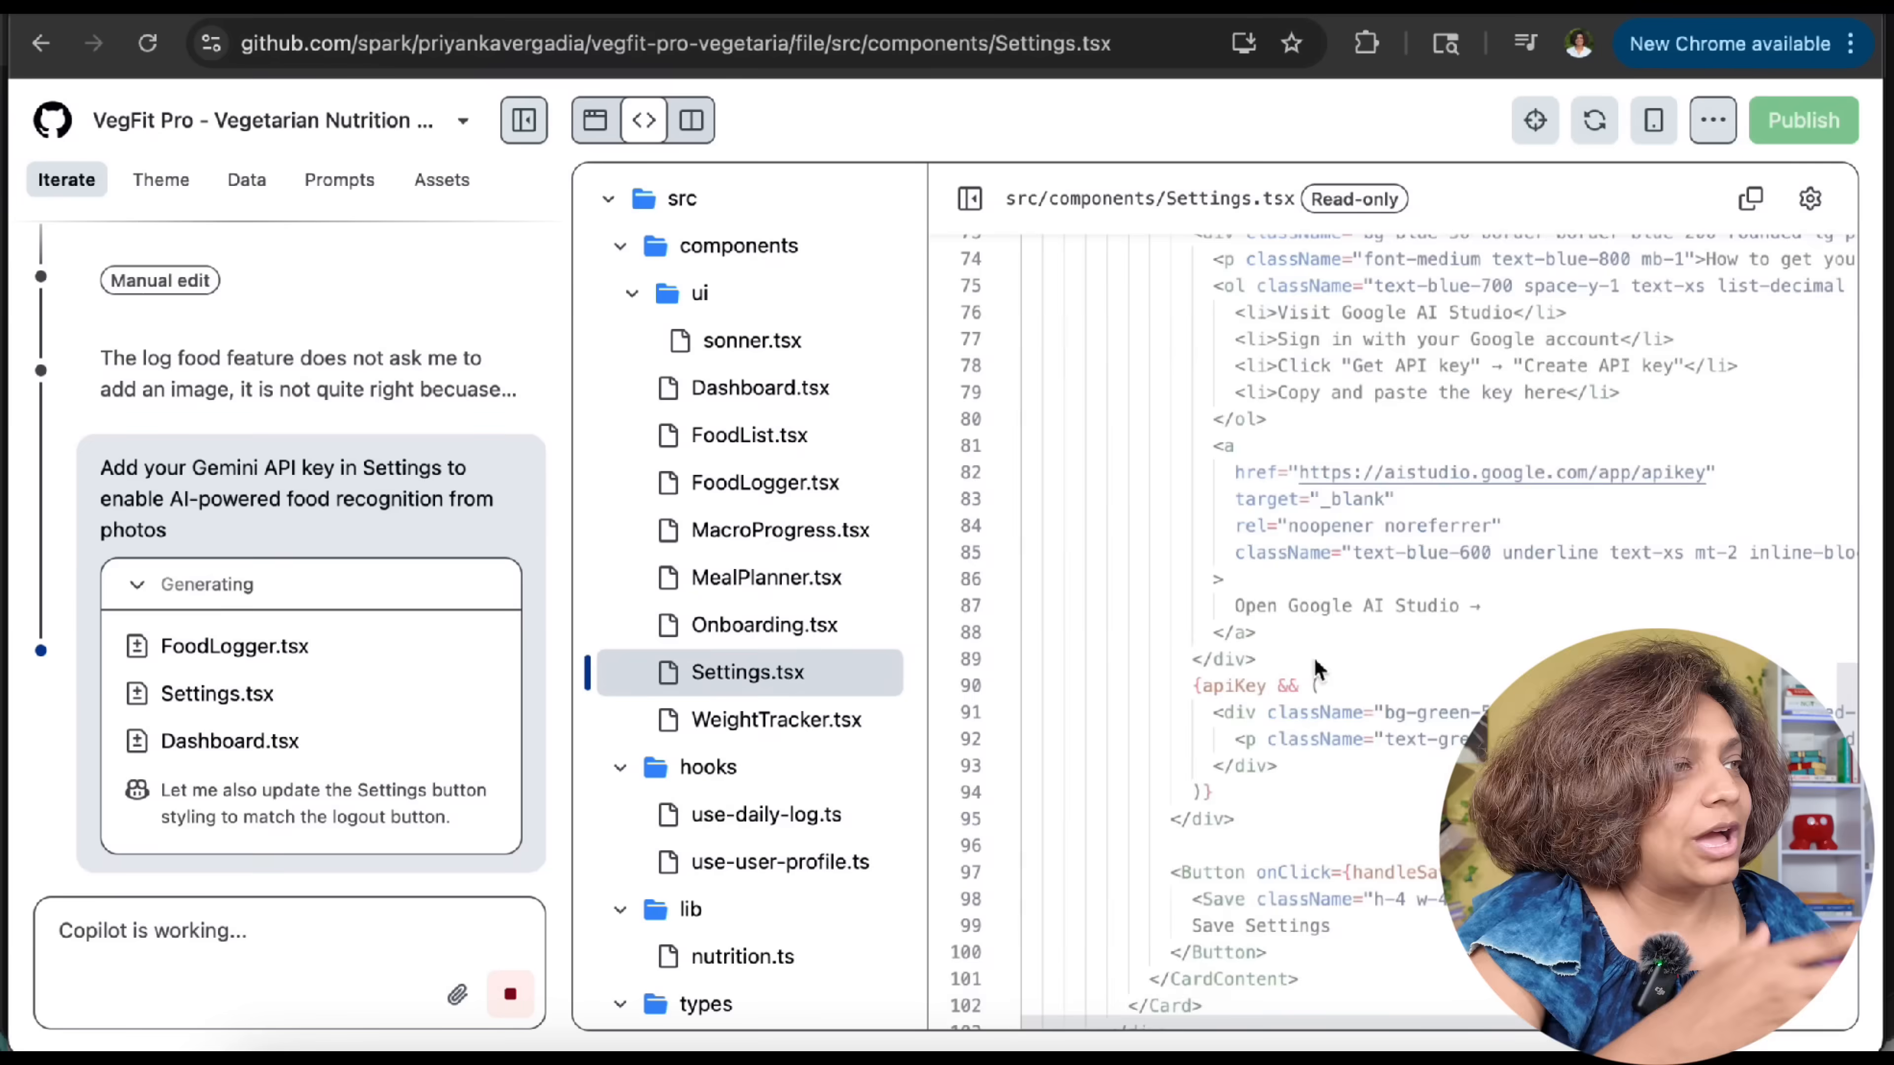
pyautogui.click(759, 482)
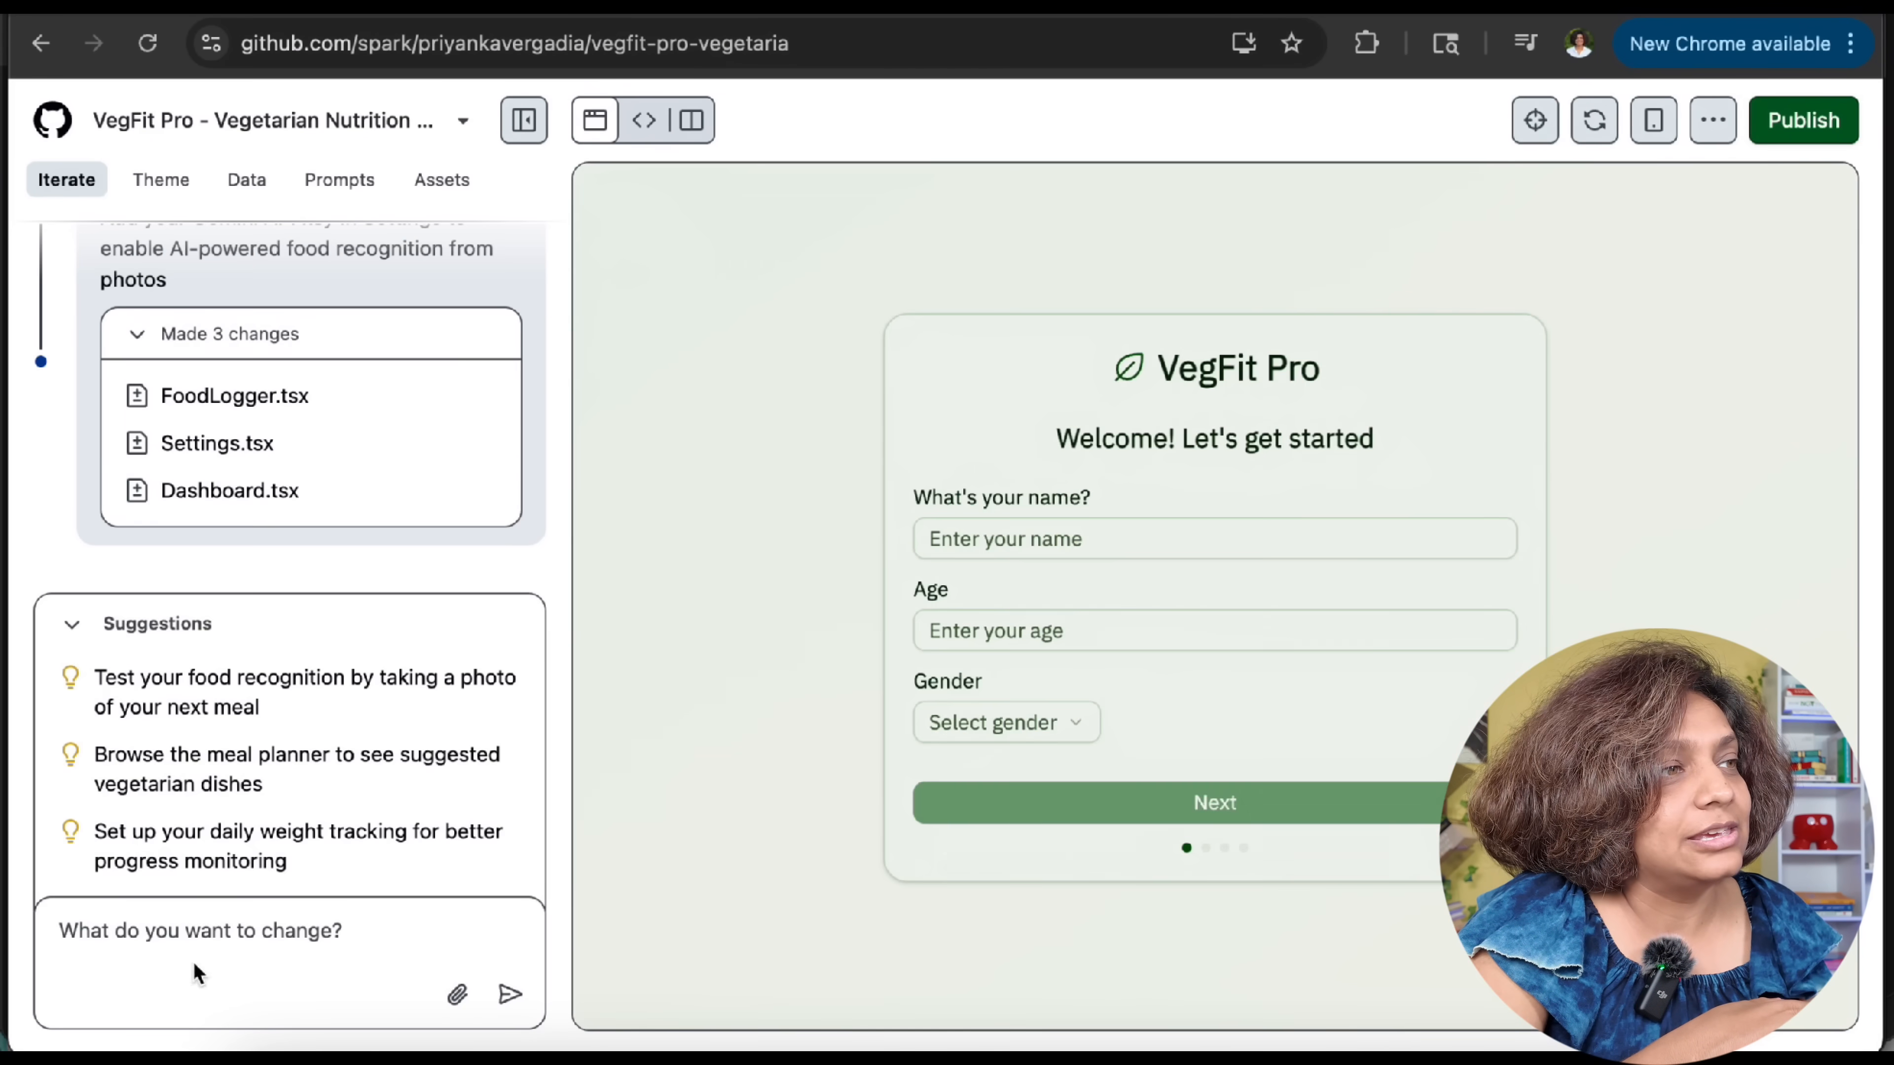
# Ask where the Gemini API key goes, search Settings.tsx for 'api', and note the key was added
pyautogui.write('Where do I add my Gemini API key?')
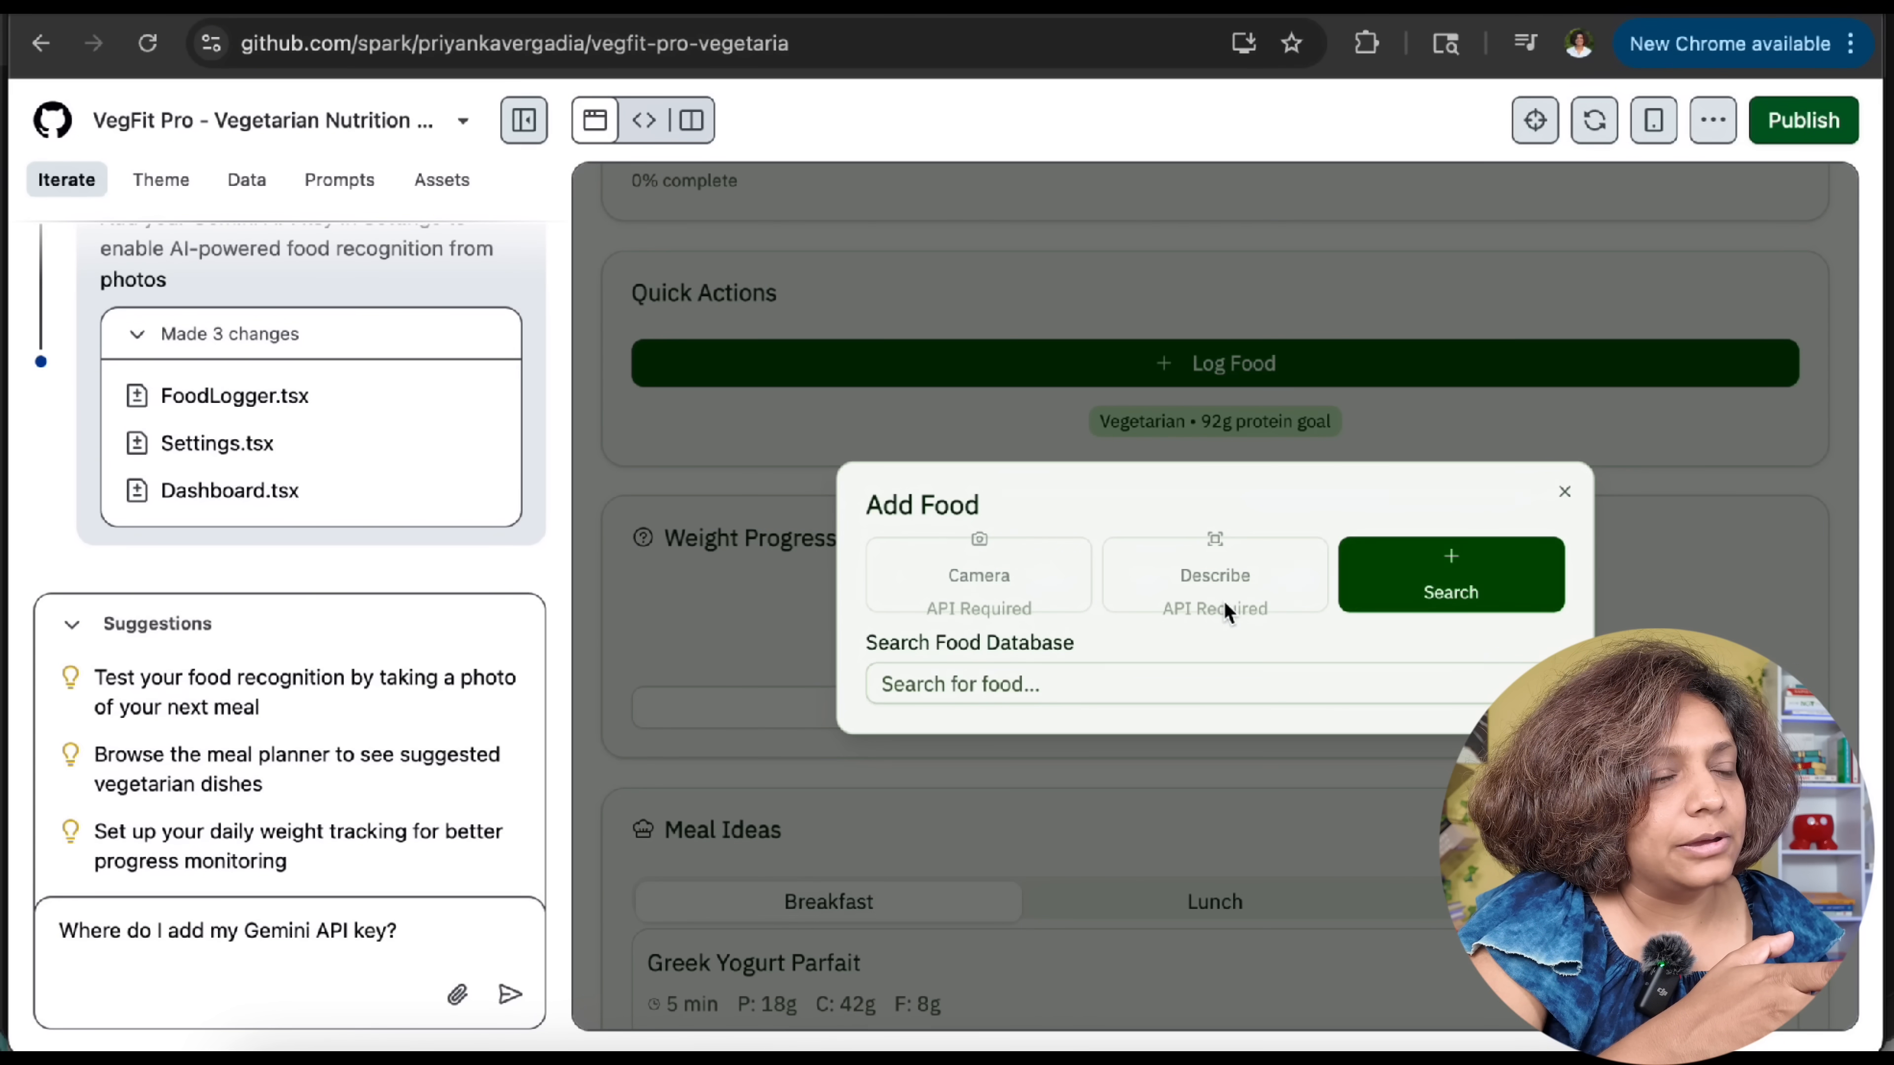
pyautogui.click(644, 119)
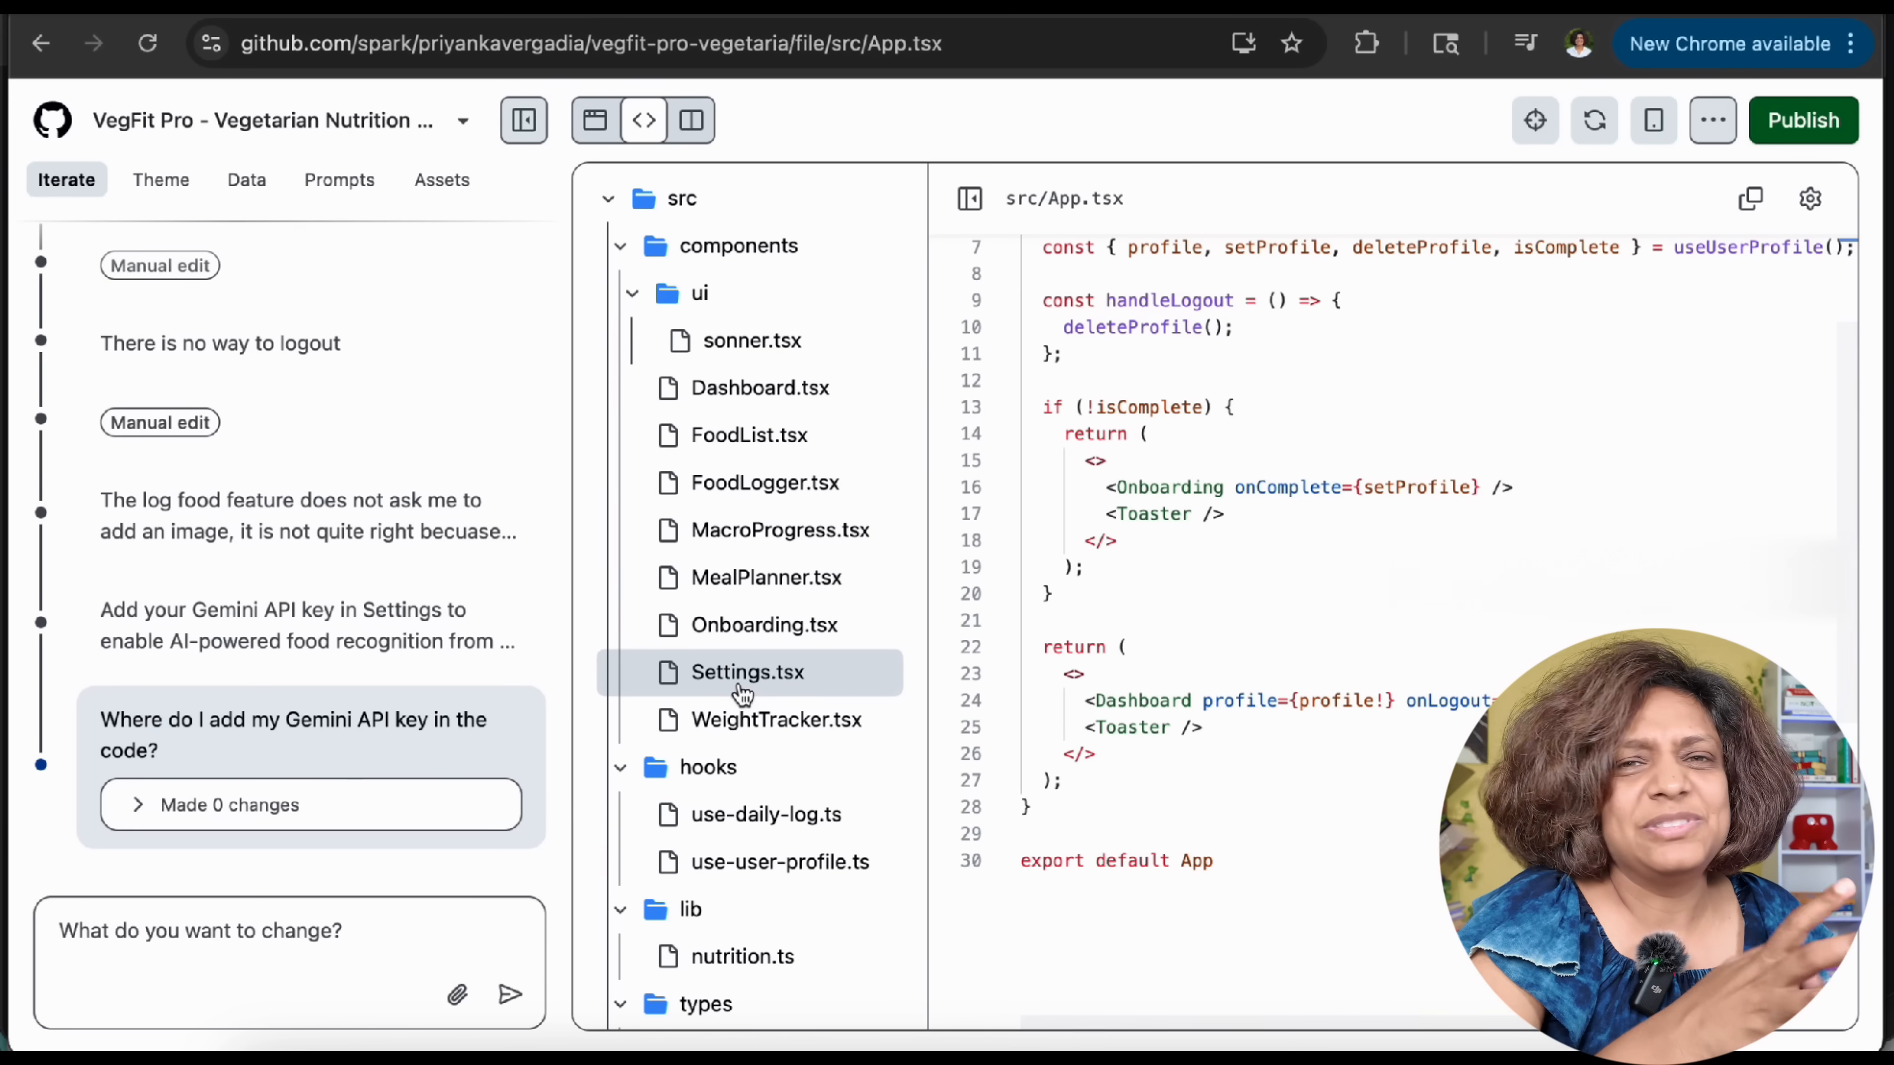
pyautogui.click(747, 672)
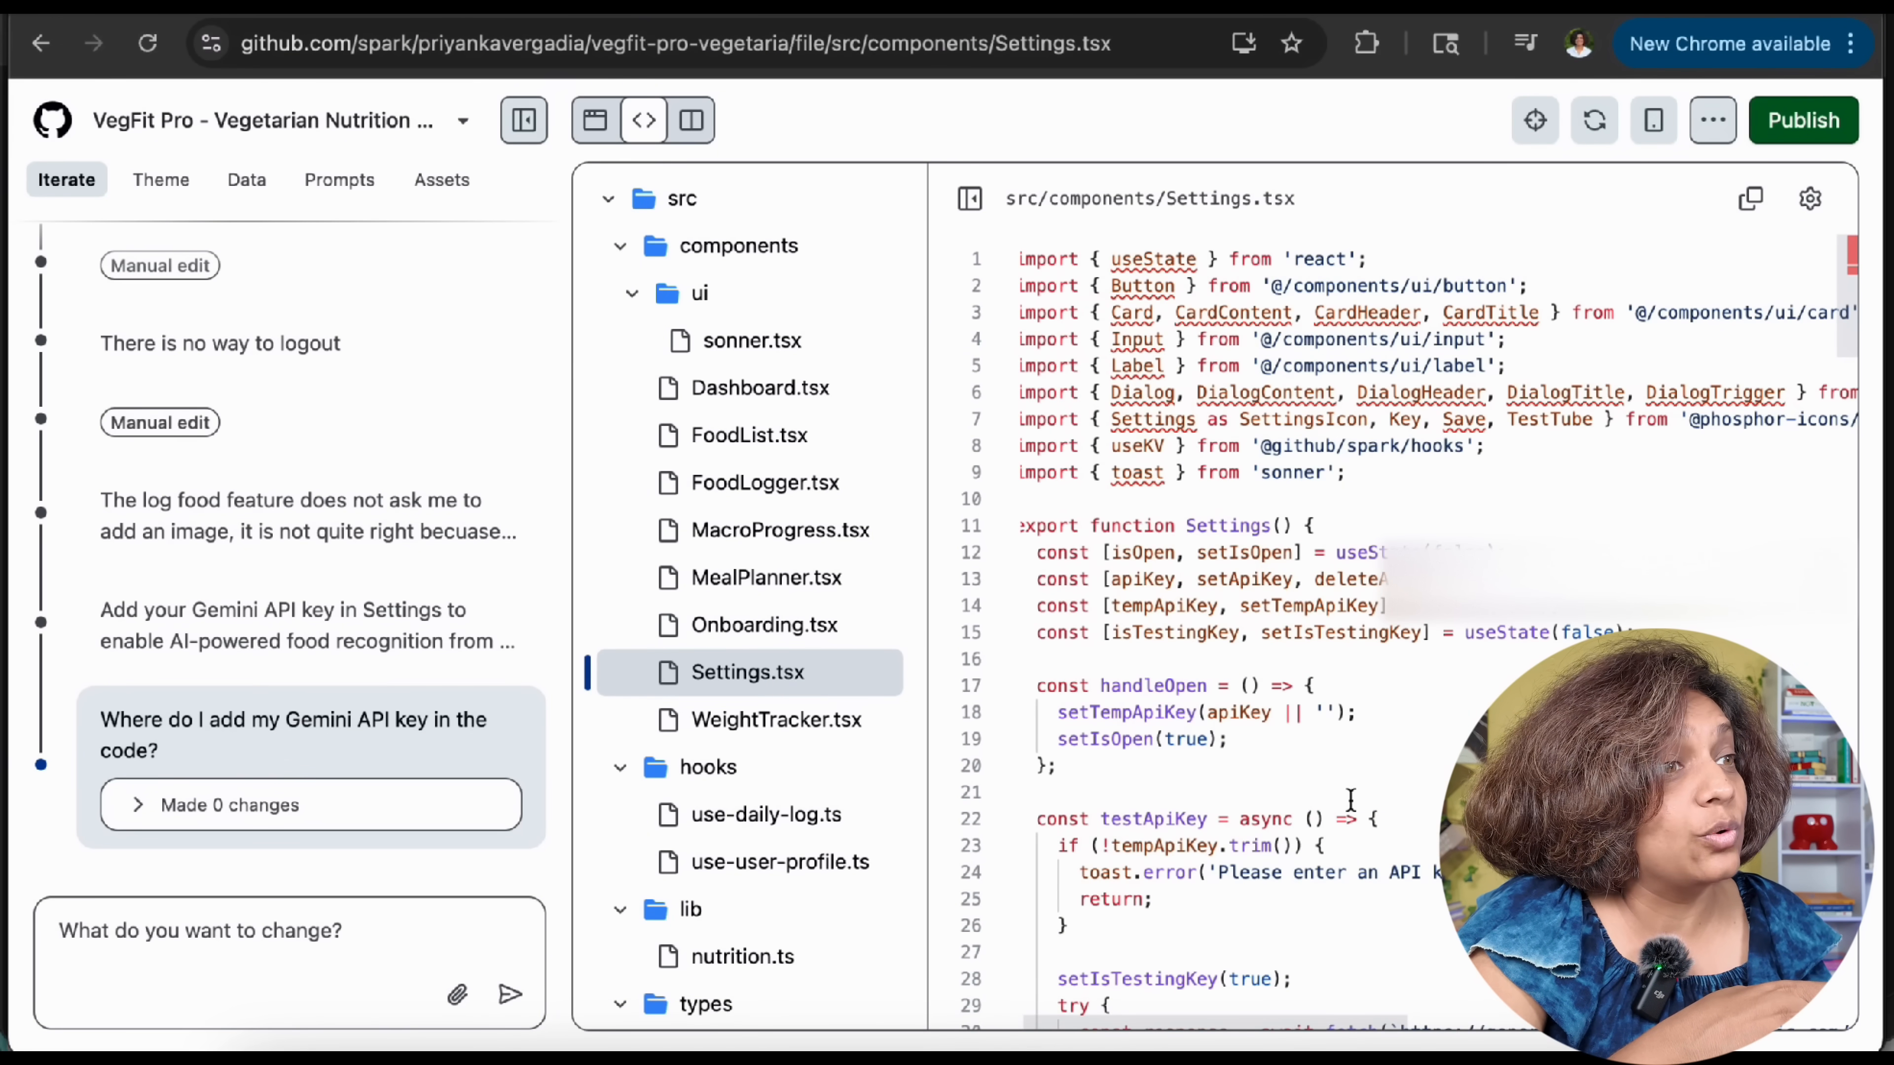
pyautogui.scroll(-3)
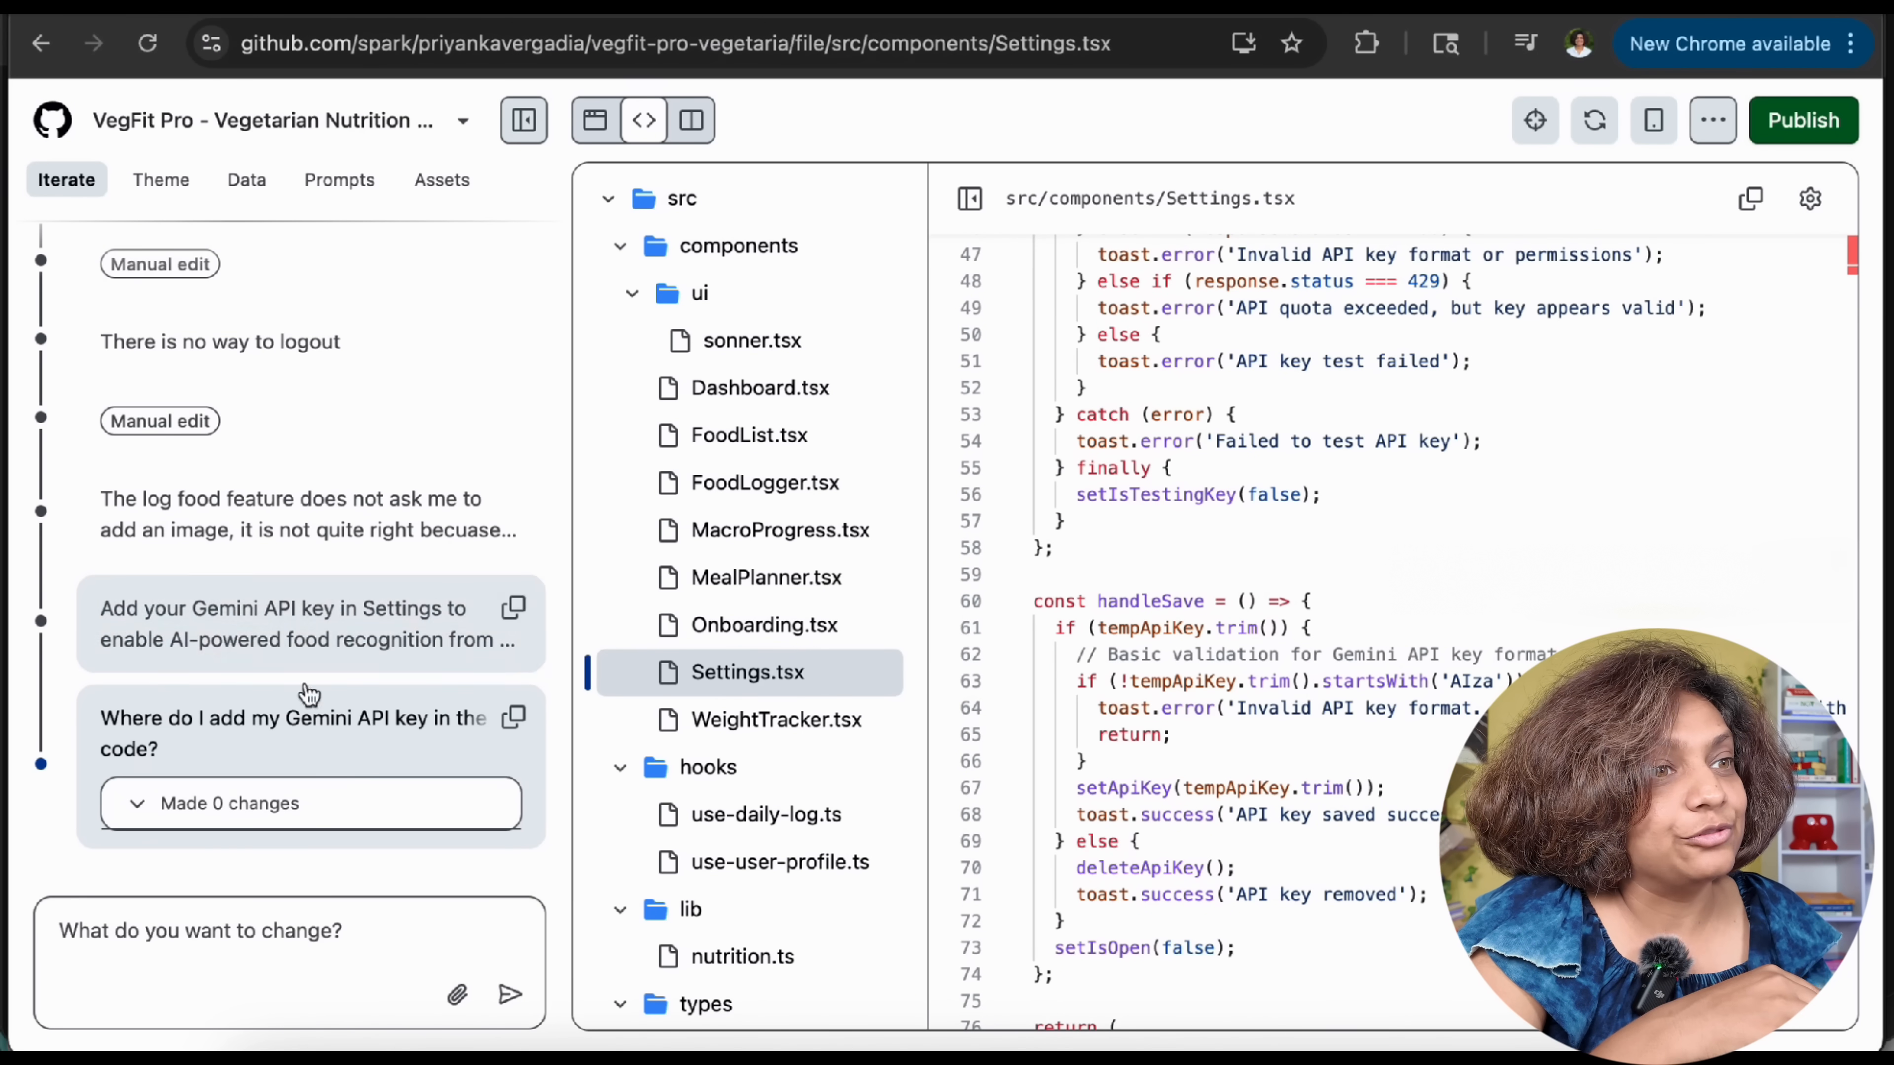
pyautogui.press('Ctrl+f')
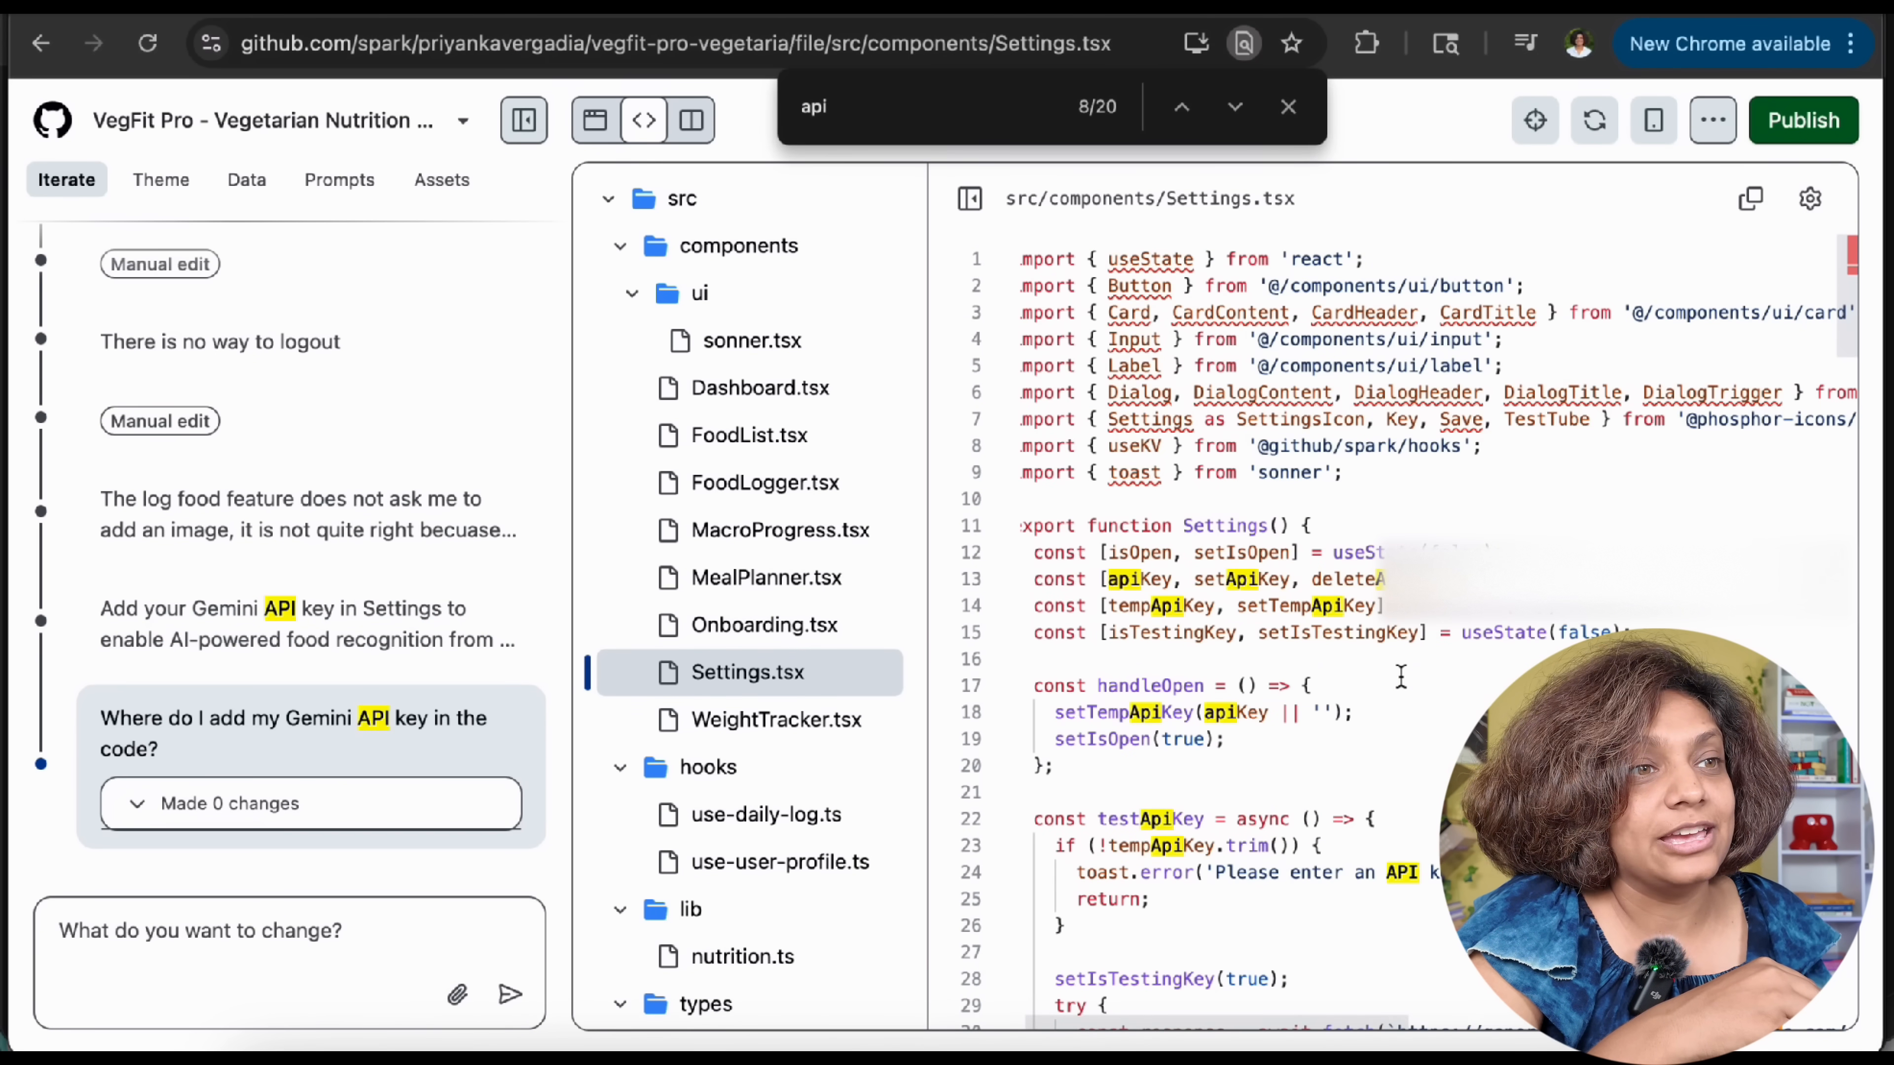
pyautogui.write('I added my api key for gemin')
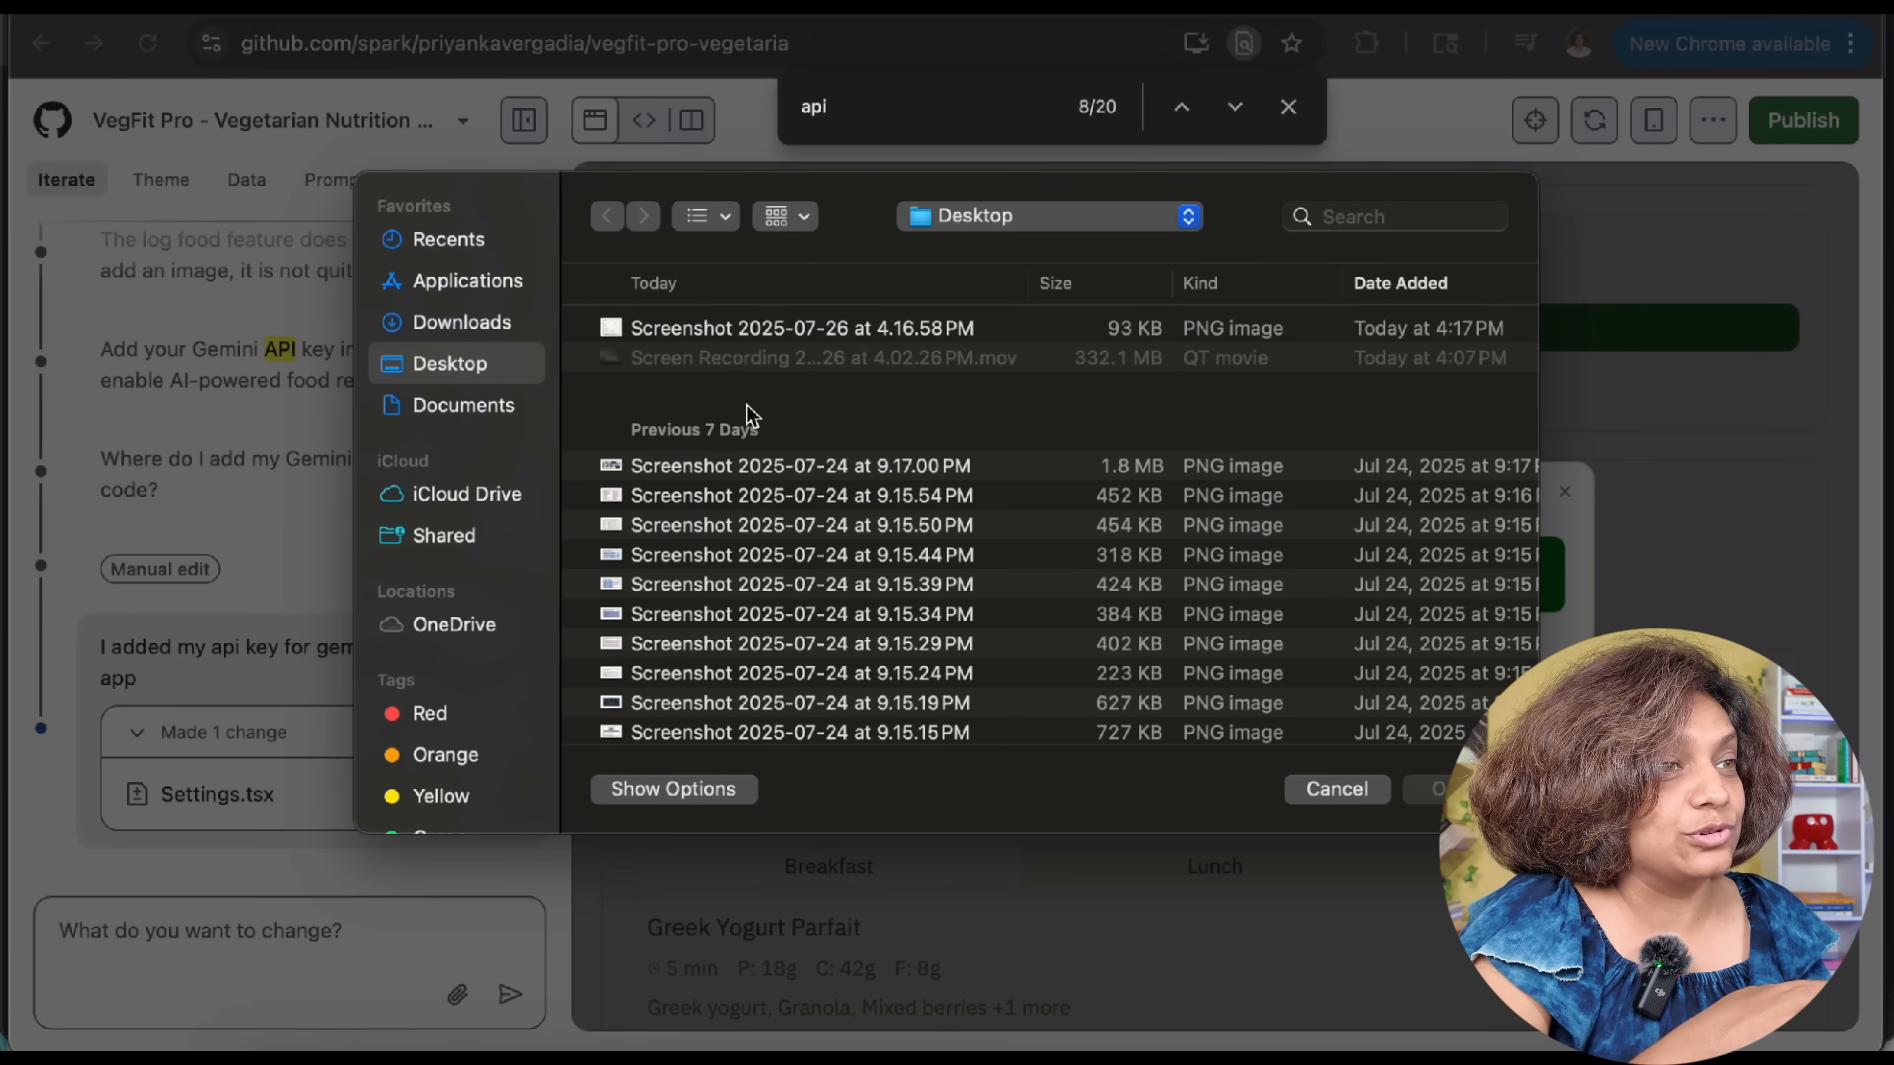
# Add the photo-recognised Chana Masala to the food log and start another entry
pyautogui.scroll(-3)
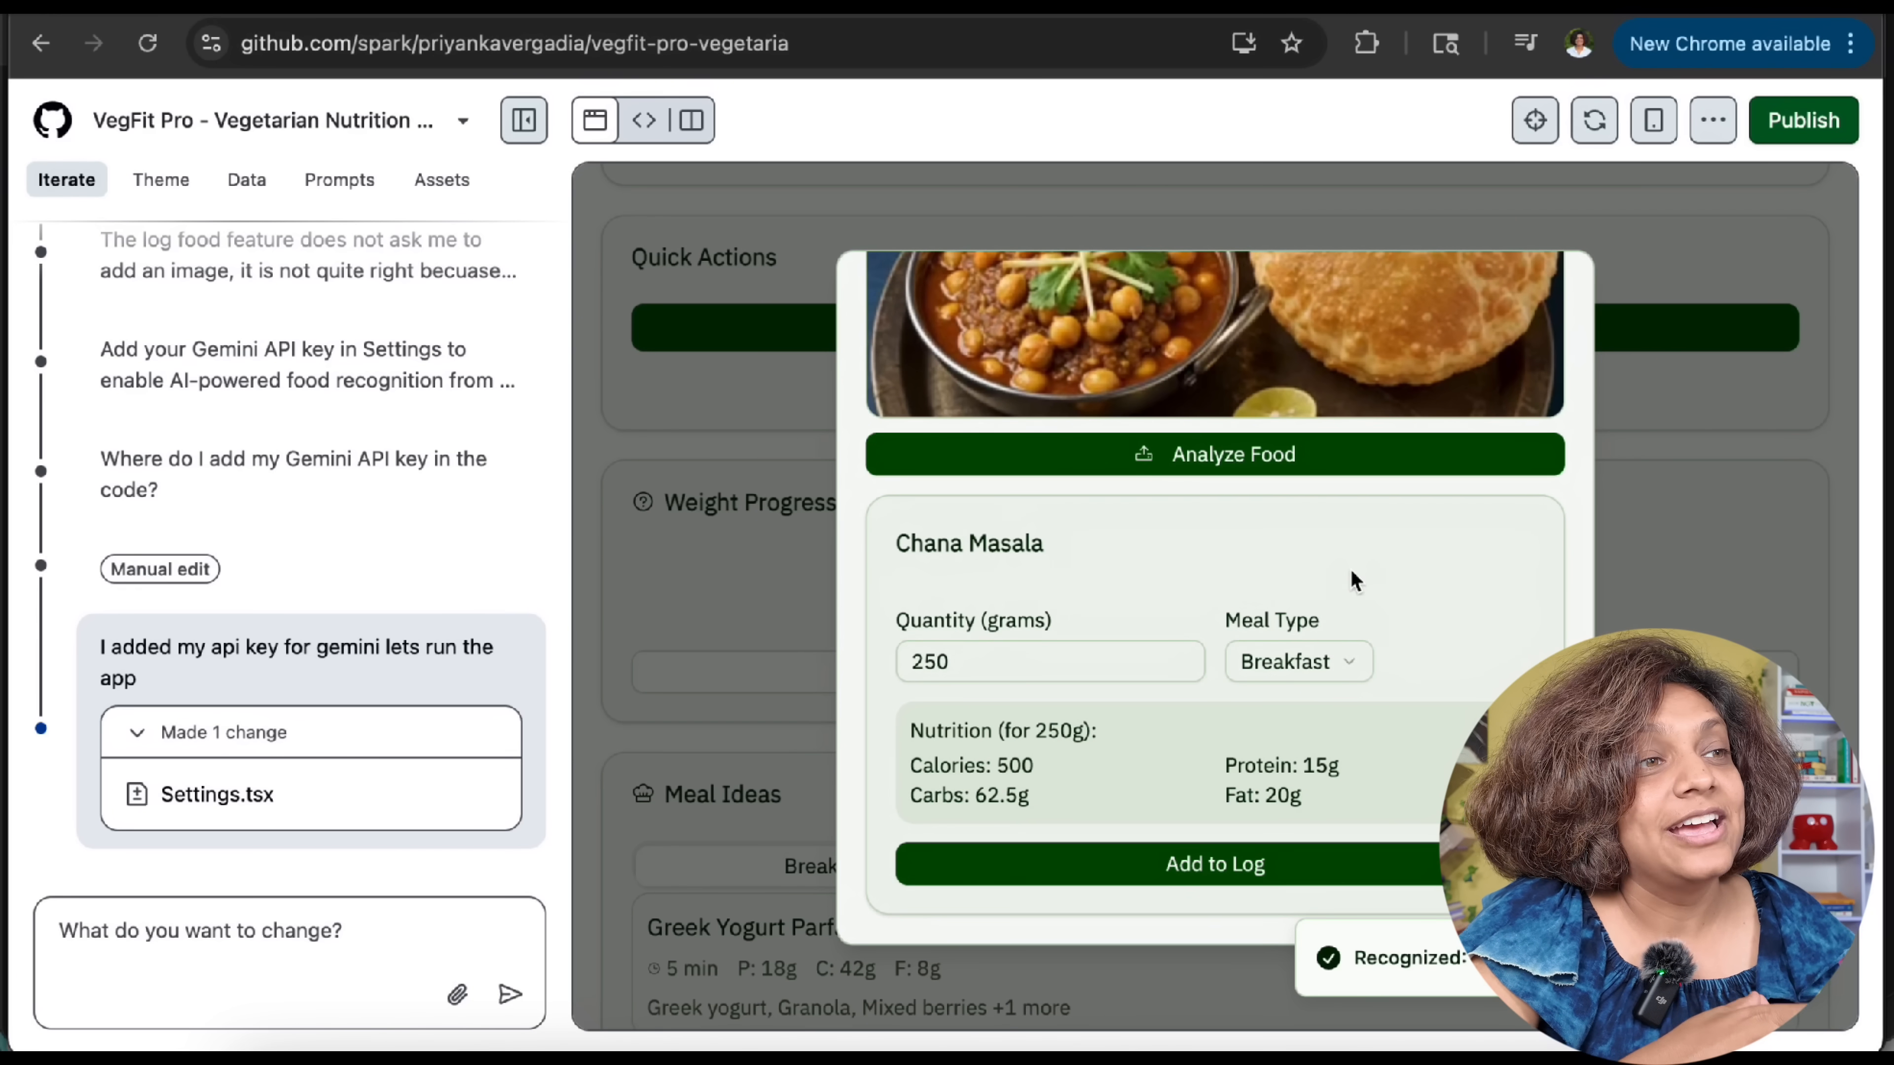
pyautogui.click(1214, 864)
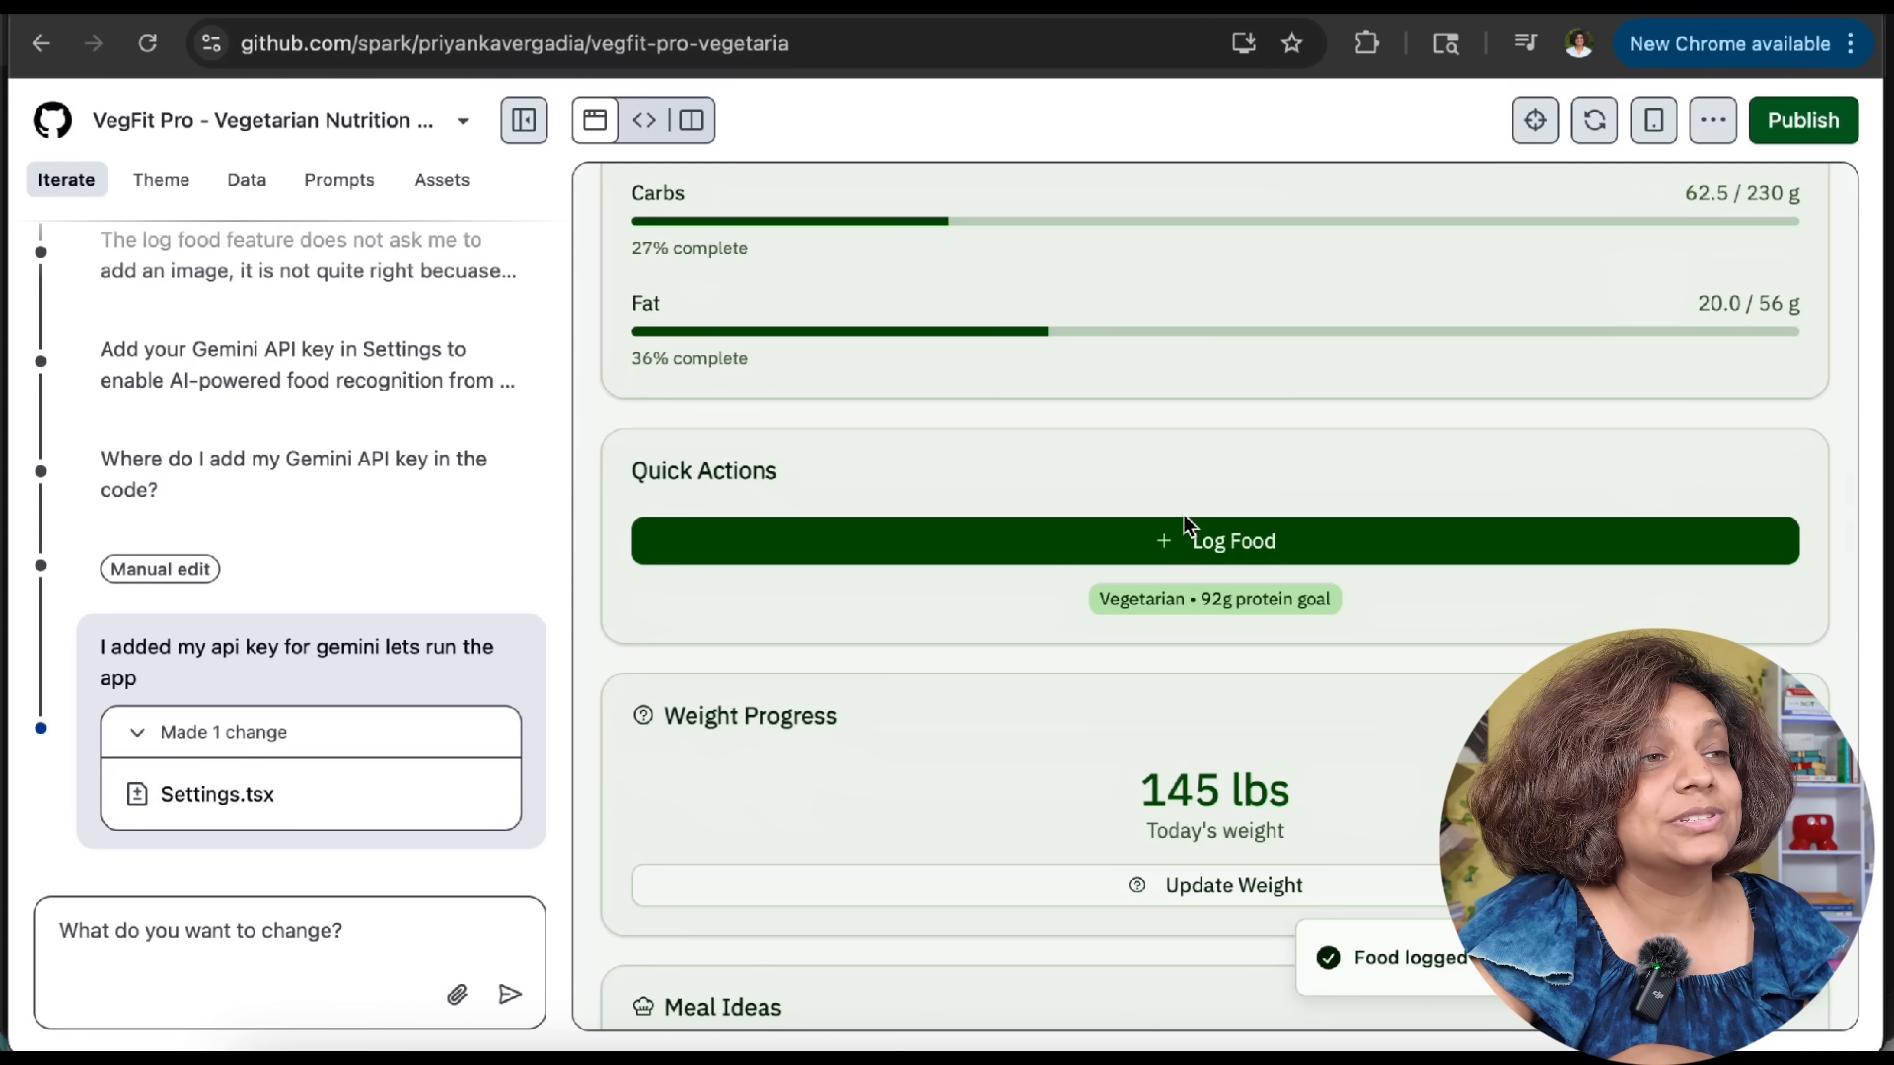
pyautogui.click(1214, 540)
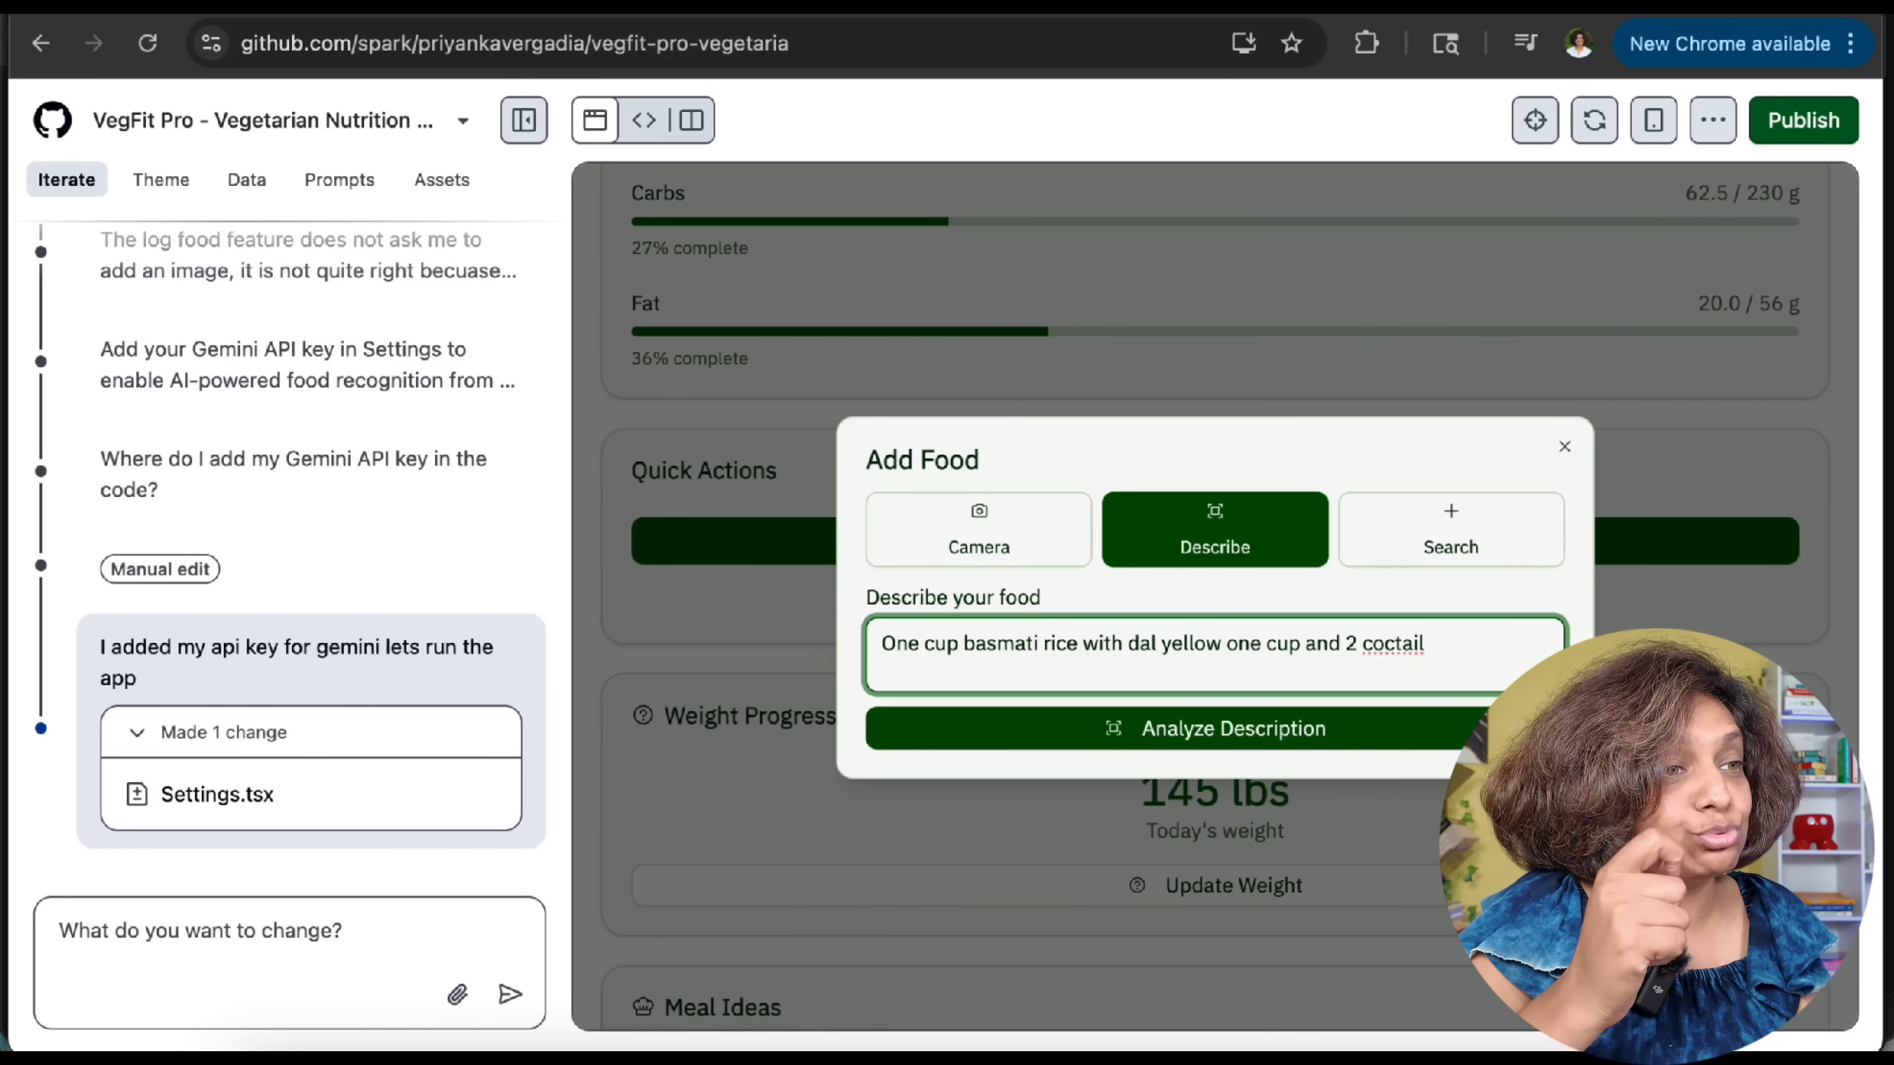
# Analyze the described rice, dal, cucumber and yogurt meal and add it, bringing Calories Today to 1700
pyautogui.click(1232, 728)
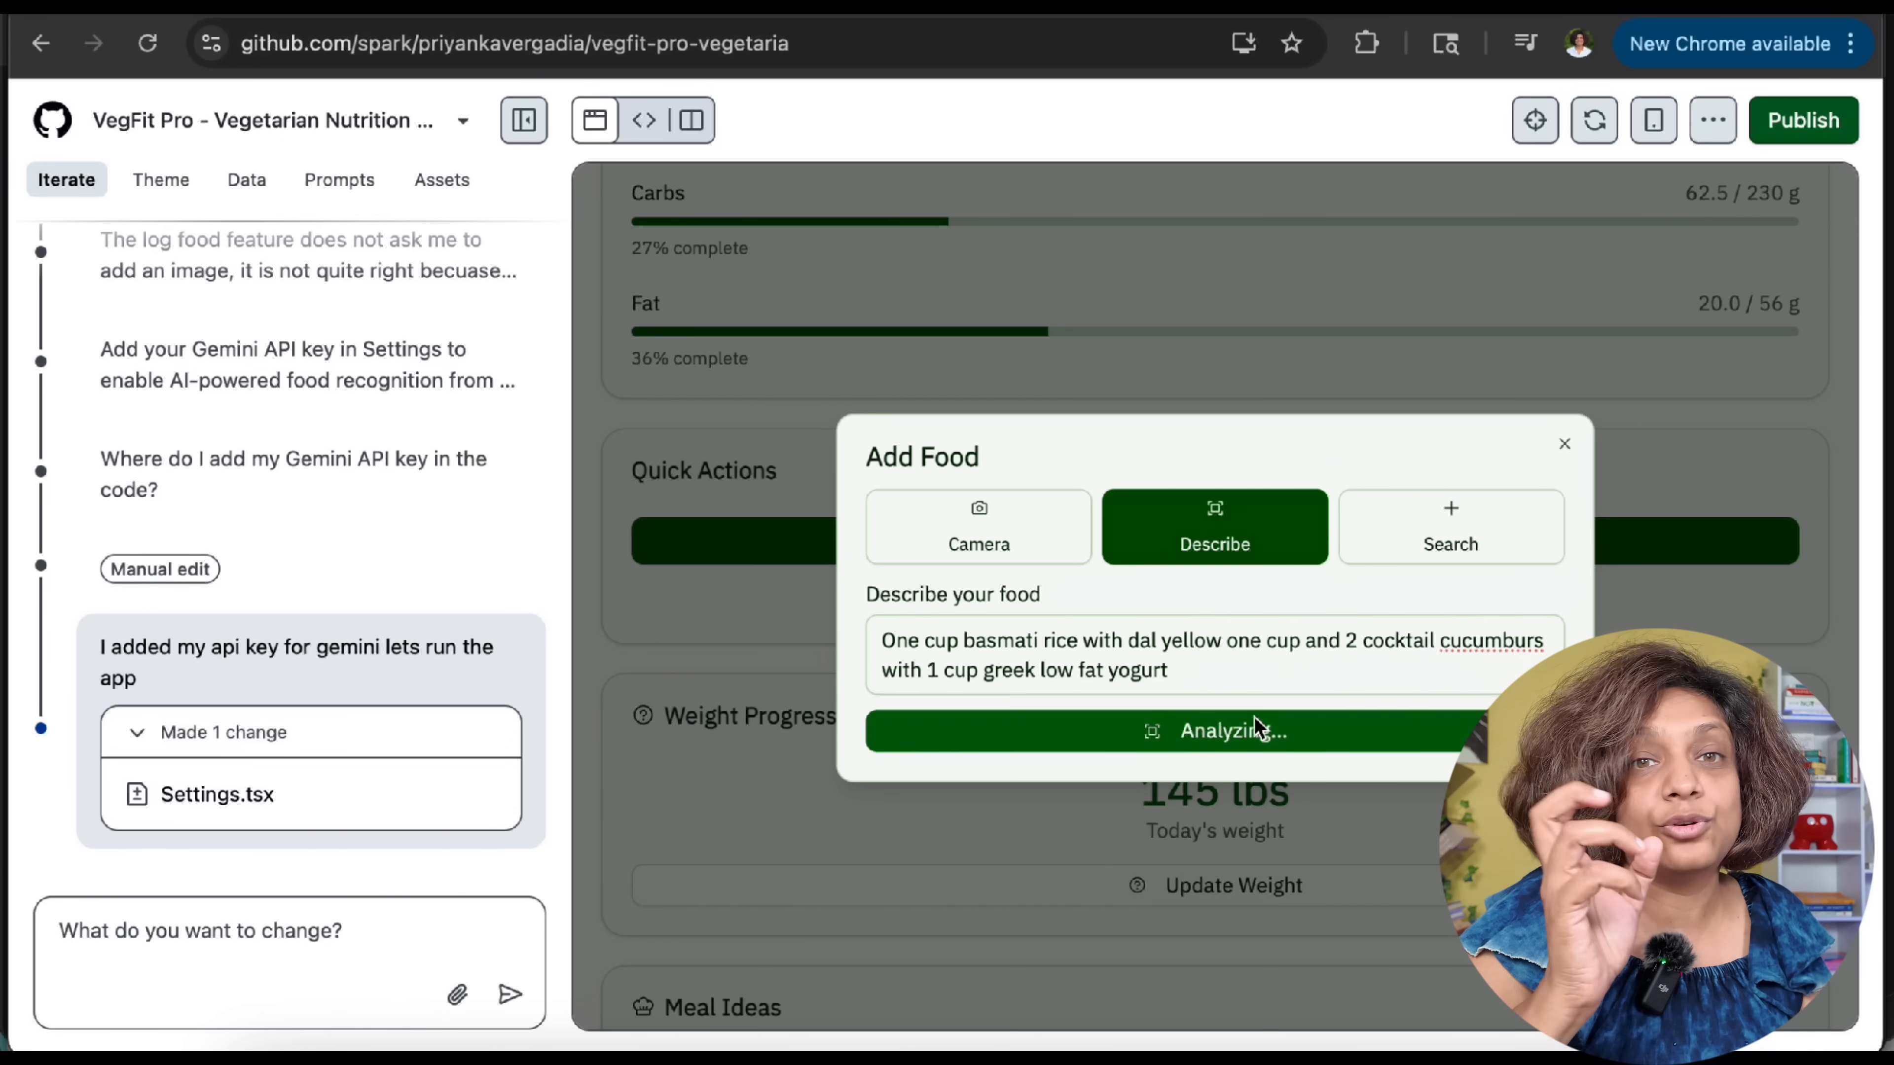
pyautogui.click(1214, 730)
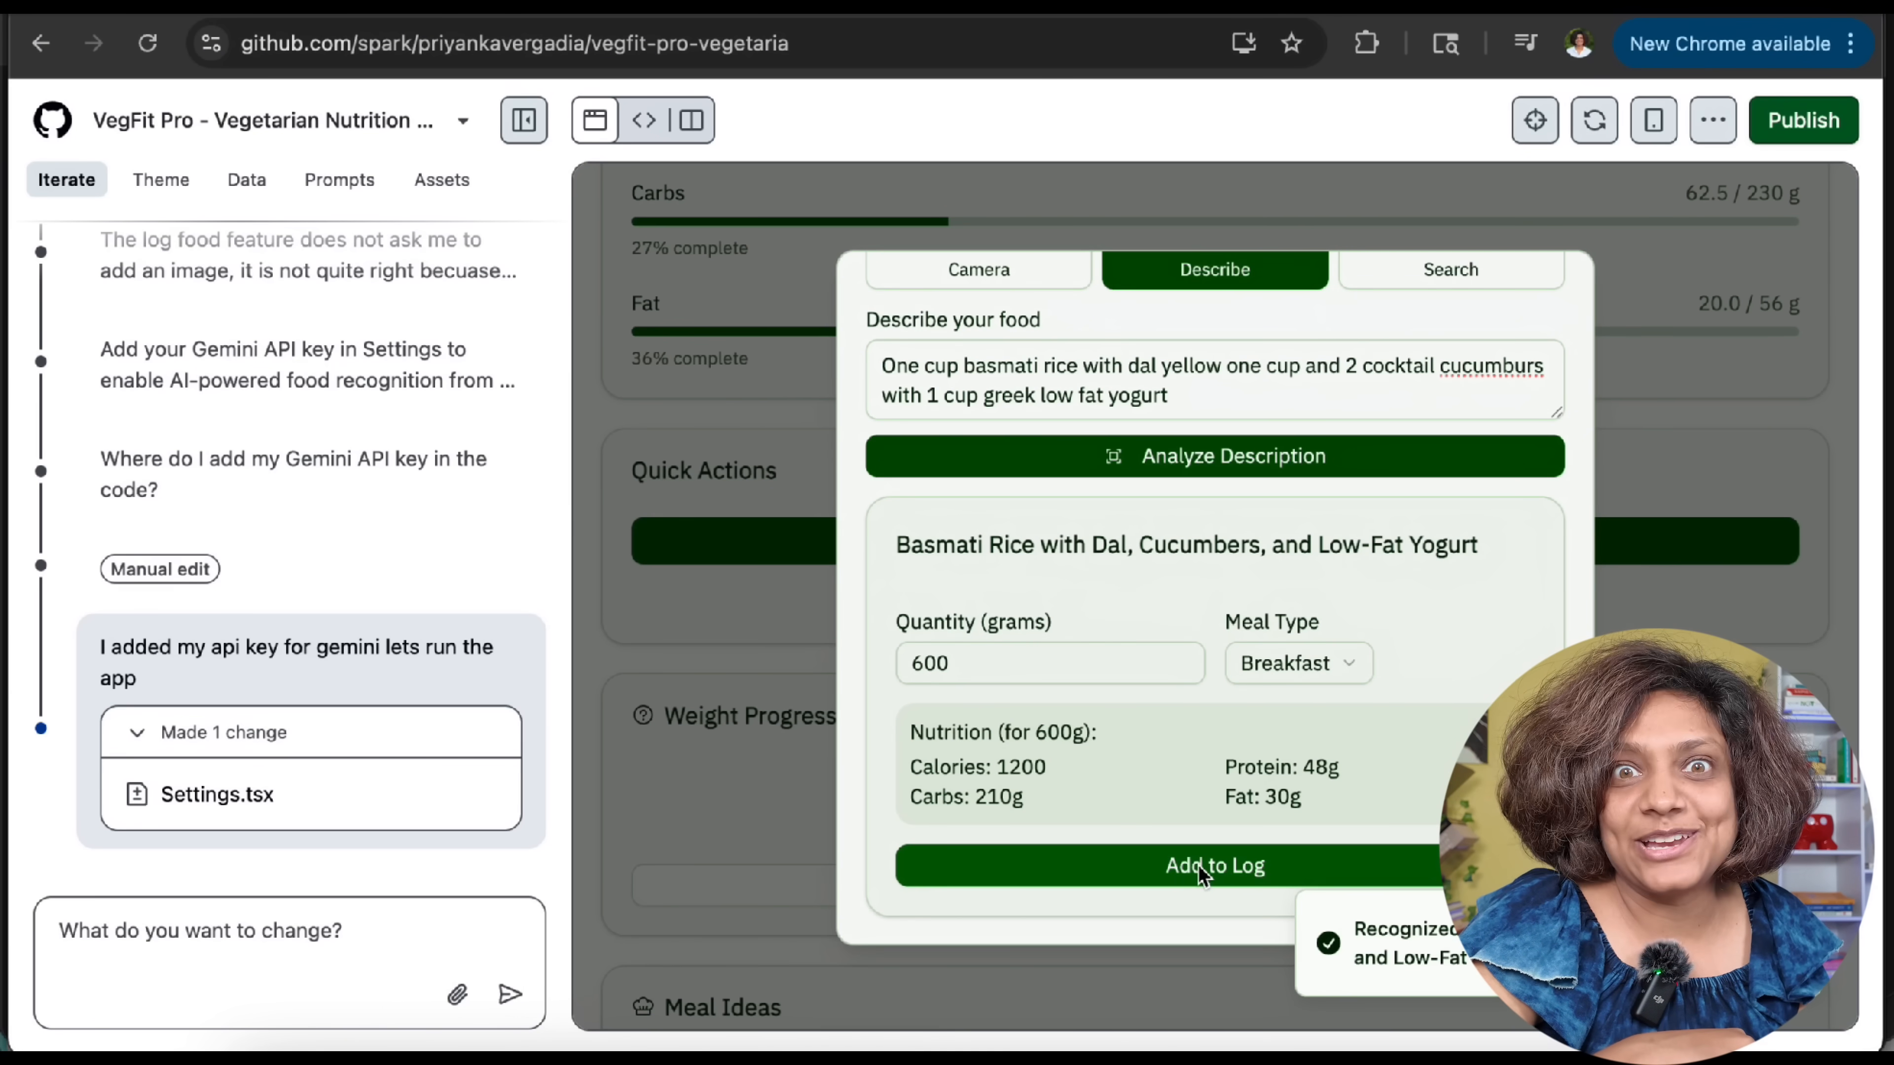
pyautogui.click(1214, 866)
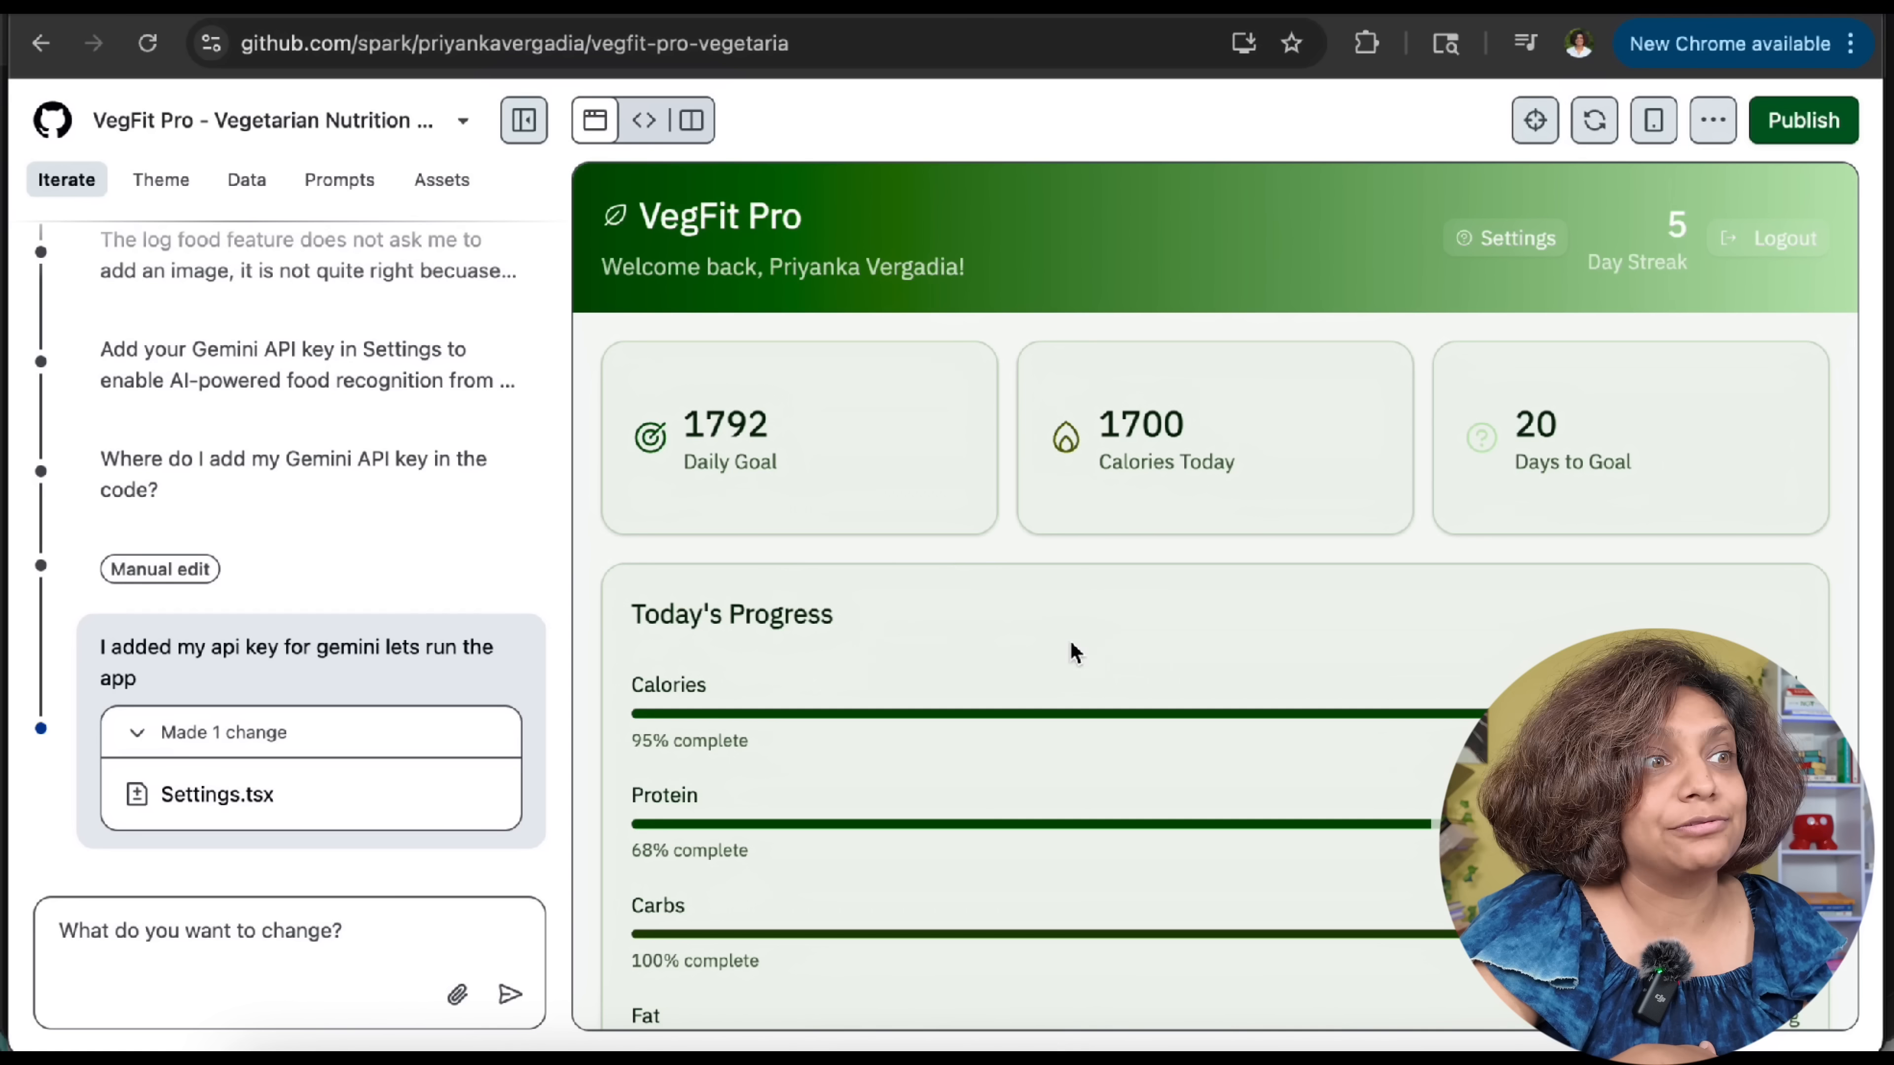
# Create a private GitHub repository for the VegFit Pro code from the project options
pyautogui.click(1711, 119)
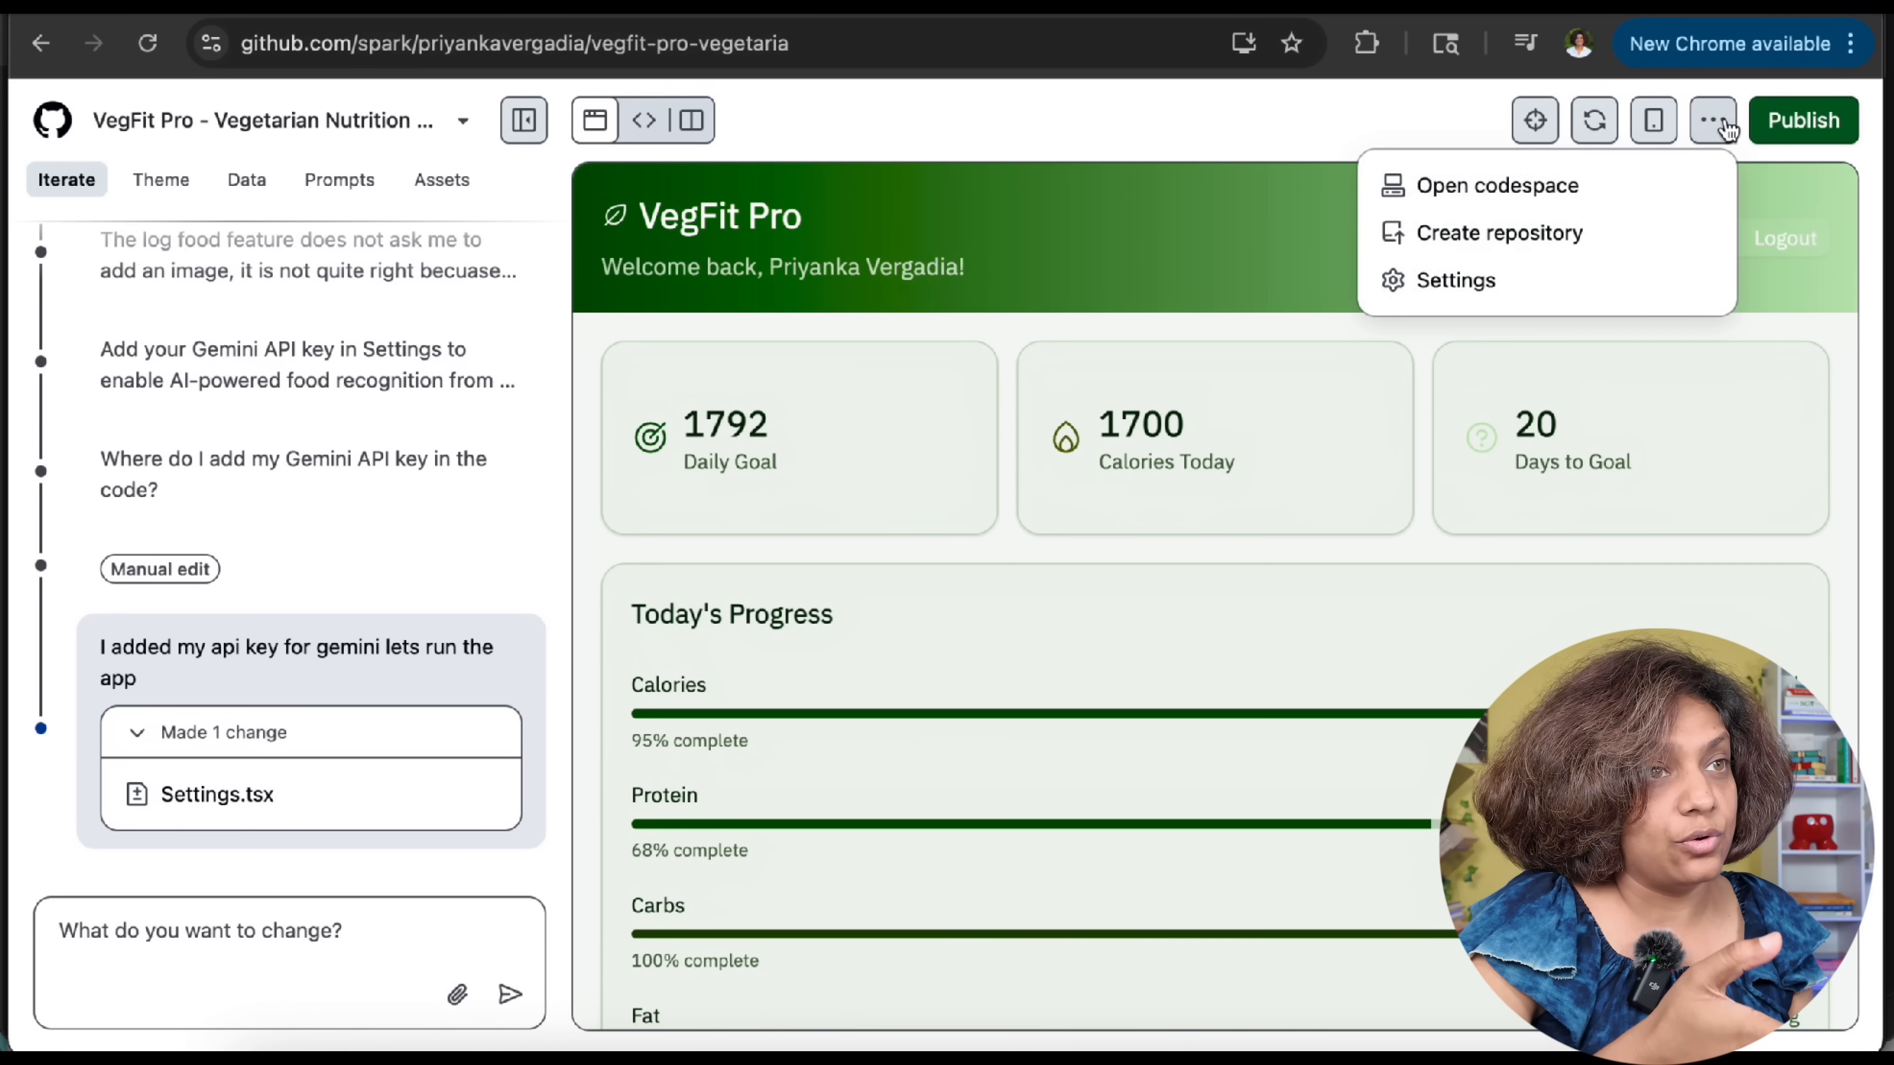
pyautogui.click(1496, 231)
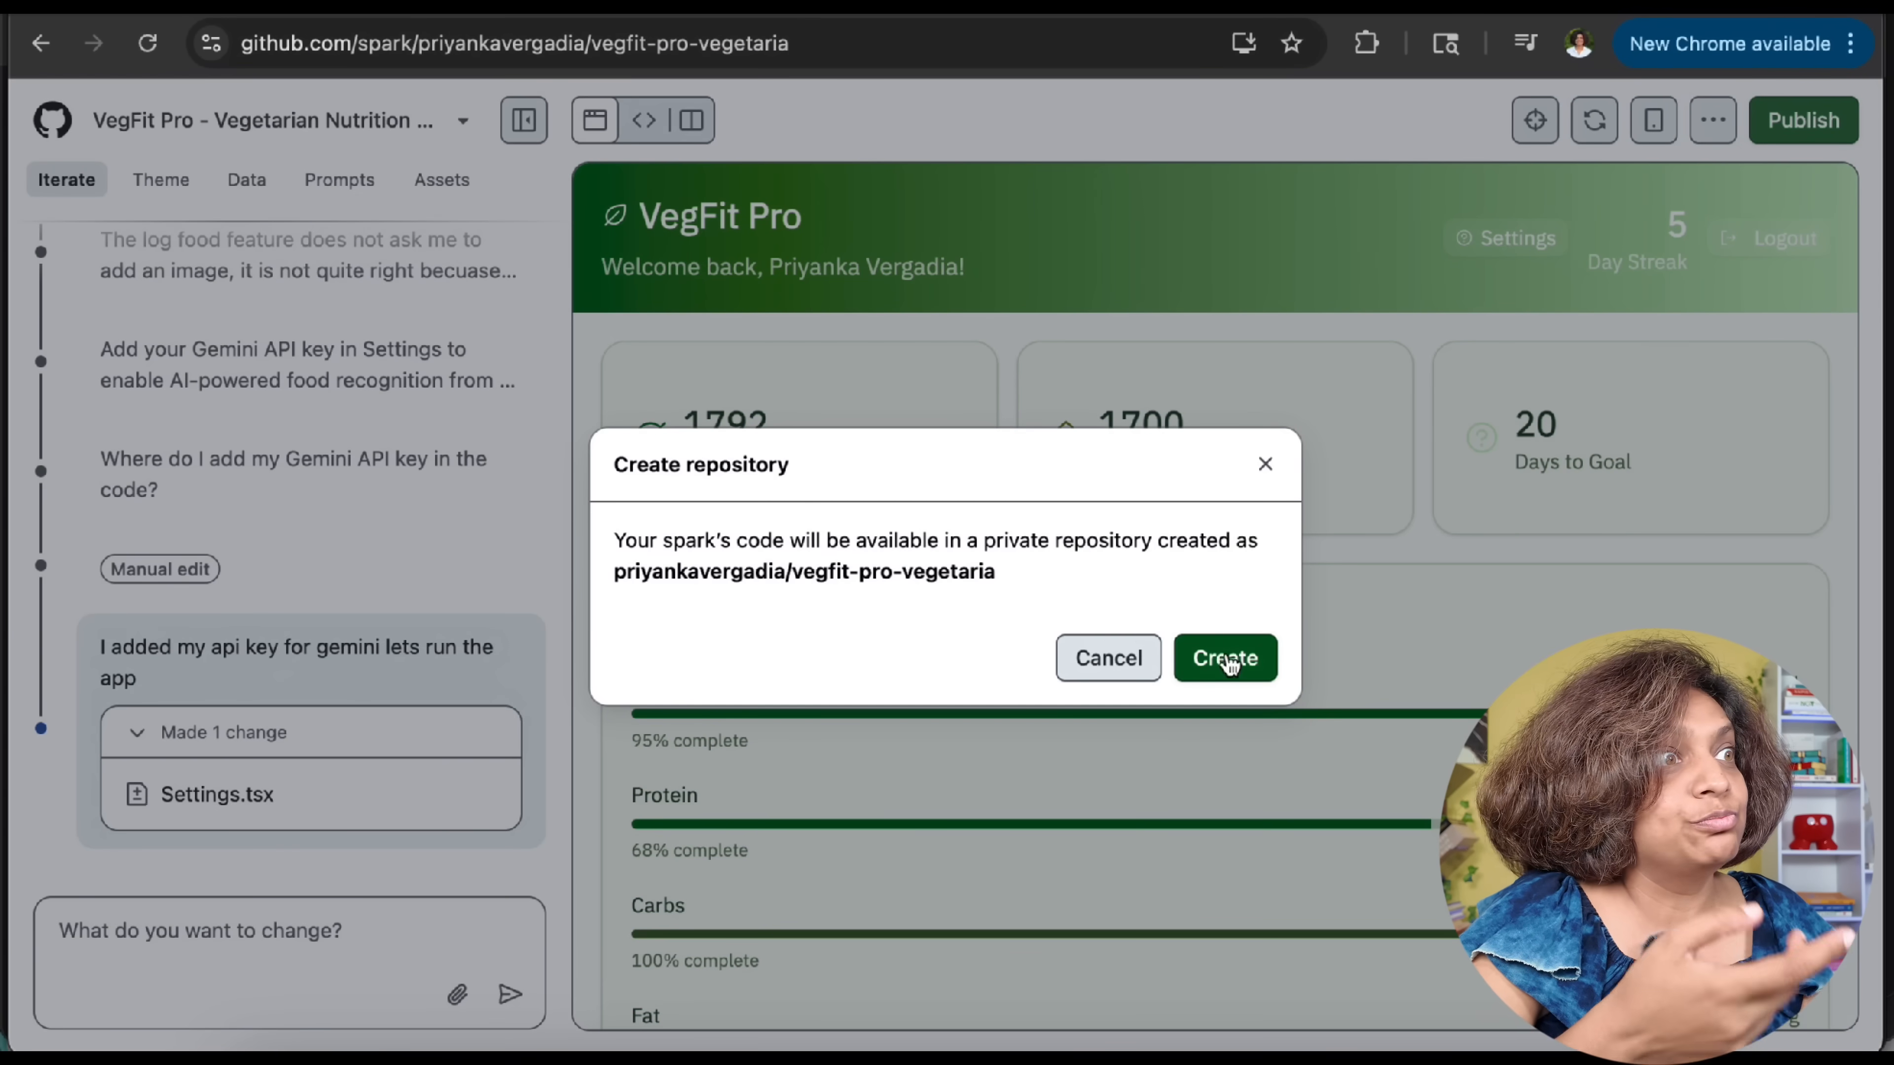
pyautogui.click(1223, 658)
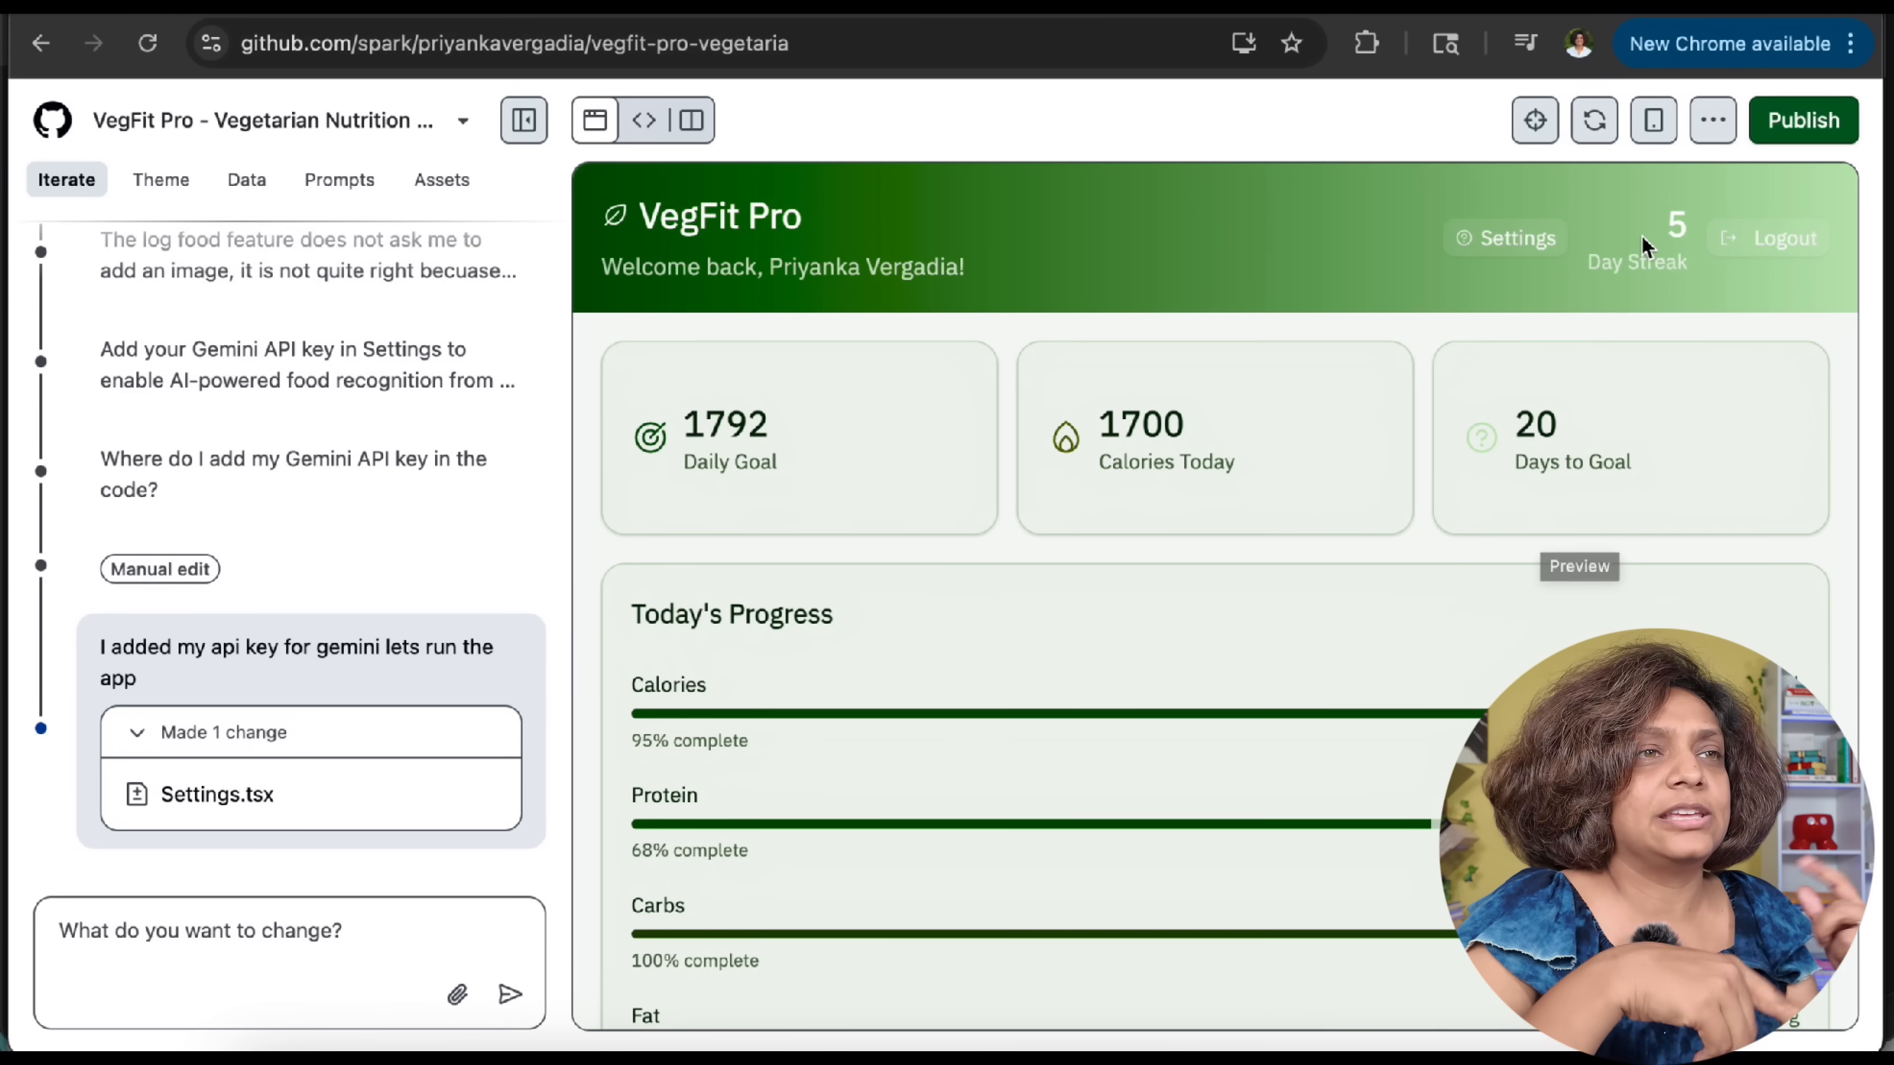
pyautogui.click(1652, 119)
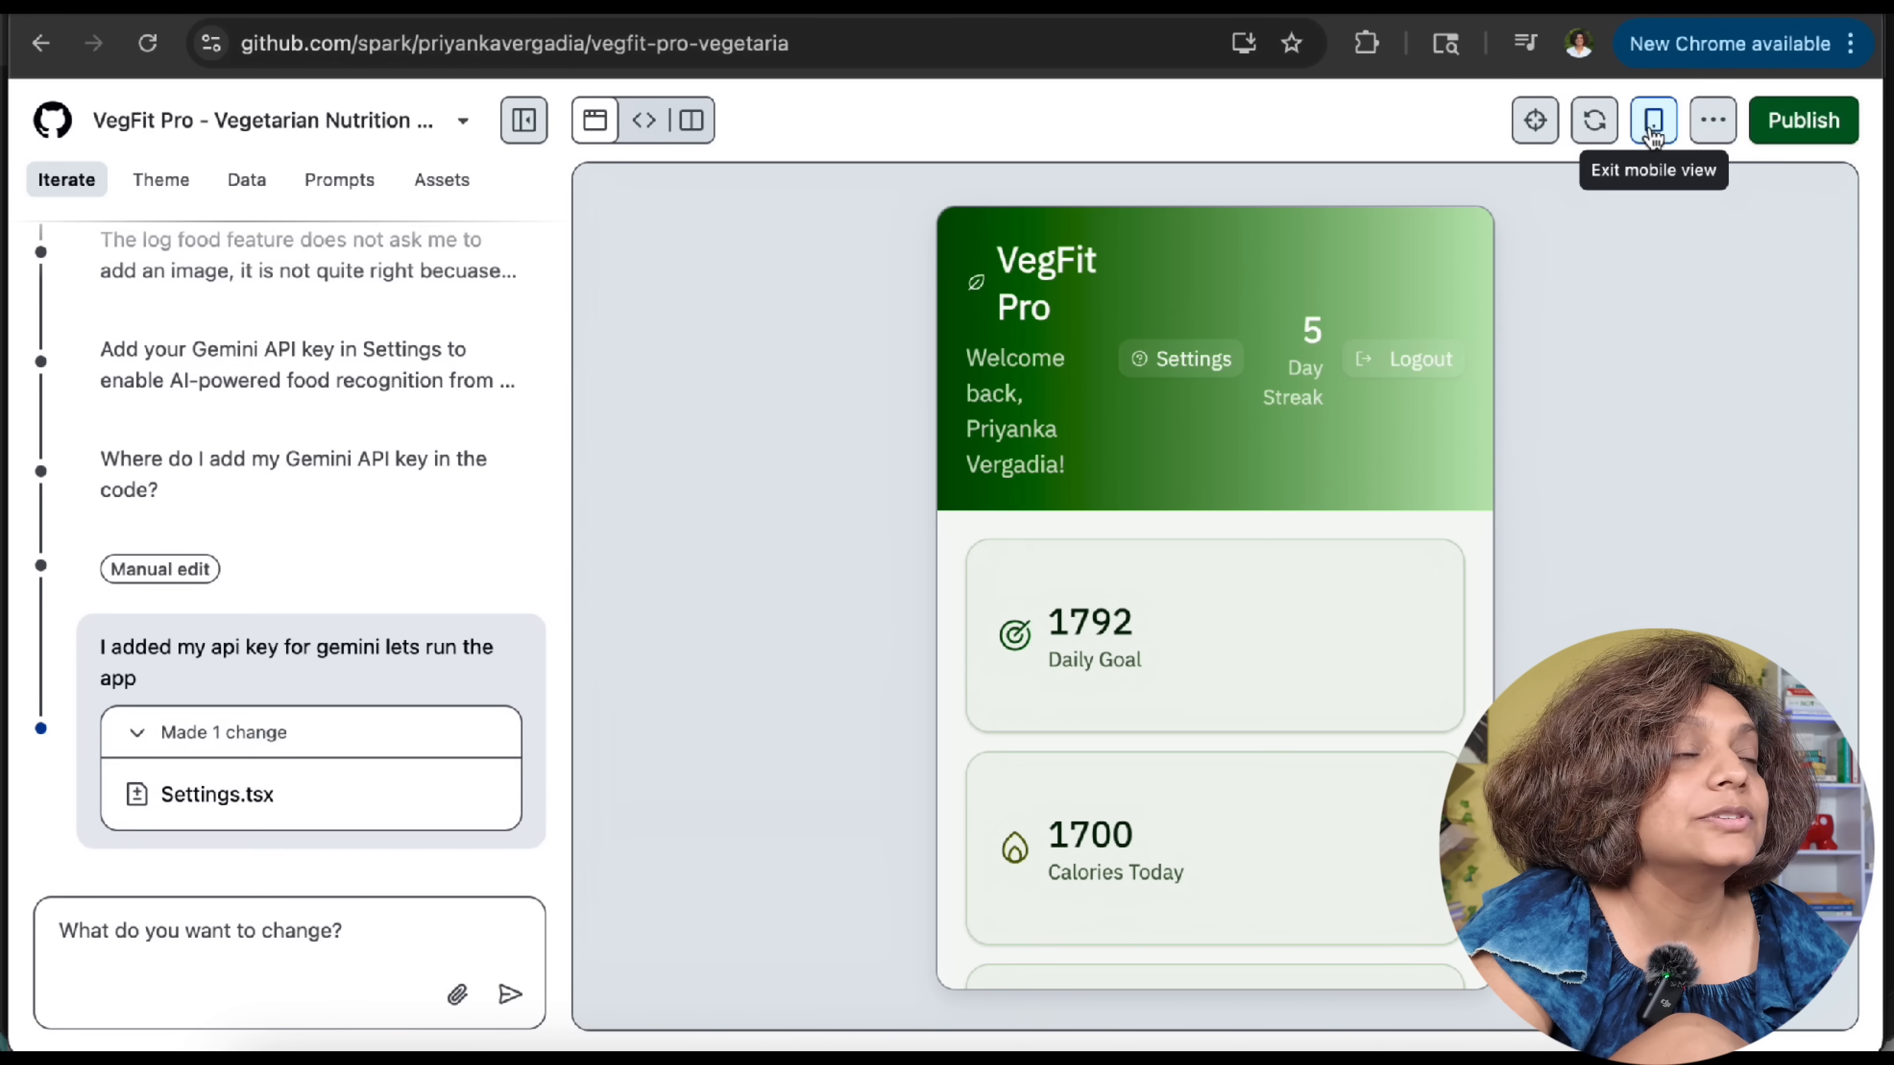
# Go to the new repository and look over its Spark-generated file listing
pyautogui.click(1711, 120)
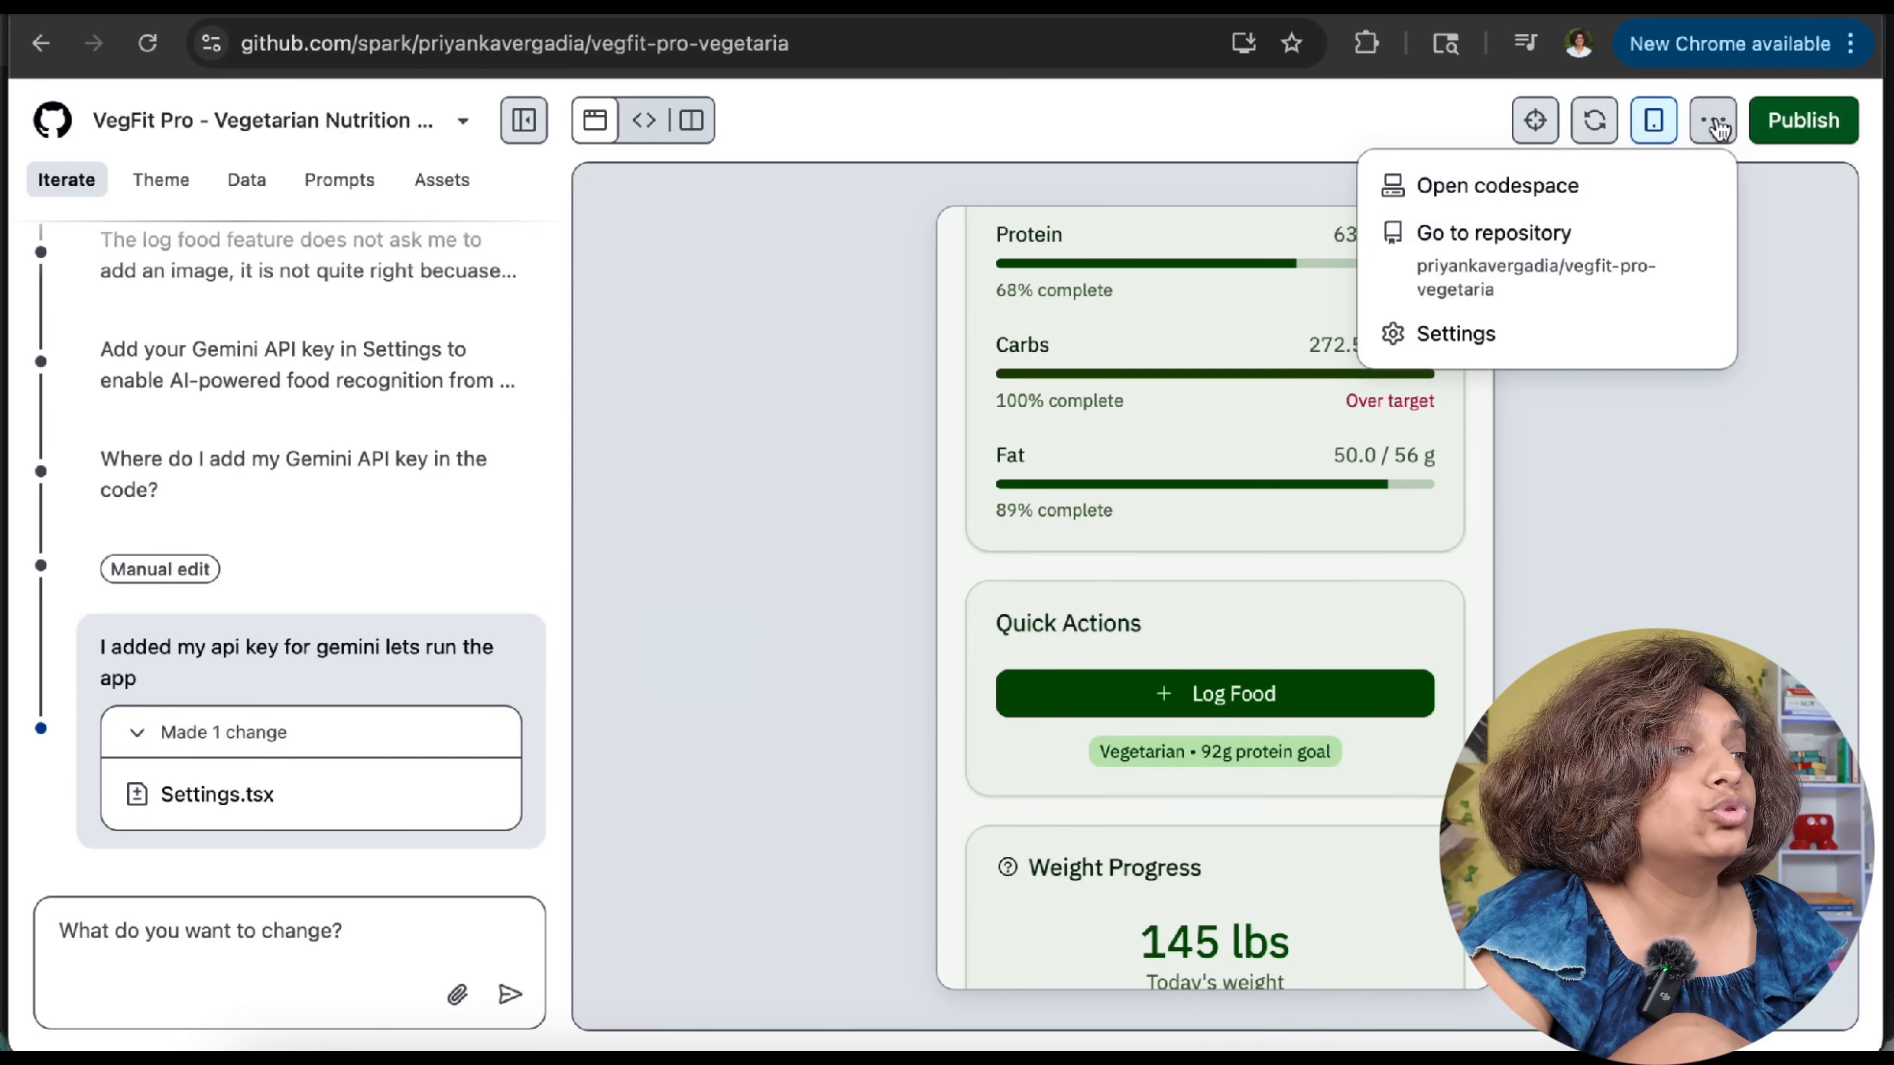
pyautogui.click(1492, 232)
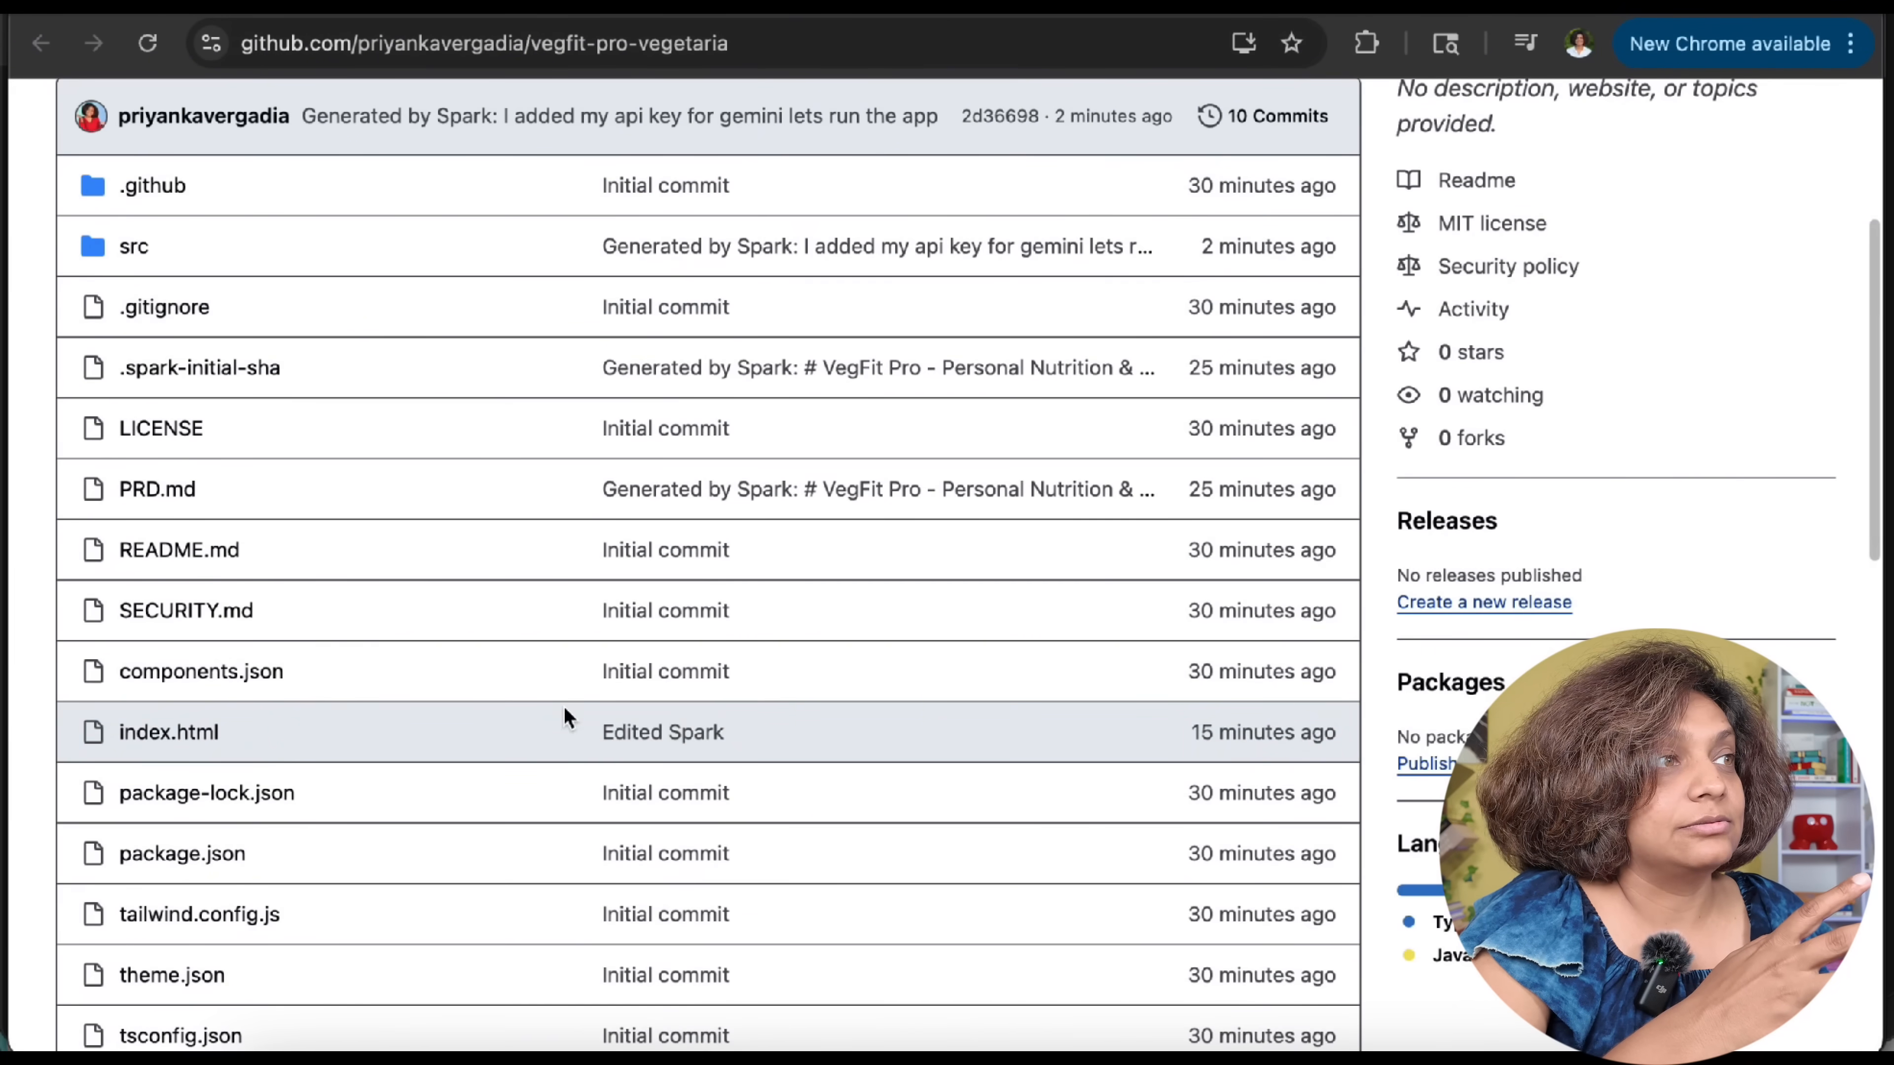
pyautogui.scroll(-3)
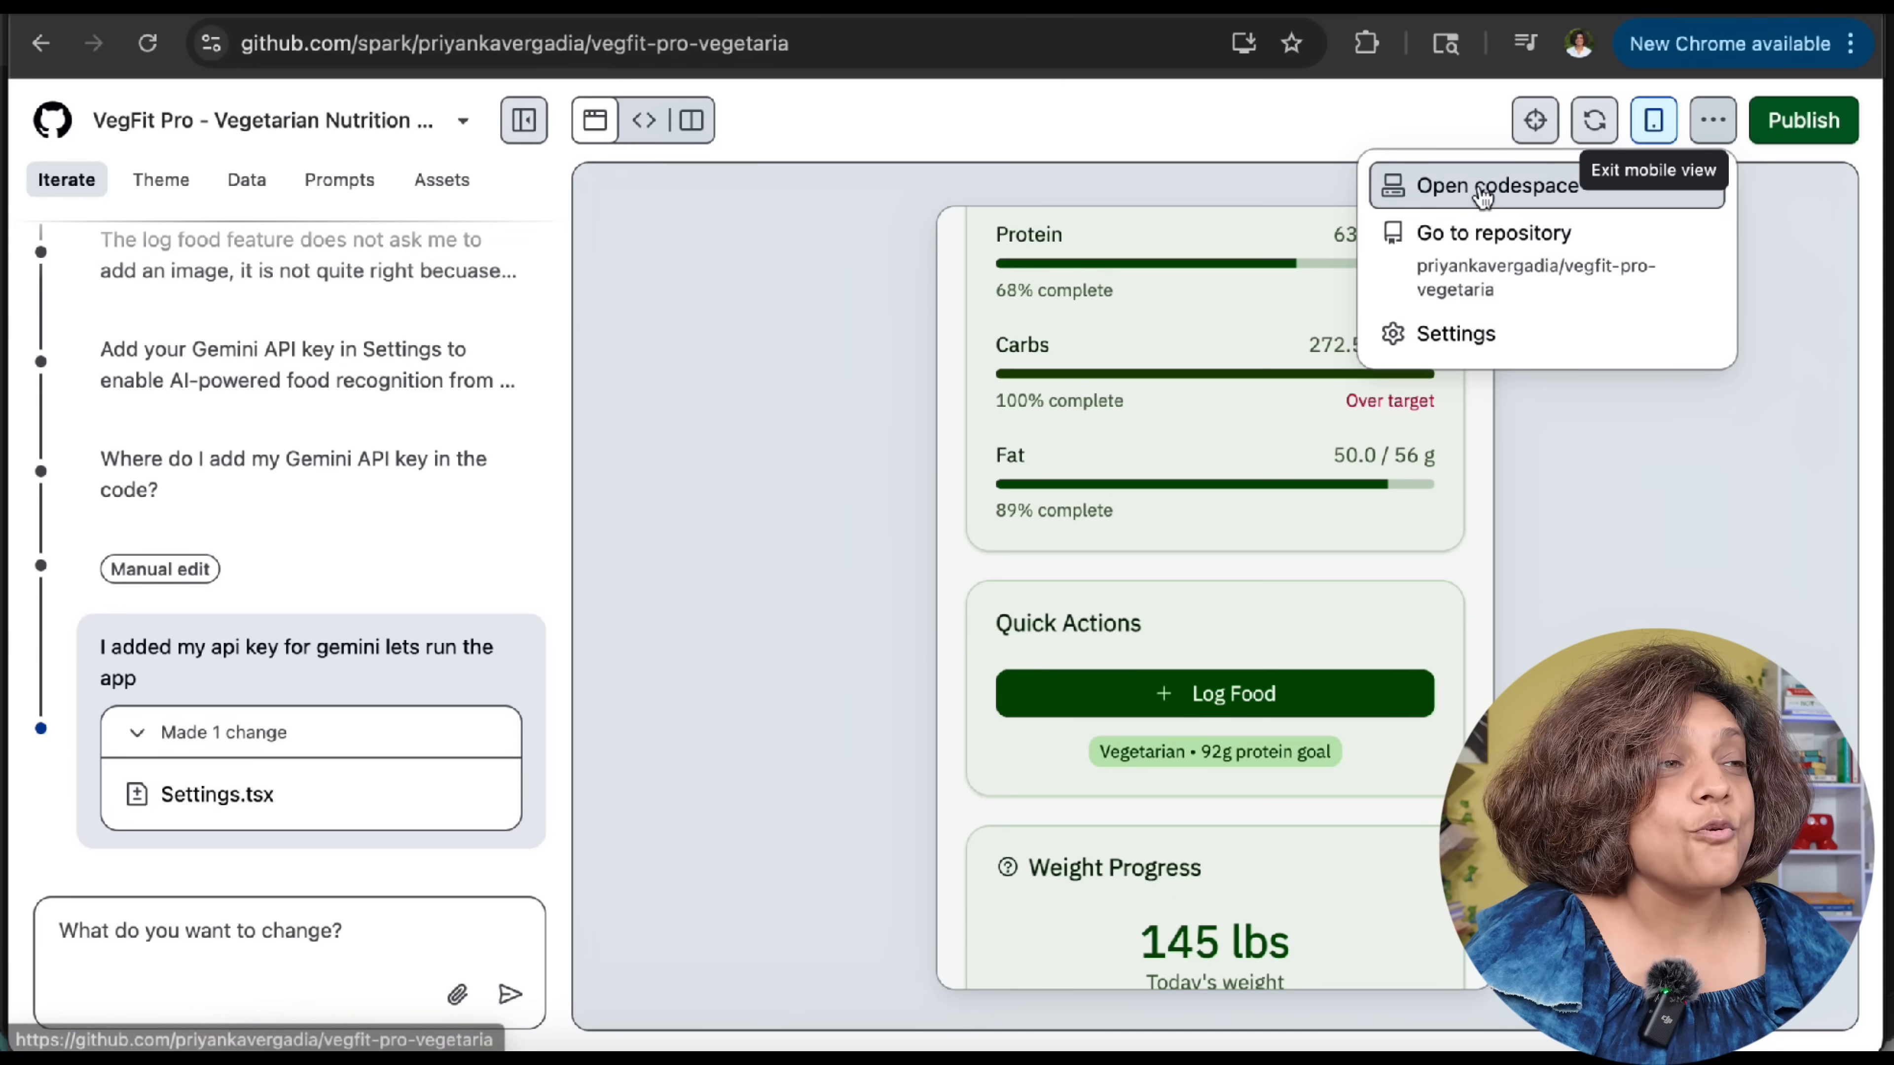
pyautogui.click(1494, 185)
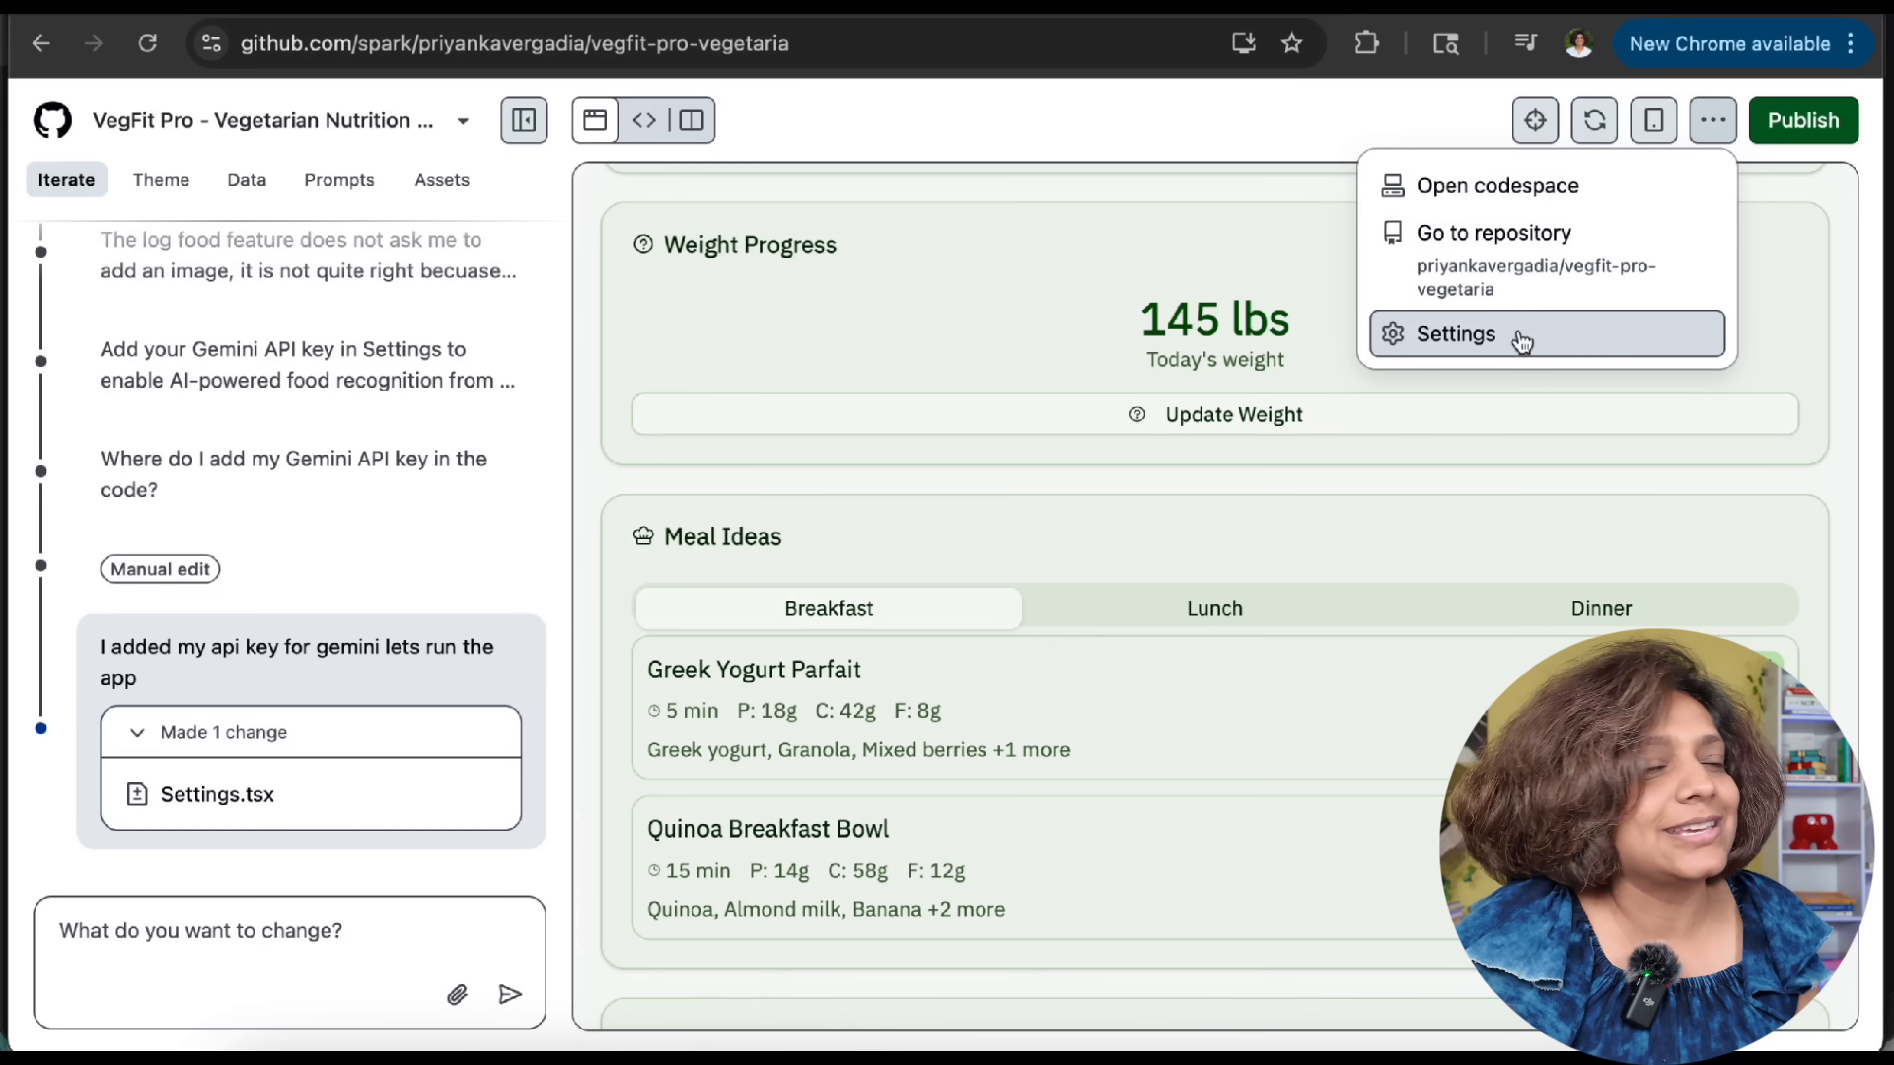
# Publish the VegFit Pro app and open its live github.app site
pyautogui.click(1452, 334)
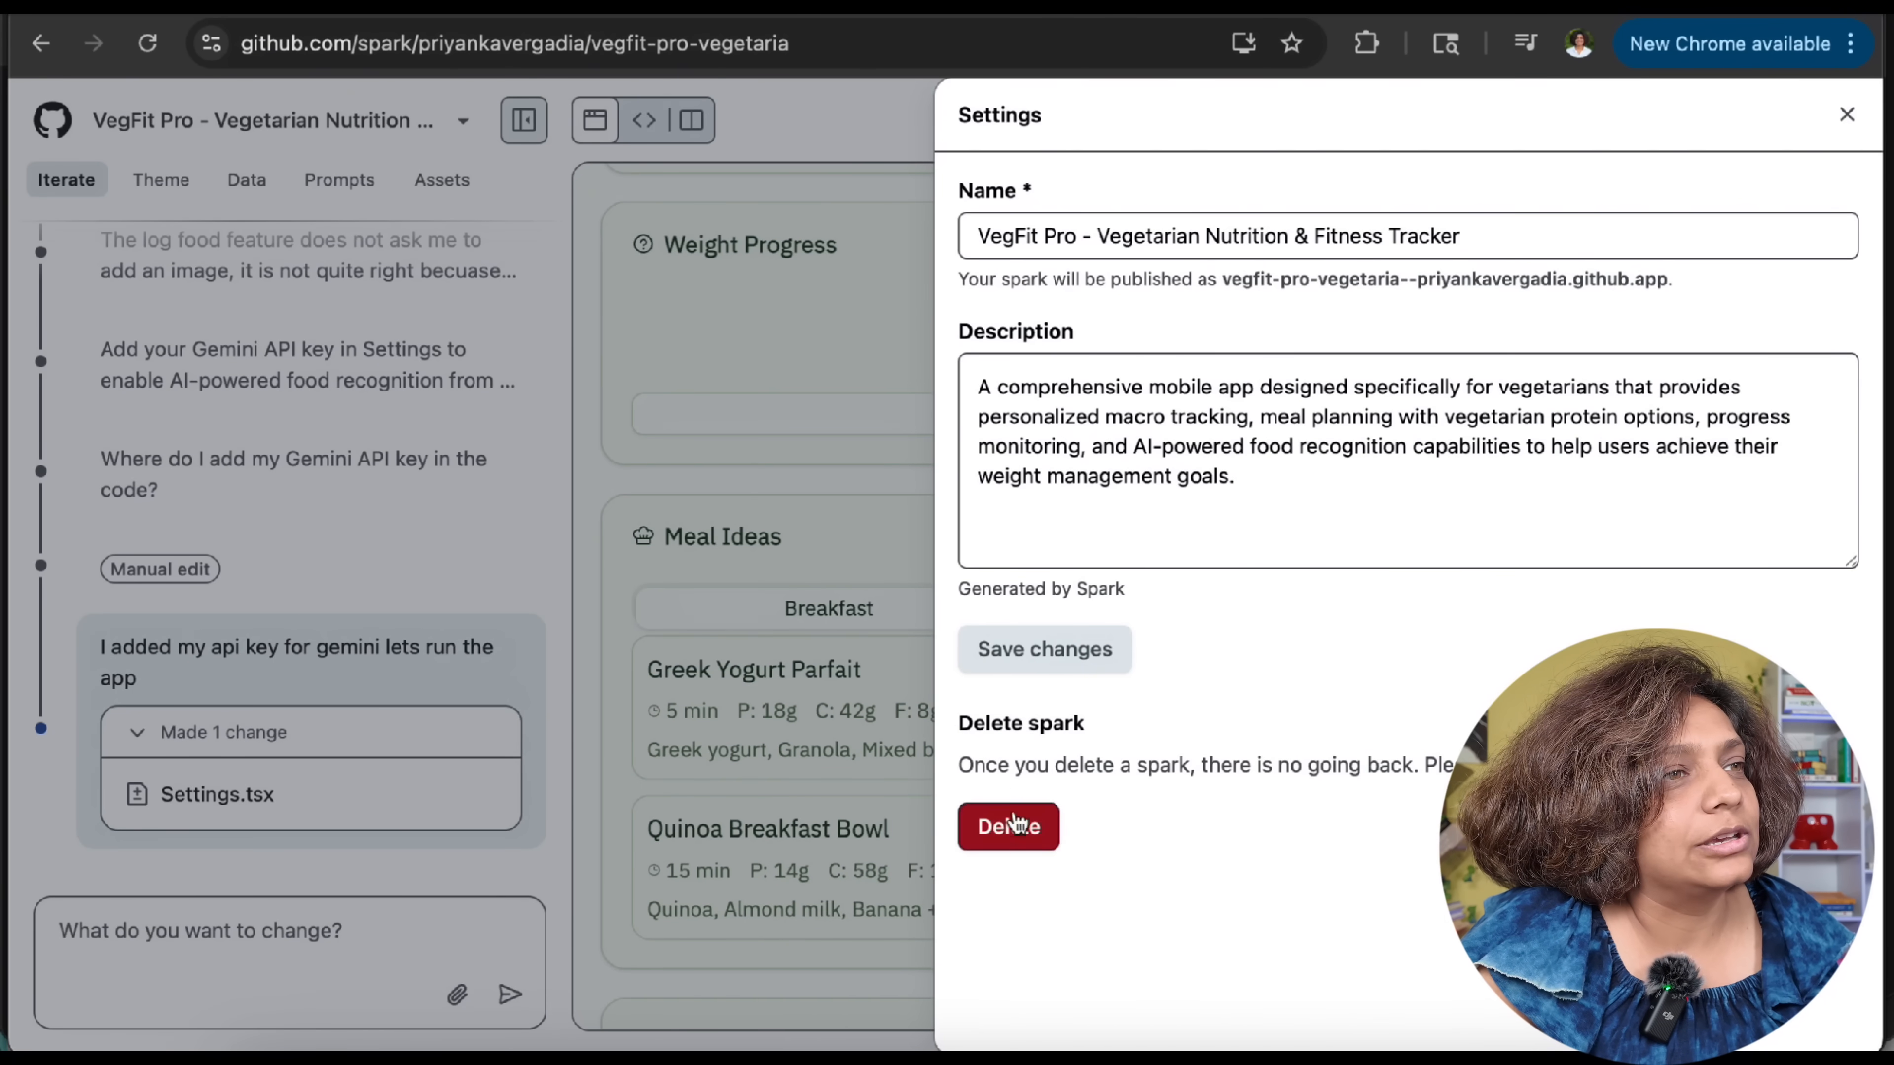
pyautogui.click(1845, 113)
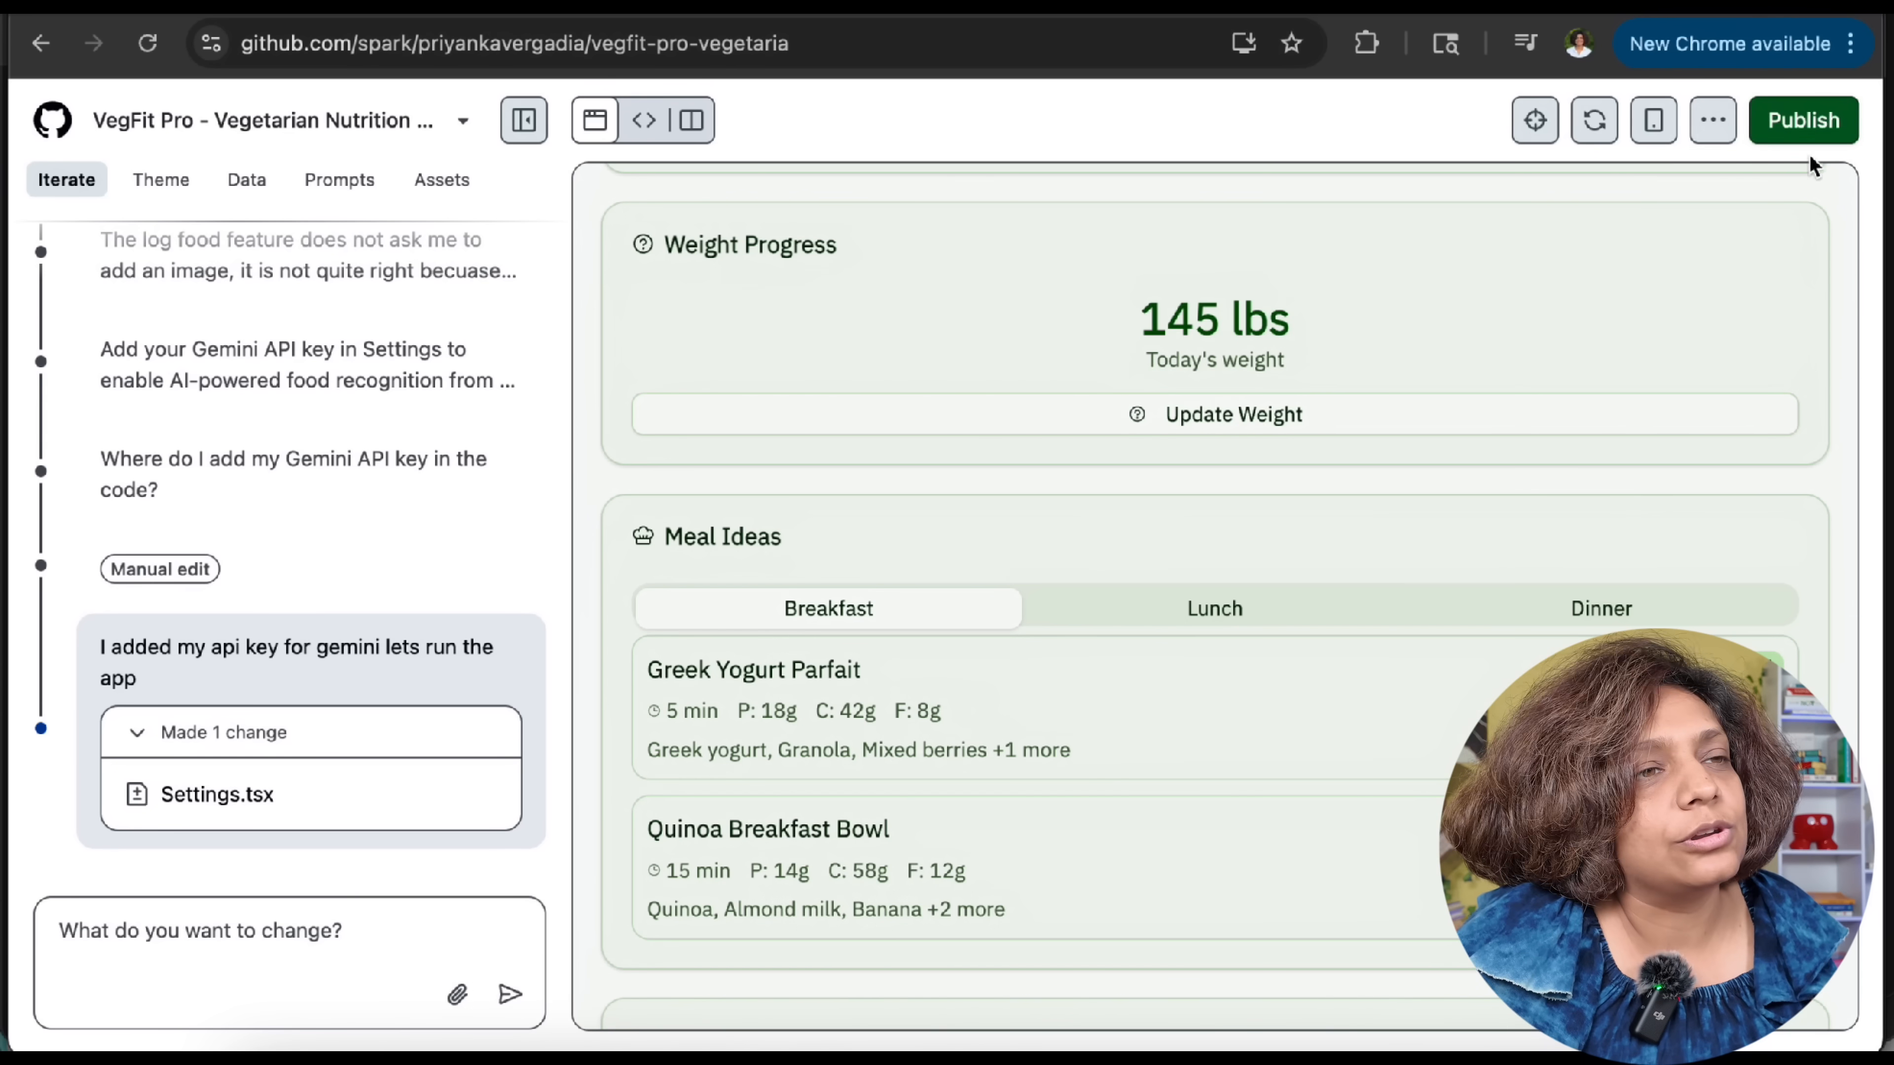
pyautogui.click(1801, 119)
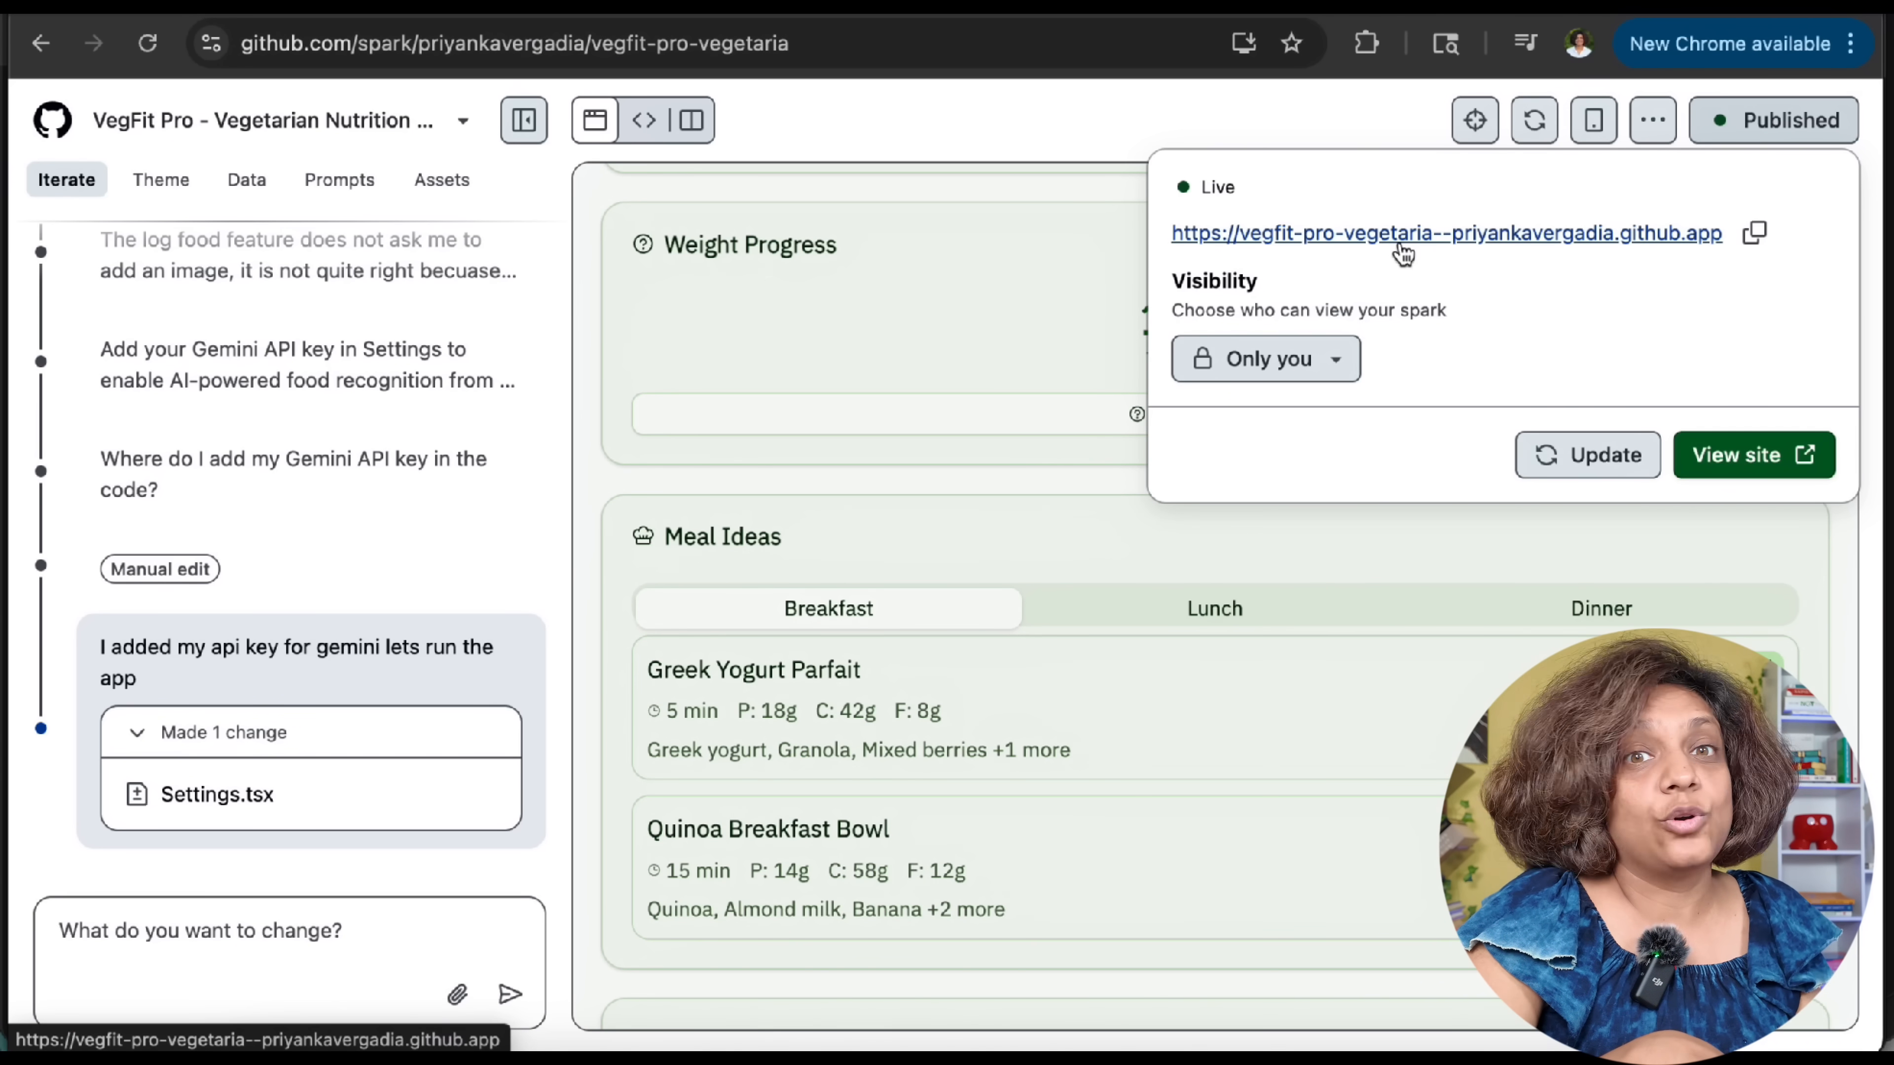
pyautogui.click(1443, 233)
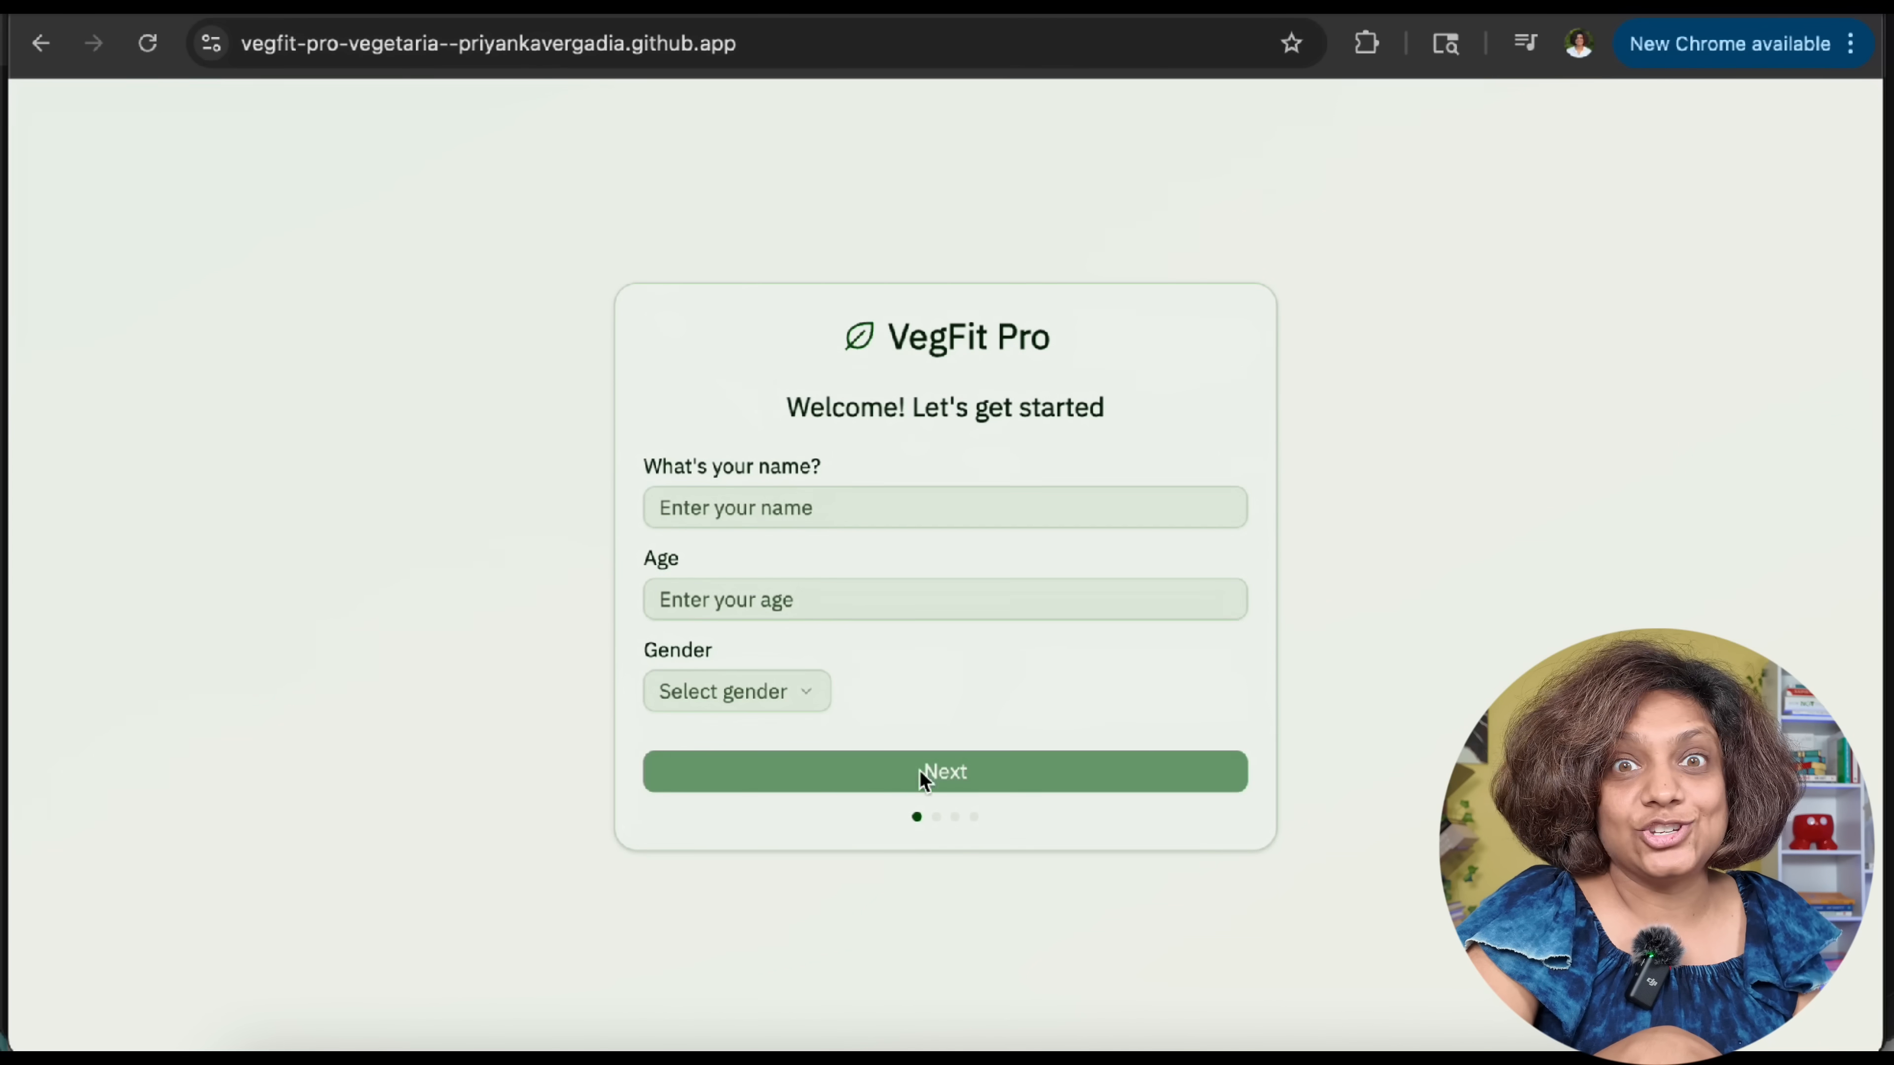
# Enter the live dashboard showing 1700 calories logged and review the app's visibility choices
pyautogui.click(945, 772)
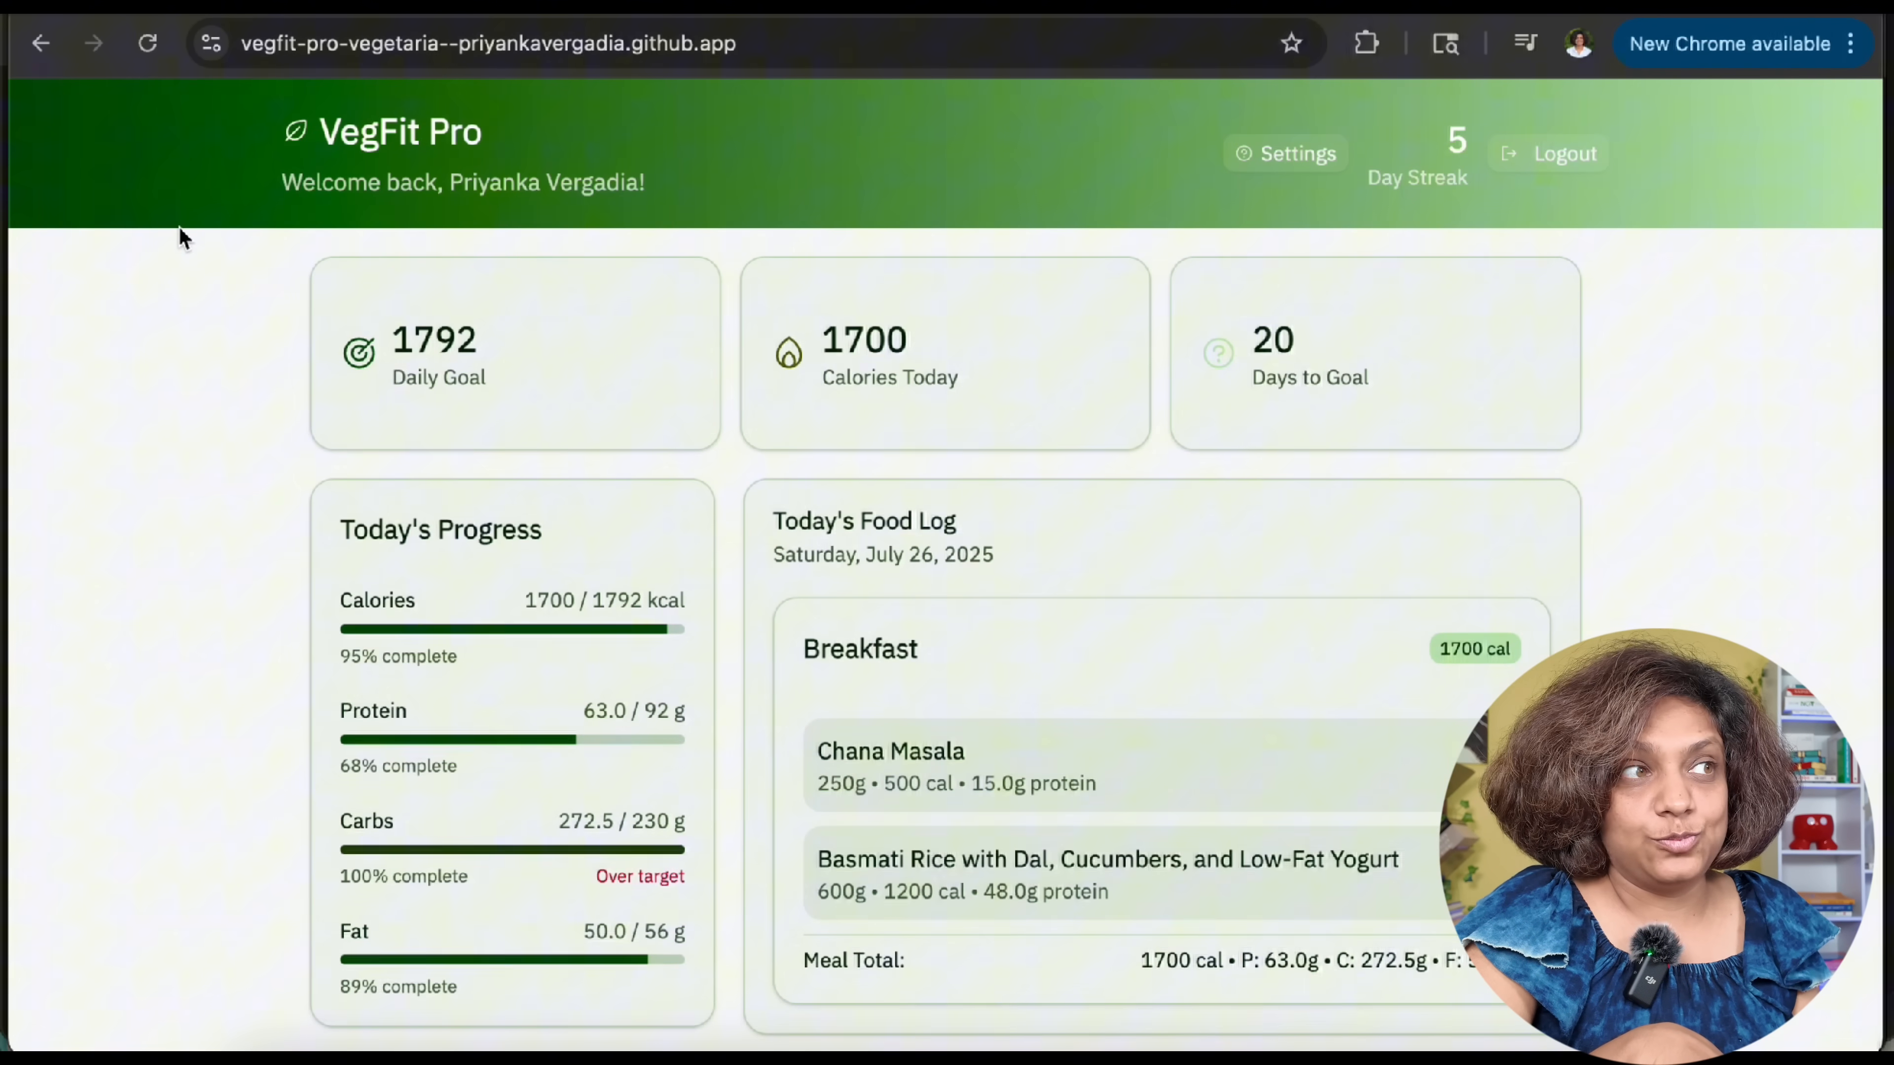
pyautogui.scroll(-3)
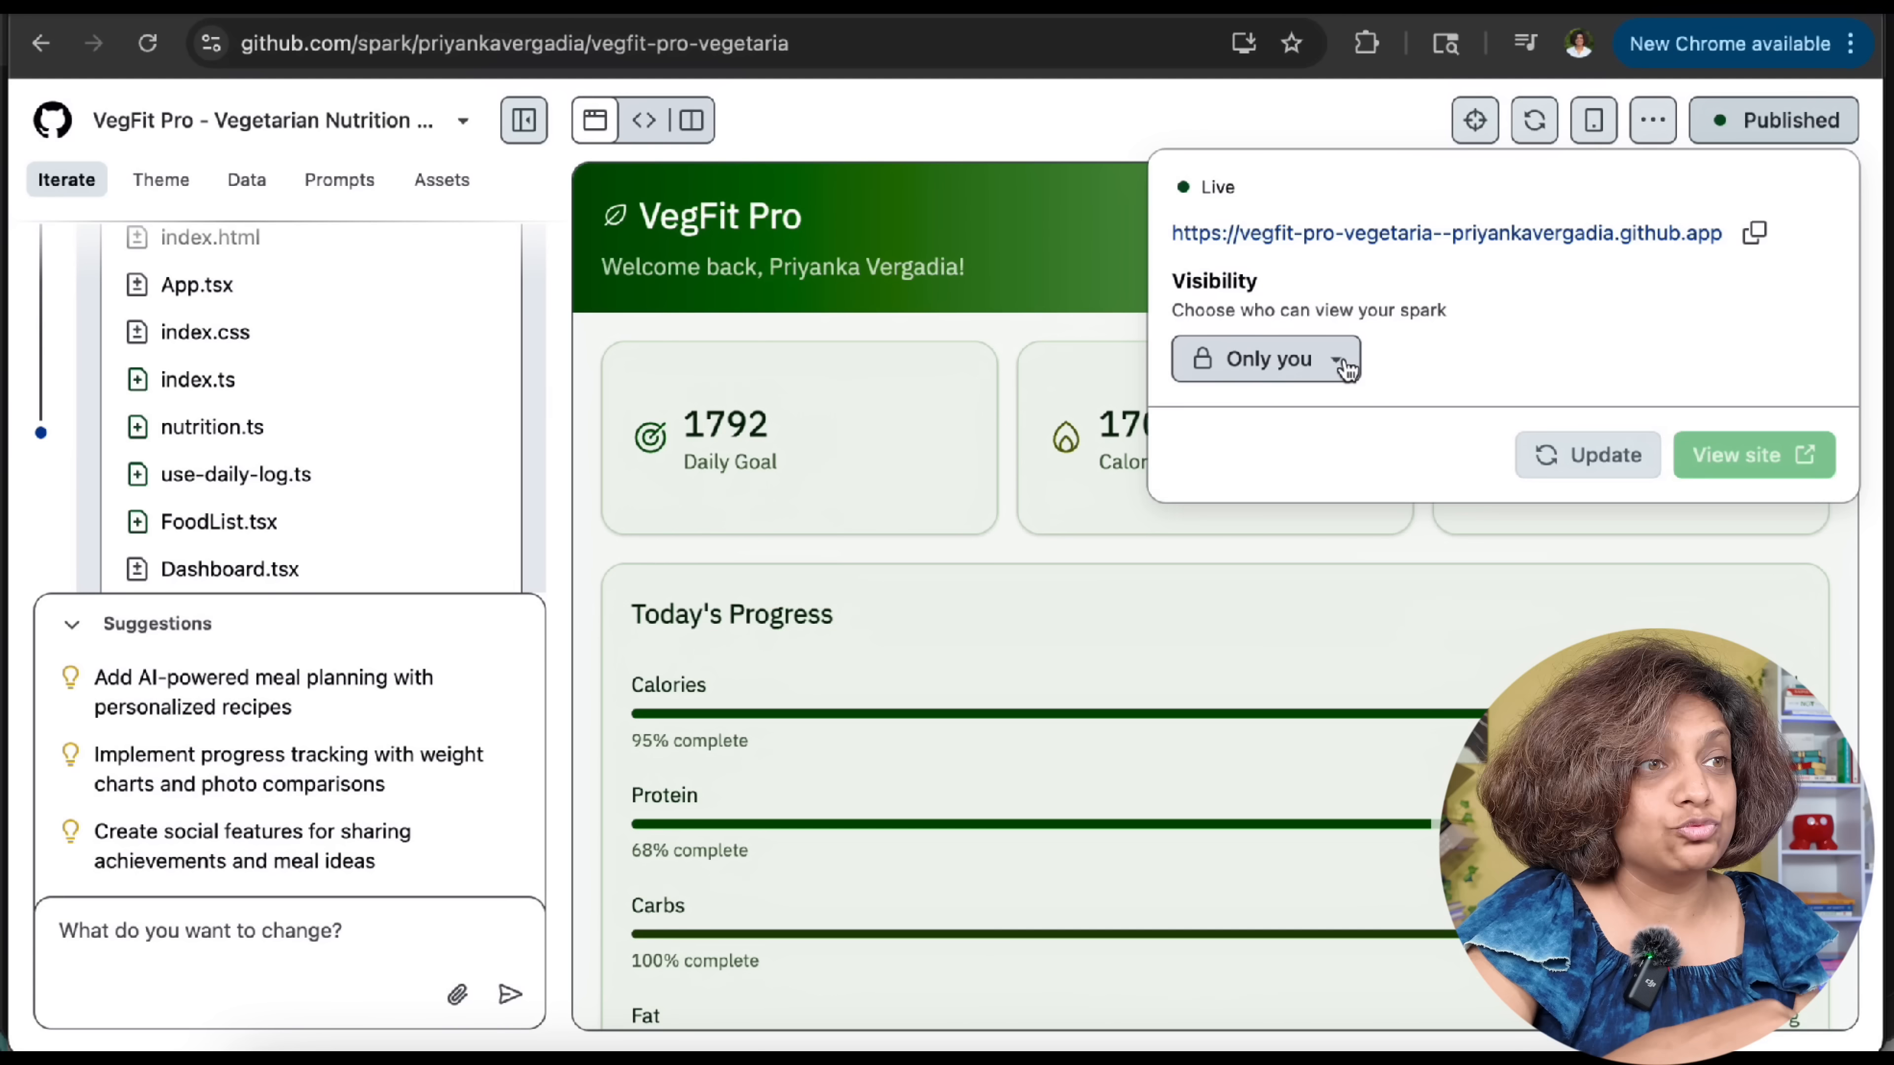
pyautogui.click(1264, 359)
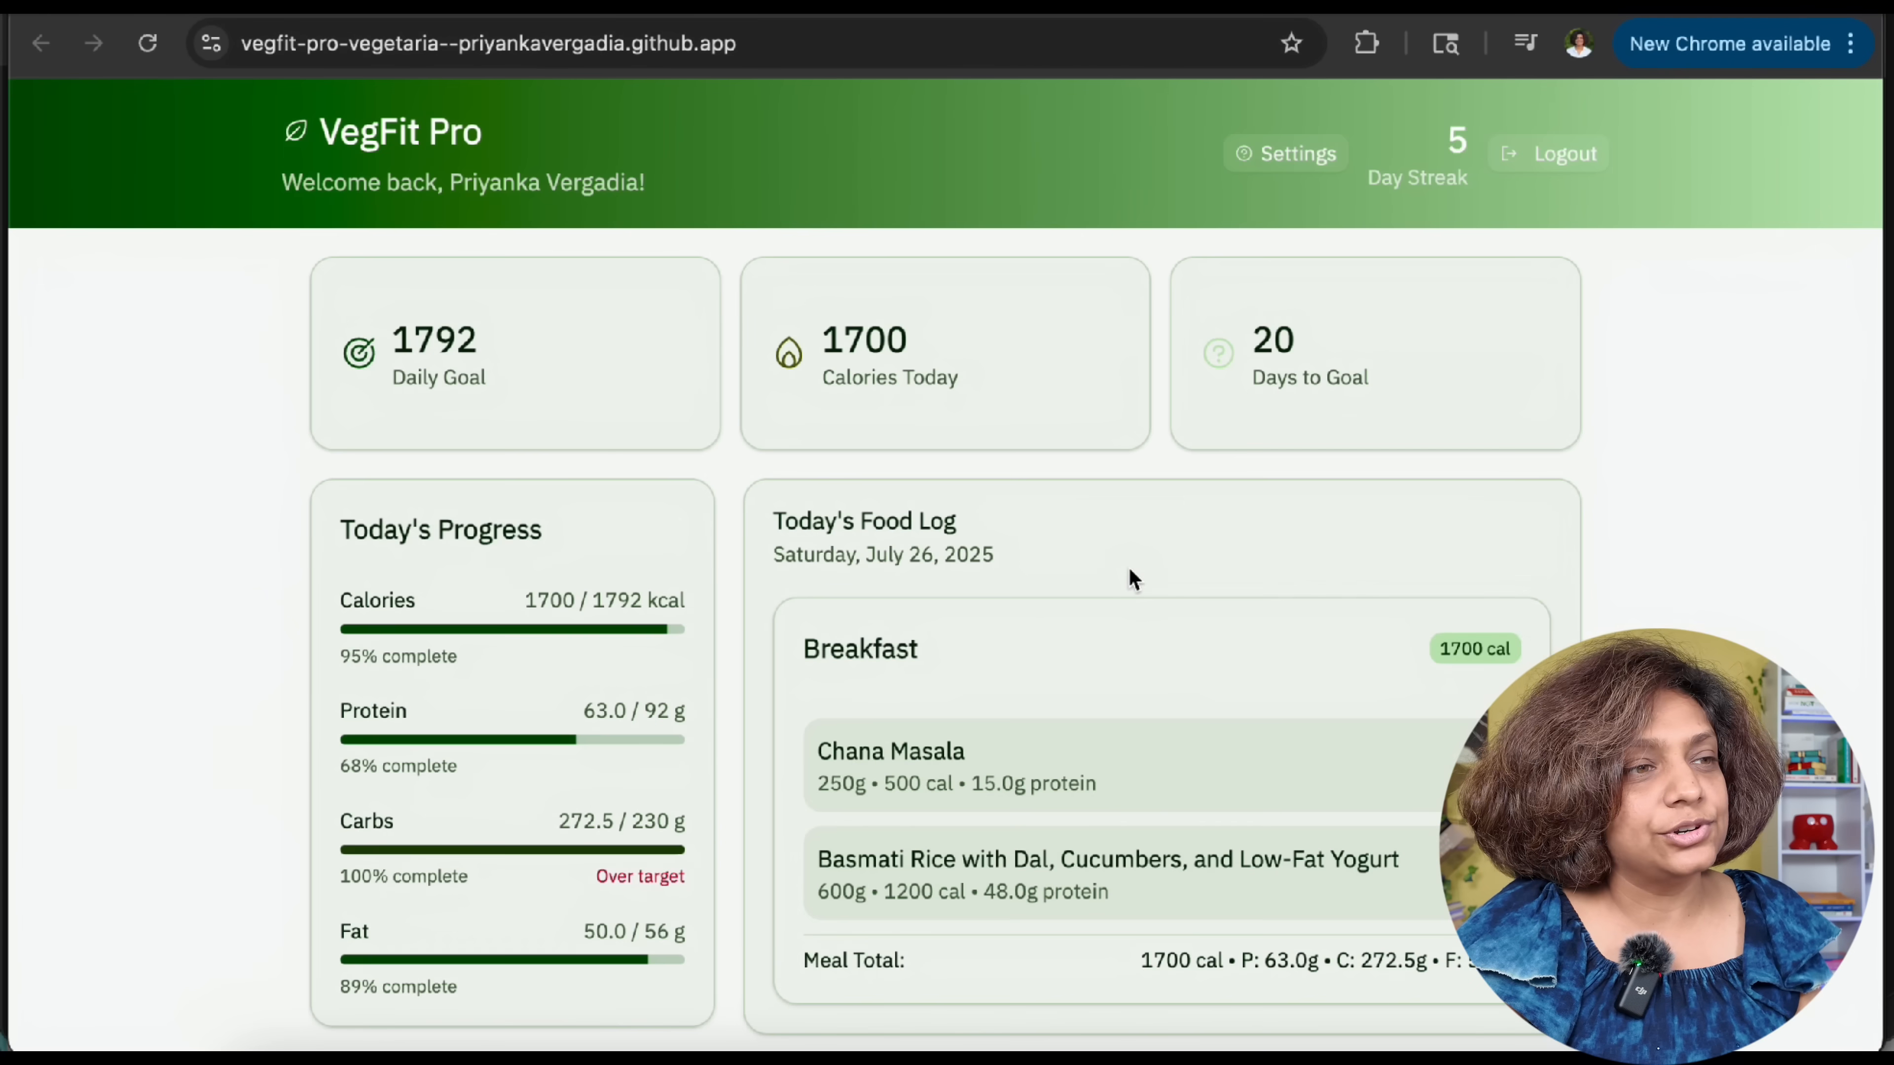
pyautogui.scroll(-3)
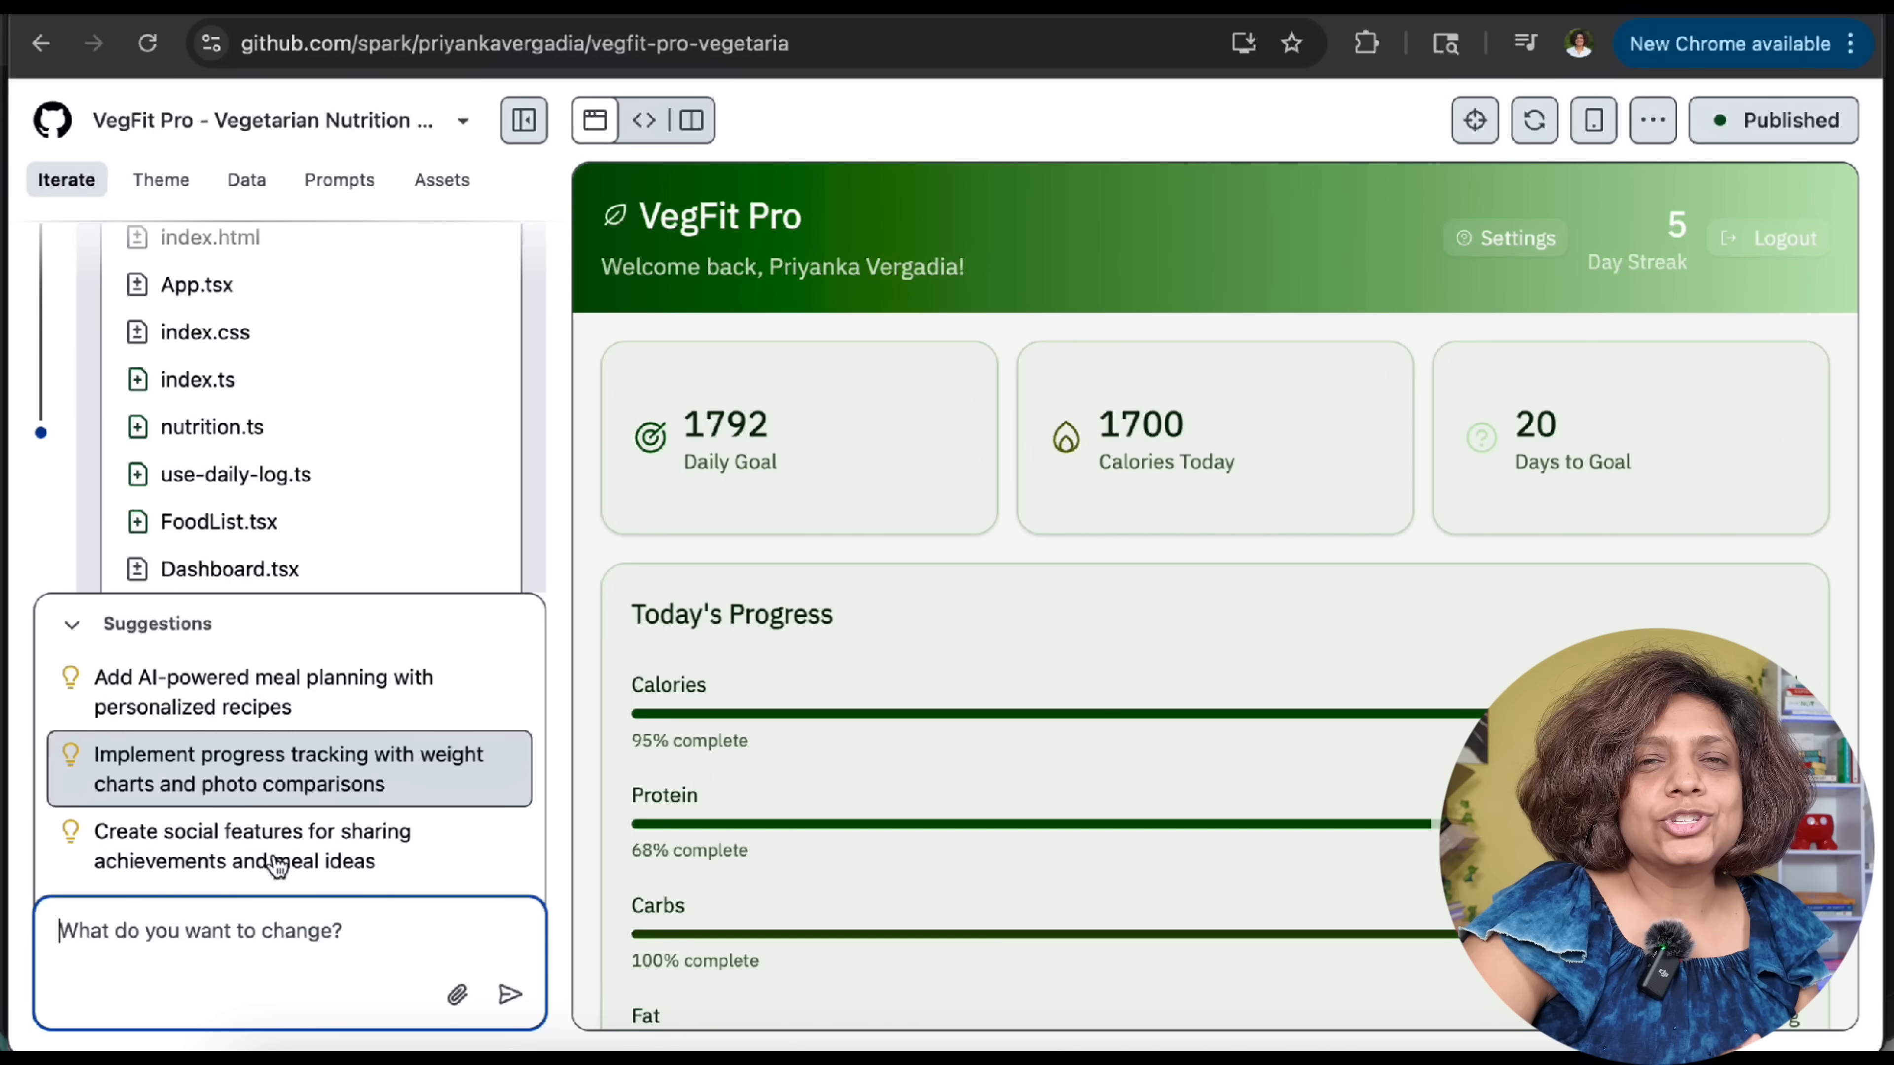
# Ask Spark to build social sharing features and review the nine resulting file changes
pyautogui.click(251, 846)
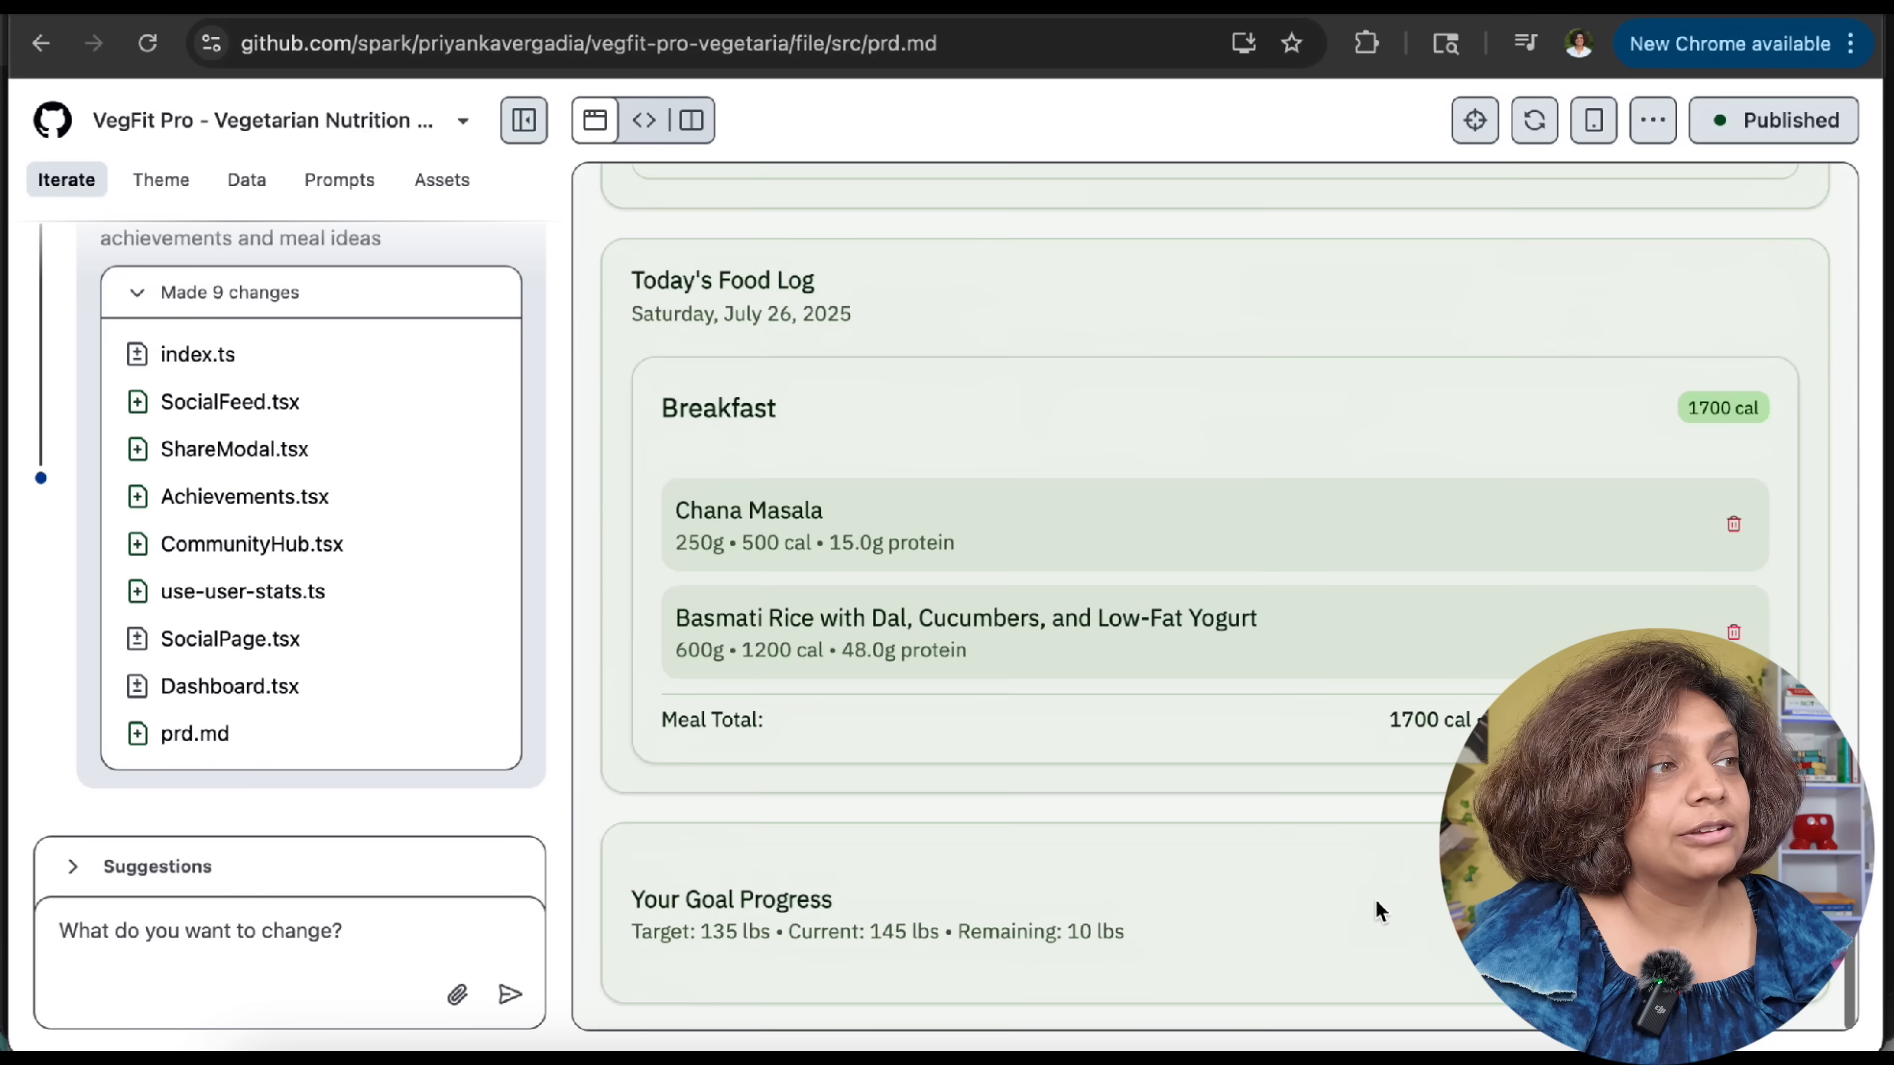
pyautogui.scroll(3)
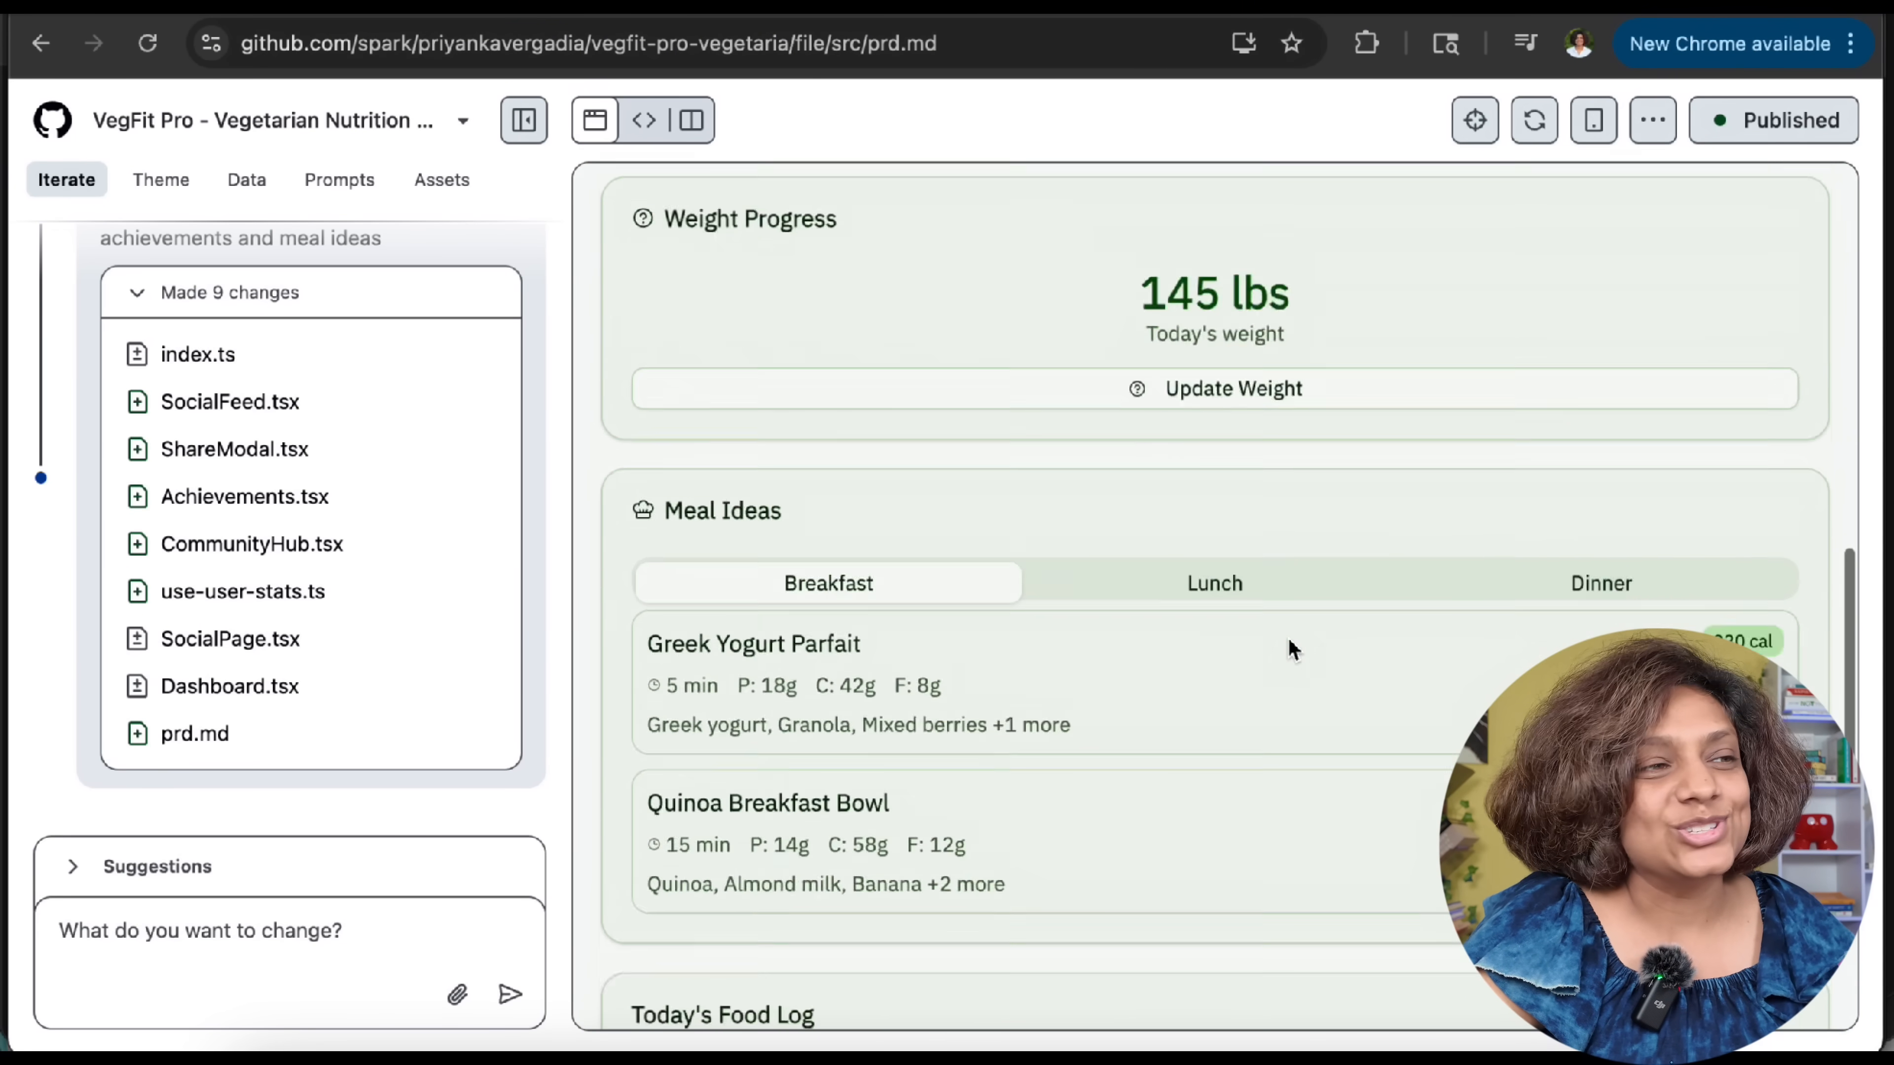
pyautogui.scroll(-3)
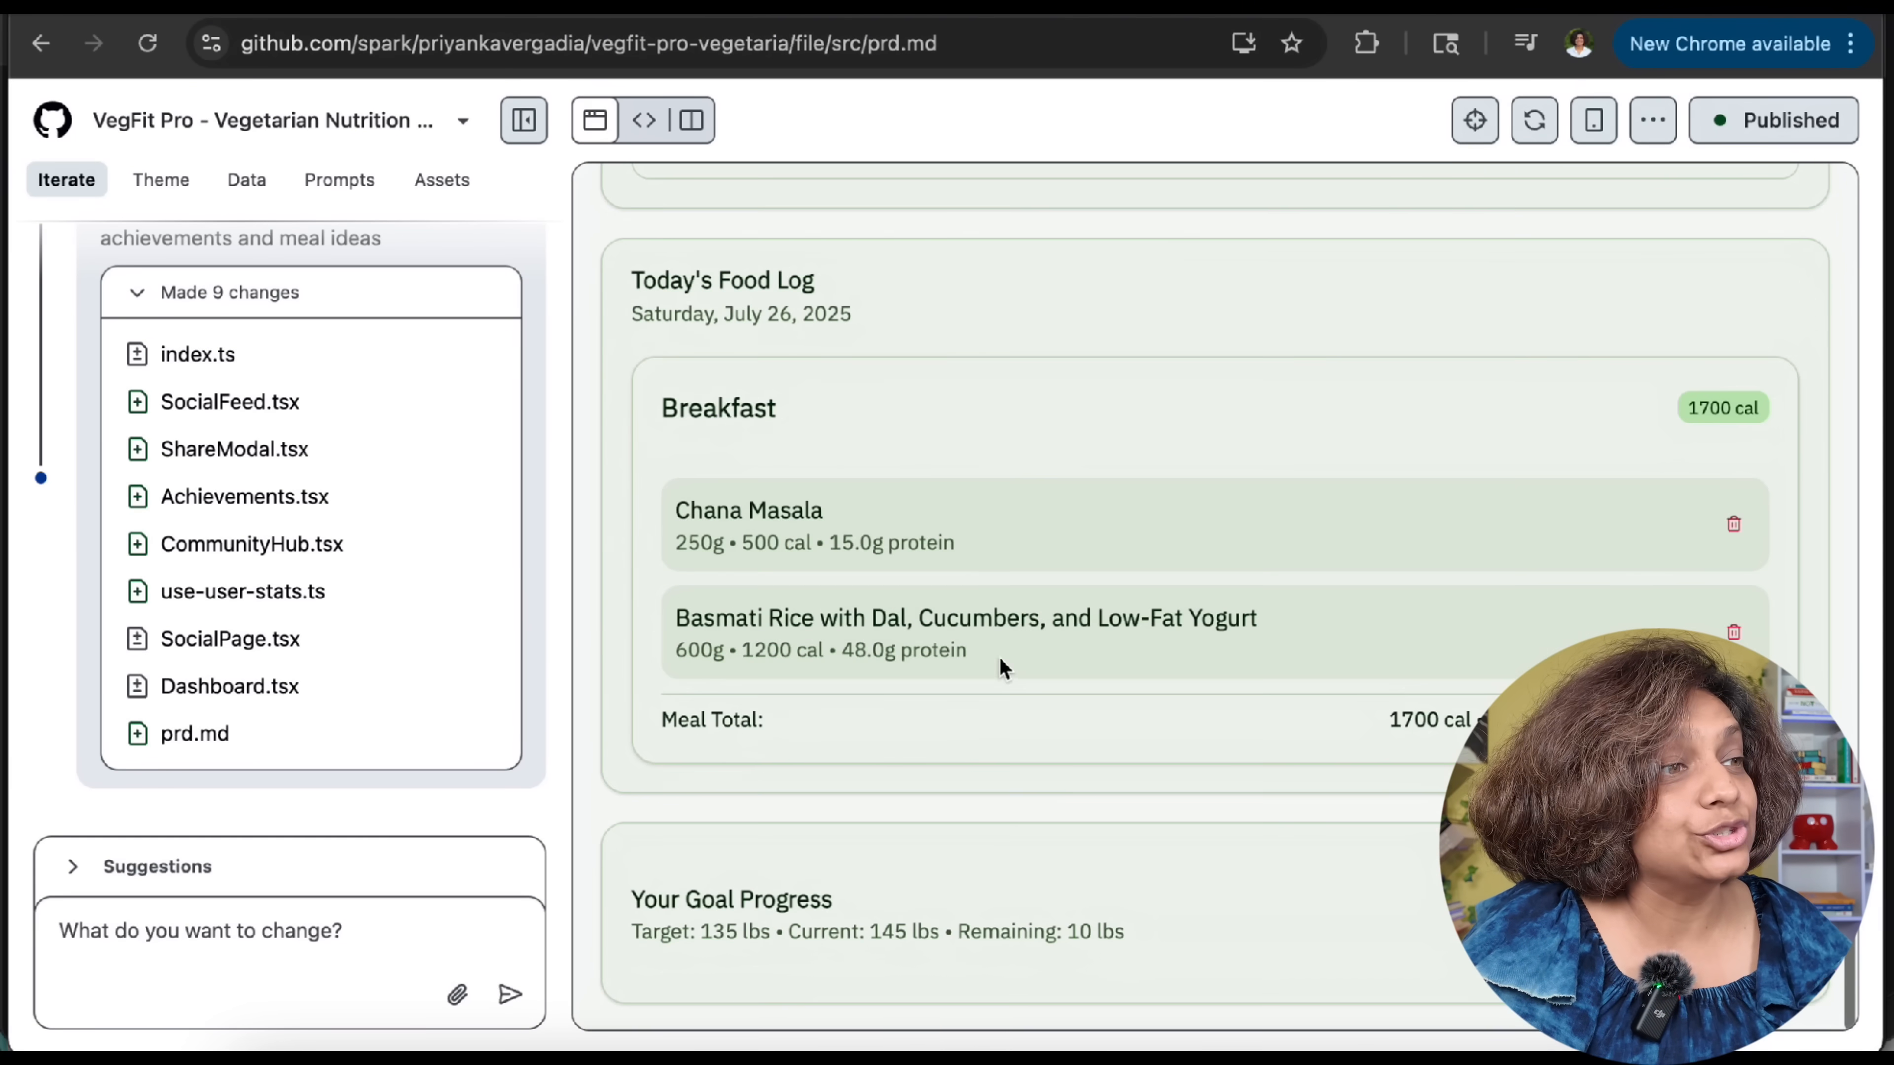
pyautogui.scroll(-3)
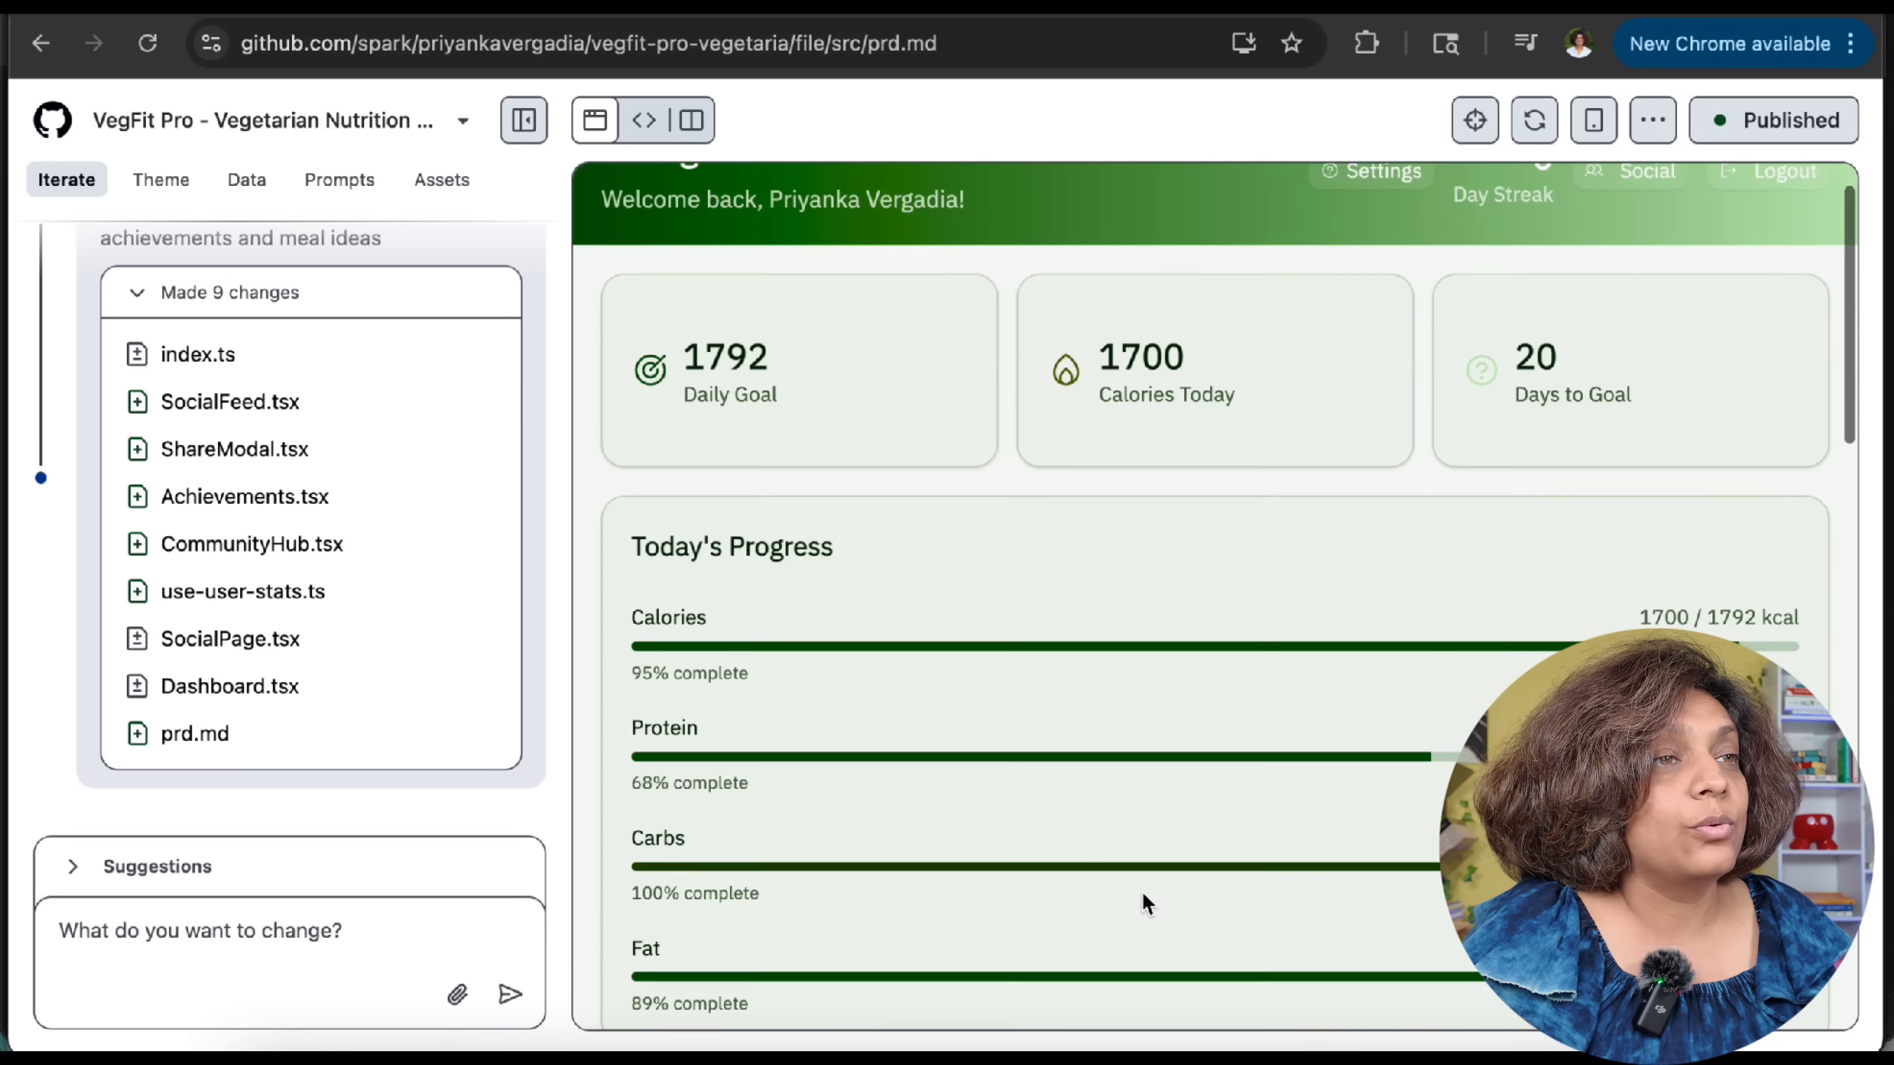
# Reload the VegFit Pro preview and browse the new Social Hub with its community feed
pyautogui.click(1533, 120)
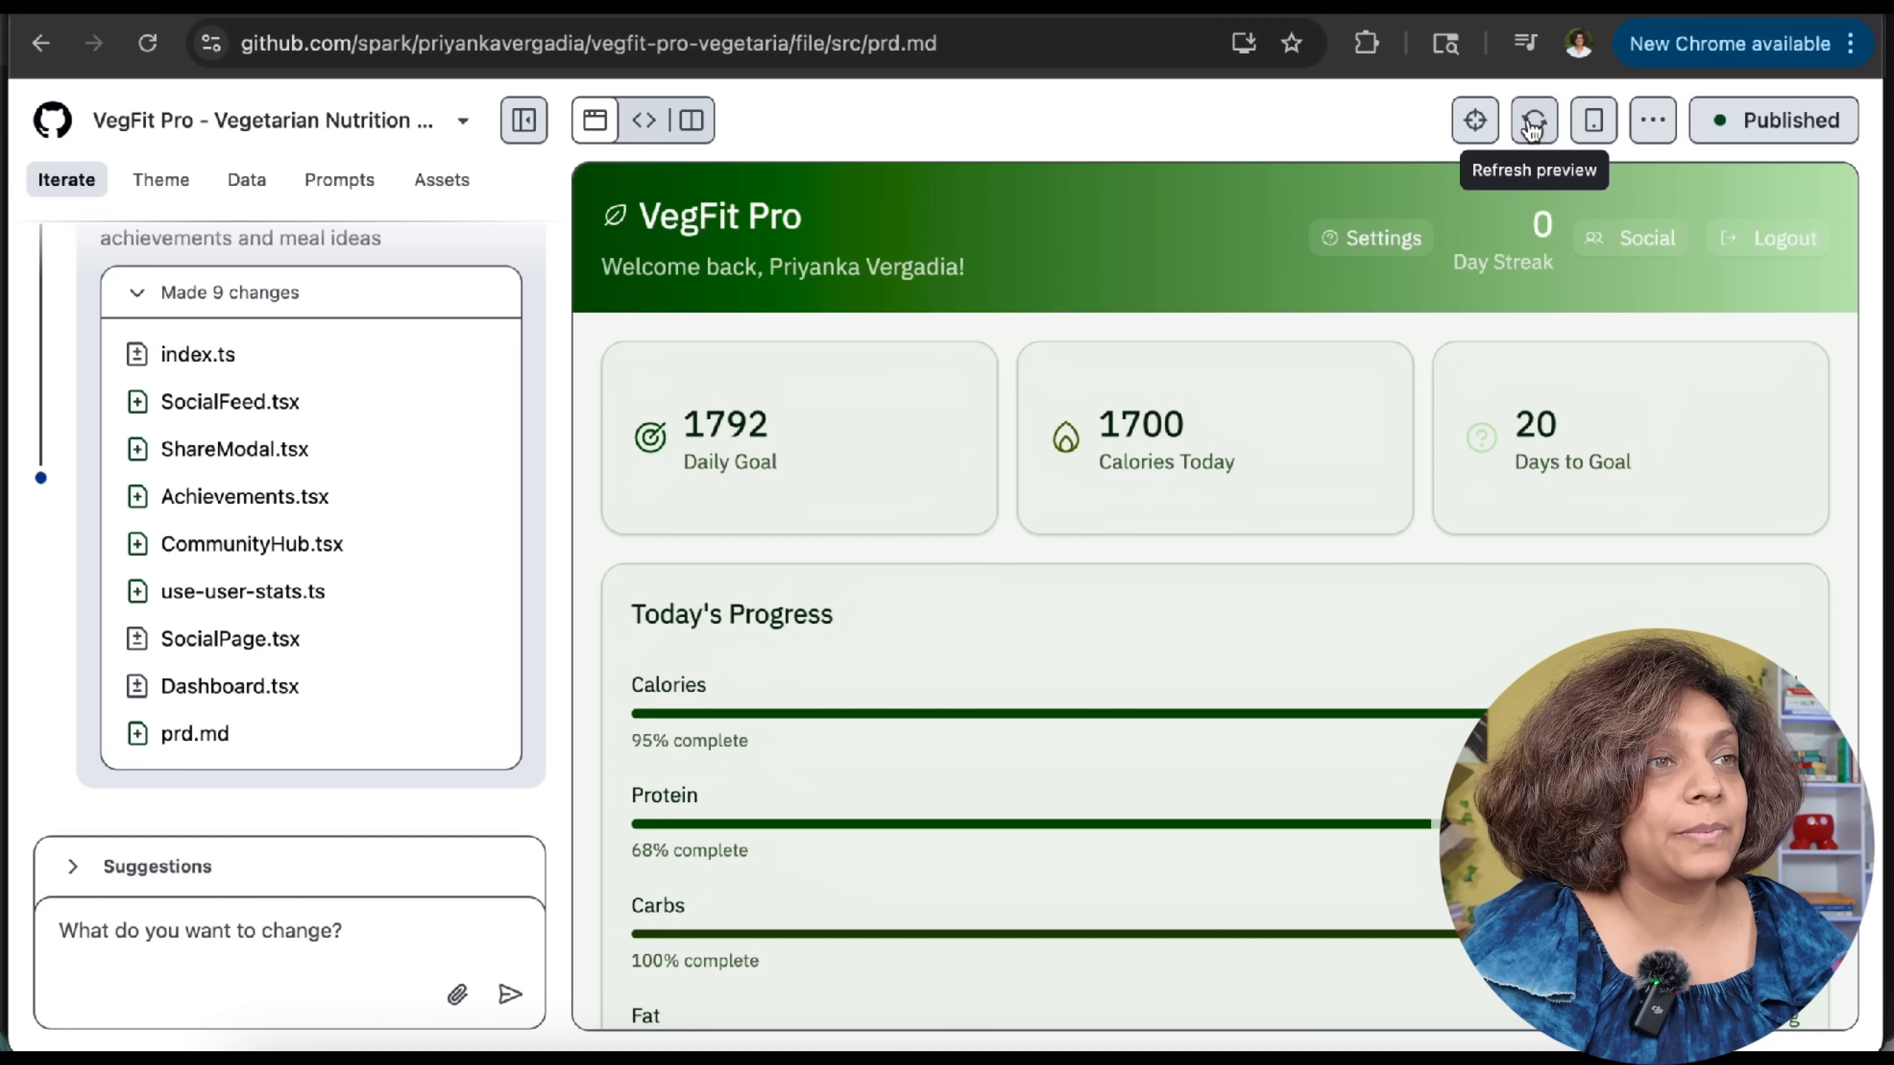
pyautogui.click(1644, 238)
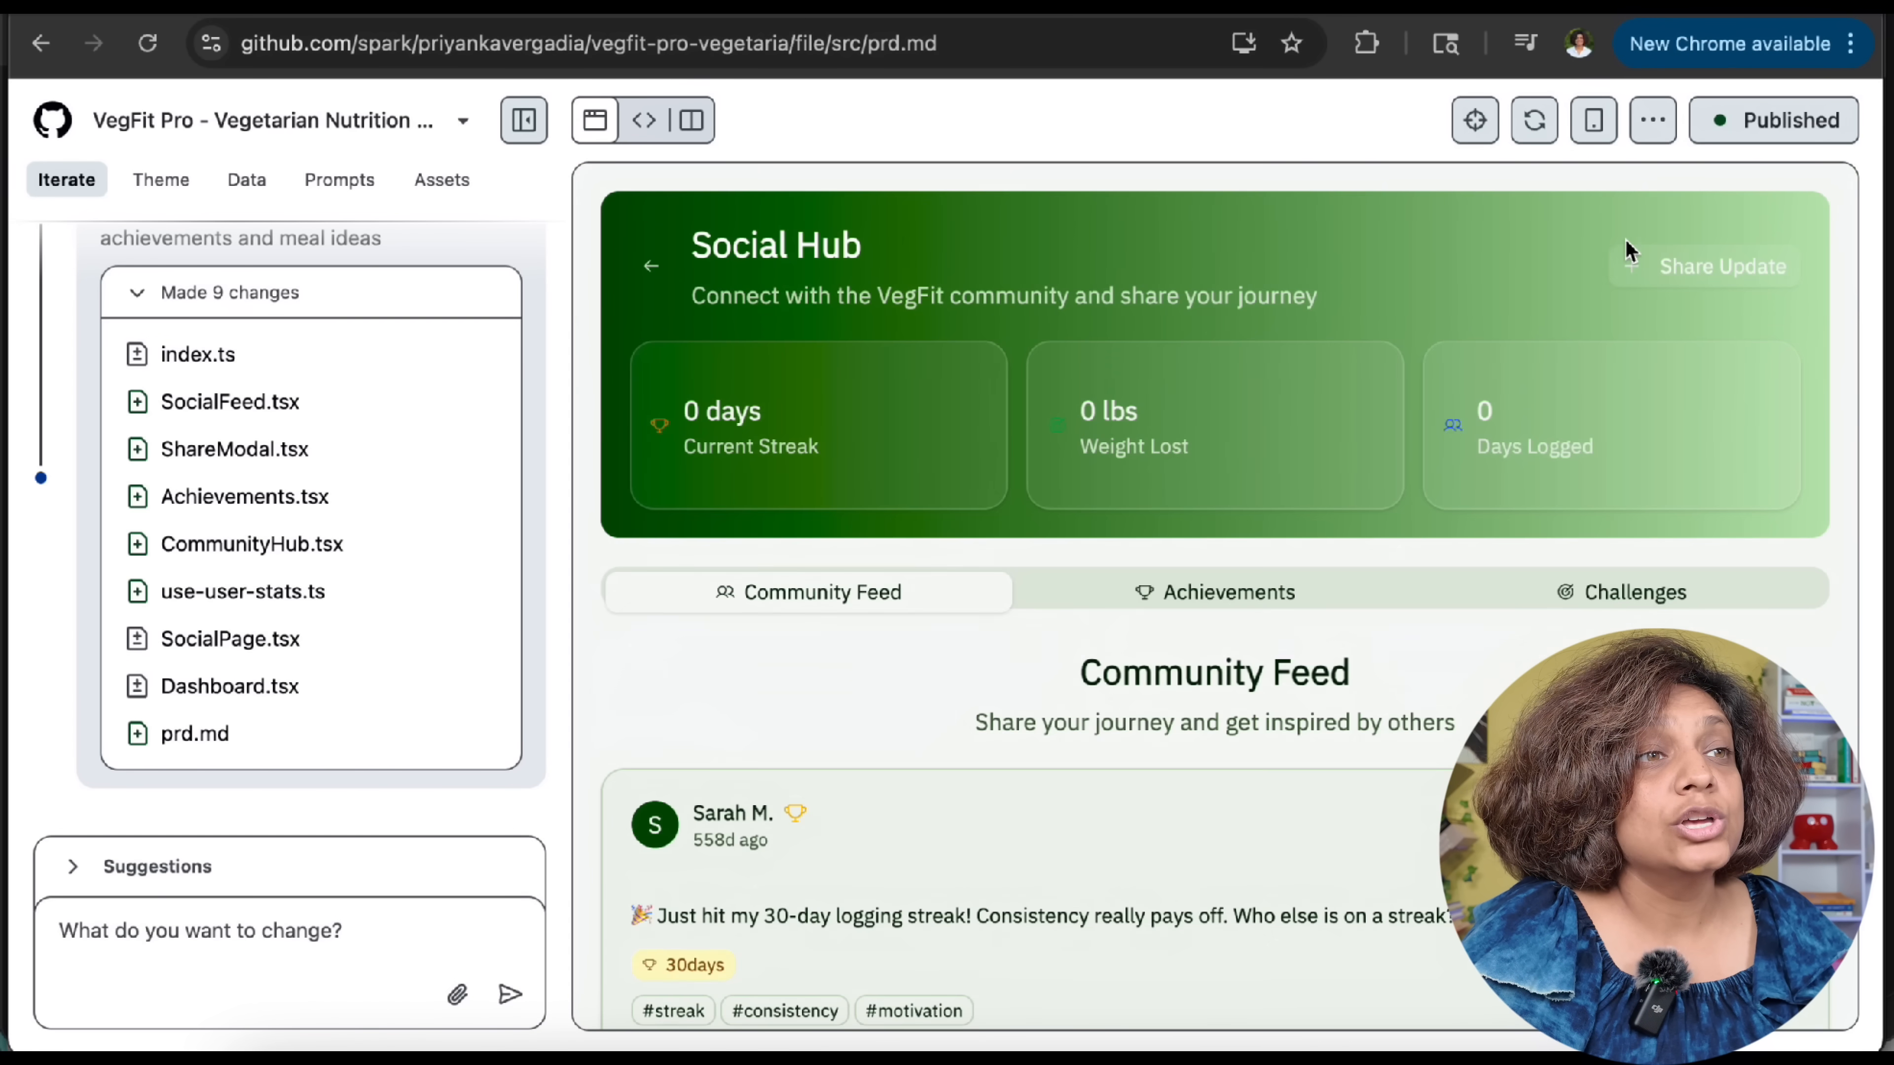
pyautogui.scroll(-3)
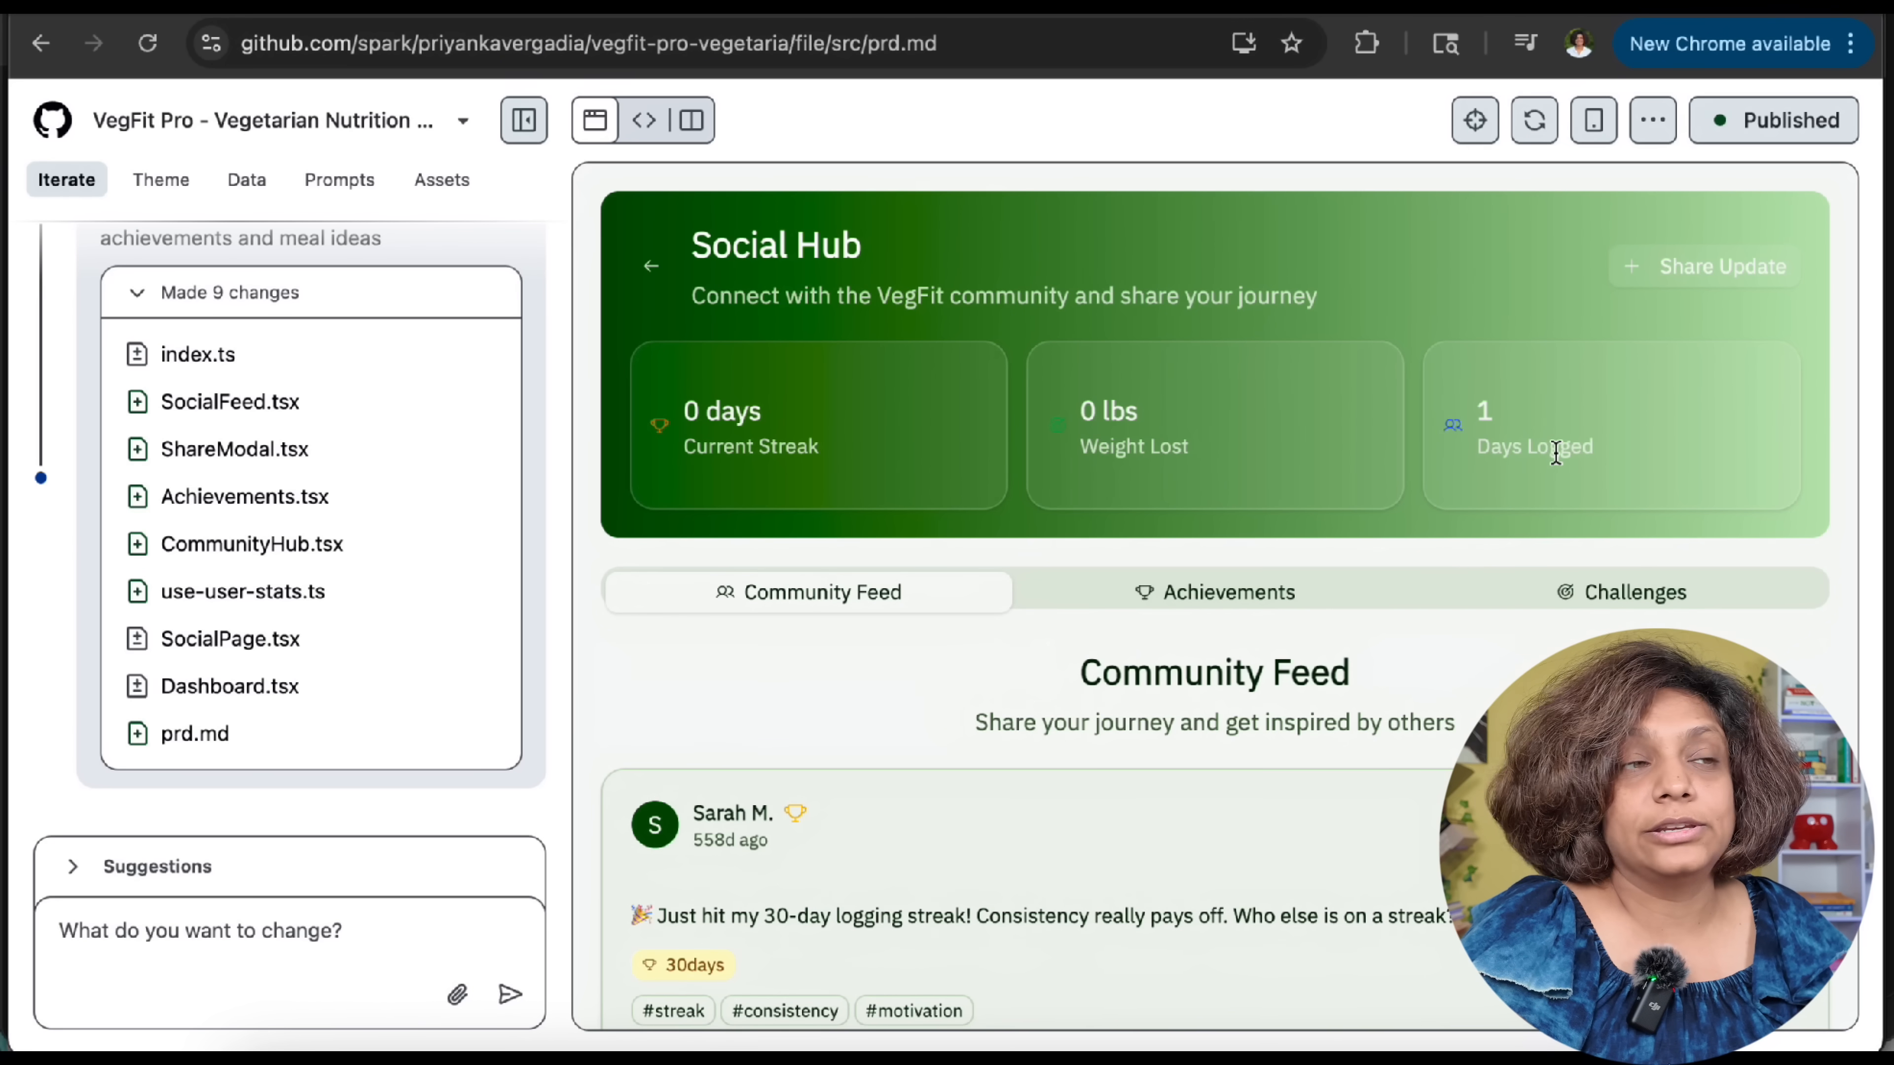
# Create a private GitHub repository from the VegFit Pro spark via More actions
pyautogui.click(1651, 119)
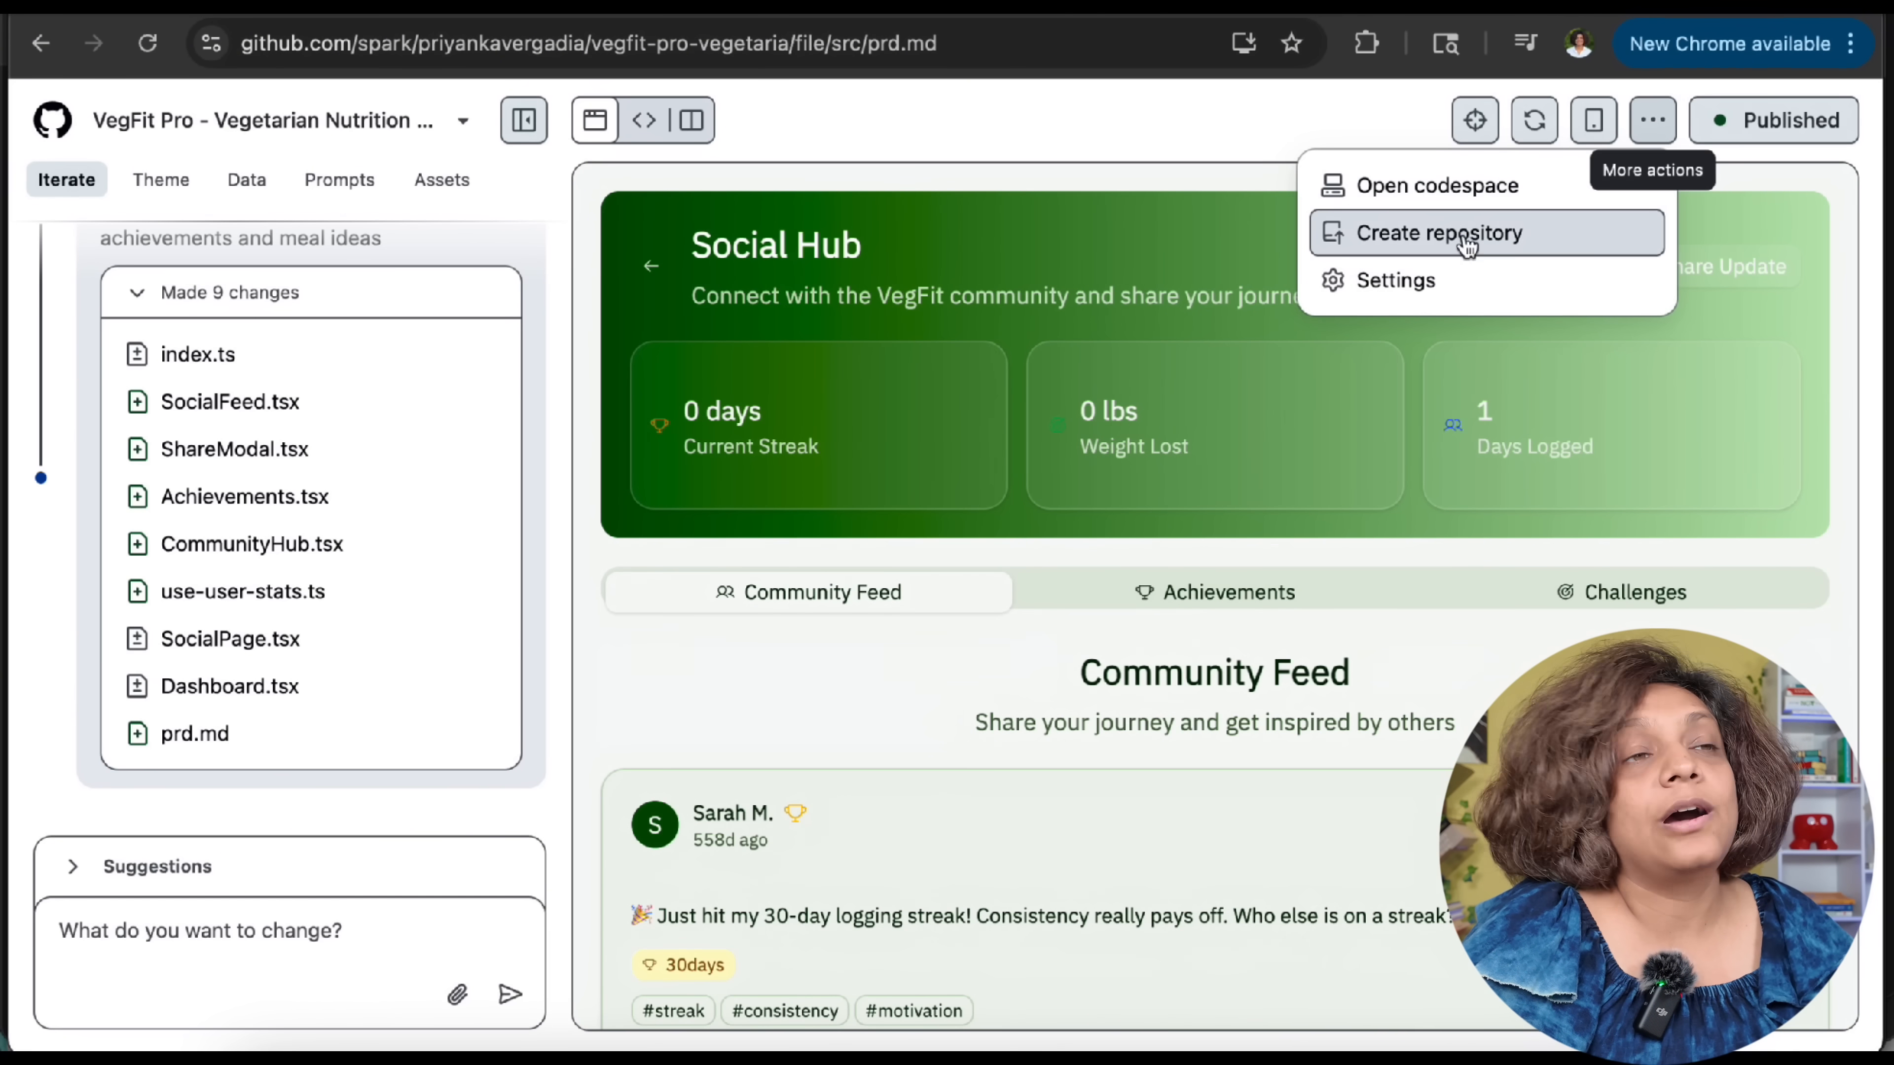
pyautogui.moveTo(1444, 231)
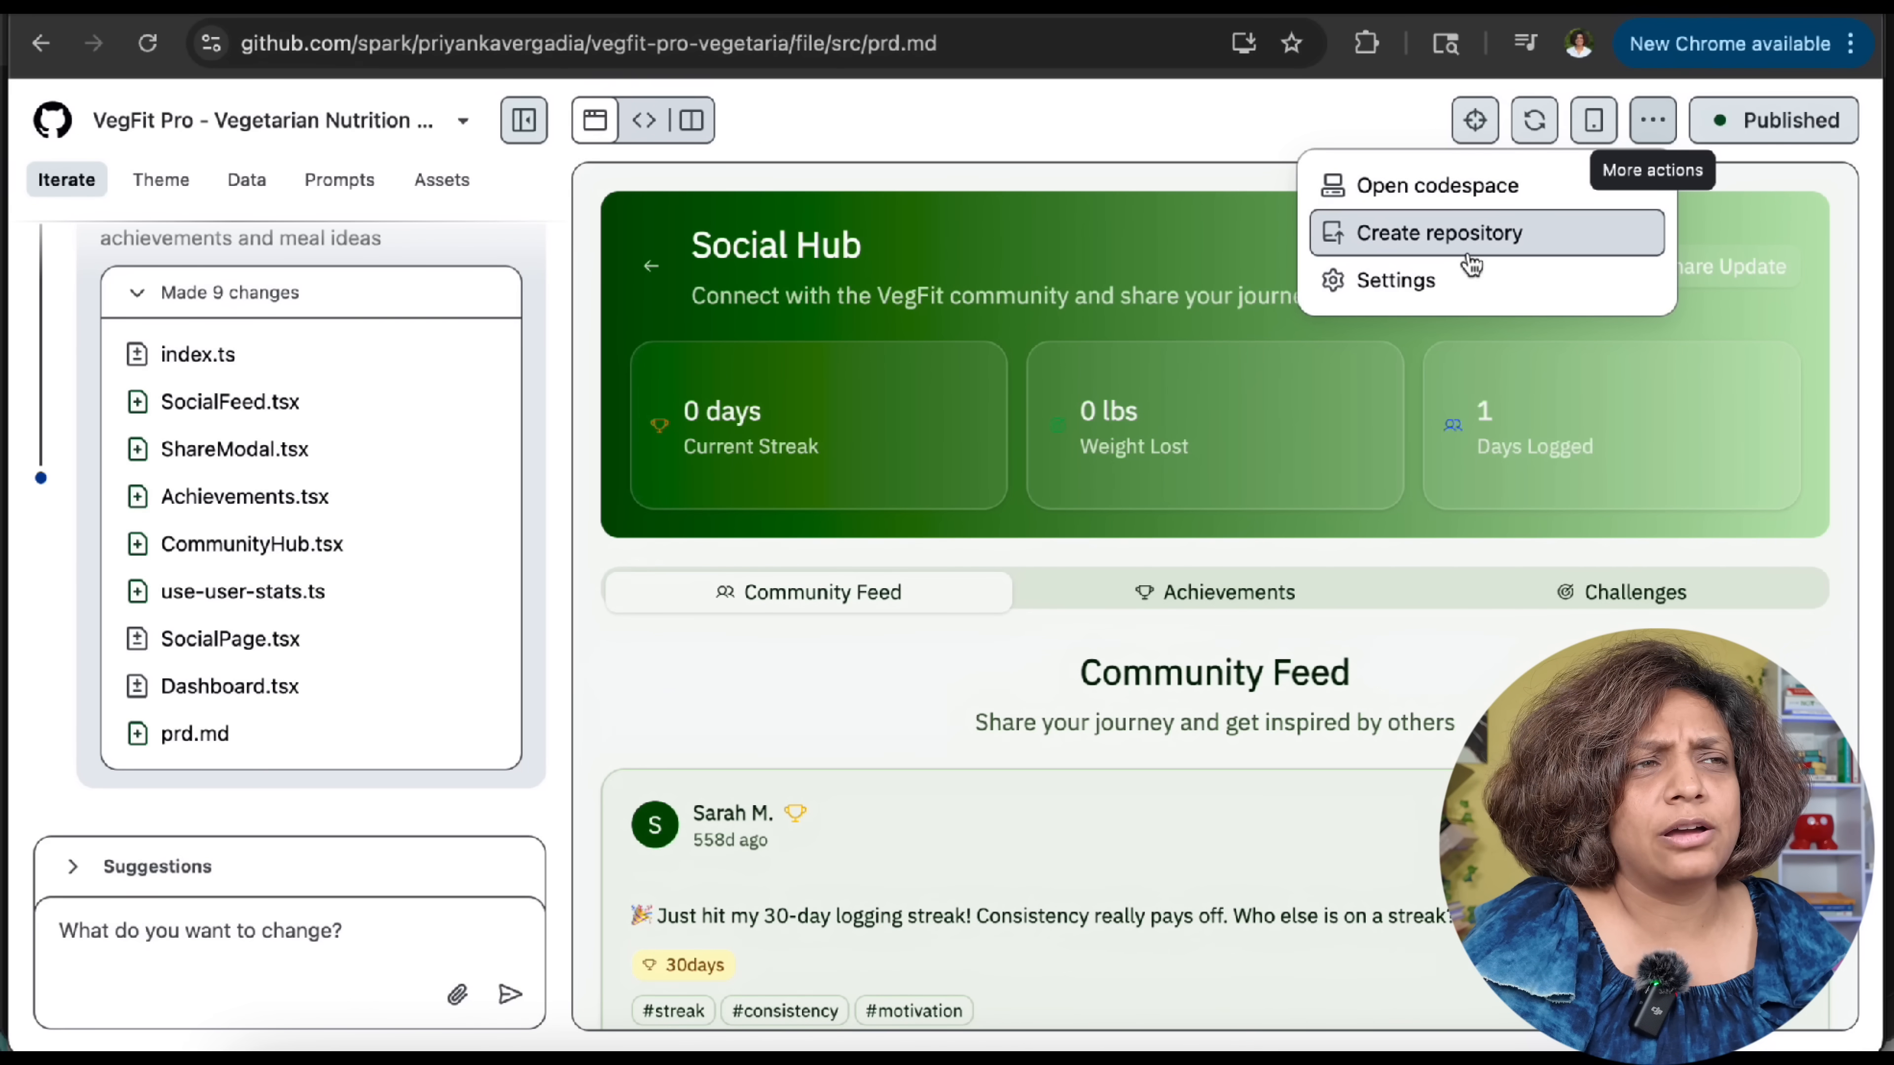
pyautogui.moveTo(1453, 248)
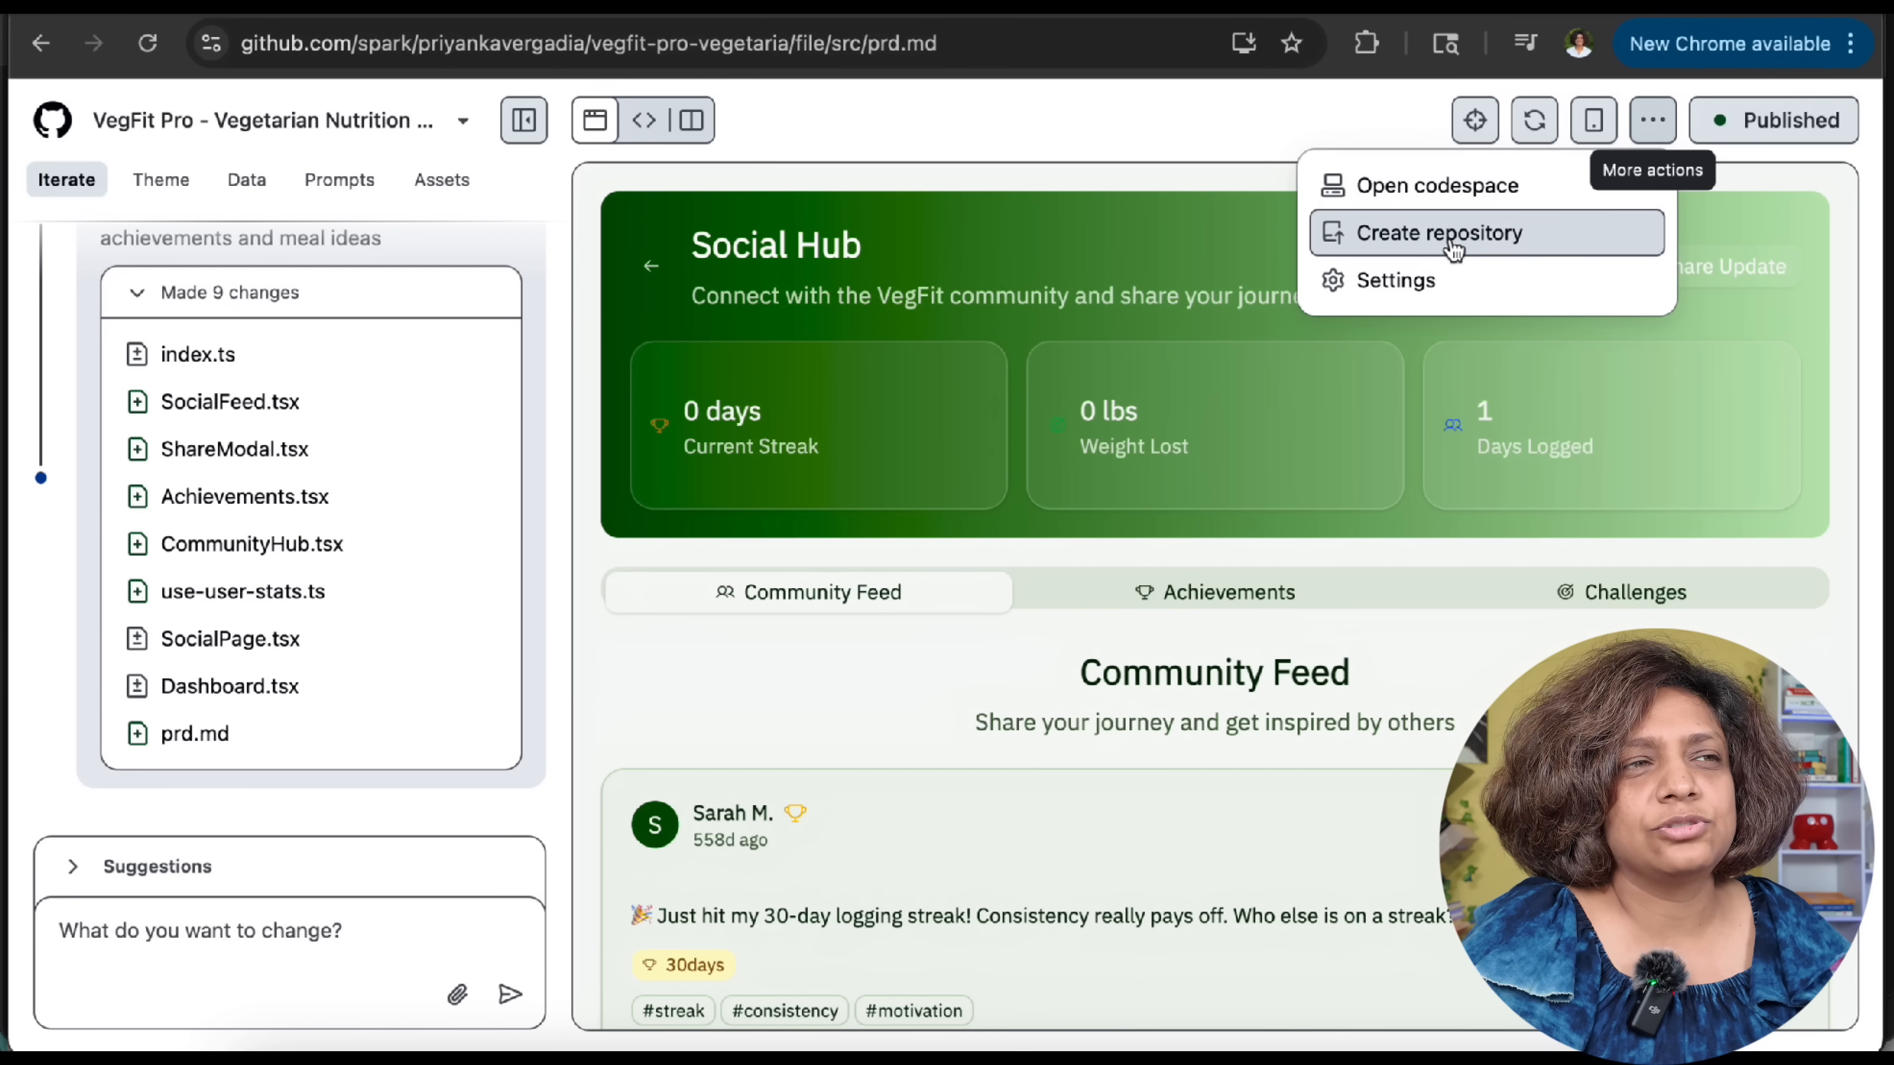
pyautogui.click(1437, 232)
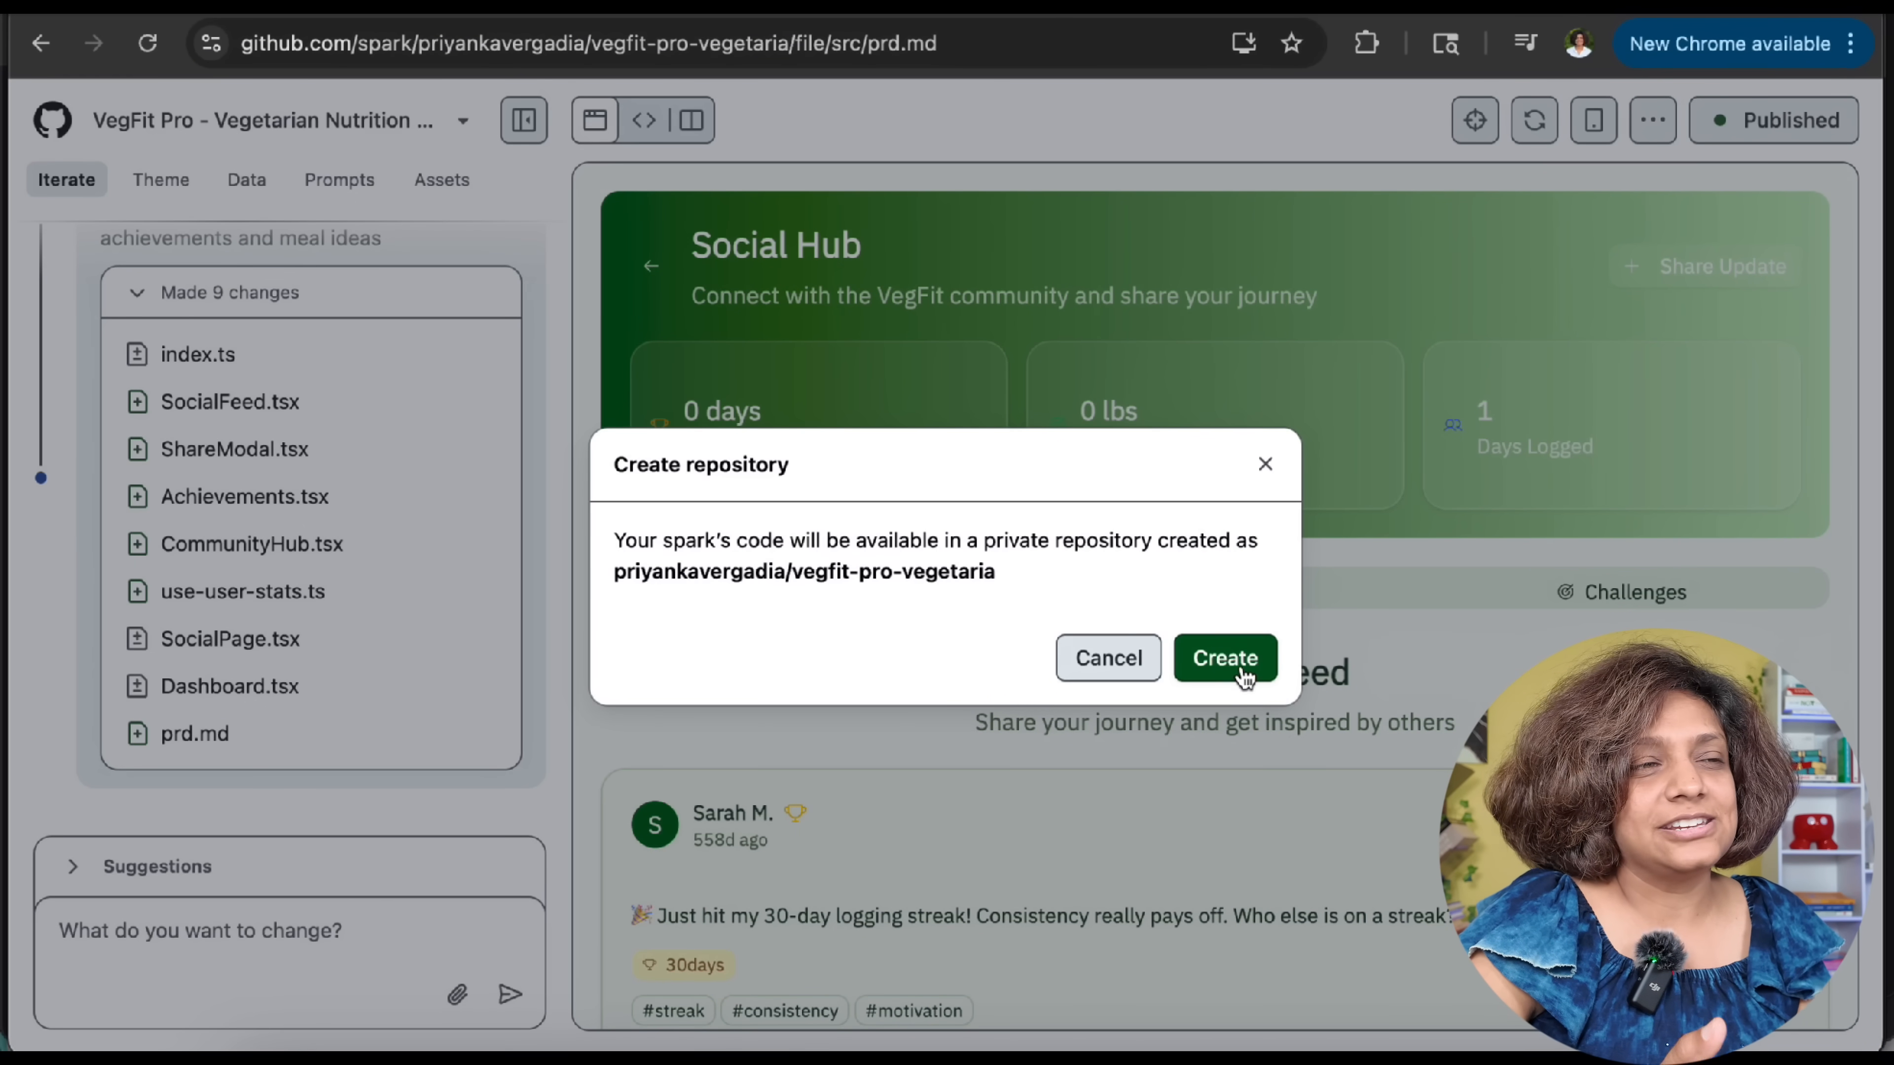
pyautogui.click(1223, 658)
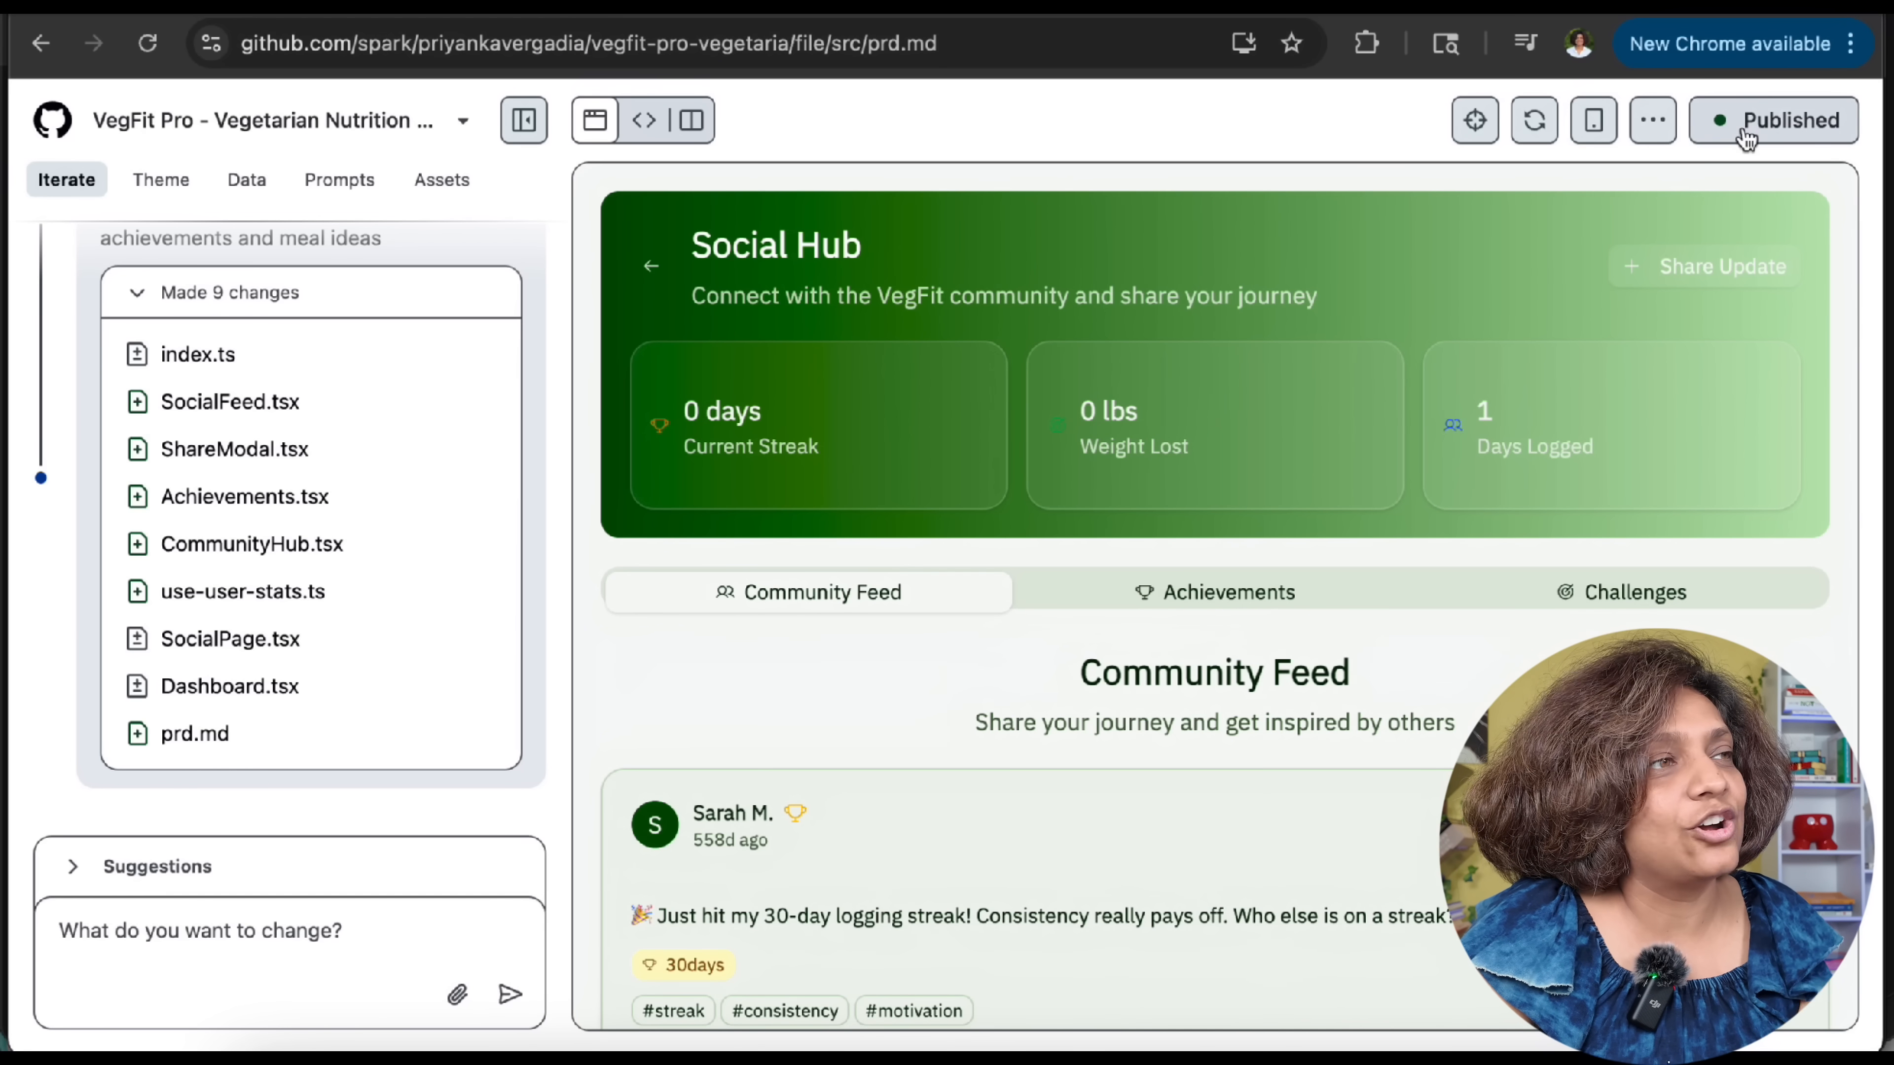
# Republish the site with visibility for all GitHub users and view the updated live app
pyautogui.click(1782, 119)
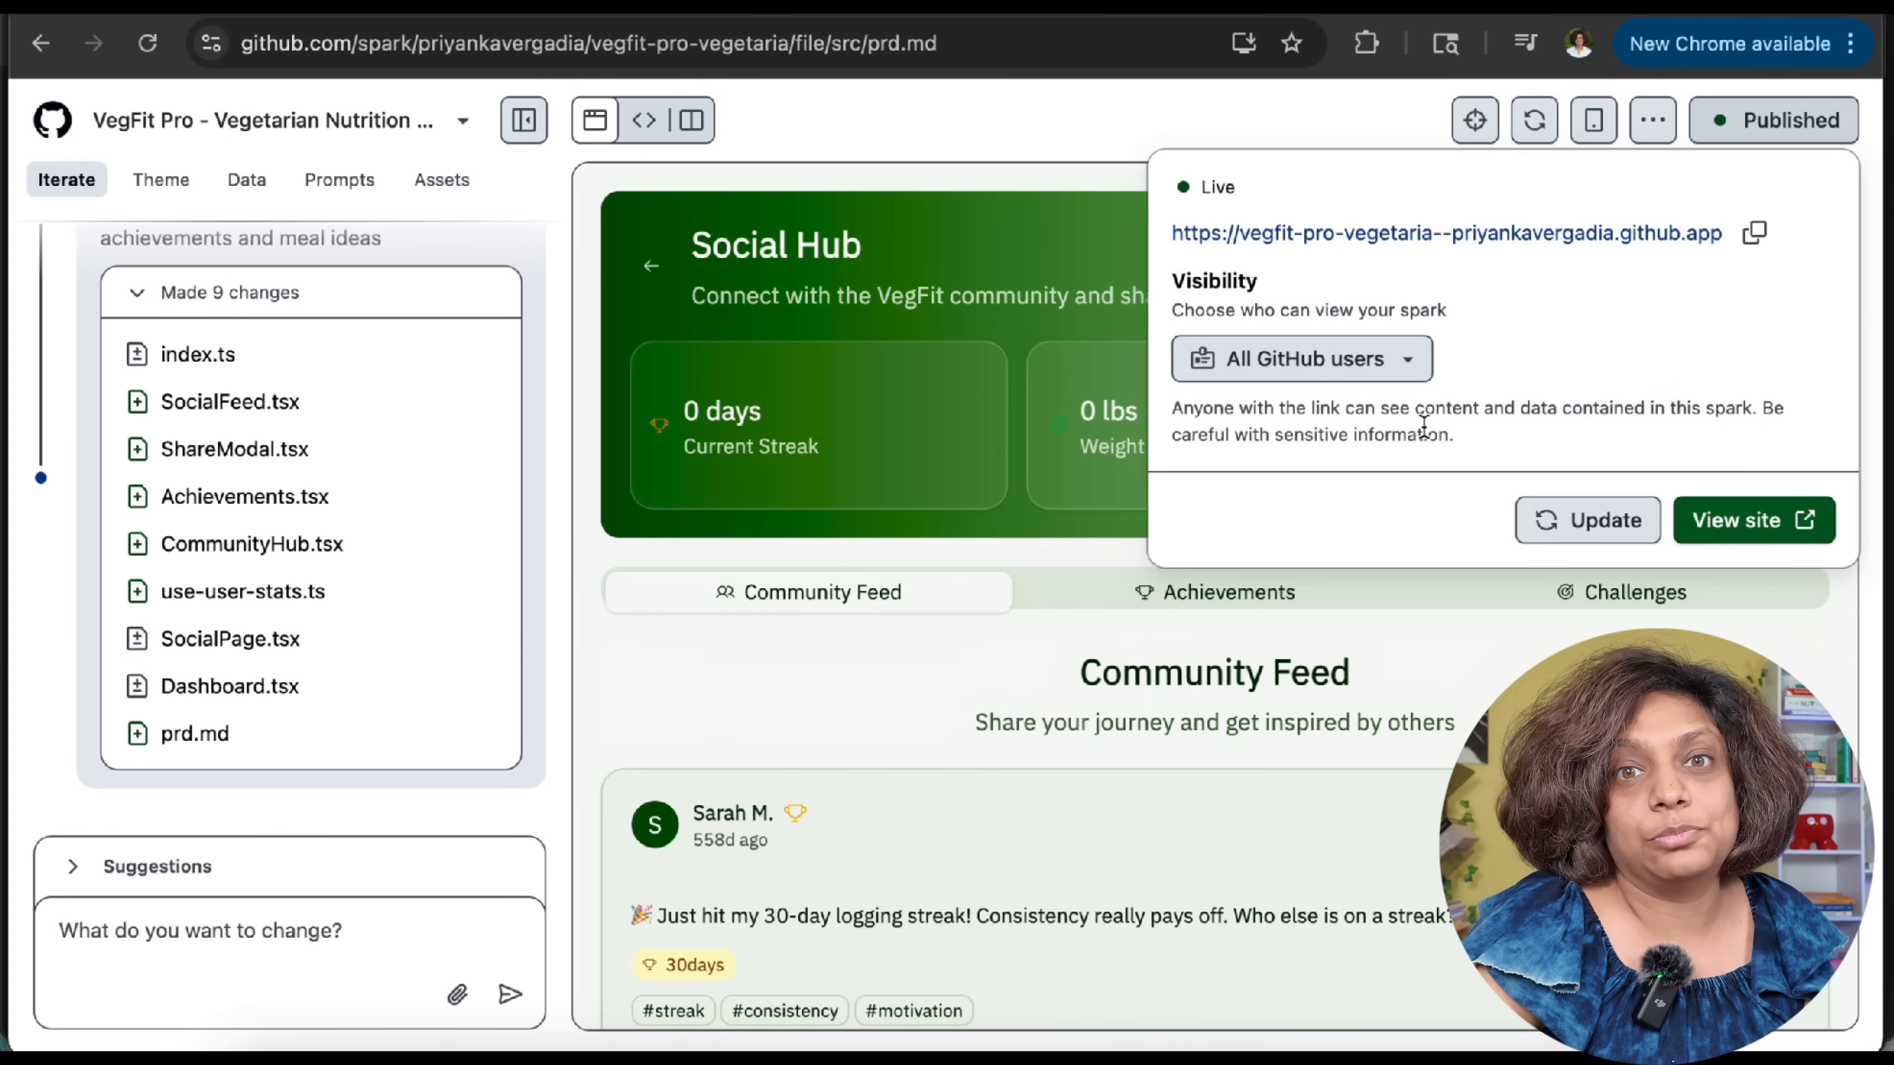
pyautogui.click(1587, 519)
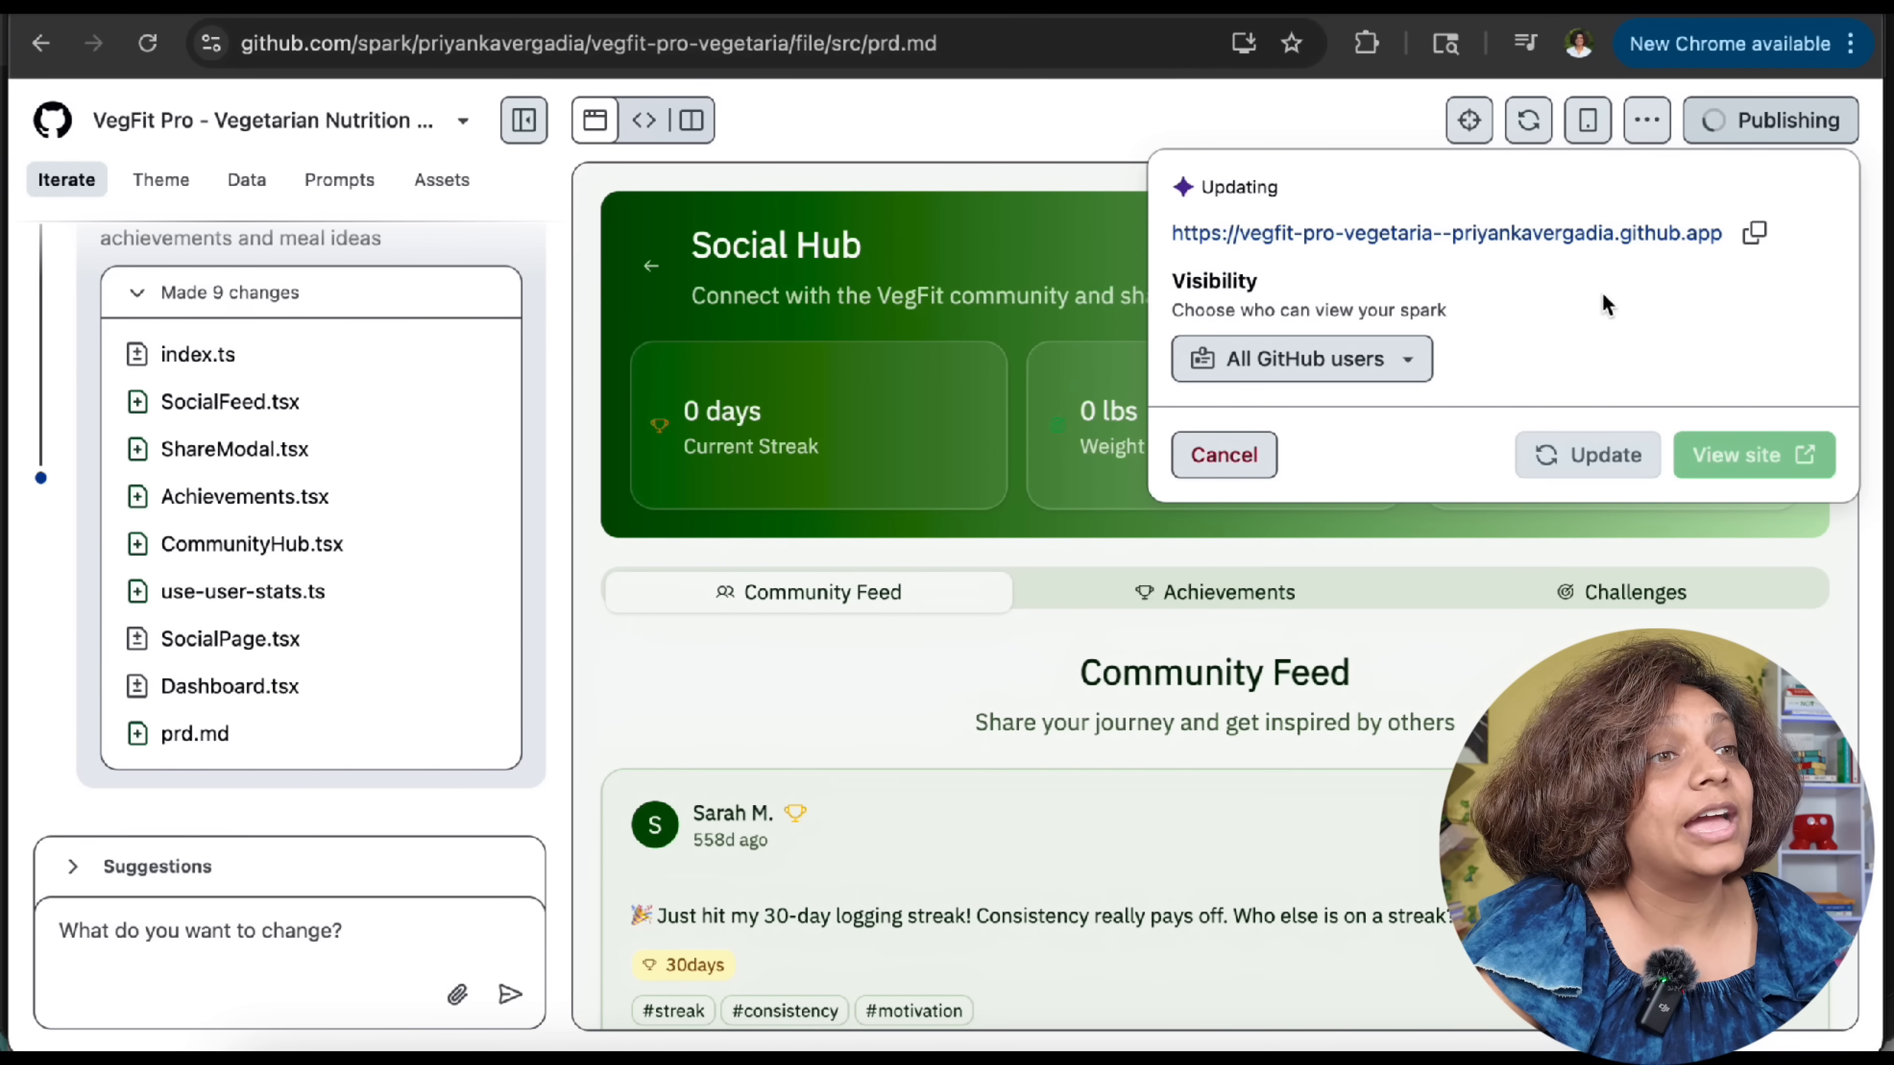
pyautogui.moveTo(1485, 319)
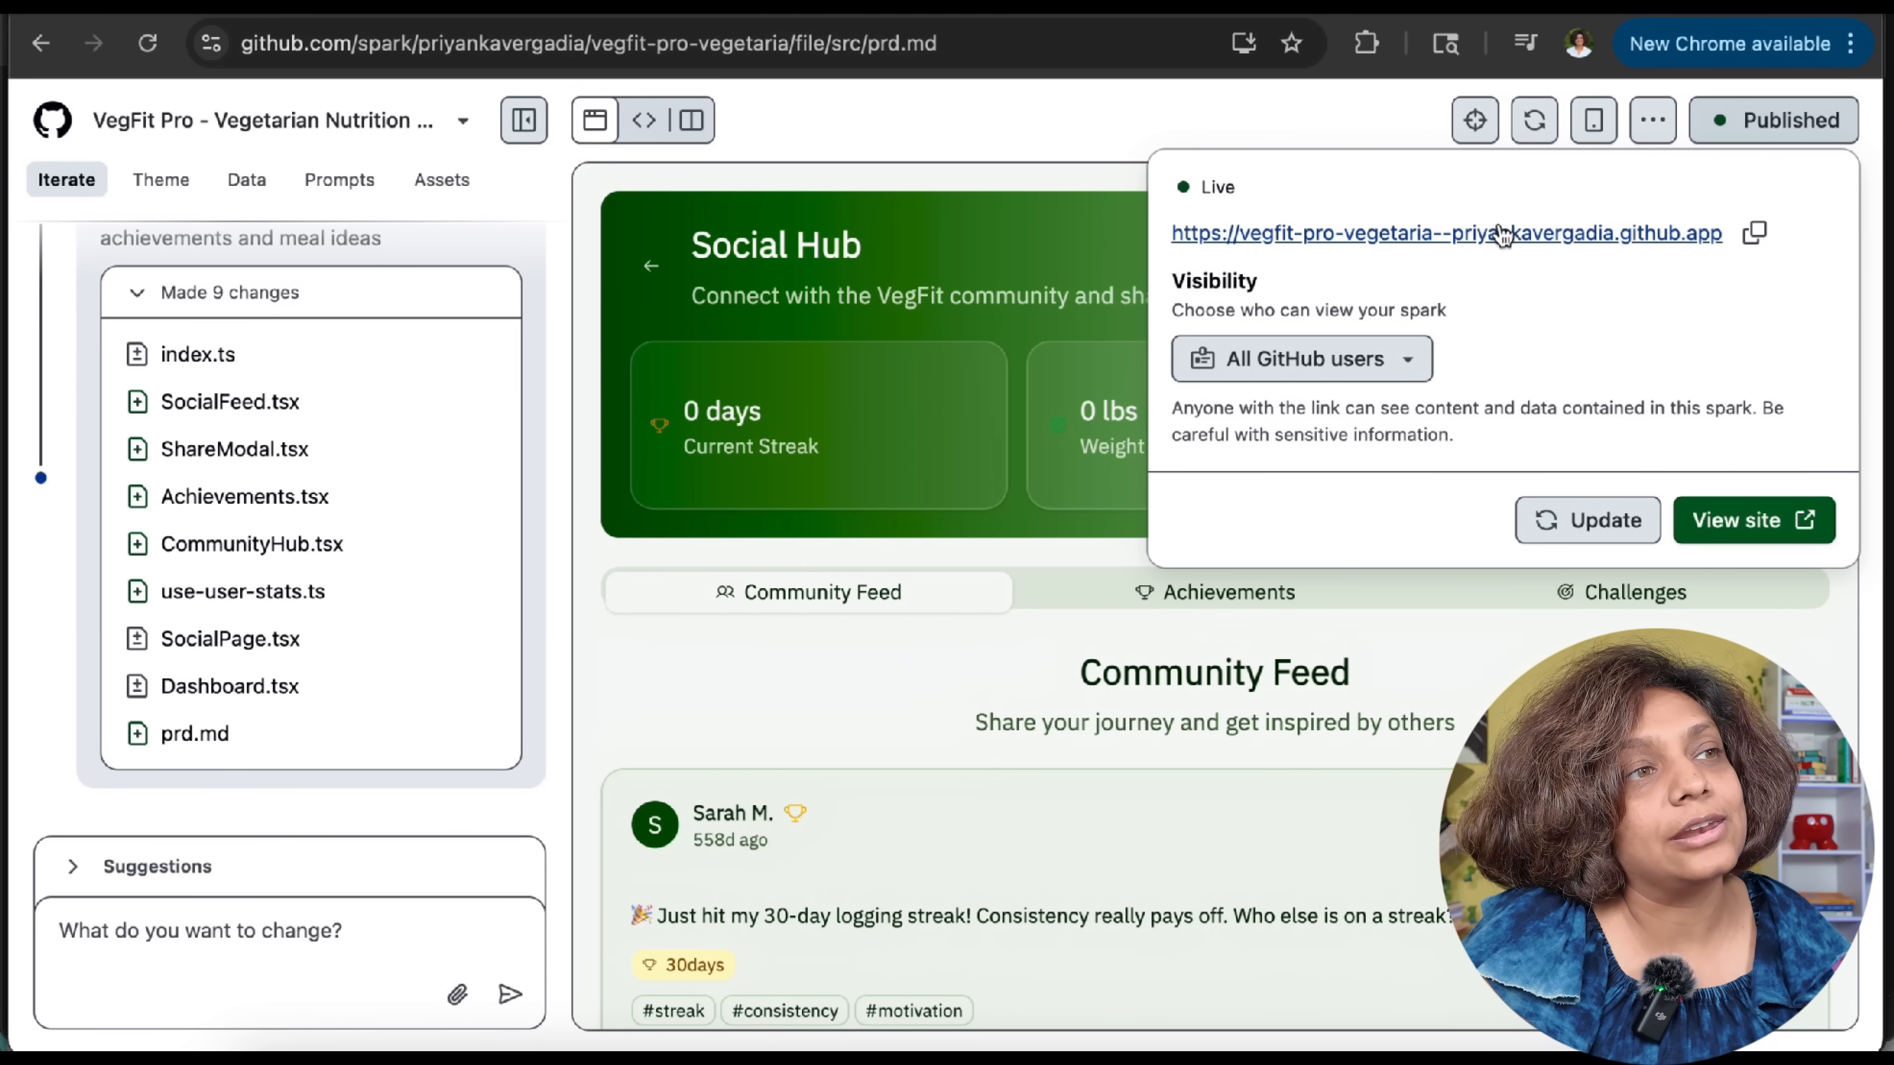
pyautogui.click(1752, 520)
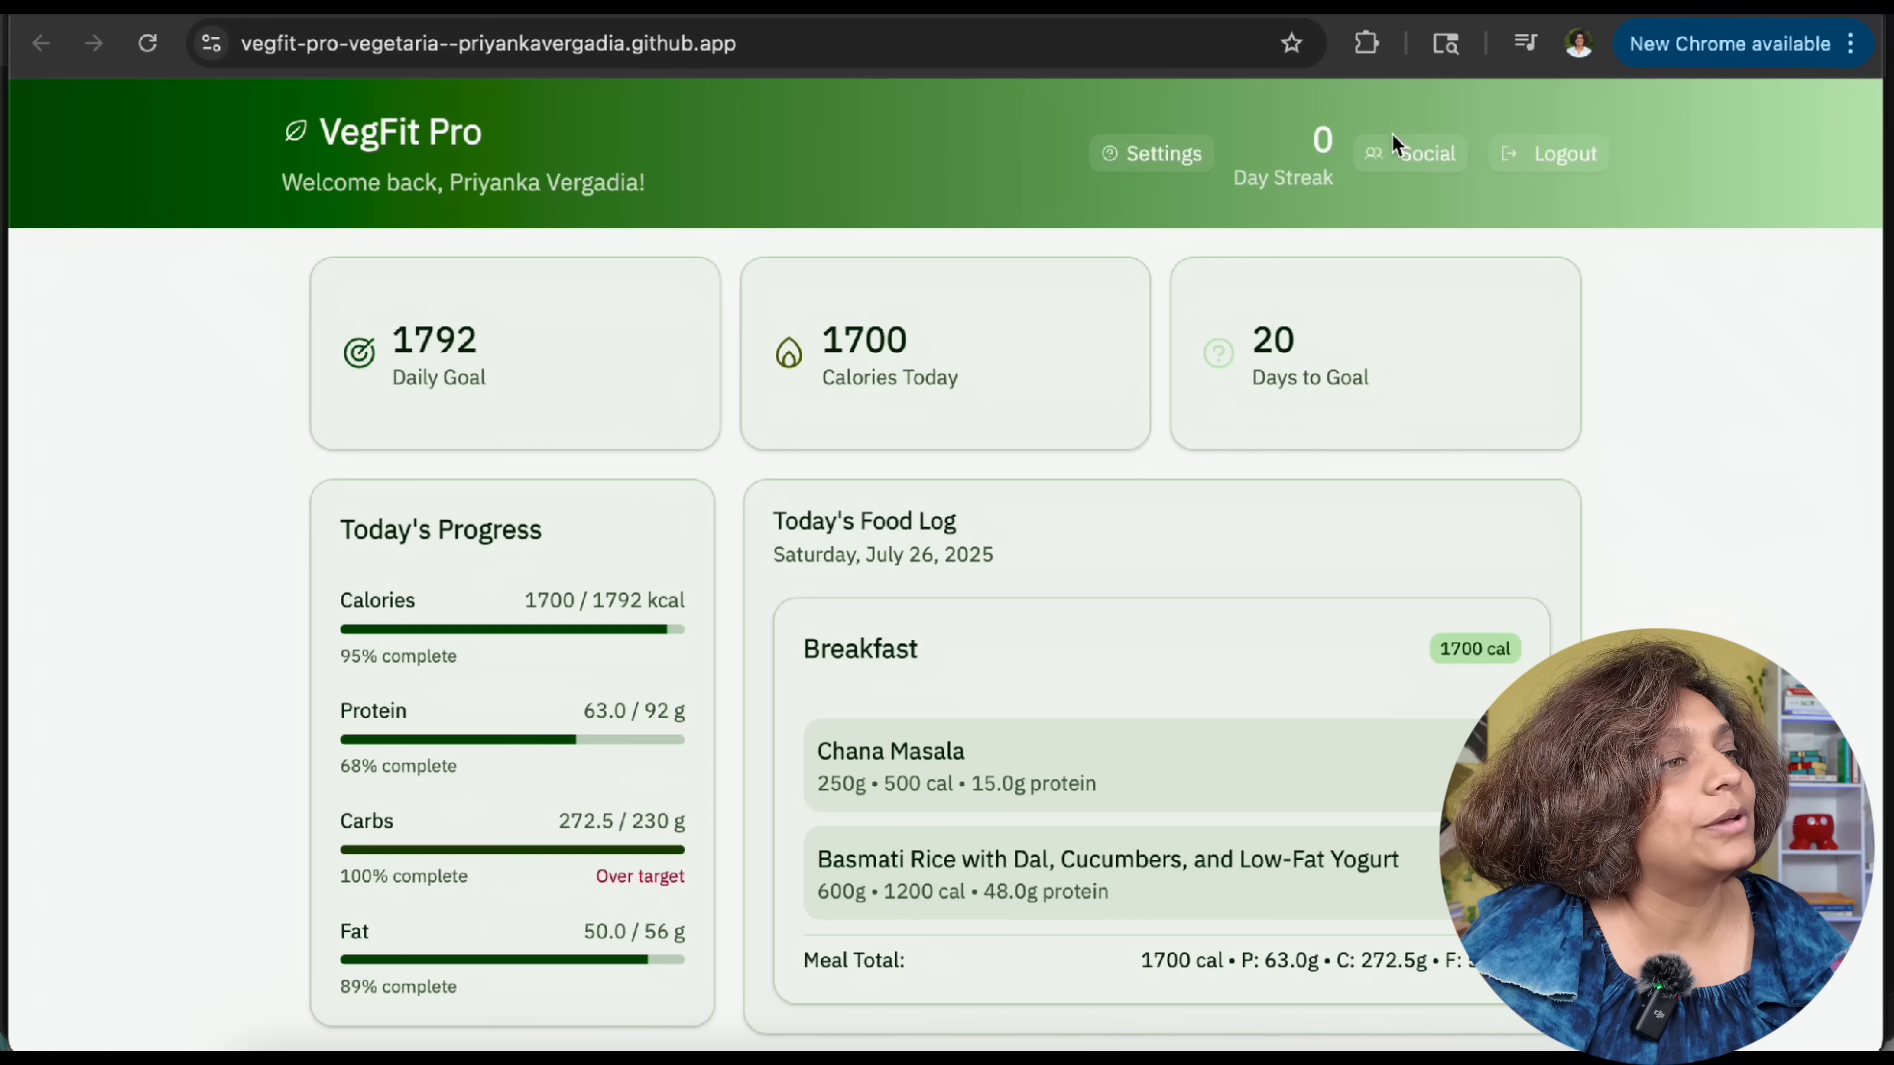
# Show the github.com/features/spark page scrolled to 'Every idea starts with a Spark'
pyautogui.click(1408, 154)
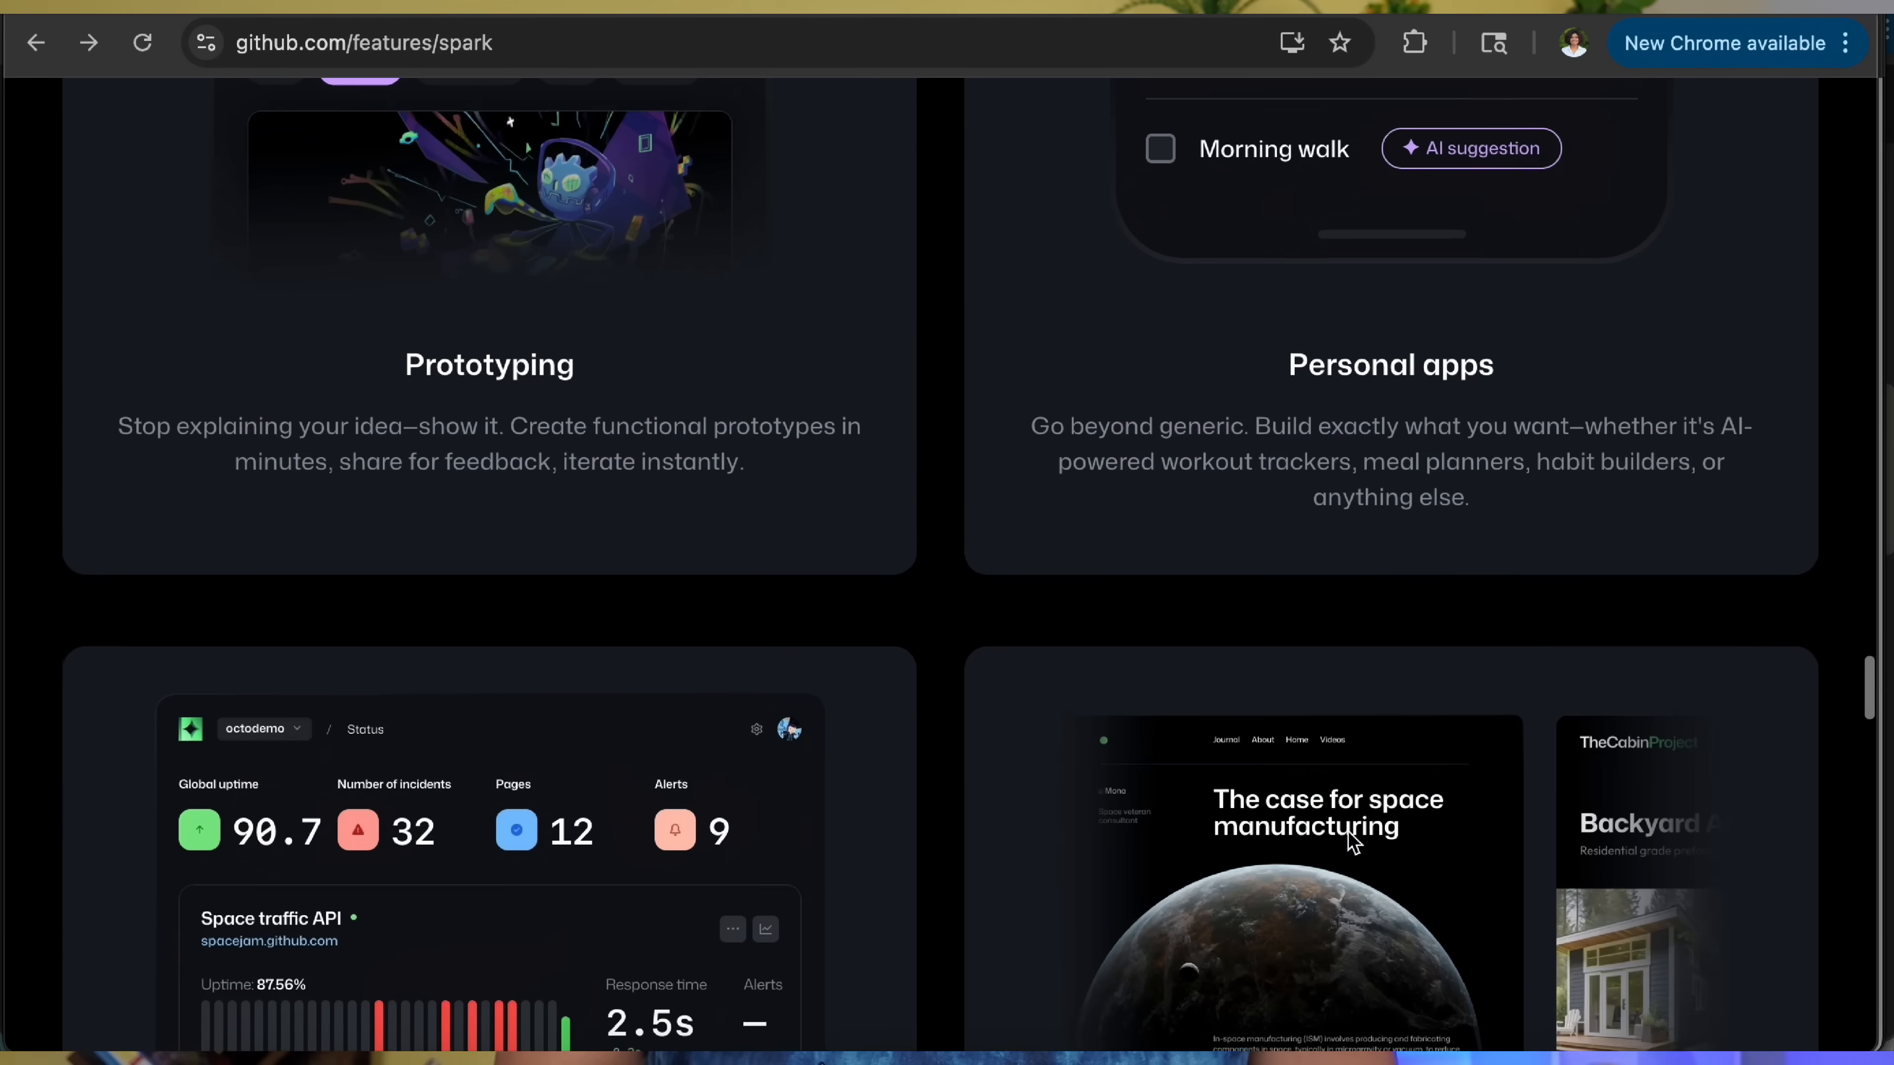
pyautogui.scroll(-3)
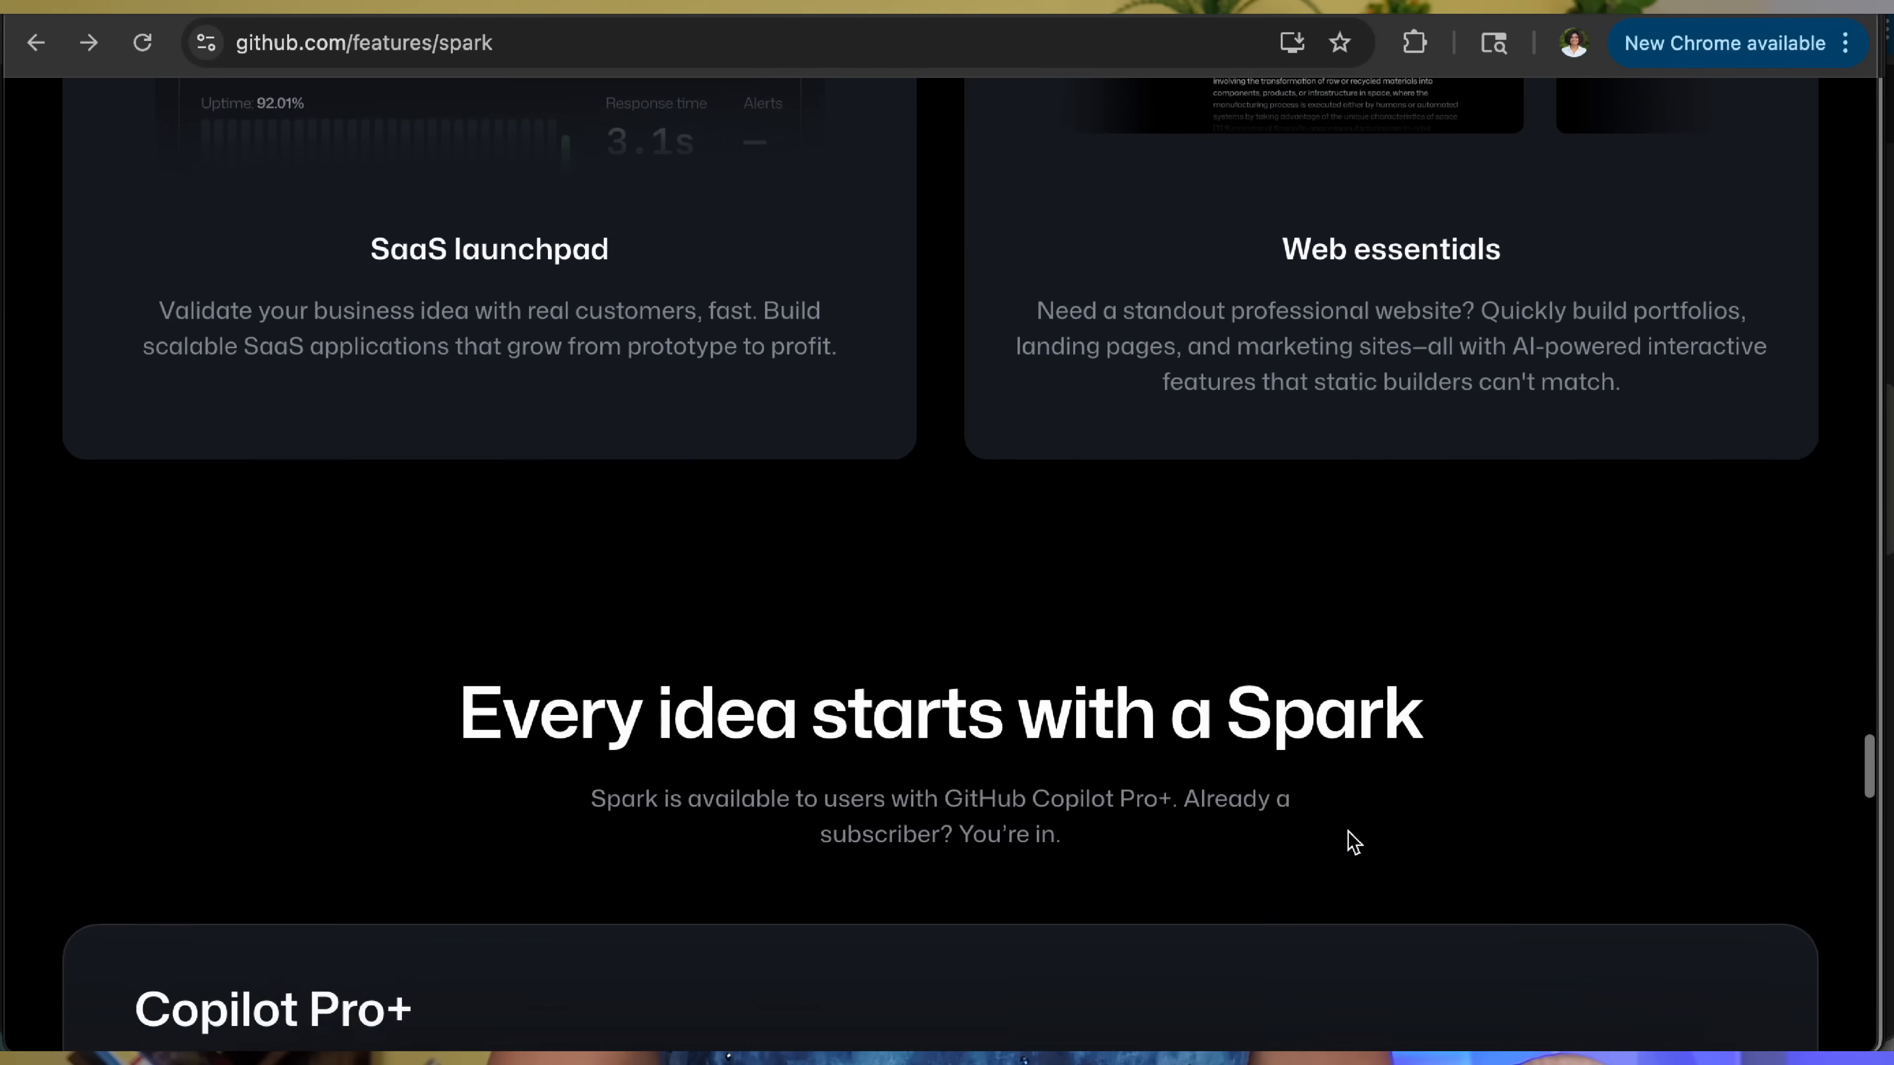